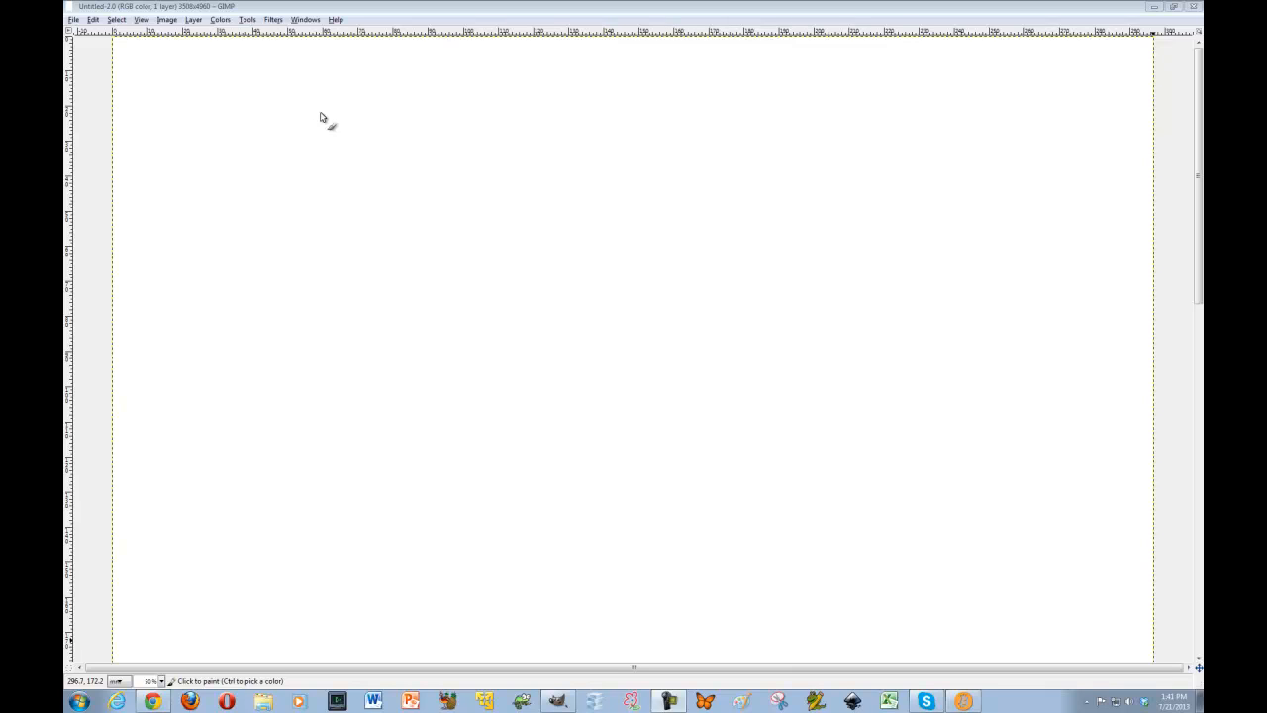
{"action": "mouse_move", "coordinate": [272, 102]}
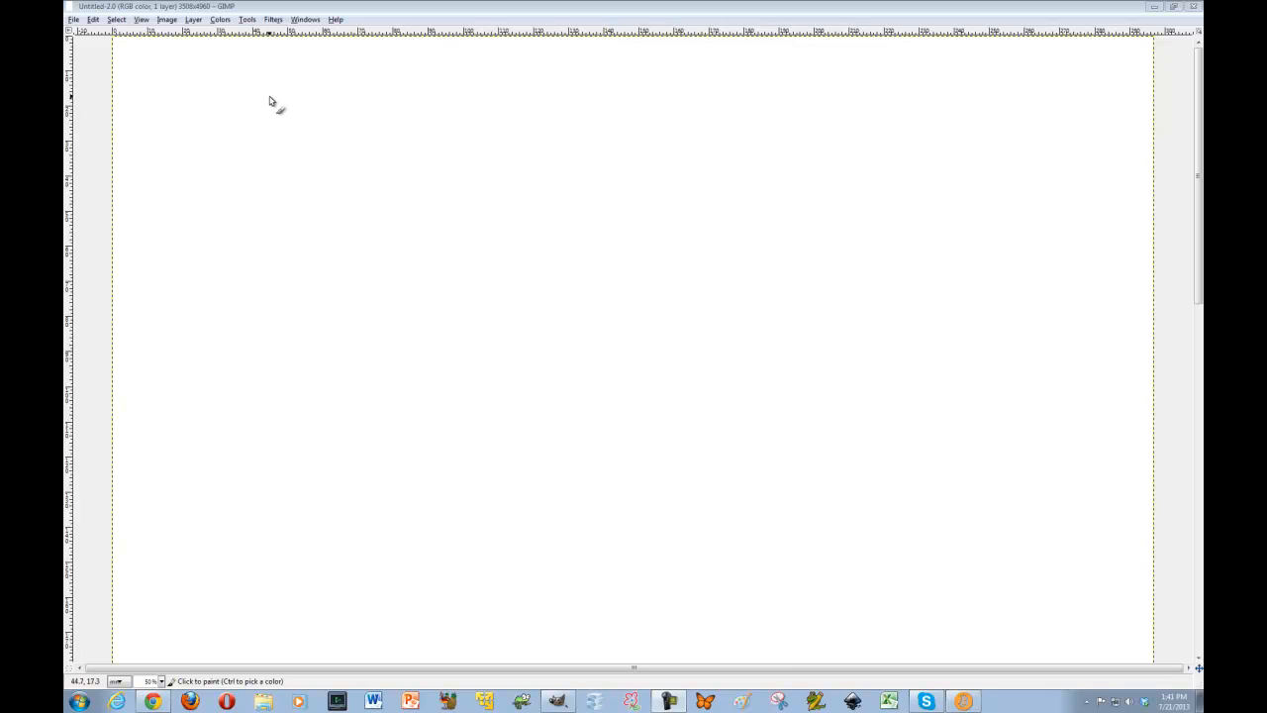
{"action": "mouse_move", "coordinate": [347, 96]}
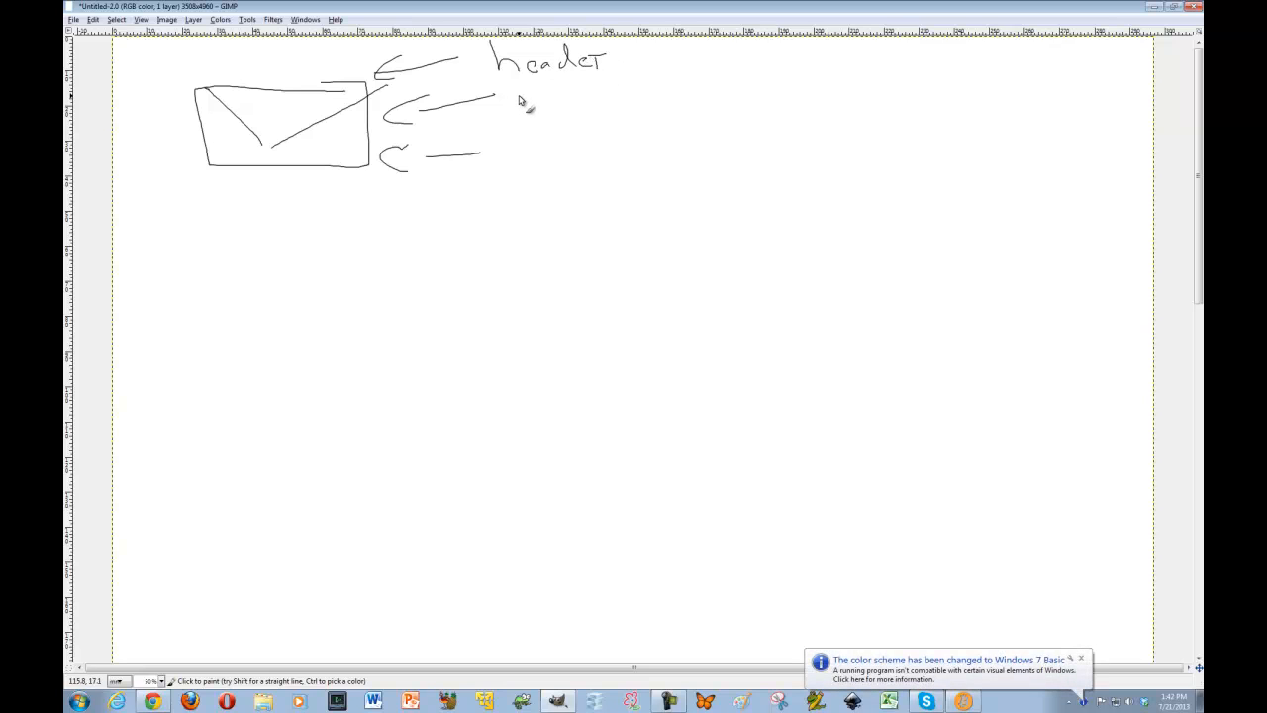
{"action": "mouse_move", "coordinate": [515, 101]}
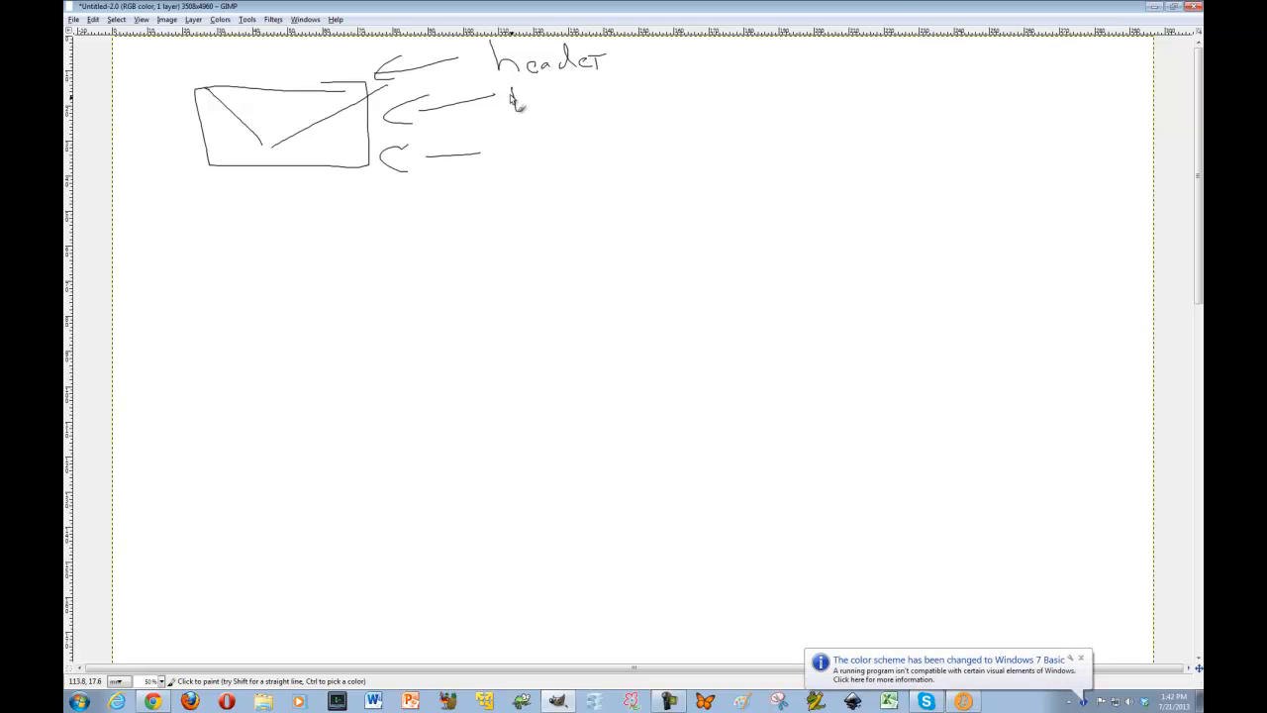
- Write Body, then draw a second envelope labelled 'stamp' and 'Address'
{"action": "left_click_drag", "start_coordinate": [511, 99], "coordinate": [593, 104]}
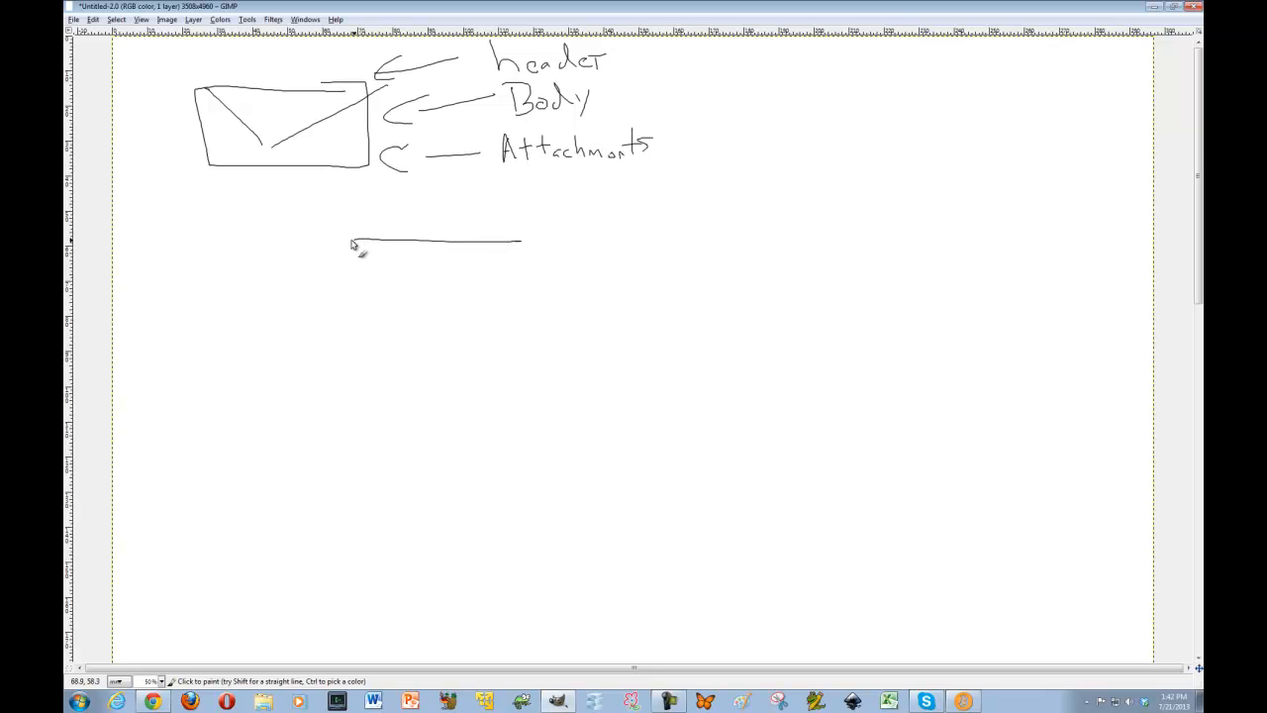
{"action": "left_click_drag", "start_coordinate": [346, 242], "coordinate": [539, 332]}
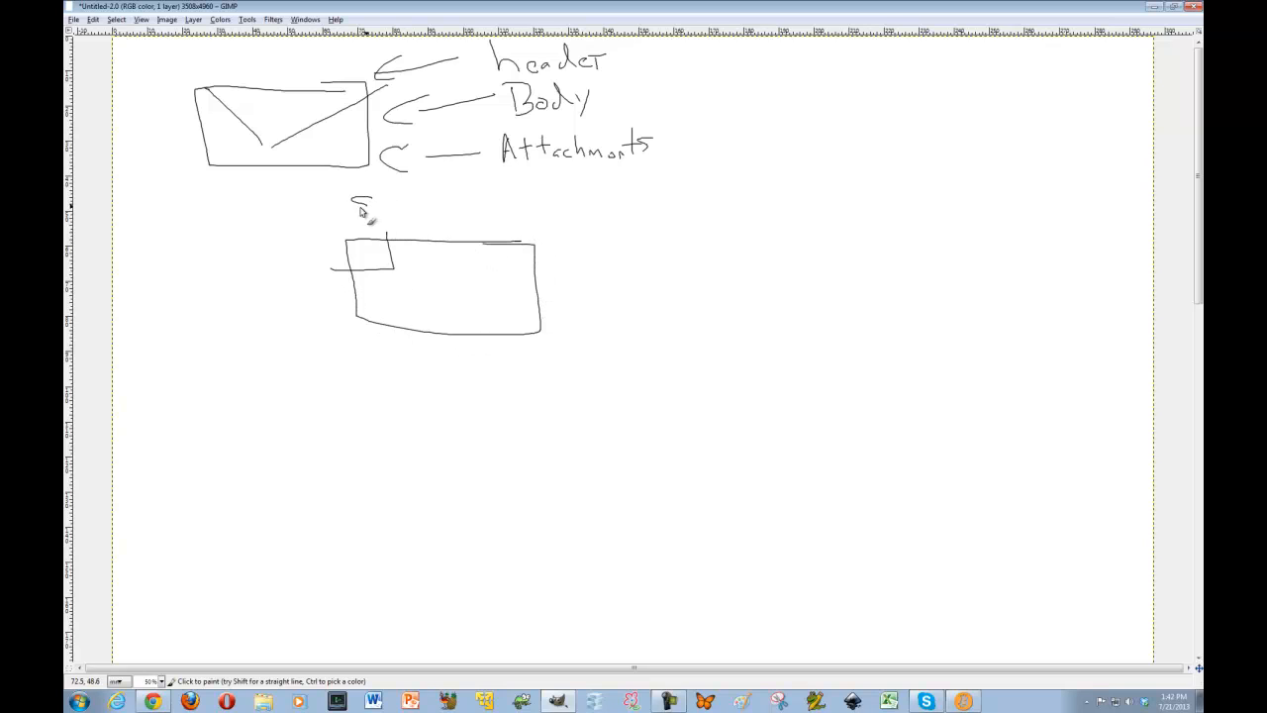
{"action": "left_click_drag", "start_coordinate": [356, 203], "coordinate": [430, 203]}
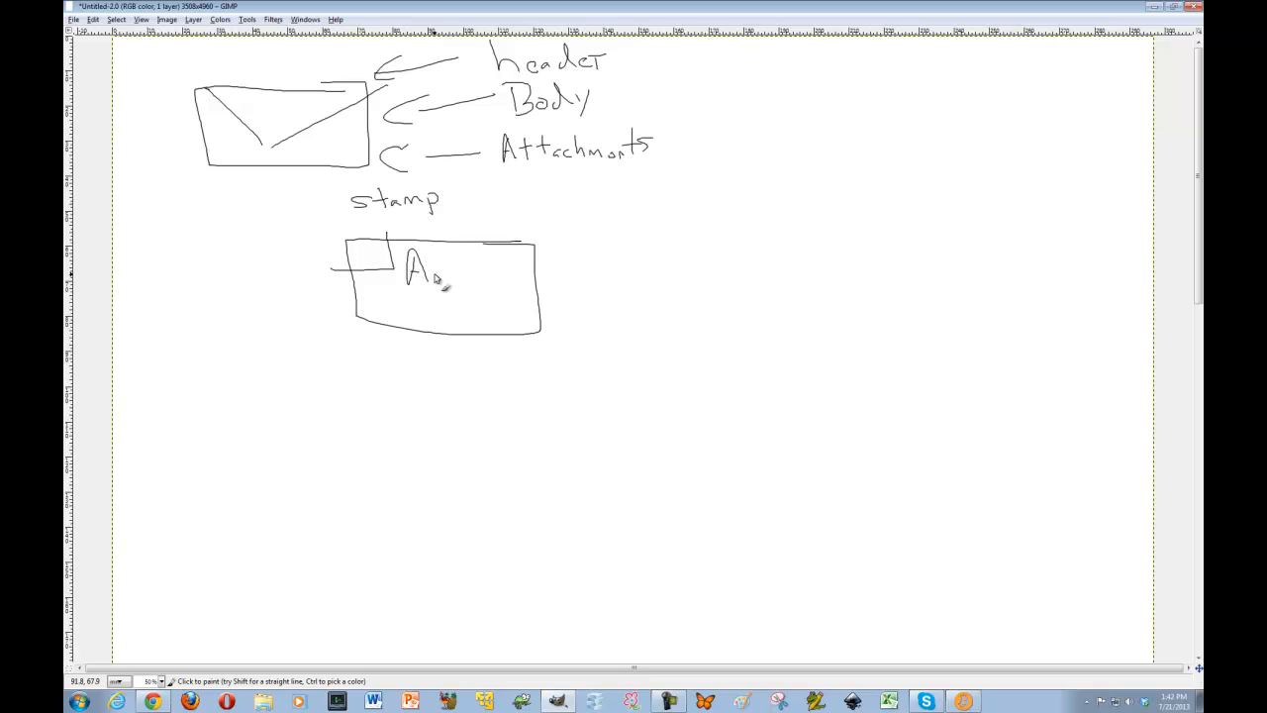
{"action": "left_click_drag", "start_coordinate": [426, 272], "coordinate": [485, 275]}
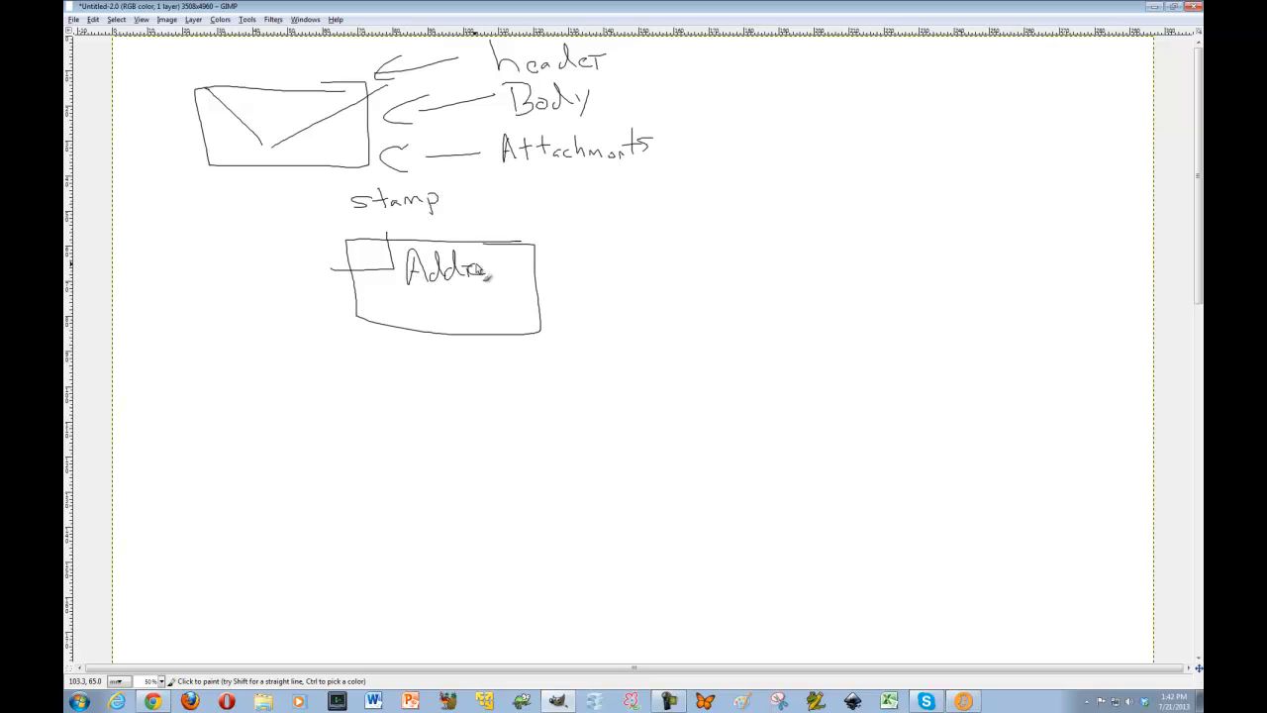
{"action": "left_click_drag", "start_coordinate": [604, 277], "coordinate": [688, 260]}
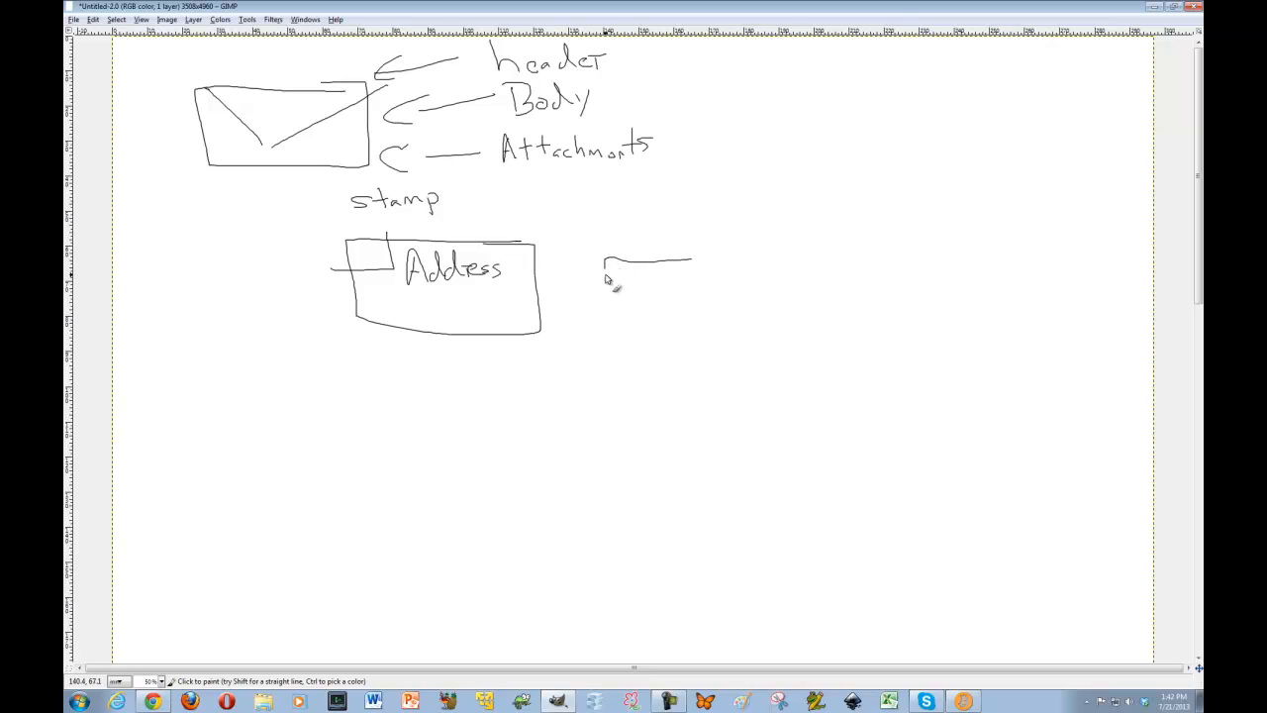
- Draw a Body box beside the envelope, circle header, and add arrows, braces and an underline
{"action": "left_click_drag", "start_coordinate": [604, 257], "coordinate": [767, 327]}
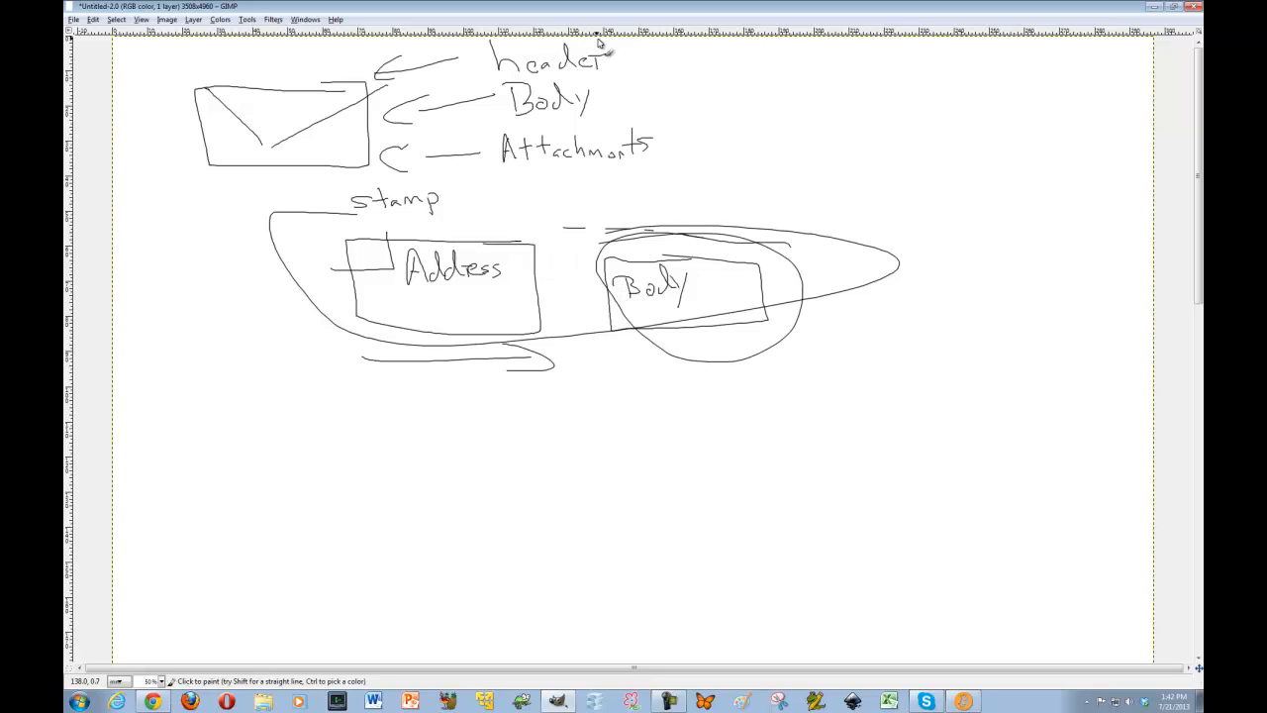
{"action": "left_click_drag", "start_coordinate": [430, 54], "coordinate": [609, 54]}
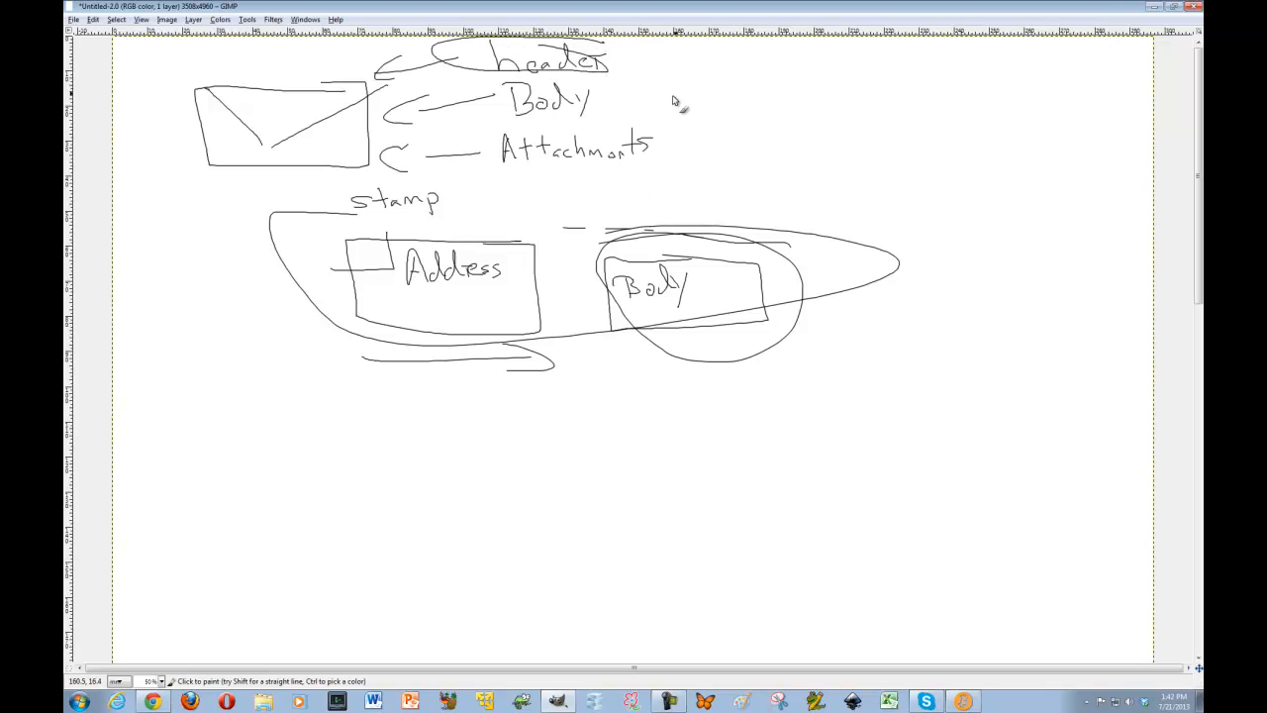
{"action": "left_click_drag", "start_coordinate": [703, 101], "coordinate": [602, 102]}
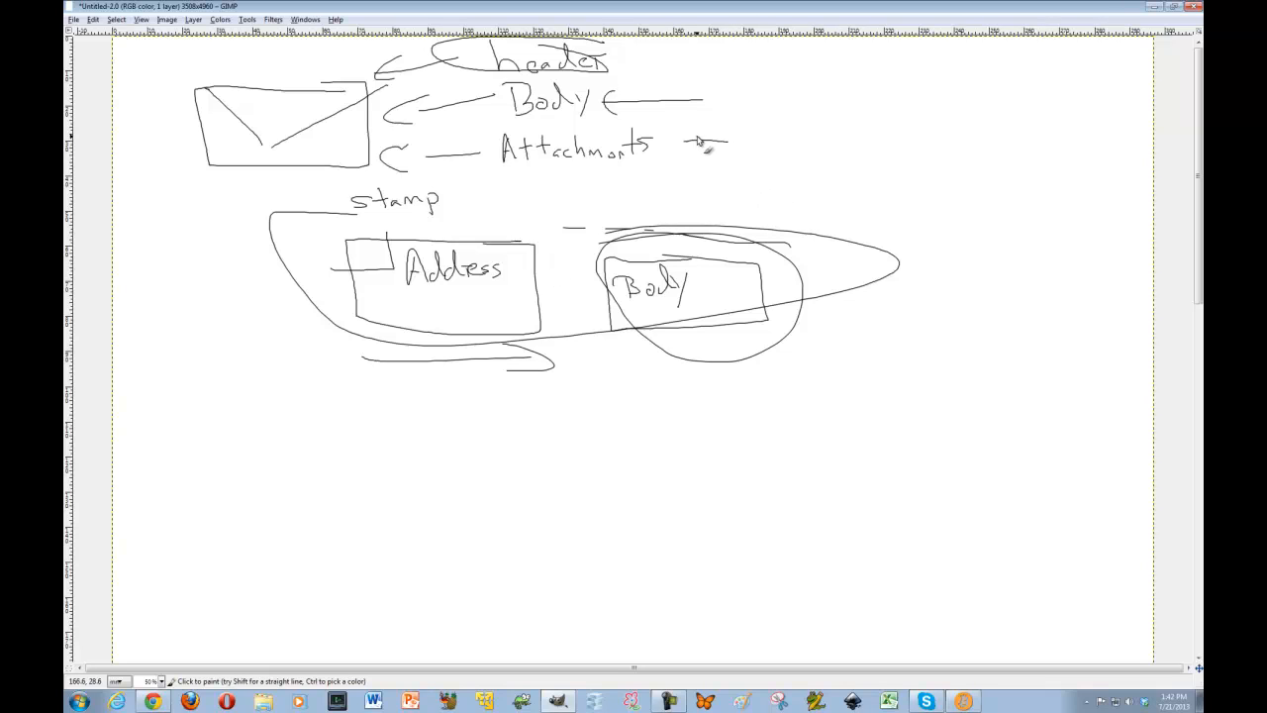
{"action": "left_click_drag", "start_coordinate": [722, 144], "coordinate": [678, 144]}
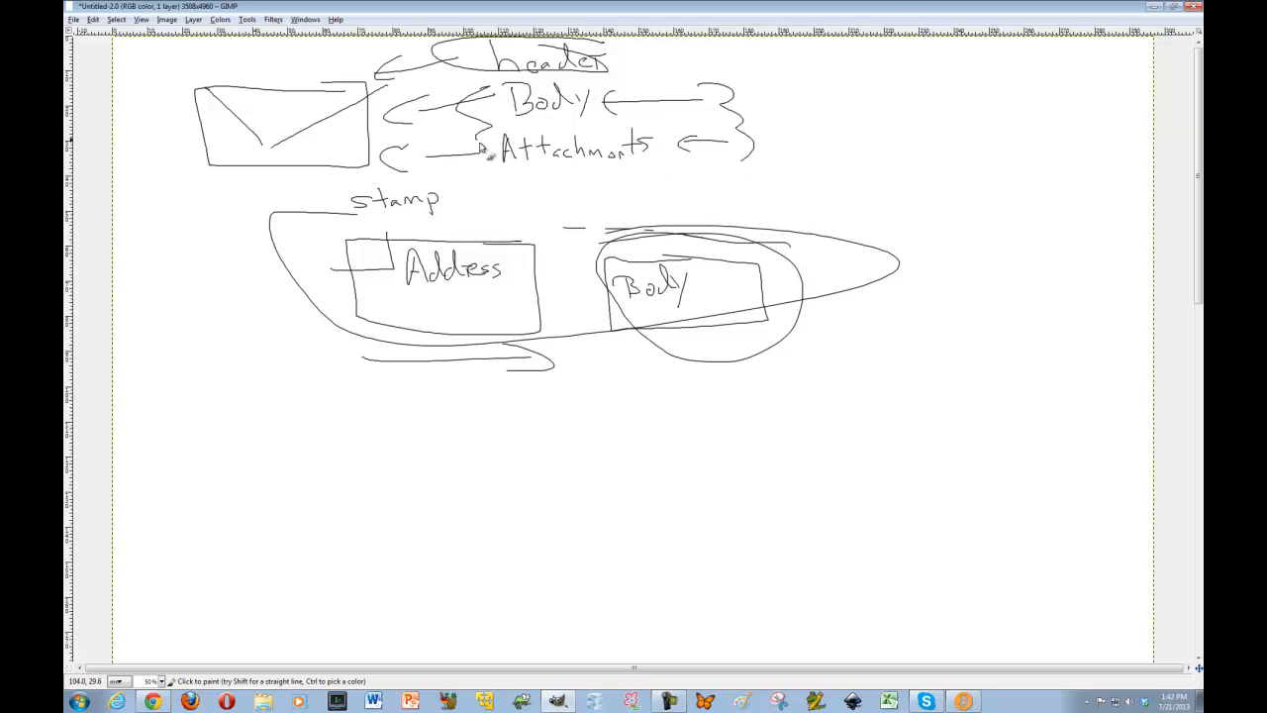
{"action": "left_click_drag", "start_coordinate": [410, 177], "coordinate": [801, 173]}
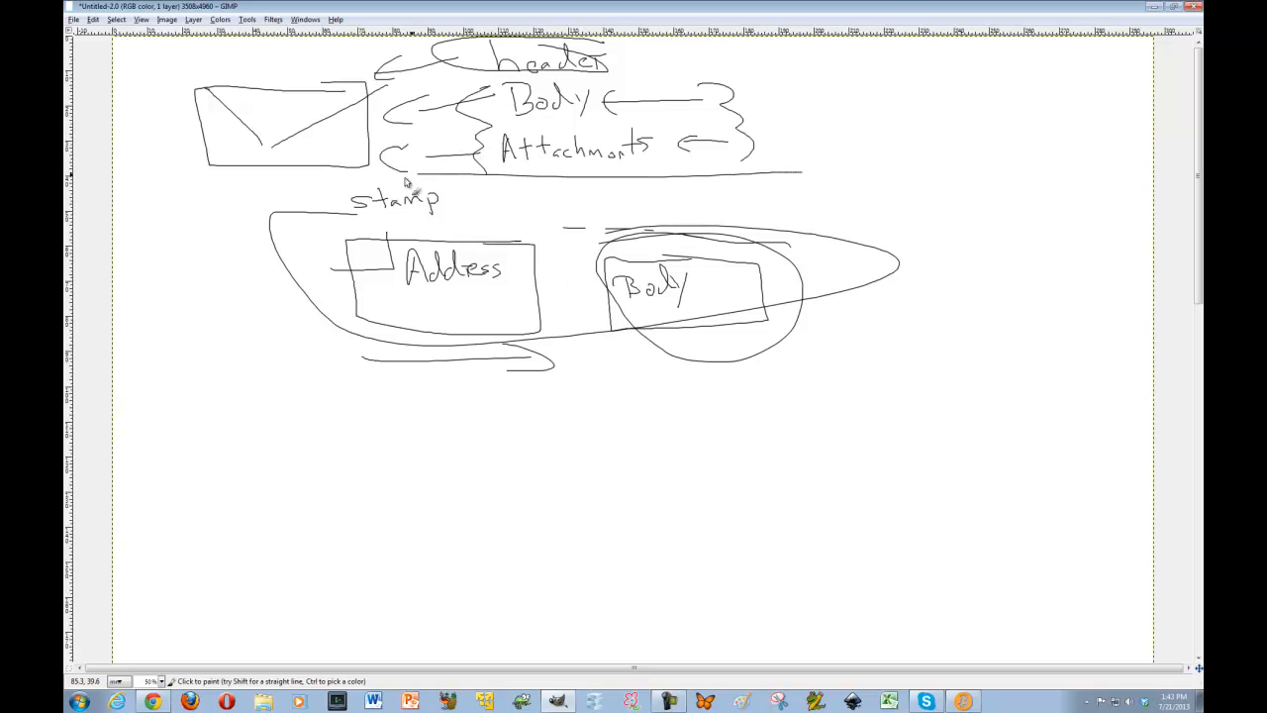
{"action": "mouse_move", "coordinate": [1054, 401]}
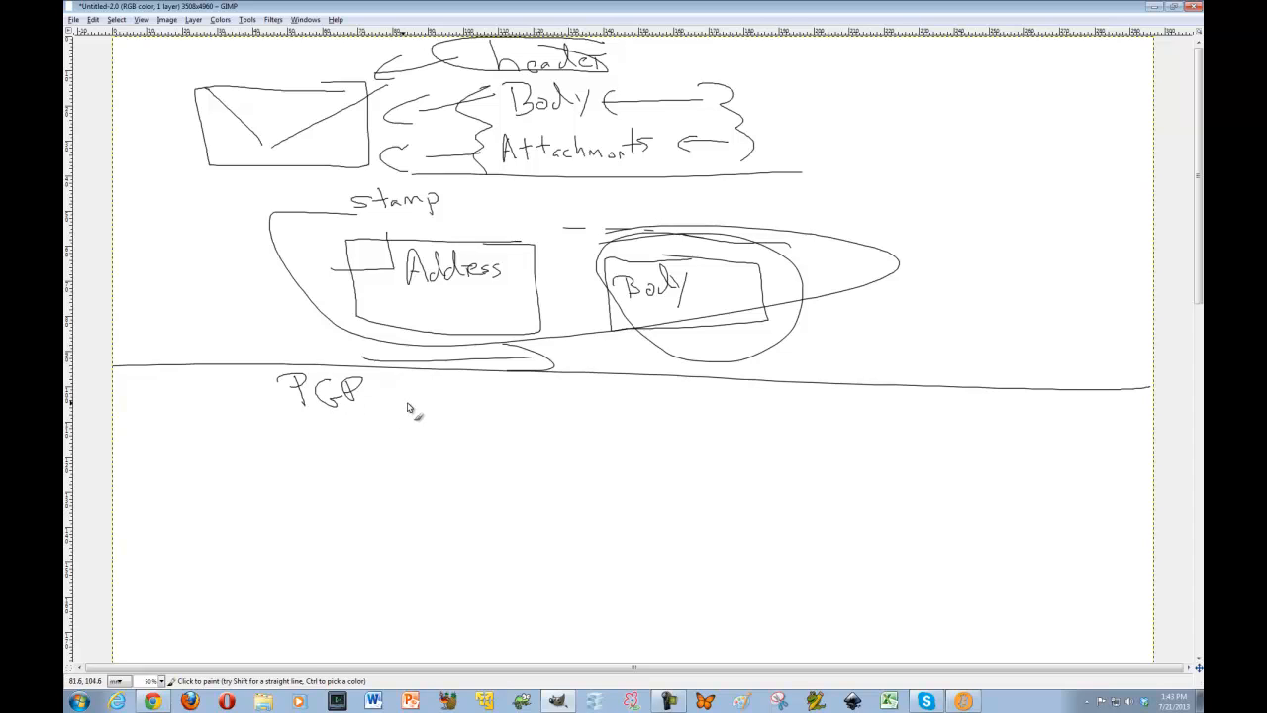
{"action": "mouse_move", "coordinate": [409, 409]}
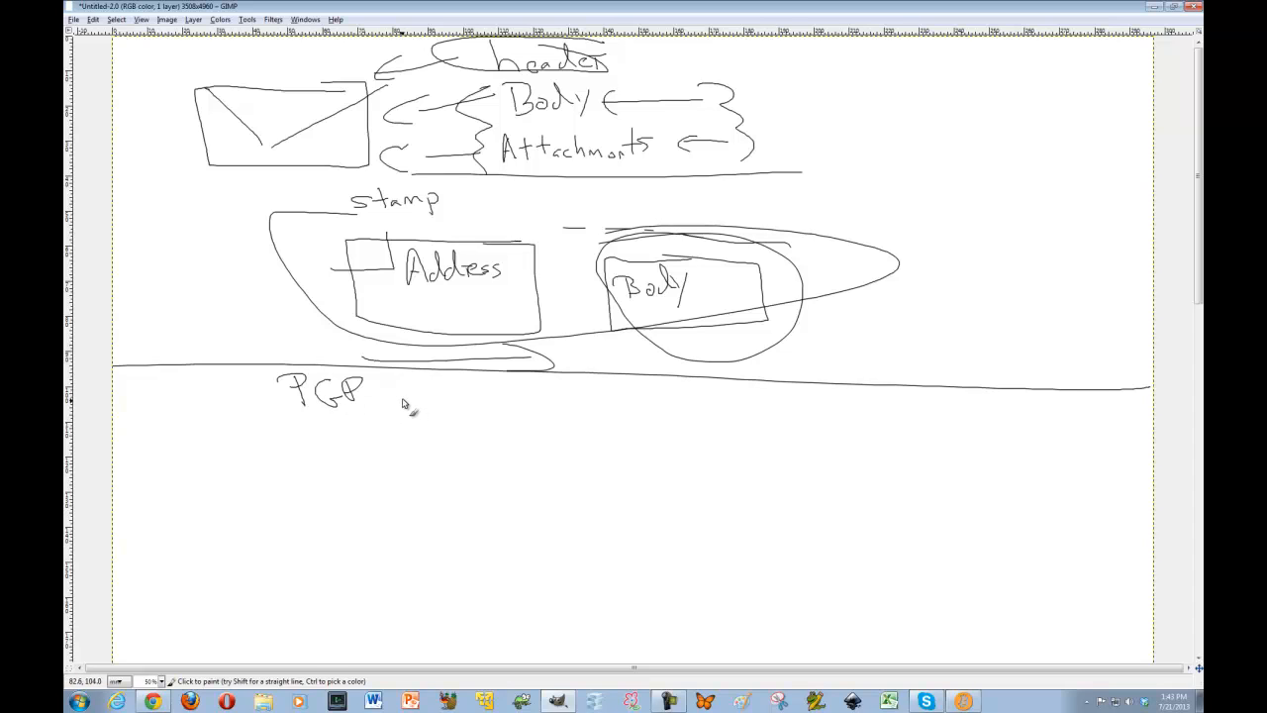
- Write 'Pretty Good Privacy' after PGP beneath the divider
{"action": "left_click", "coordinate": [421, 401]}
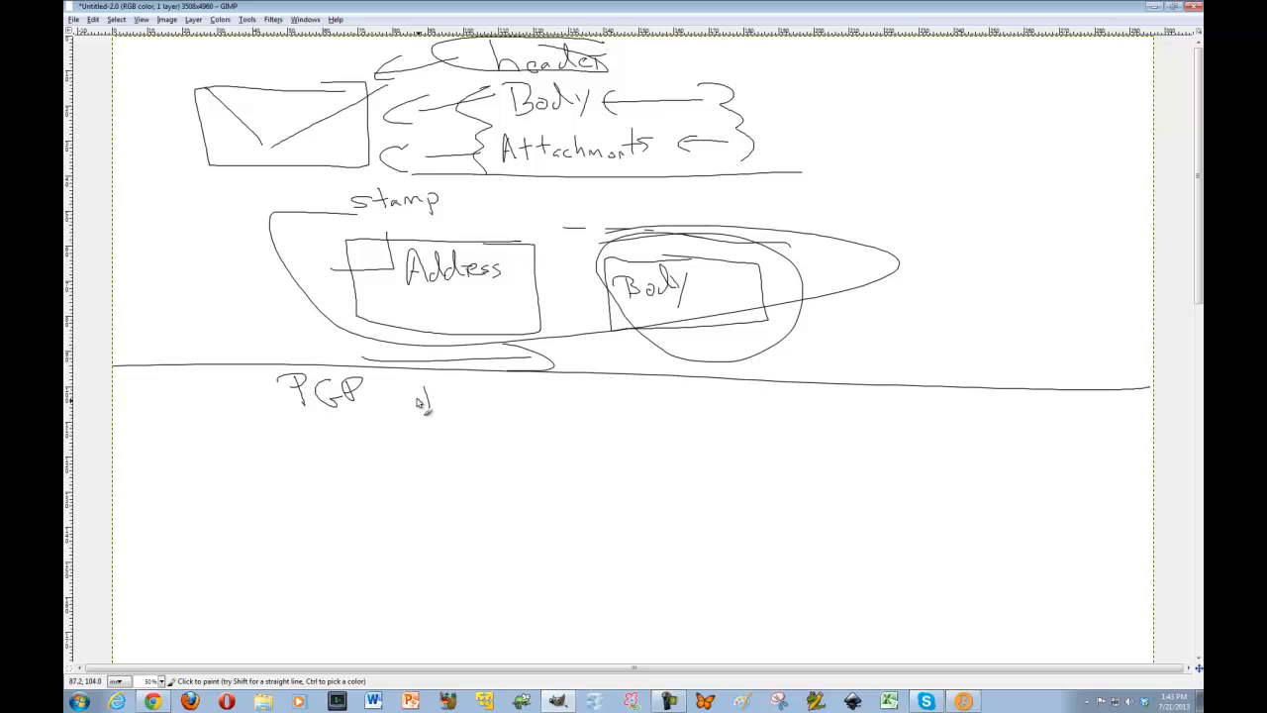
{"action": "left_click_drag", "start_coordinate": [415, 396], "coordinate": [485, 411]}
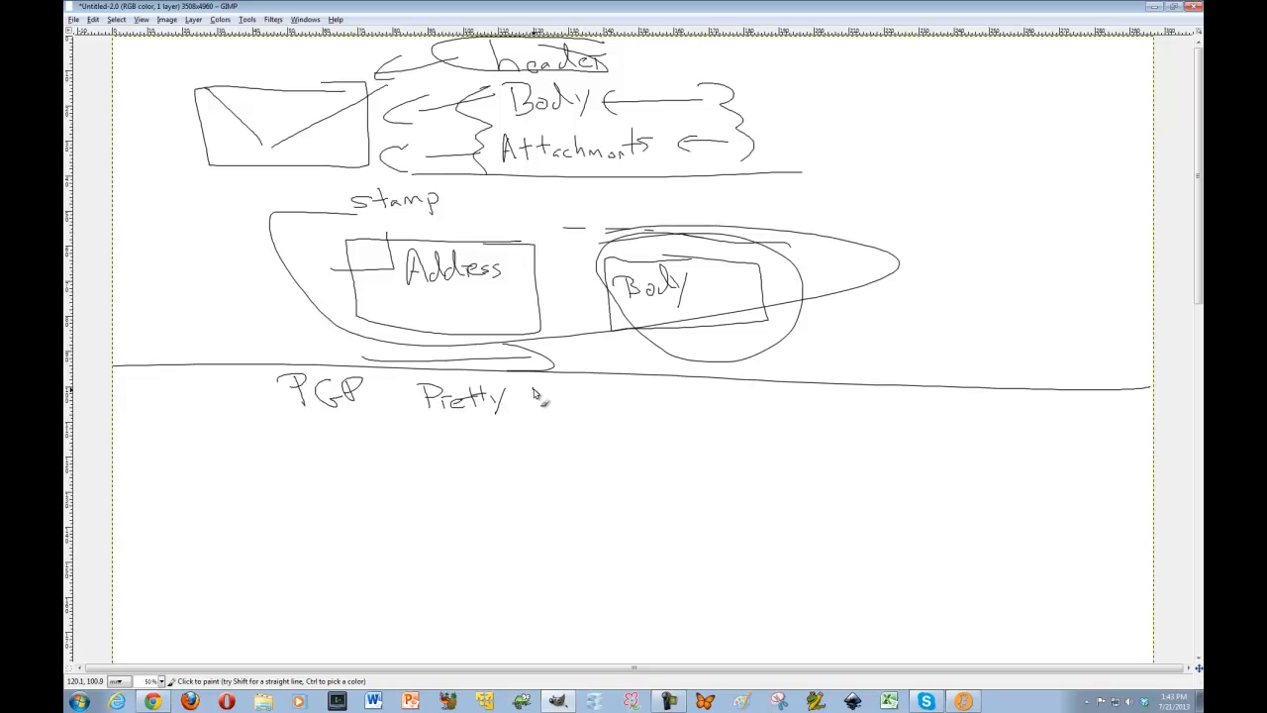
{"action": "left_click_drag", "start_coordinate": [515, 396], "coordinate": [594, 405]}
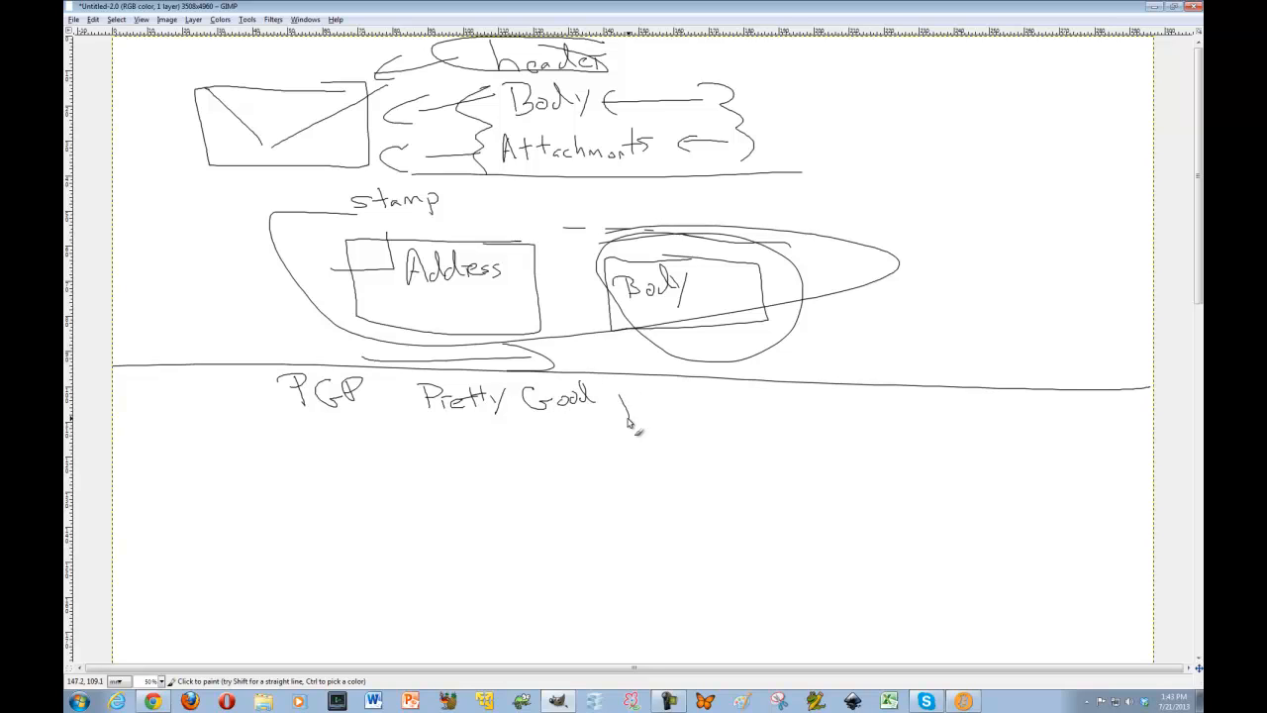
{"action": "left_click_drag", "start_coordinate": [618, 401], "coordinate": [702, 401]}
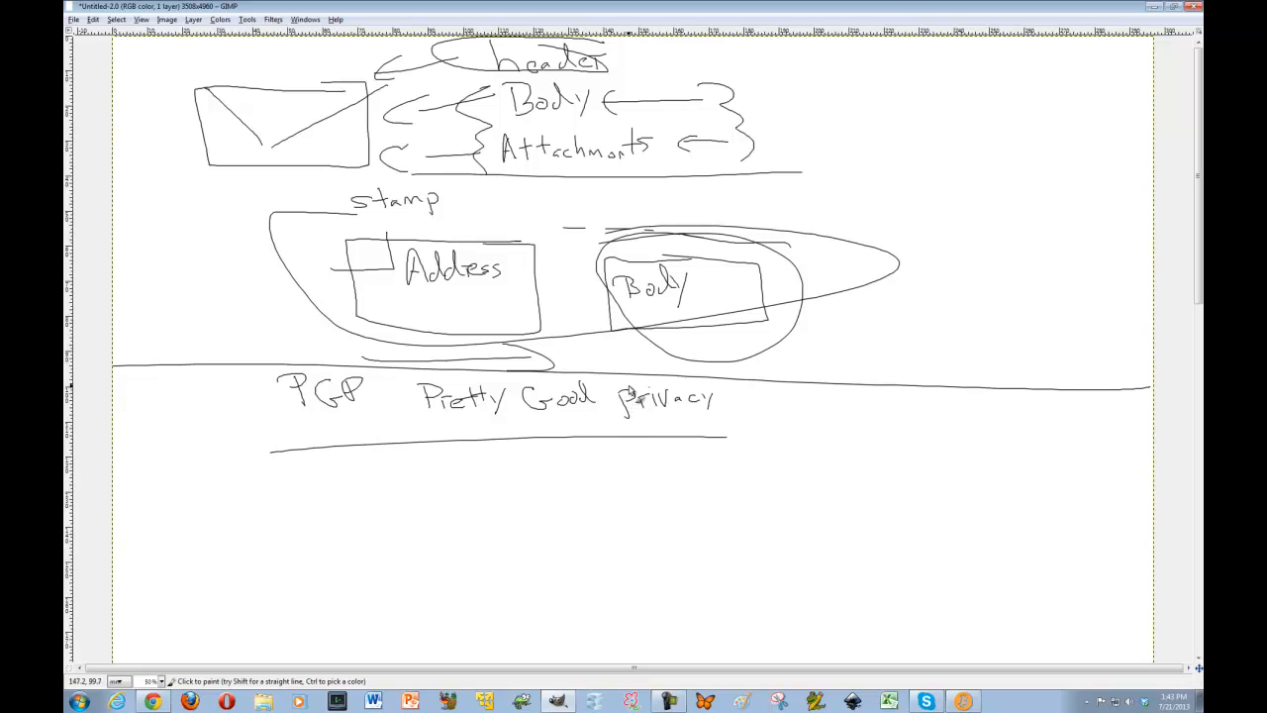
- Draw a stick figure with a tie below the PGP heading and label it Bob
{"action": "scroll", "scroll_direction": "down", "scroll_amount": 3}
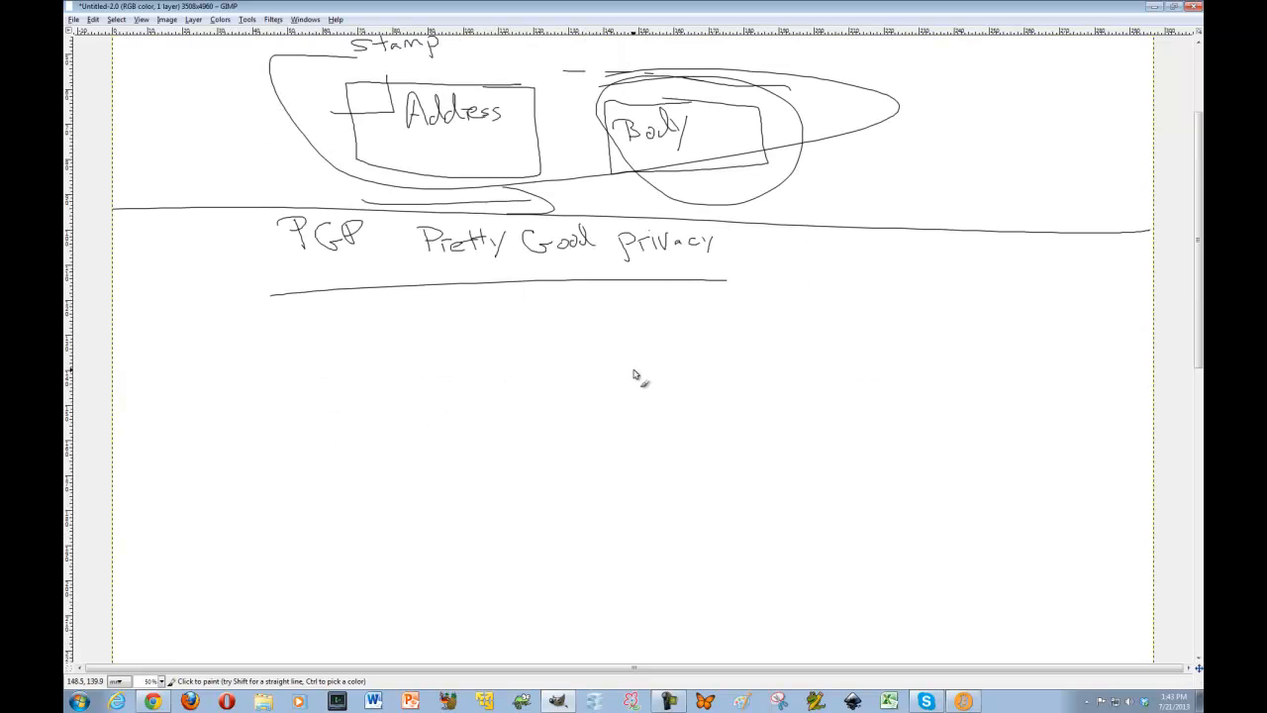
{"action": "mouse_move", "coordinate": [581, 330]}
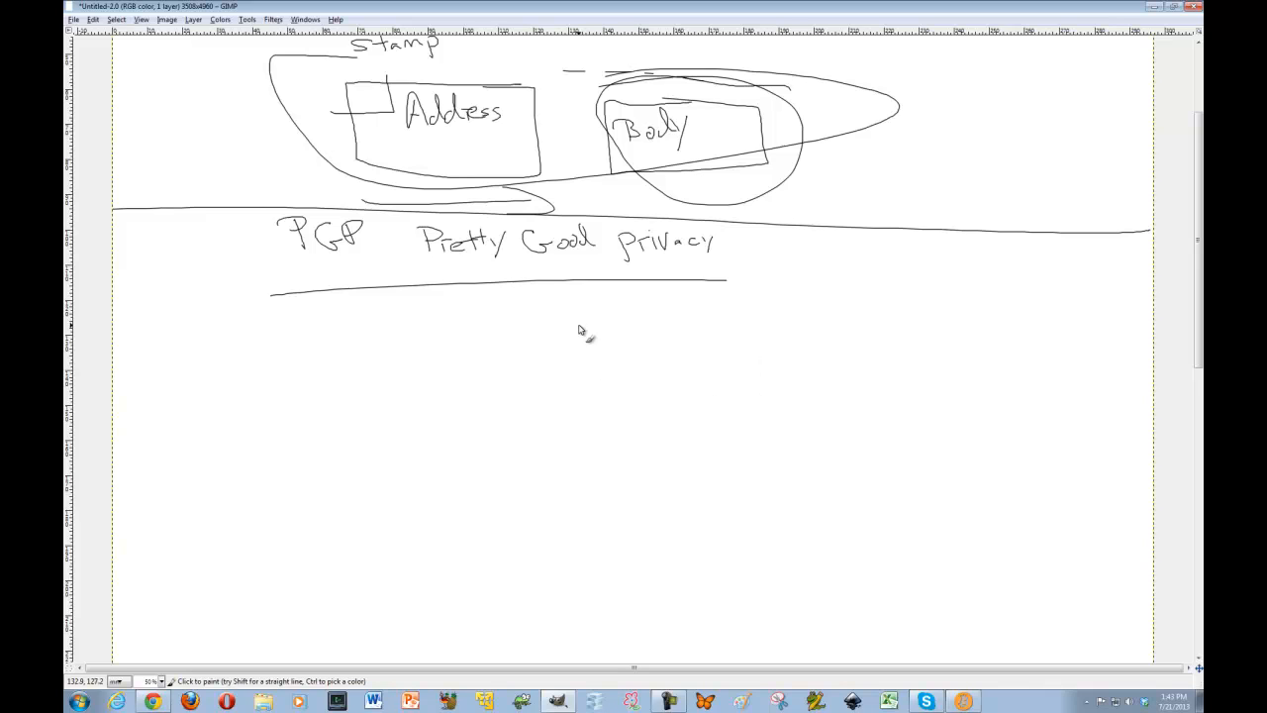
{"action": "mouse_move", "coordinate": [389, 363]}
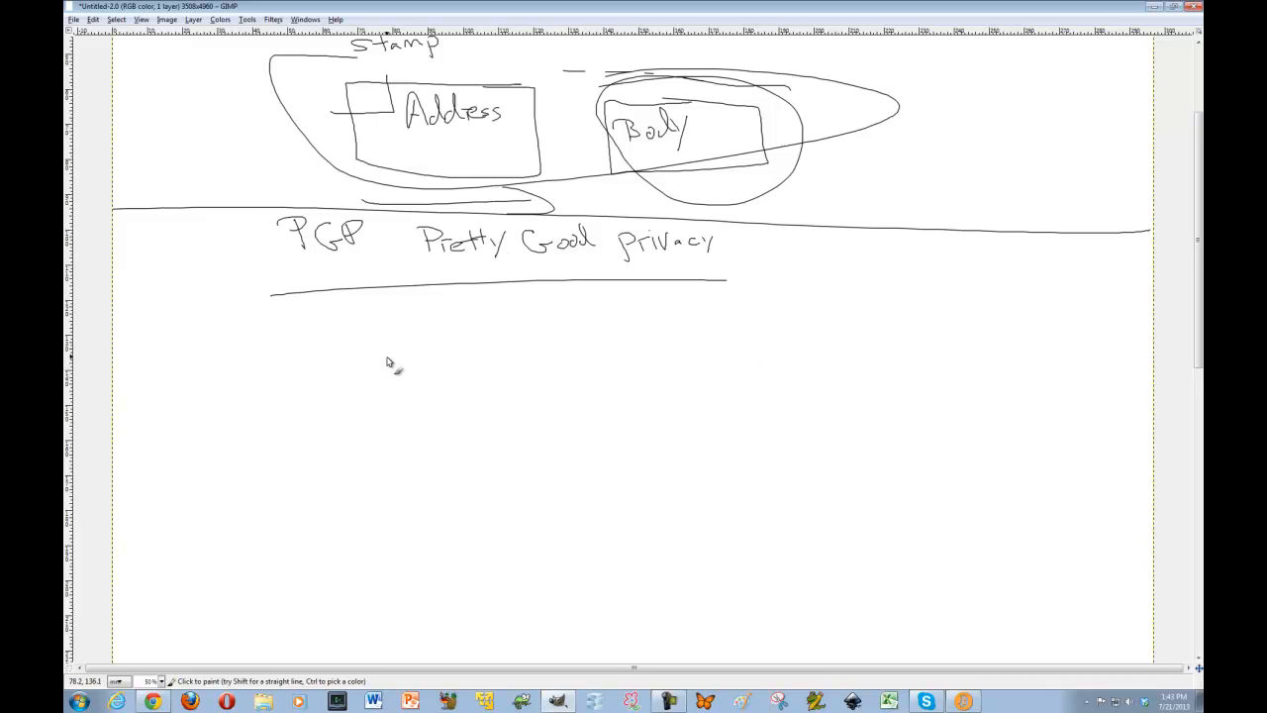
{"action": "left_click_drag", "start_coordinate": [371, 342], "coordinate": [421, 317]}
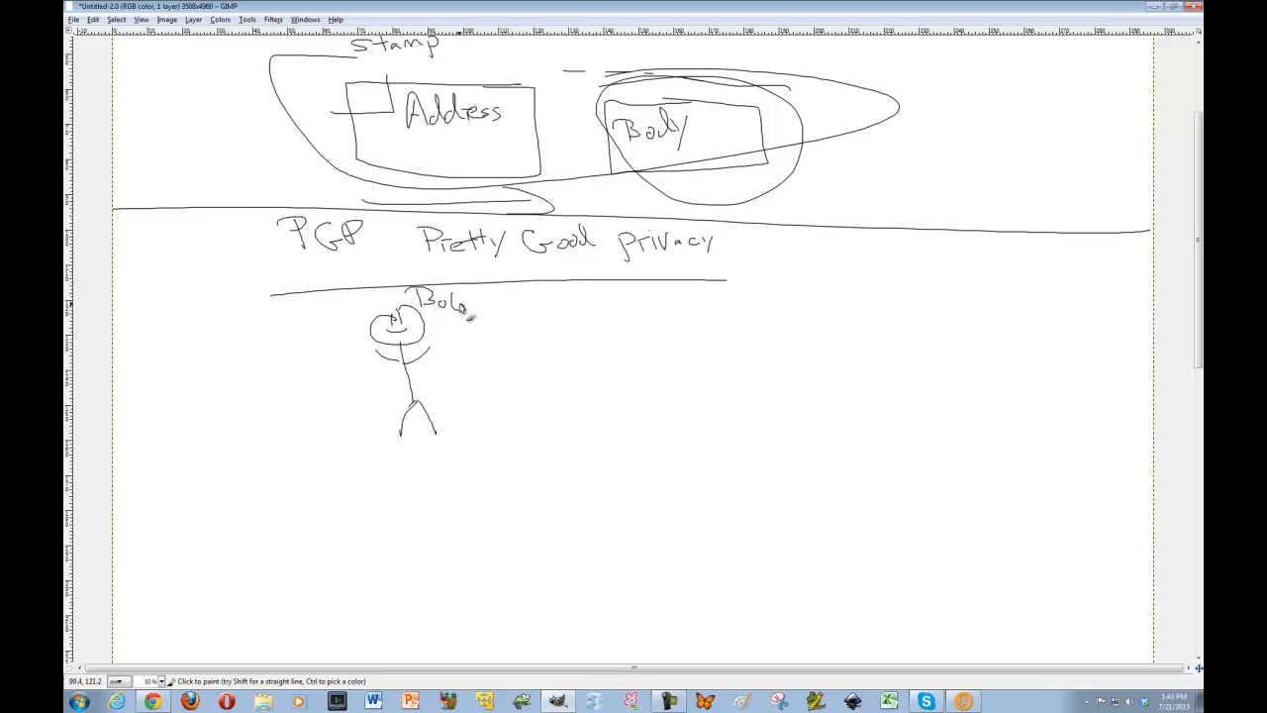
{"action": "left_click_drag", "start_coordinate": [411, 351], "coordinate": [420, 381]}
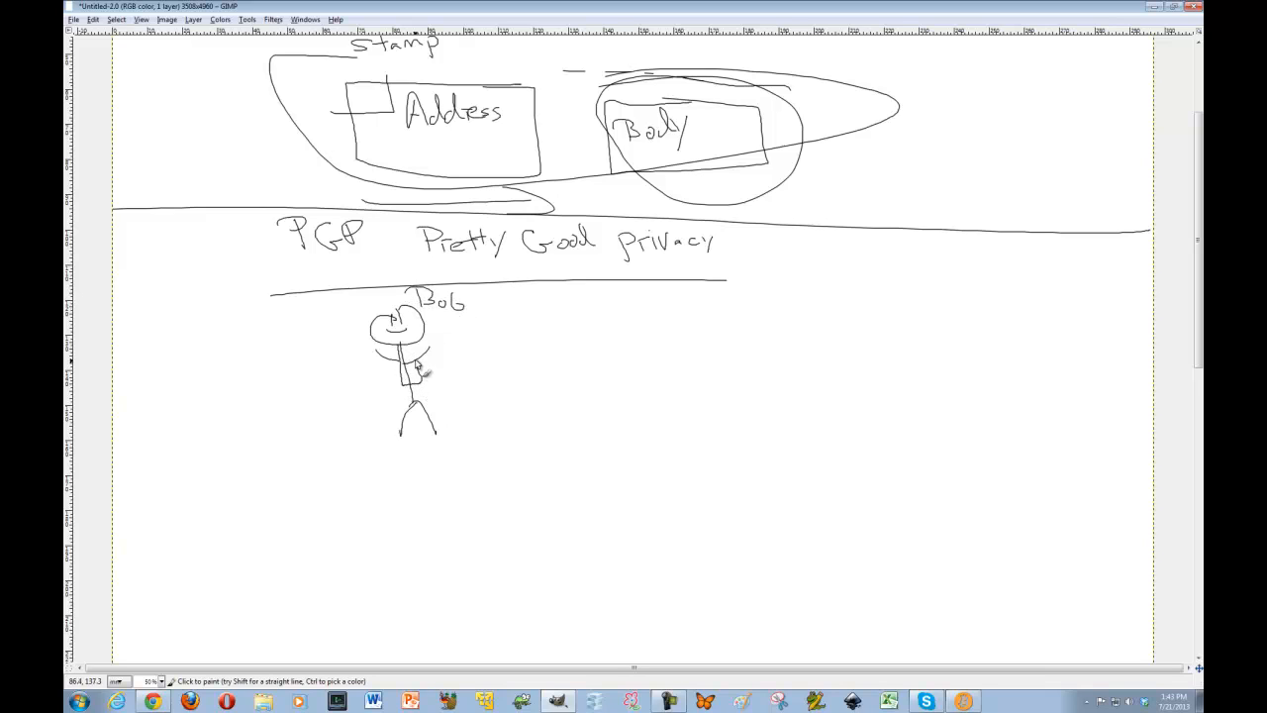
{"action": "left_click_drag", "start_coordinate": [415, 371], "coordinate": [411, 406]}
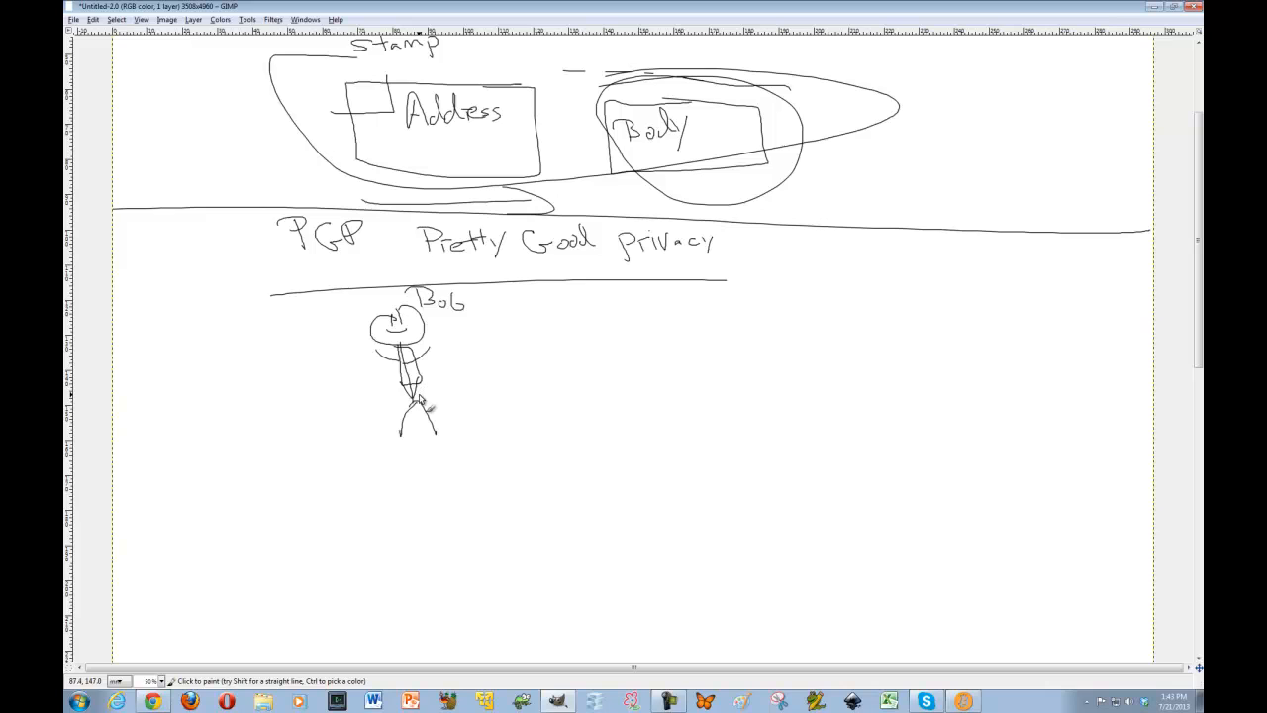
{"action": "mouse_move", "coordinate": [591, 317]}
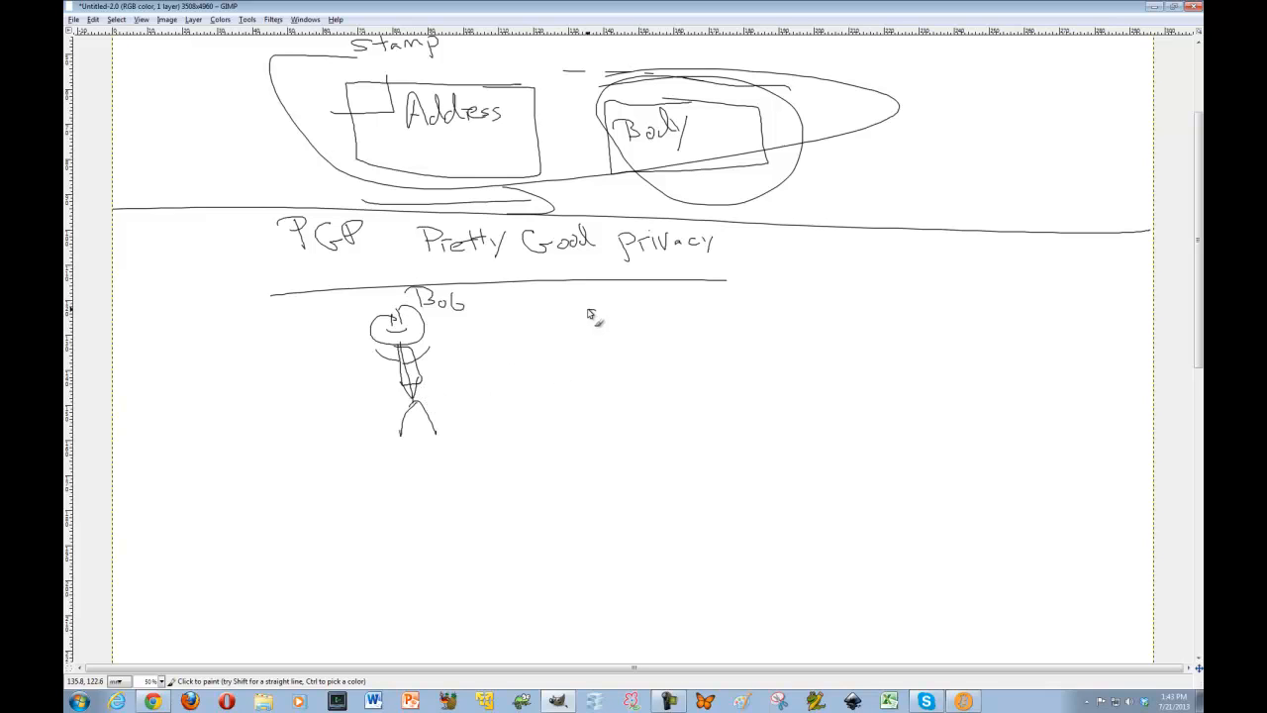
- Draw a second figure, Alice, with long hair and glasses
{"action": "left_click_drag", "start_coordinate": [594, 306], "coordinate": [559, 381]}
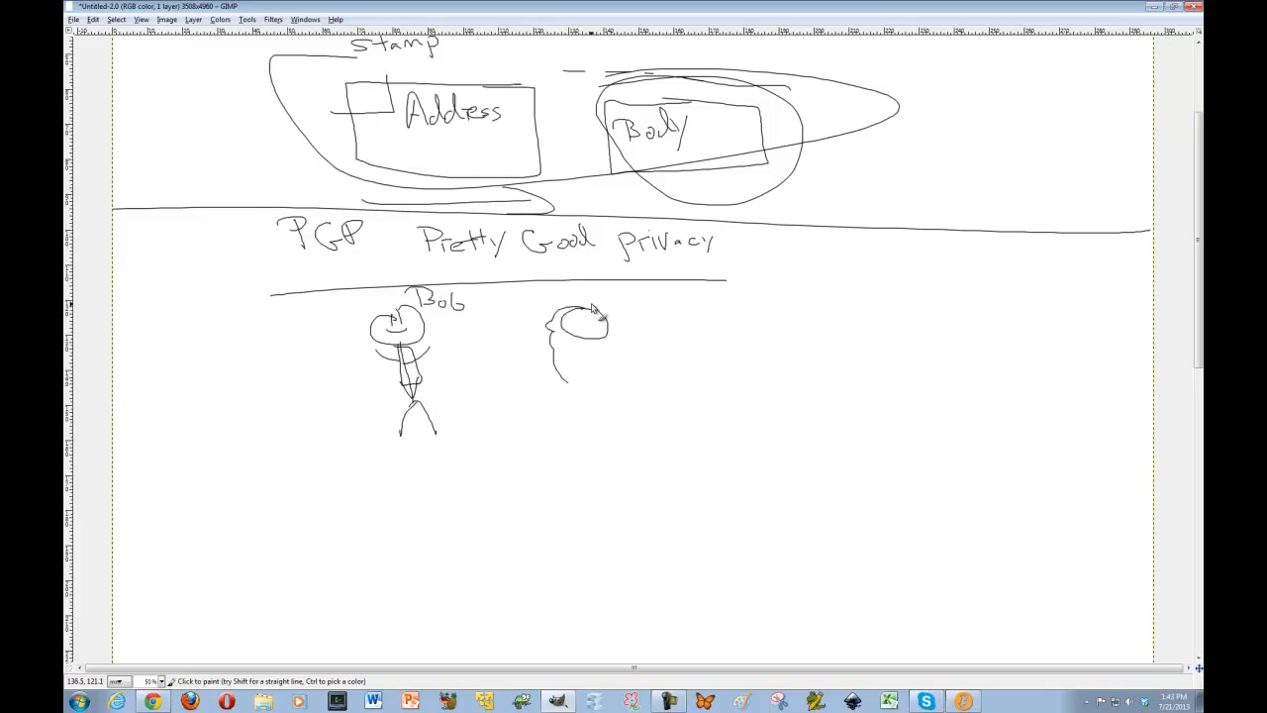
{"action": "left_click_drag", "start_coordinate": [594, 312], "coordinate": [638, 386]}
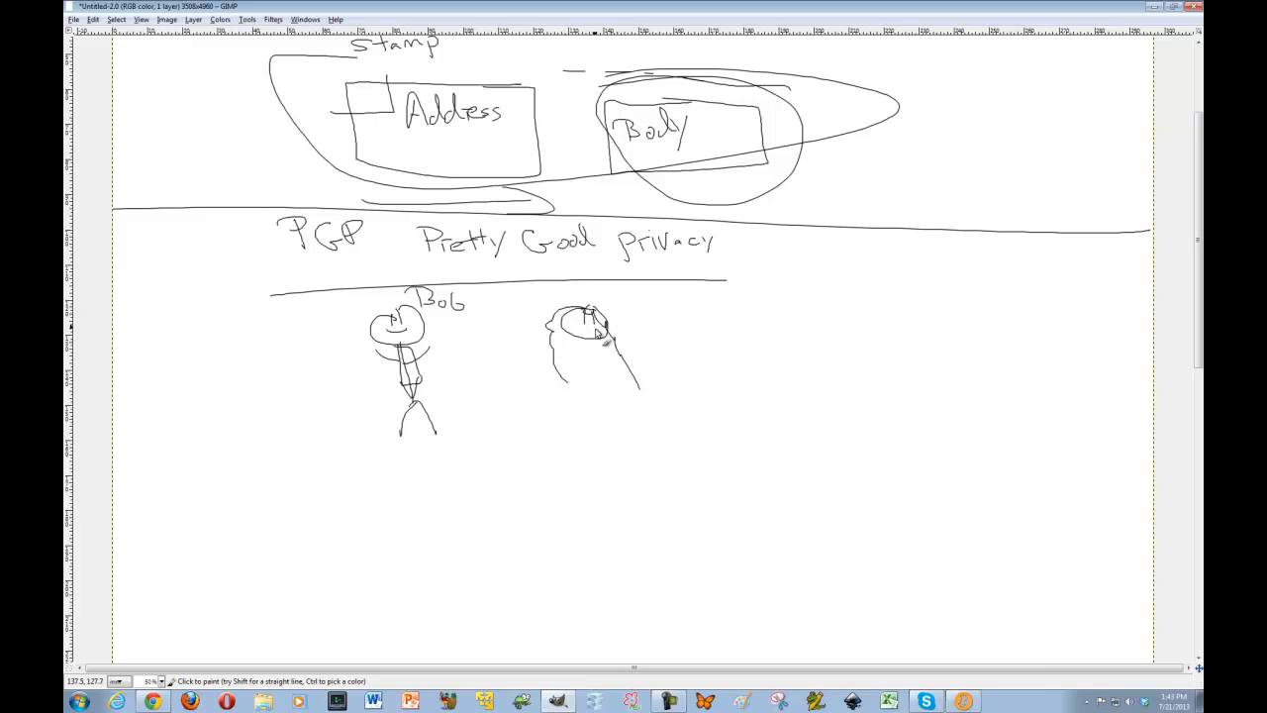
{"action": "left_click_drag", "start_coordinate": [584, 356], "coordinate": [593, 445]}
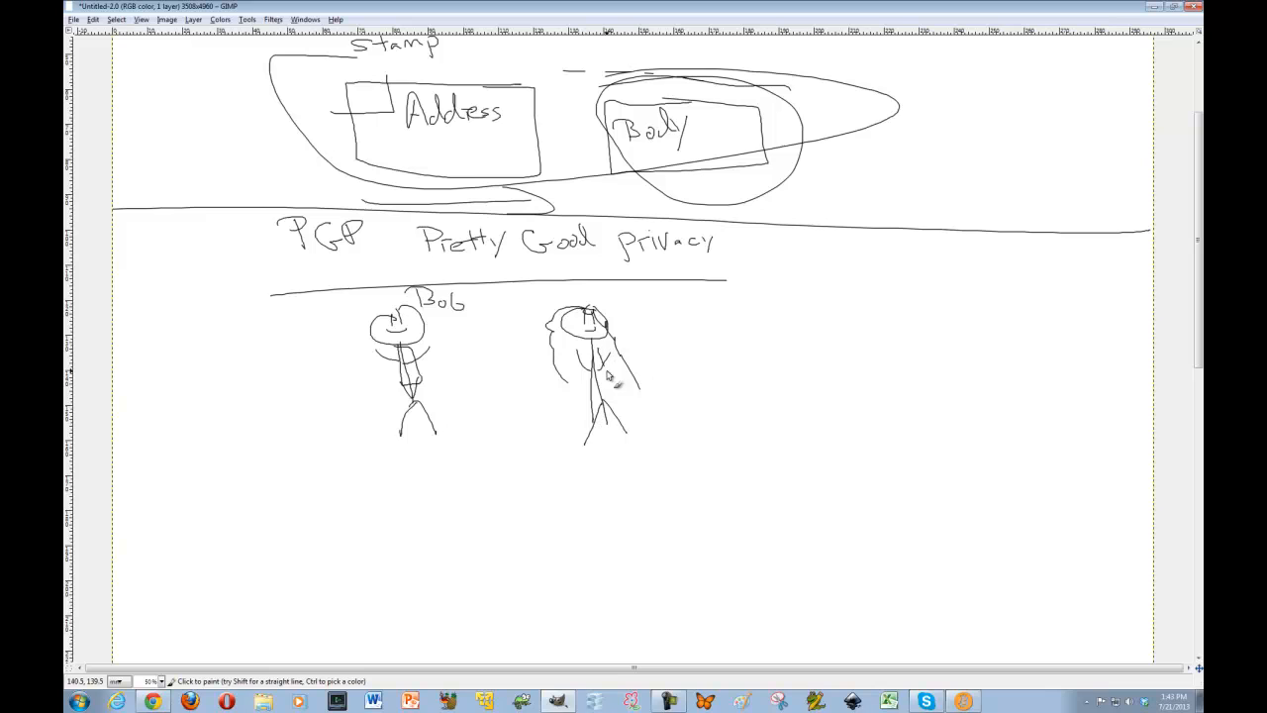
{"action": "left_click_drag", "start_coordinate": [618, 386], "coordinate": [584, 435]}
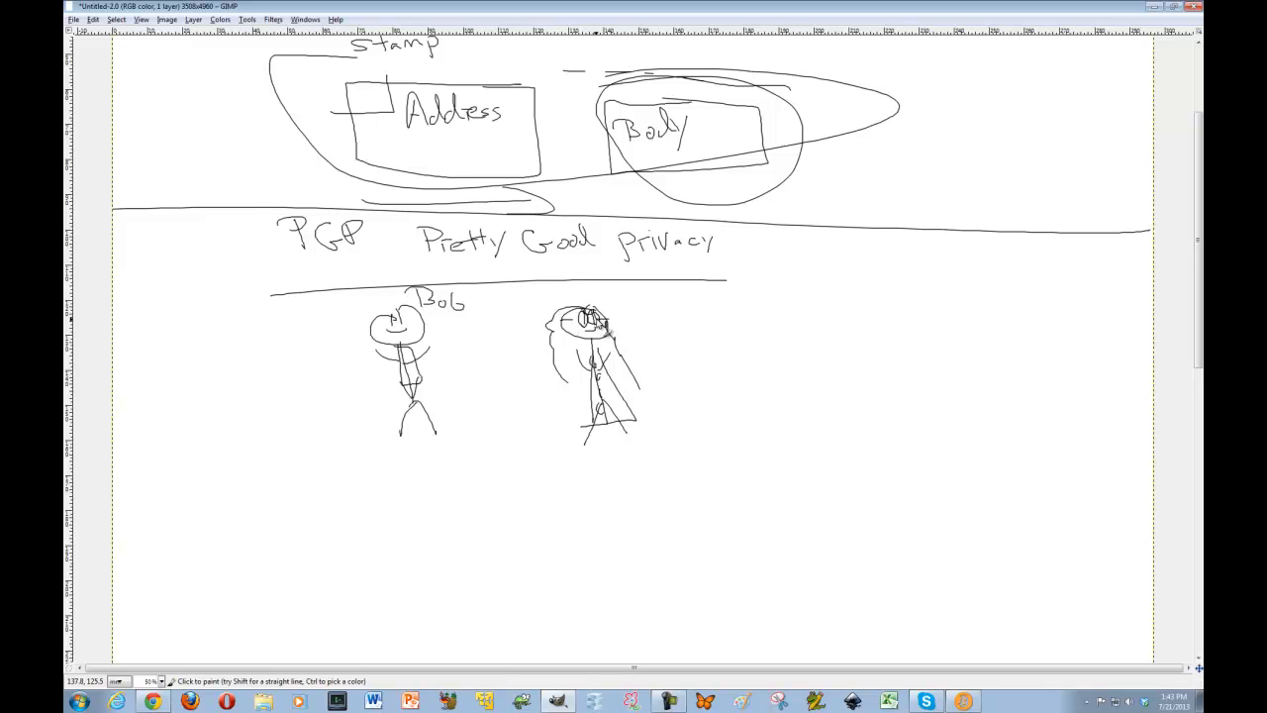
- Sketch a branched tree right of Alice and caption it 'happy tree'
{"action": "left_click_drag", "start_coordinate": [731, 289], "coordinate": [750, 426]}
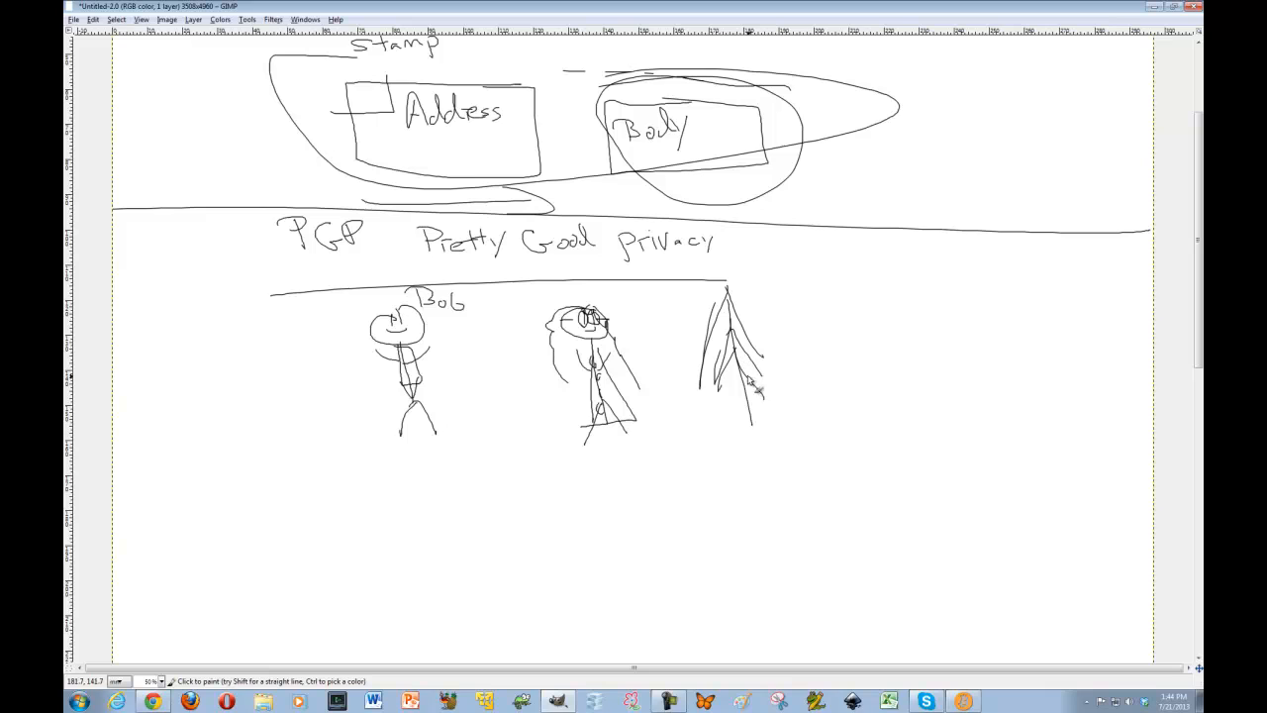
{"action": "left_click_drag", "start_coordinate": [747, 396], "coordinate": [752, 287]}
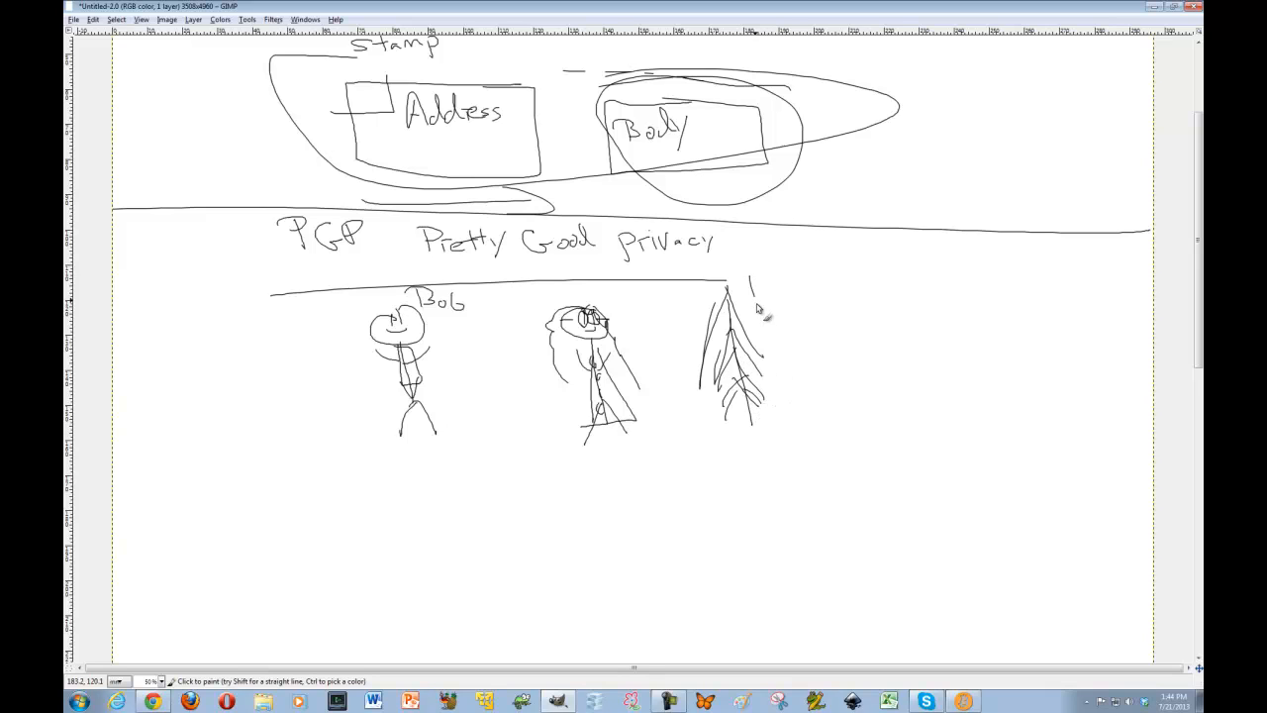
{"action": "left_click_drag", "start_coordinate": [747, 292], "coordinate": [841, 312]}
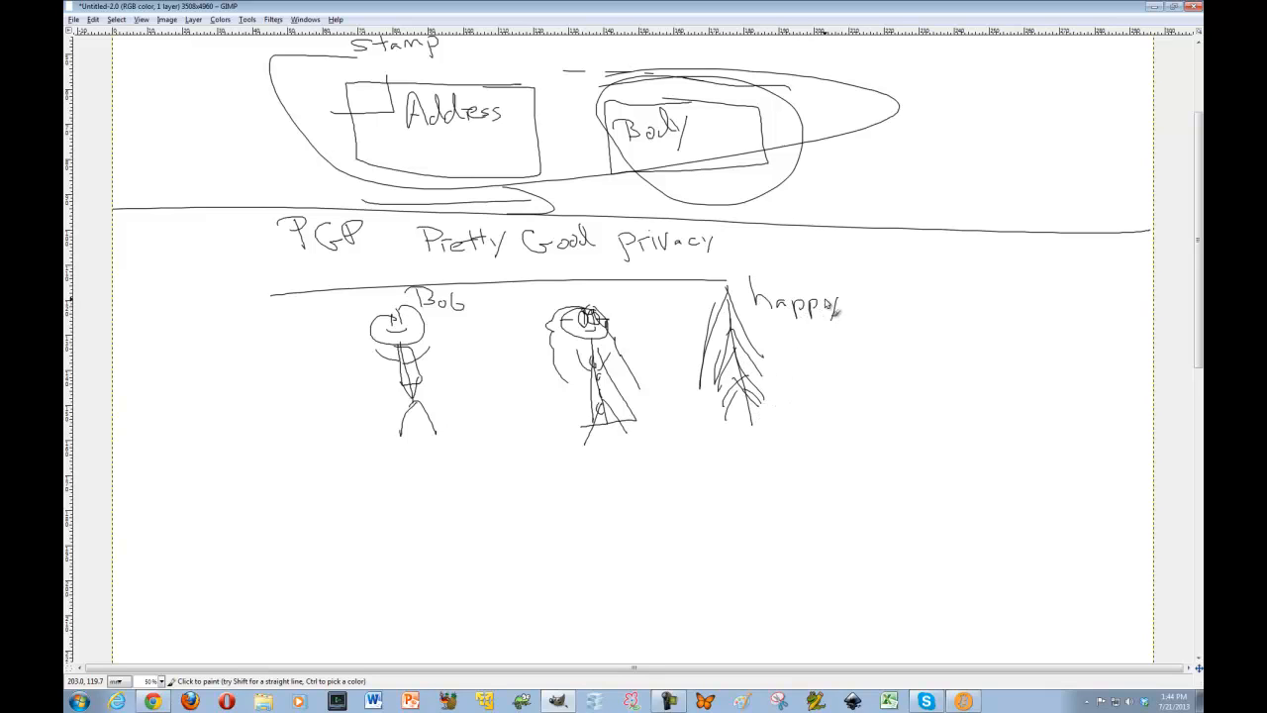
{"action": "left_click_drag", "start_coordinate": [851, 297], "coordinate": [911, 302]}
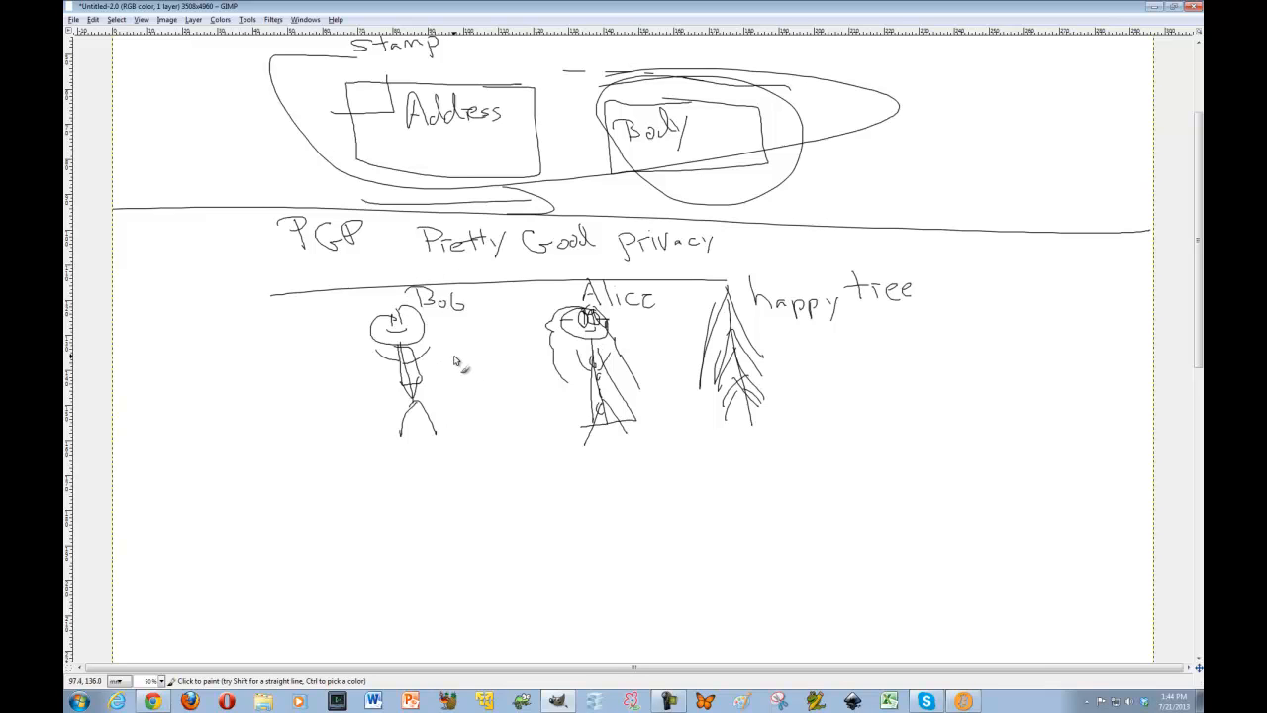
{"action": "mouse_move", "coordinate": [453, 361]}
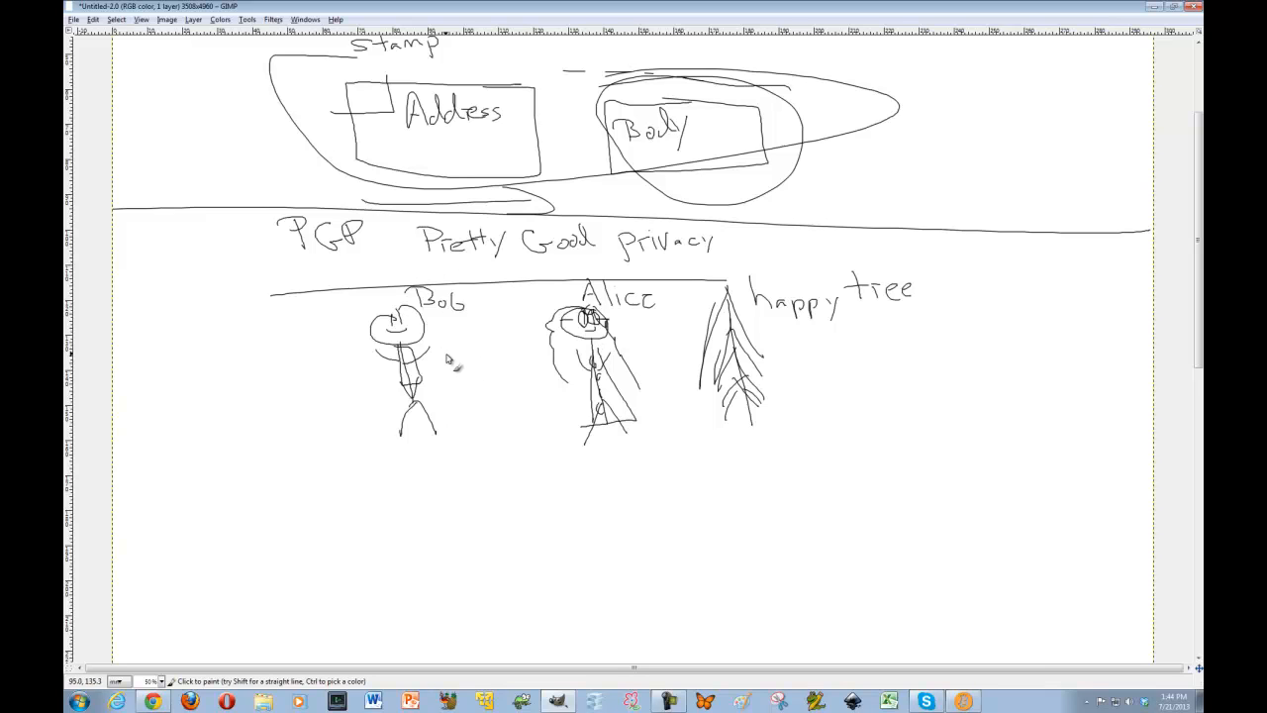
- Draw a padlocked envelope labelled AES beside Bob, an arrow toward Alice, and a circled K
{"action": "left_click_drag", "start_coordinate": [451, 356], "coordinate": [485, 368]}
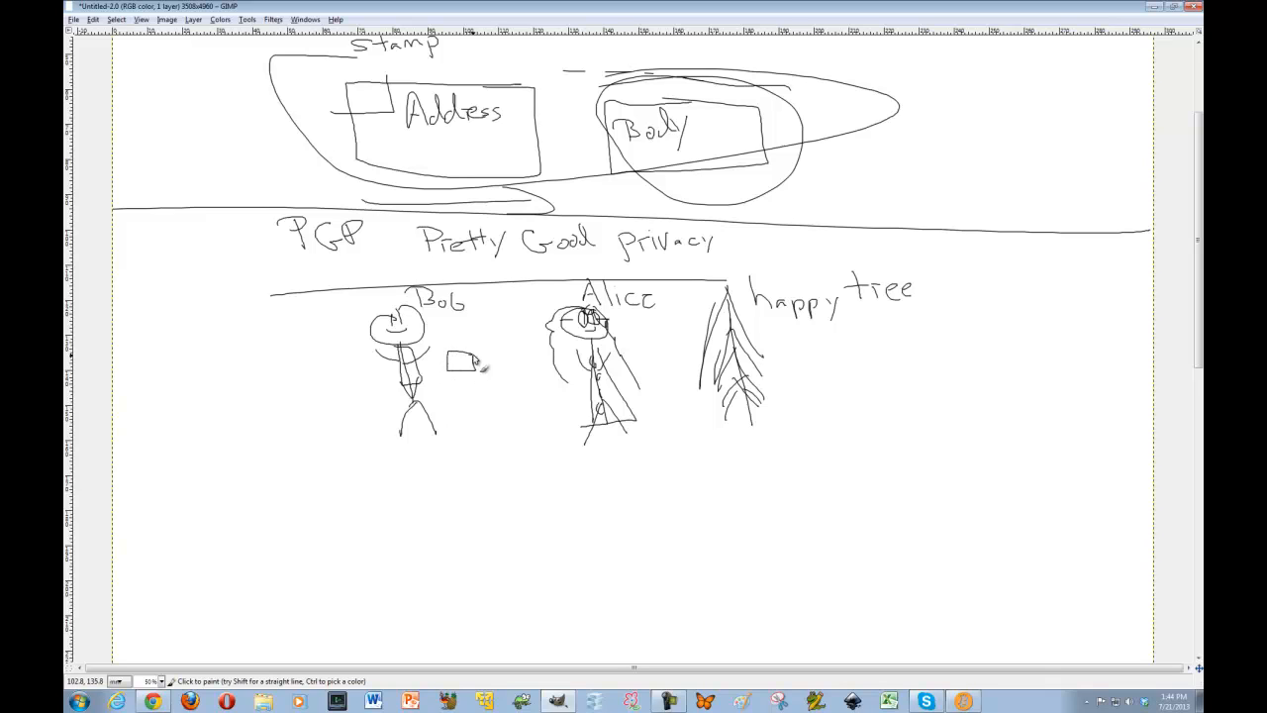
{"action": "left_click_drag", "start_coordinate": [465, 341], "coordinate": [480, 371]}
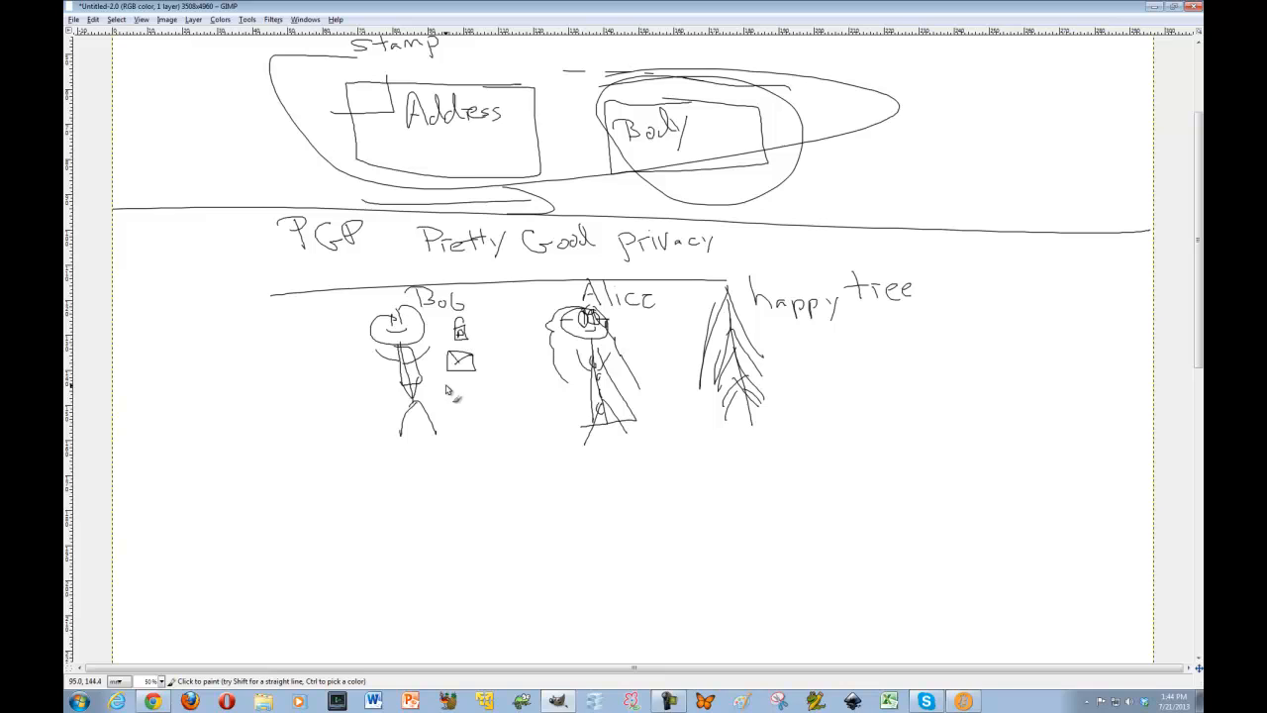
{"action": "left_click_drag", "start_coordinate": [447, 381], "coordinate": [500, 396]}
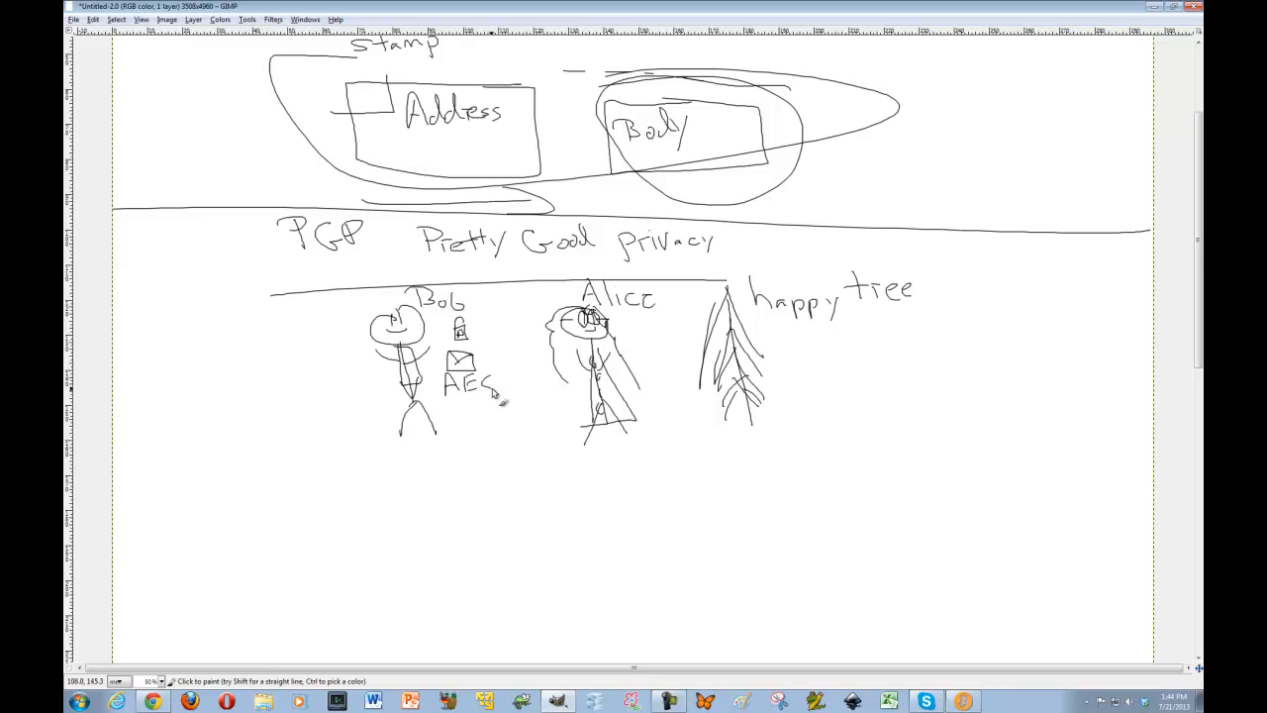
{"action": "left_click_drag", "start_coordinate": [495, 356], "coordinate": [534, 357]}
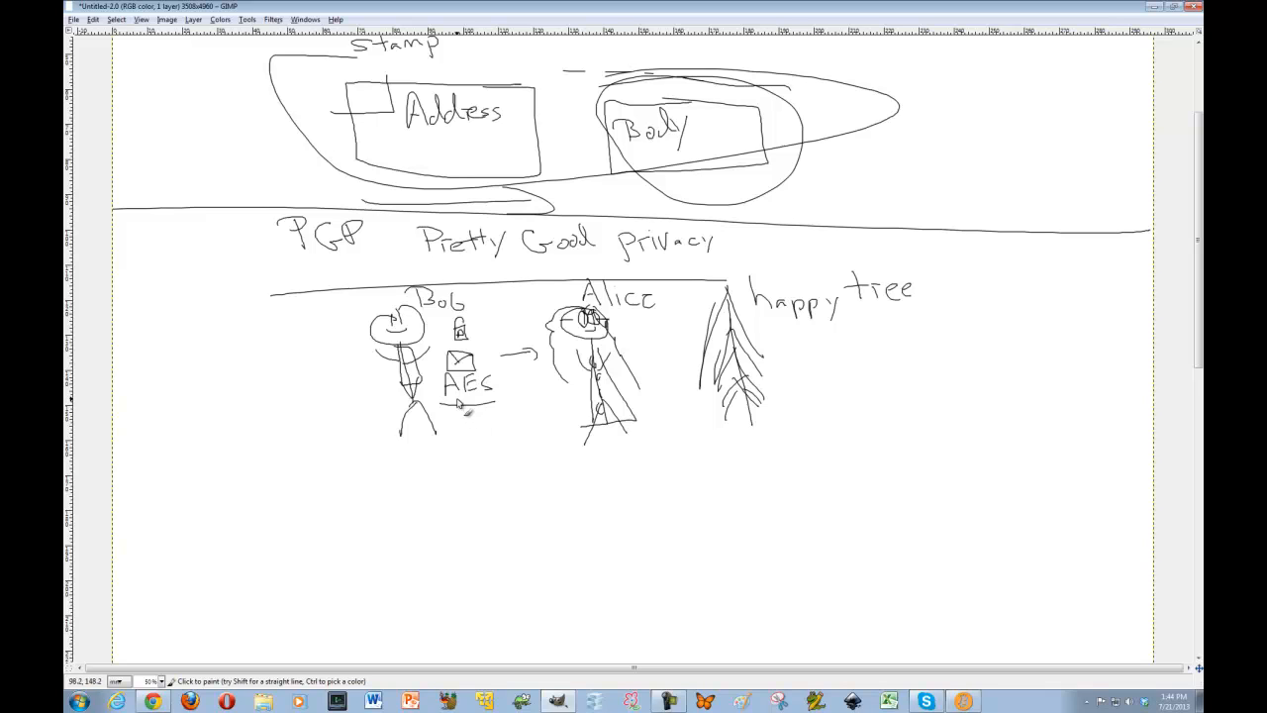
{"action": "left_click_drag", "start_coordinate": [446, 435], "coordinate": [485, 440]}
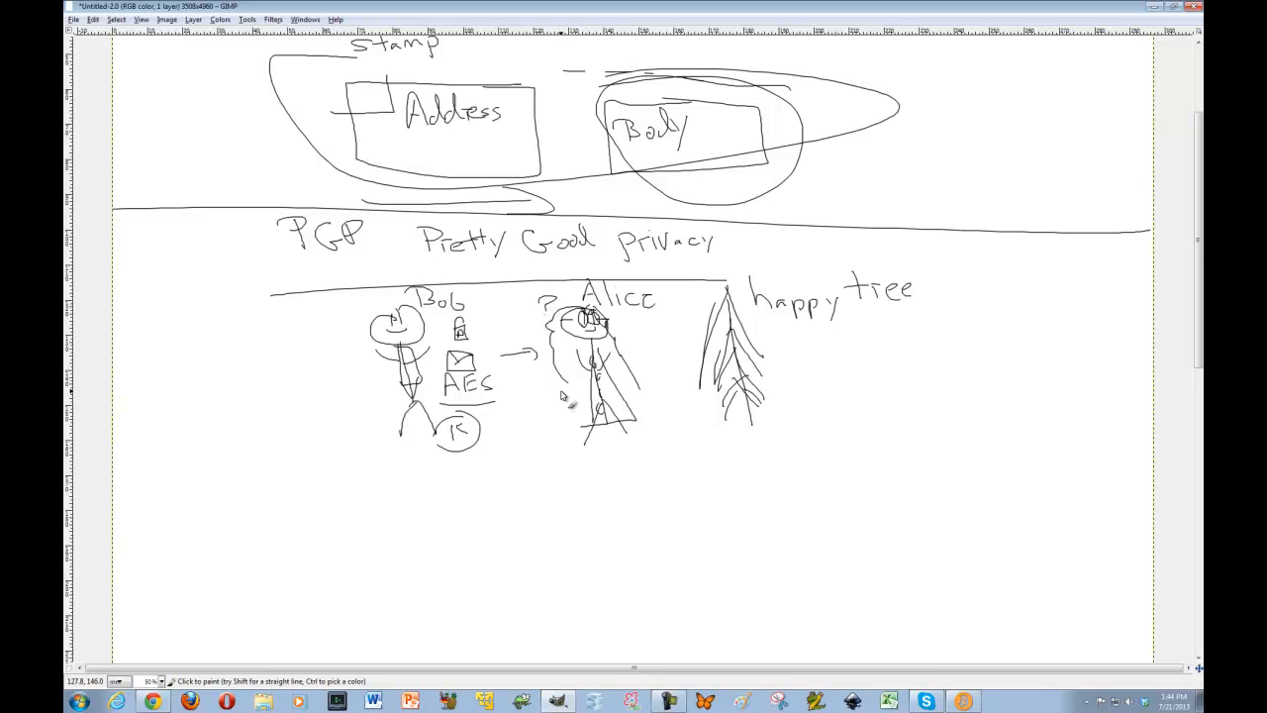
{"action": "mouse_move", "coordinate": [463, 475]}
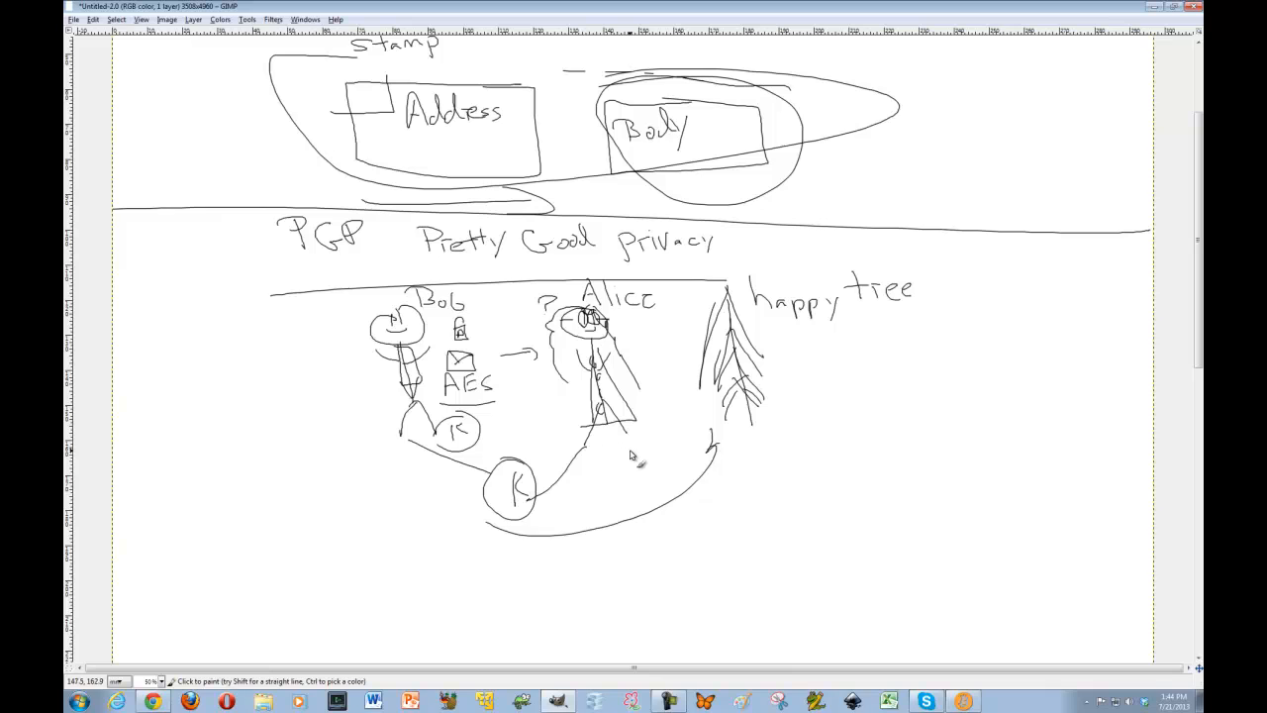
{"action": "mouse_move", "coordinate": [651, 478]}
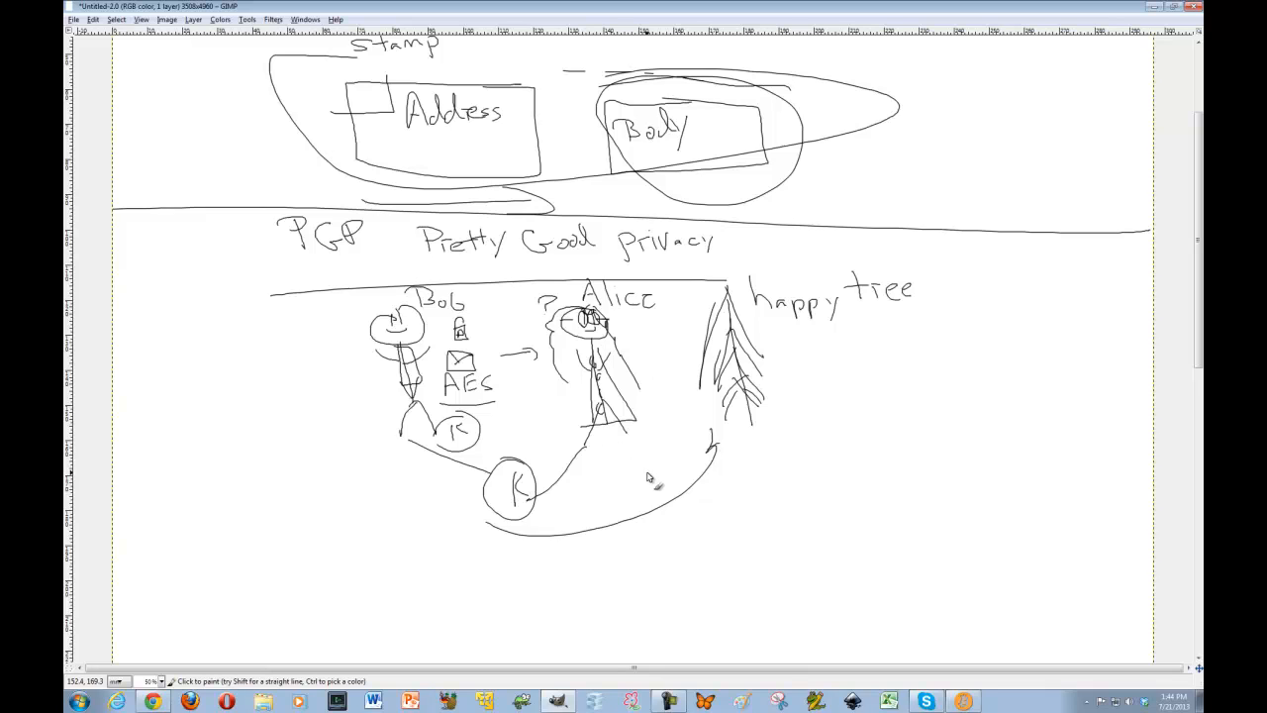
{"action": "mouse_move", "coordinate": [653, 475]}
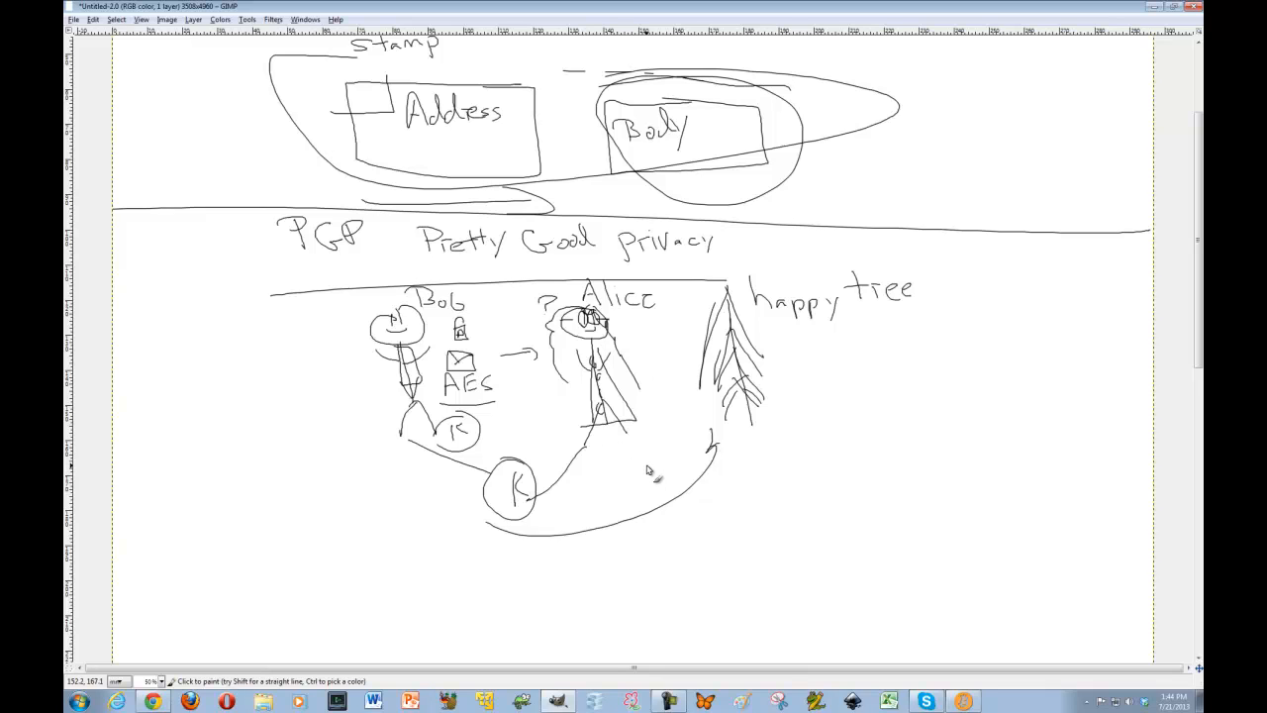
- Sketch circled G and A figures right of the tree and draw a large loop down the left
{"action": "left_click_drag", "start_coordinate": [836, 361], "coordinate": [831, 460]}
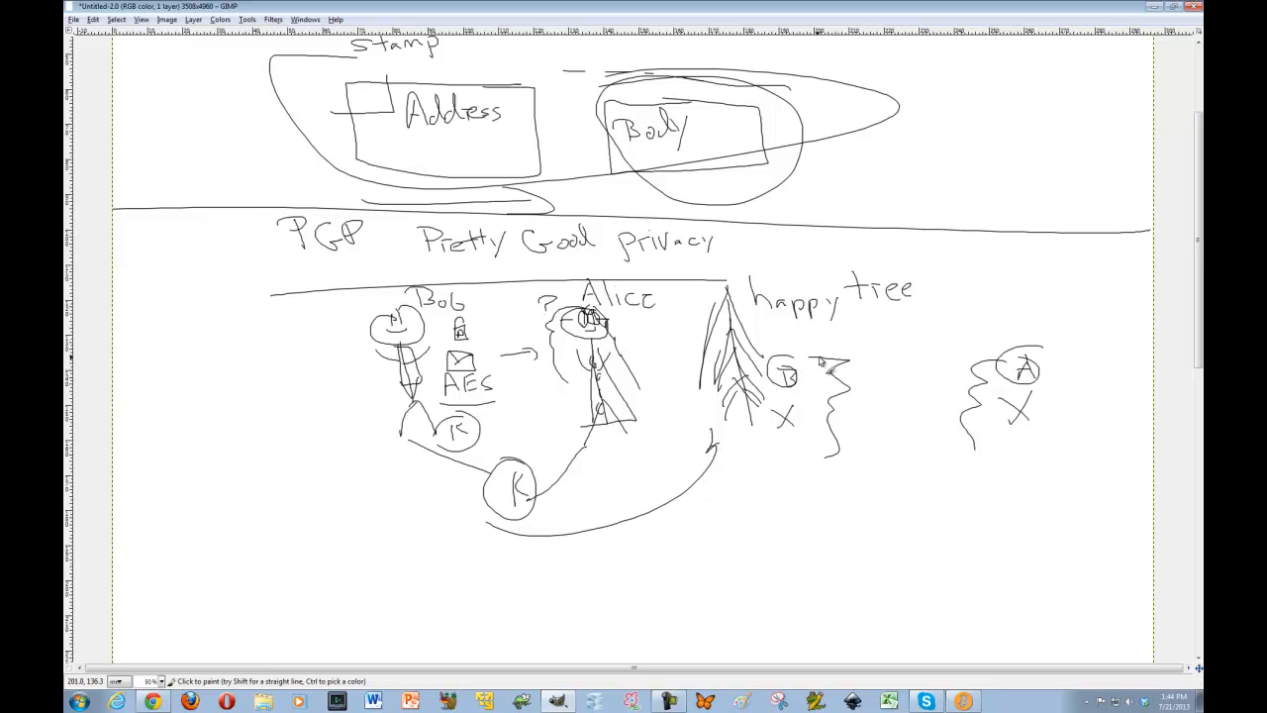
{"action": "left_click", "coordinate": [517, 493]}
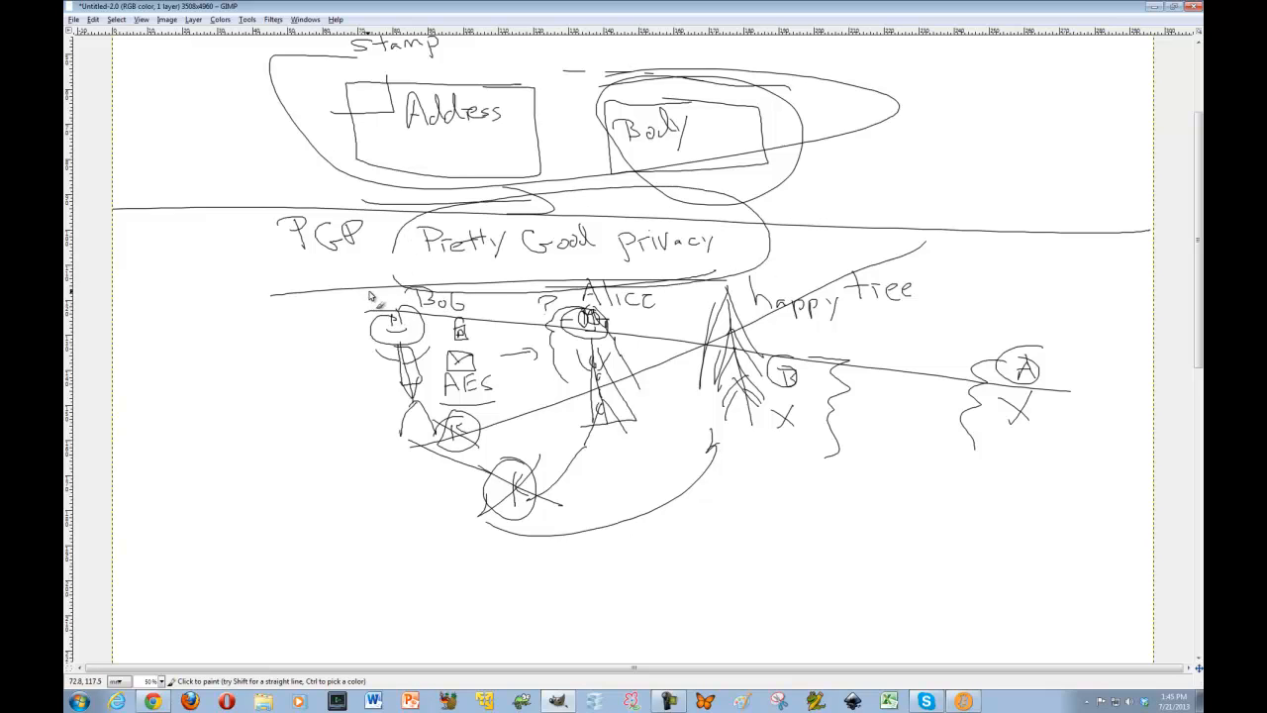
{"action": "left_click_drag", "start_coordinate": [391, 297], "coordinate": [386, 534]}
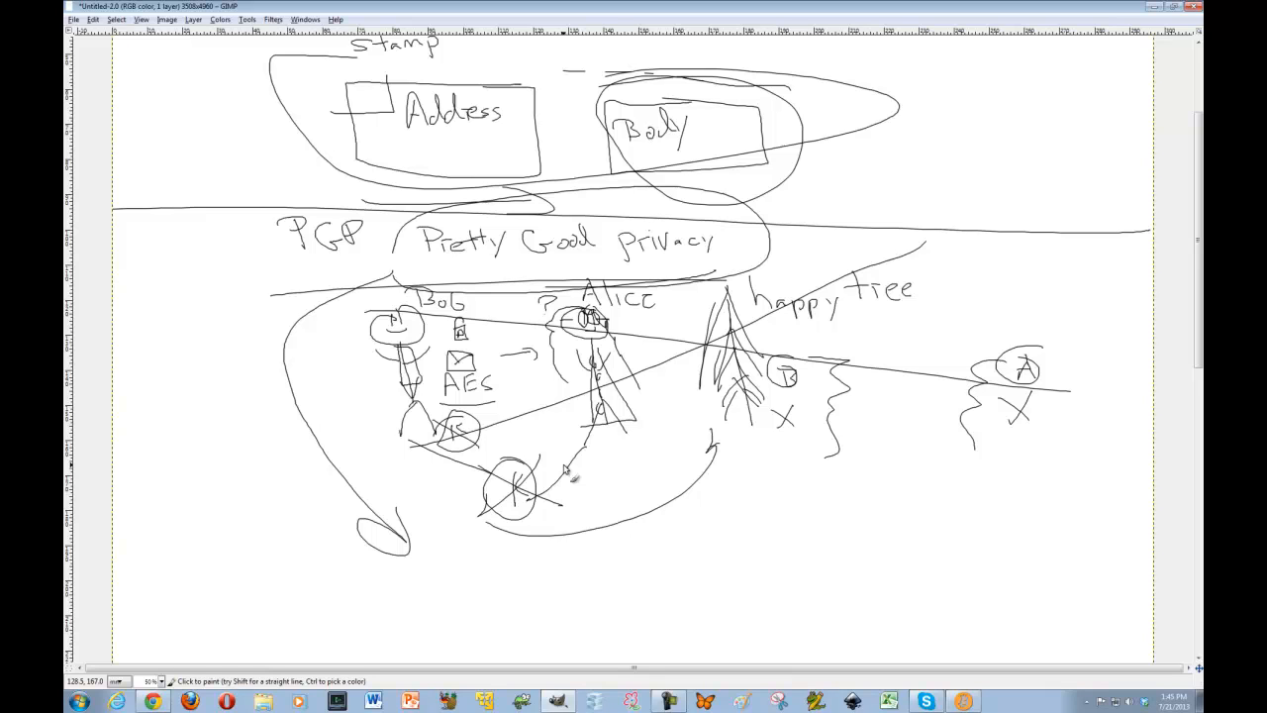
- Draw two new stick figures below the earlier sketch and label them Bob and Alice
{"action": "scroll", "scroll_direction": "down", "scroll_amount": 3}
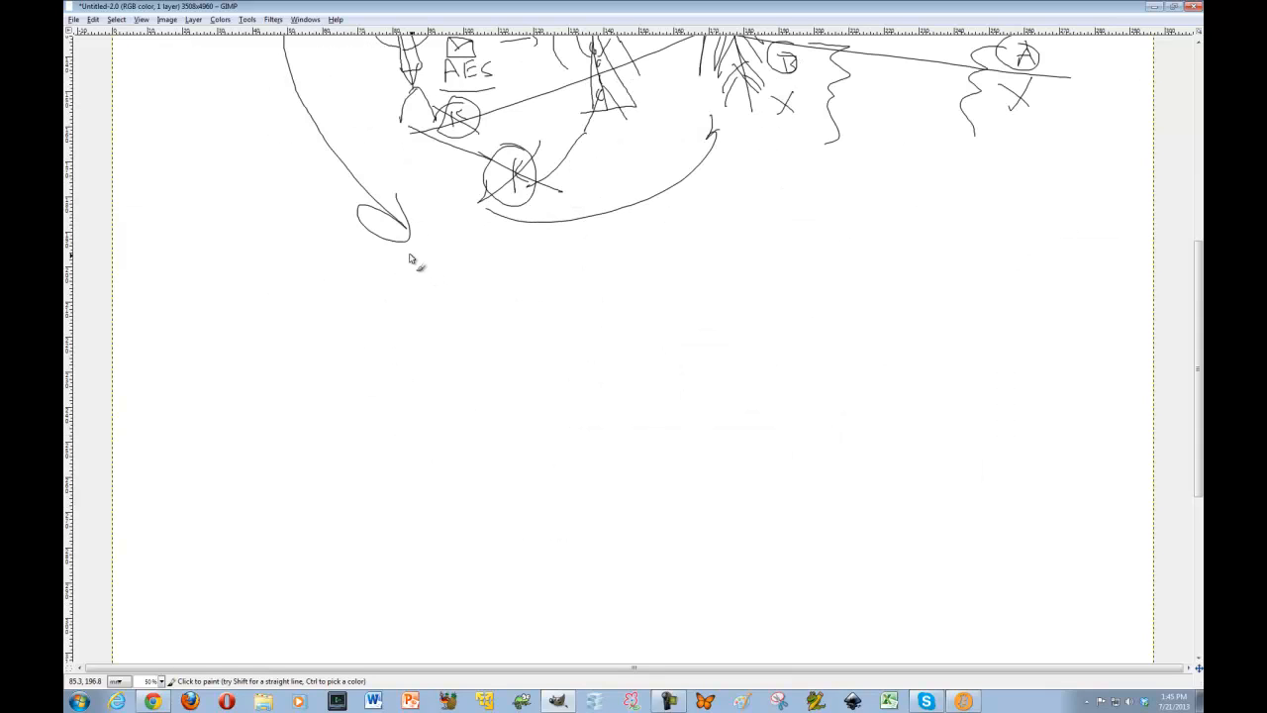
{"action": "left_click_drag", "start_coordinate": [336, 302], "coordinate": [391, 302]}
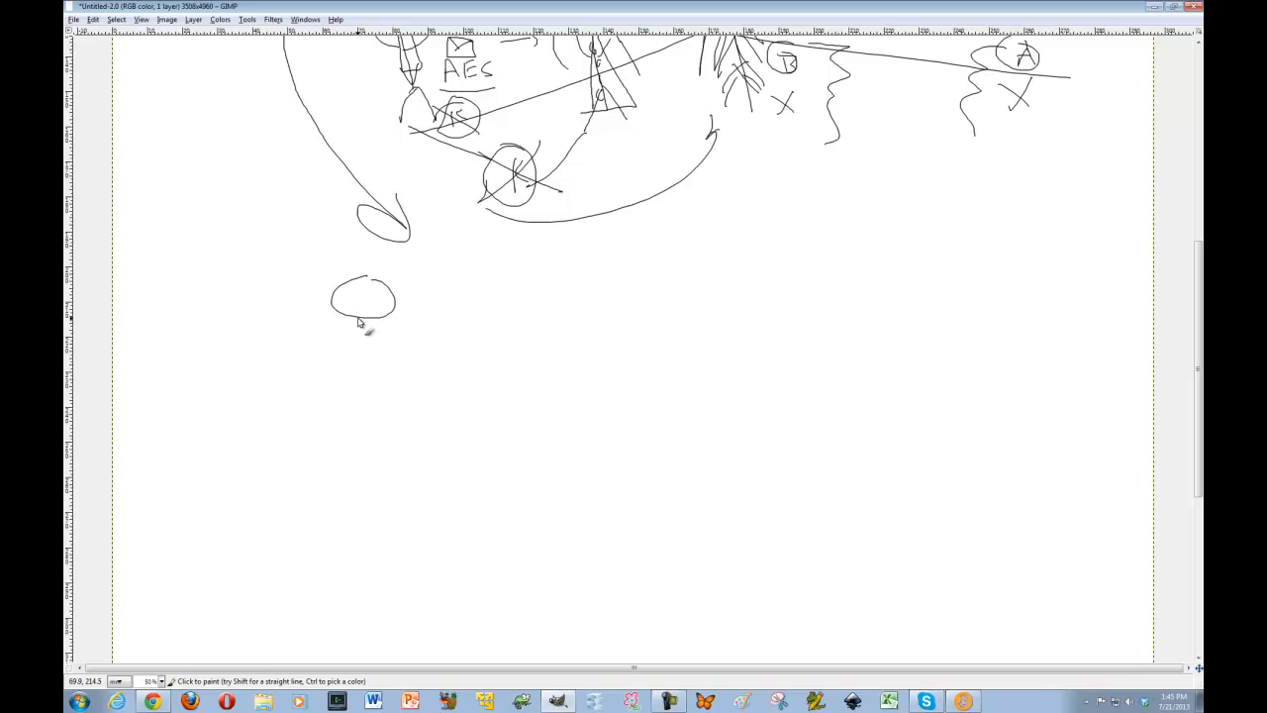
{"action": "left_click_drag", "start_coordinate": [363, 322], "coordinate": [363, 416]}
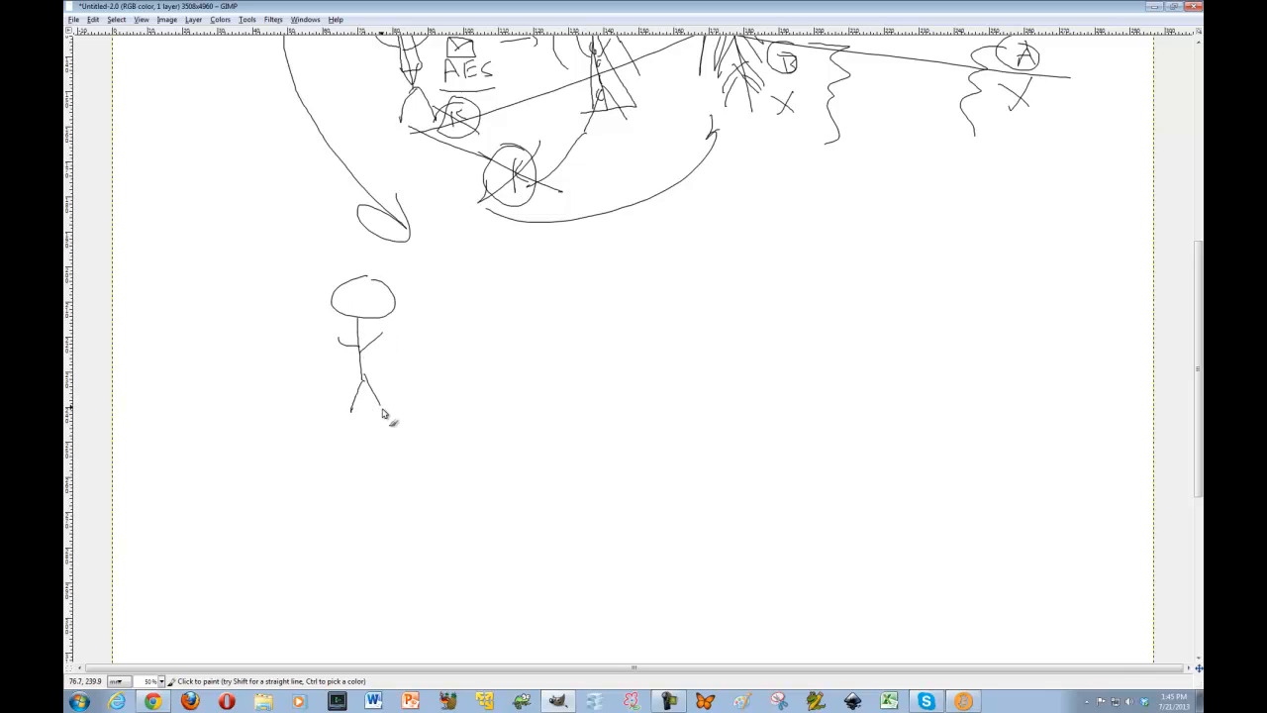
{"action": "left_click_drag", "start_coordinate": [352, 287], "coordinate": [371, 307]}
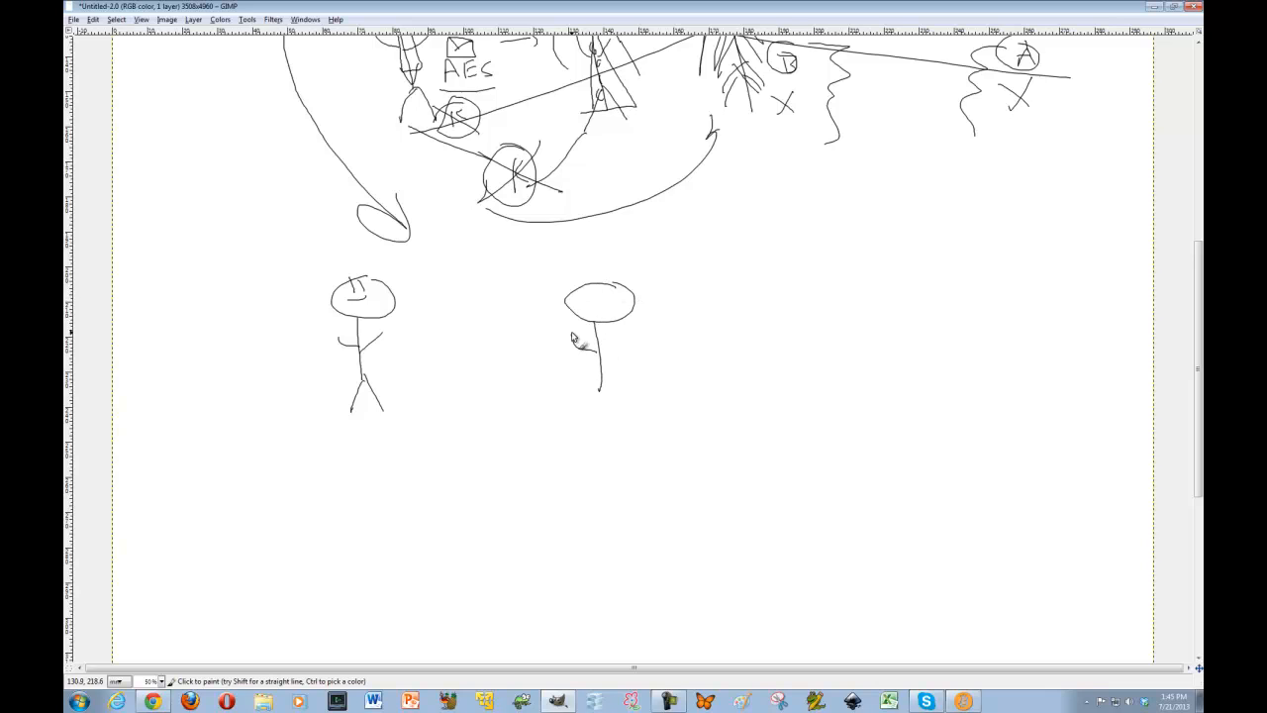
{"action": "left_click_drag", "start_coordinate": [599, 347], "coordinate": [598, 425]}
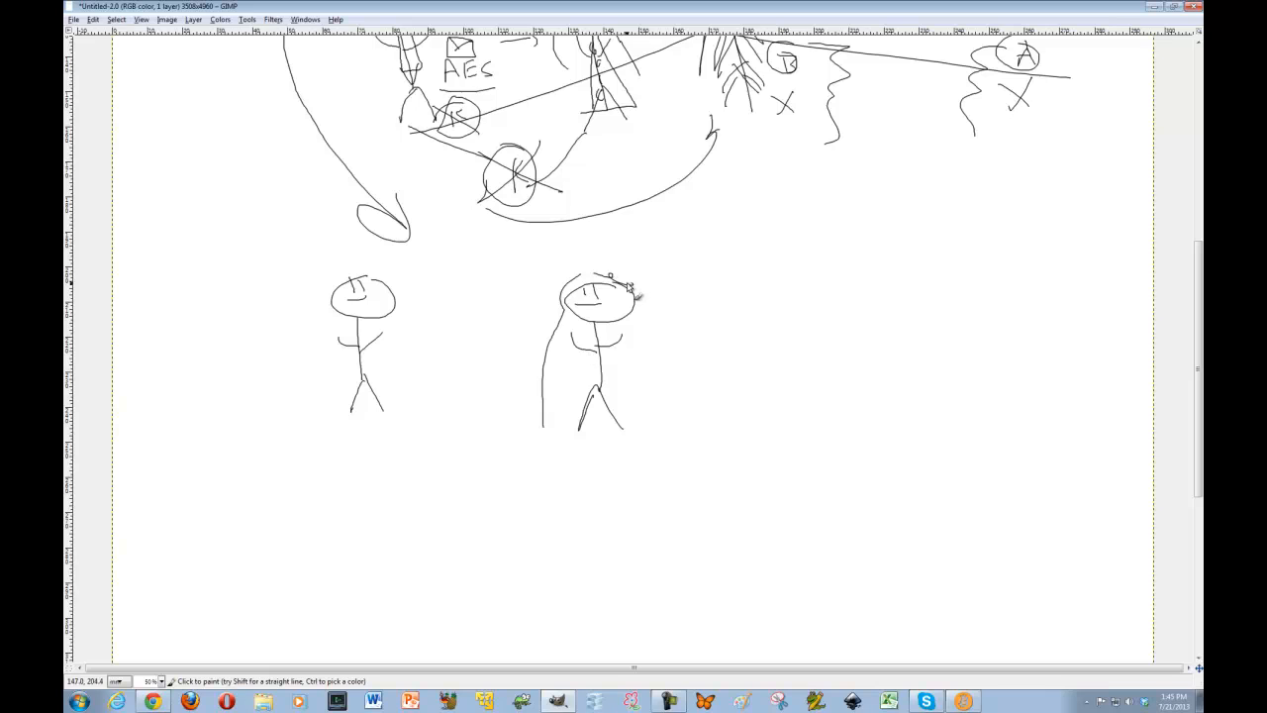
{"action": "left_click_drag", "start_coordinate": [569, 228], "coordinate": [673, 406]}
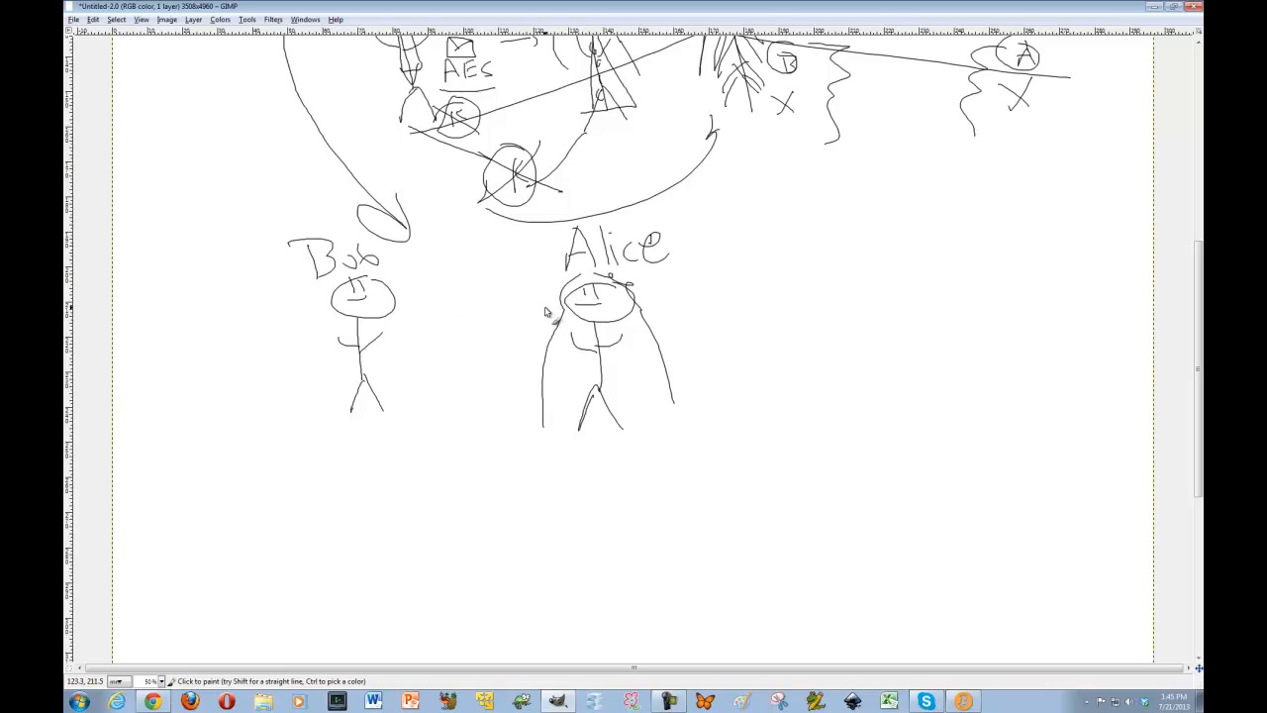
{"action": "mouse_move", "coordinate": [519, 326]}
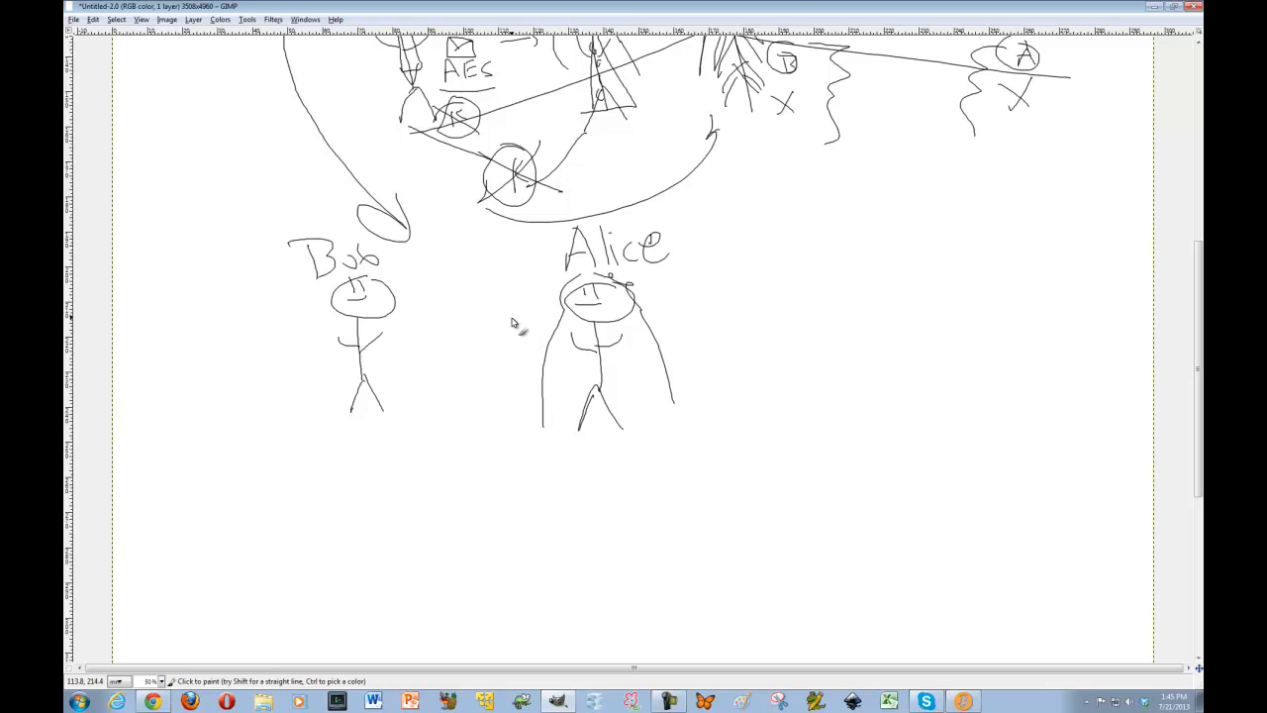
- Write 'Public key' and 'Private key', then add a box, a square, arrows and a padlock near Bob
{"action": "left_click_drag", "start_coordinate": [460, 252], "coordinate": [480, 272]}
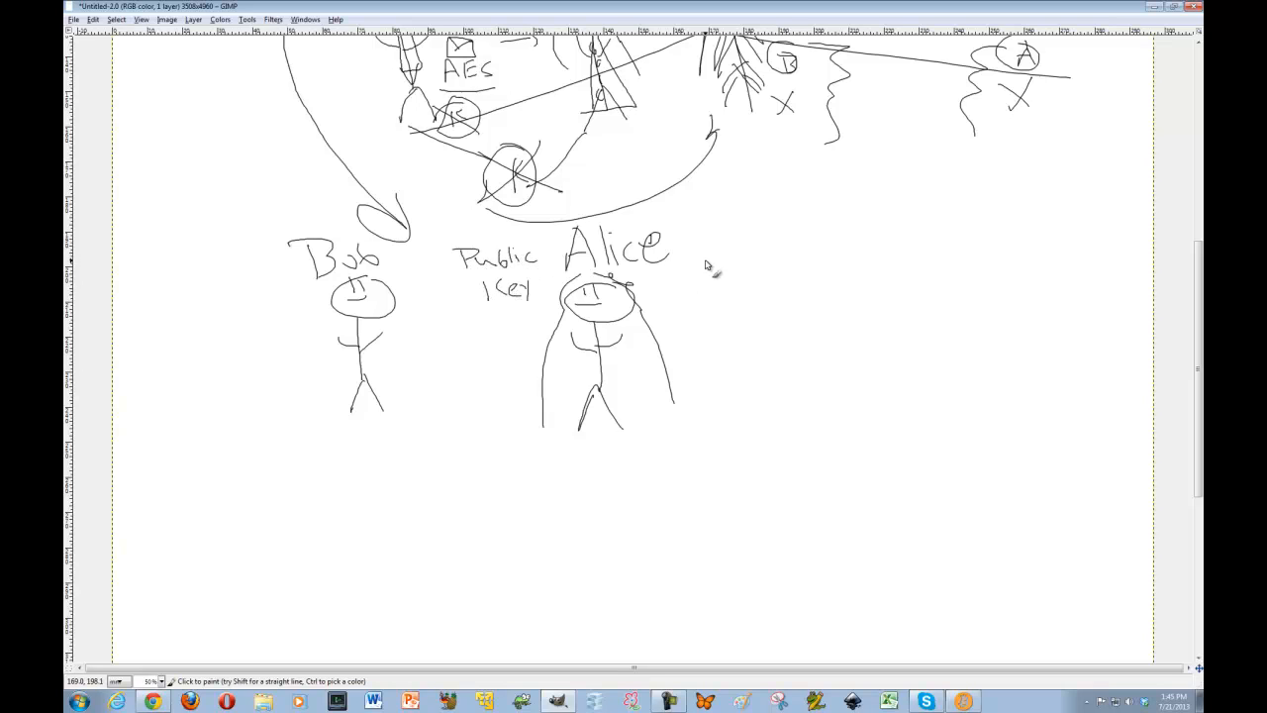
{"action": "left_click_drag", "start_coordinate": [705, 252], "coordinate": [767, 267]}
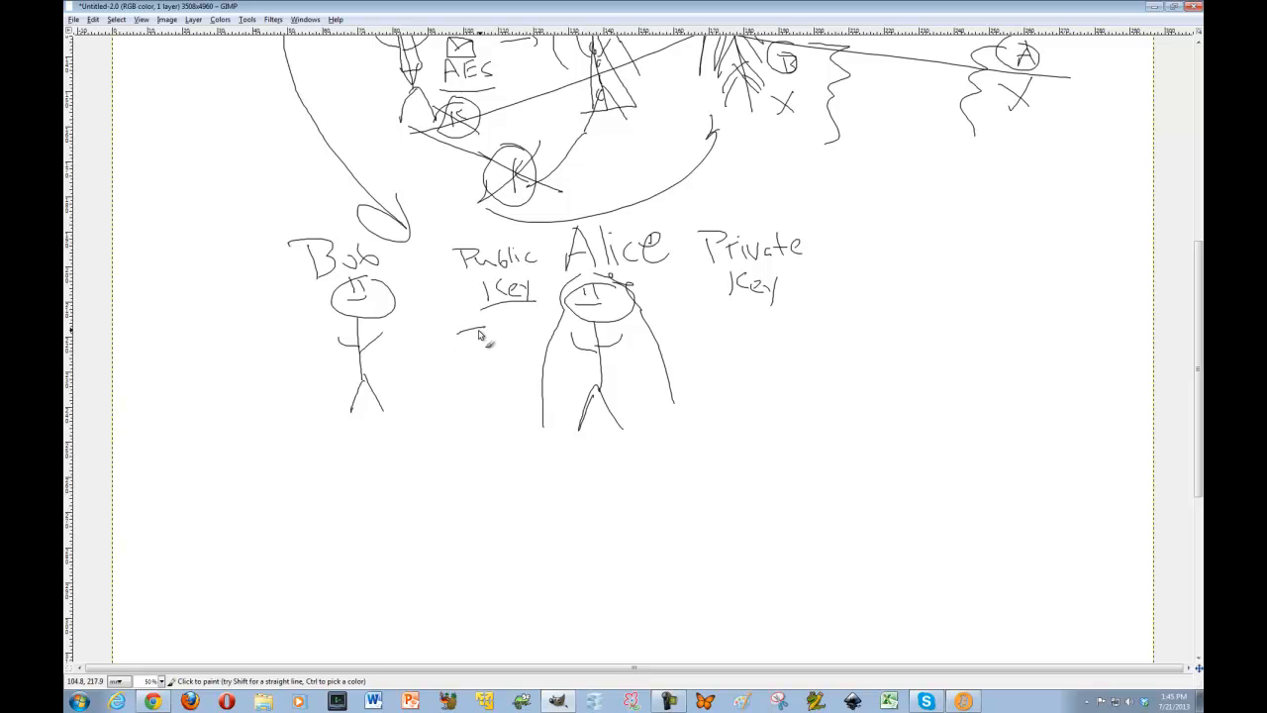
{"action": "left_click_drag", "start_coordinate": [455, 331], "coordinate": [524, 347]}
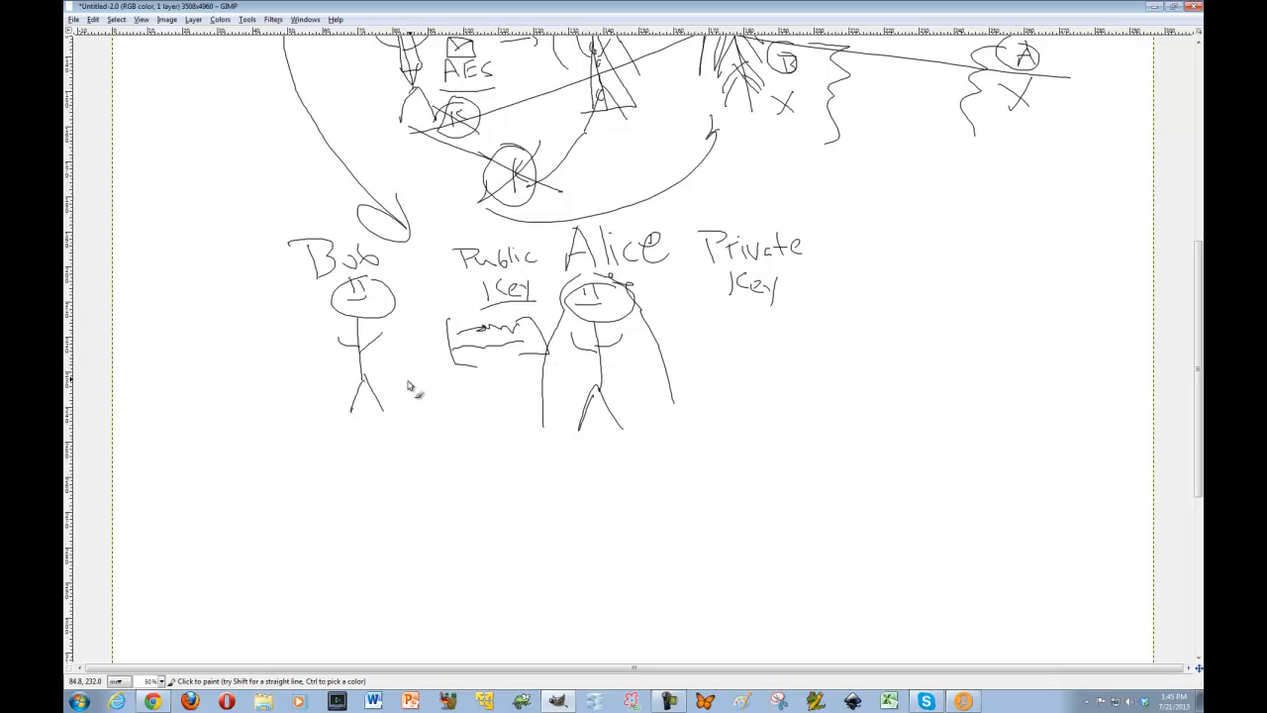
{"action": "left_click_drag", "start_coordinate": [352, 431], "coordinate": [410, 456]}
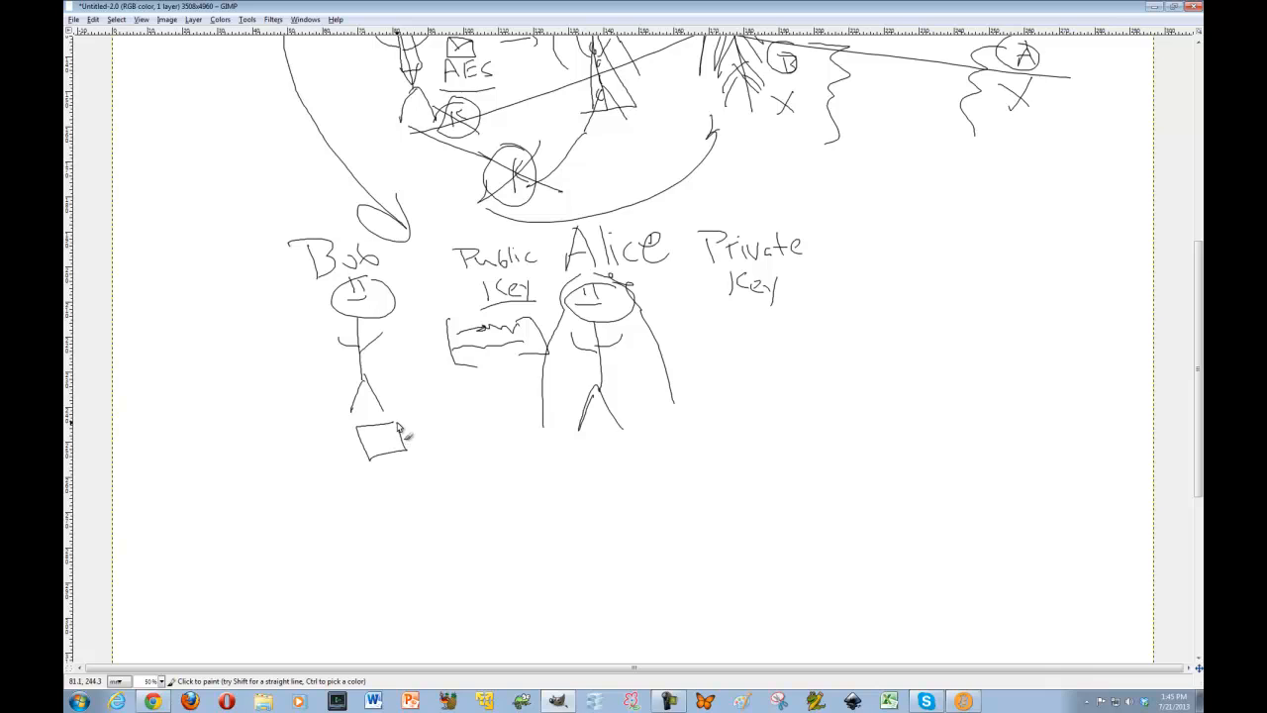
{"action": "left_click_drag", "start_coordinate": [359, 432], "coordinate": [405, 433]}
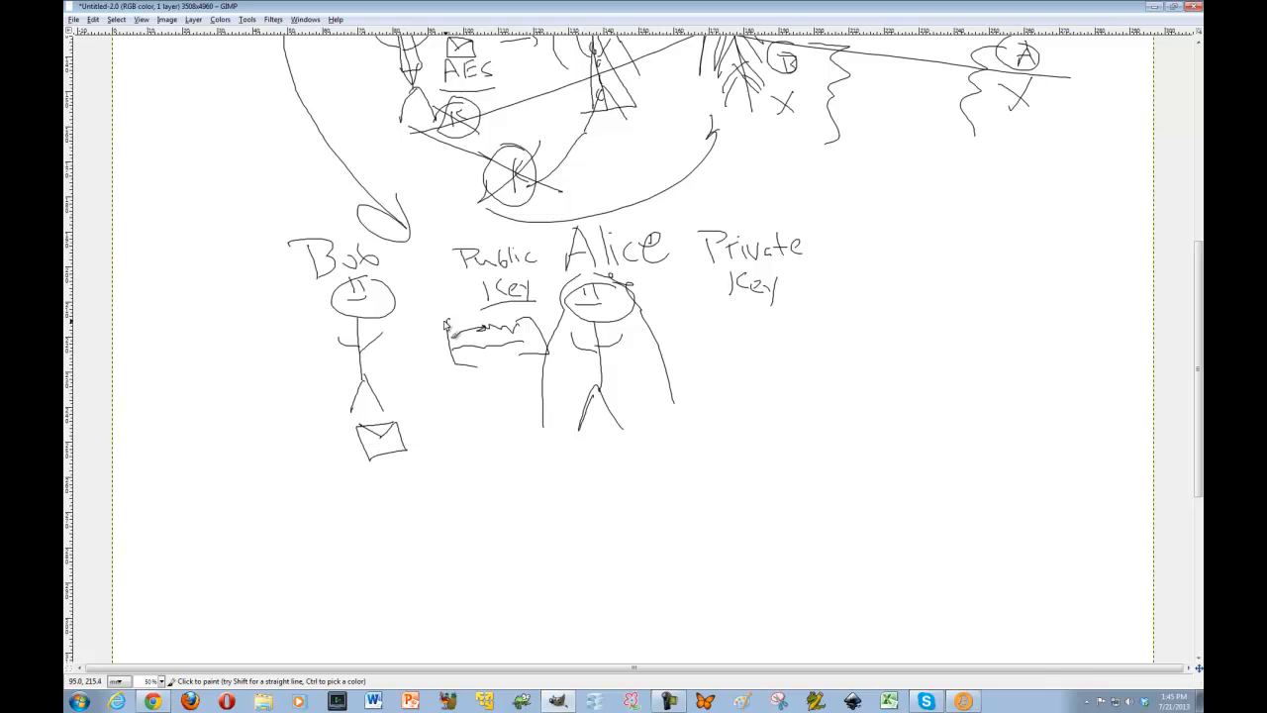
{"action": "left_click_drag", "start_coordinate": [416, 307], "coordinate": [455, 386]}
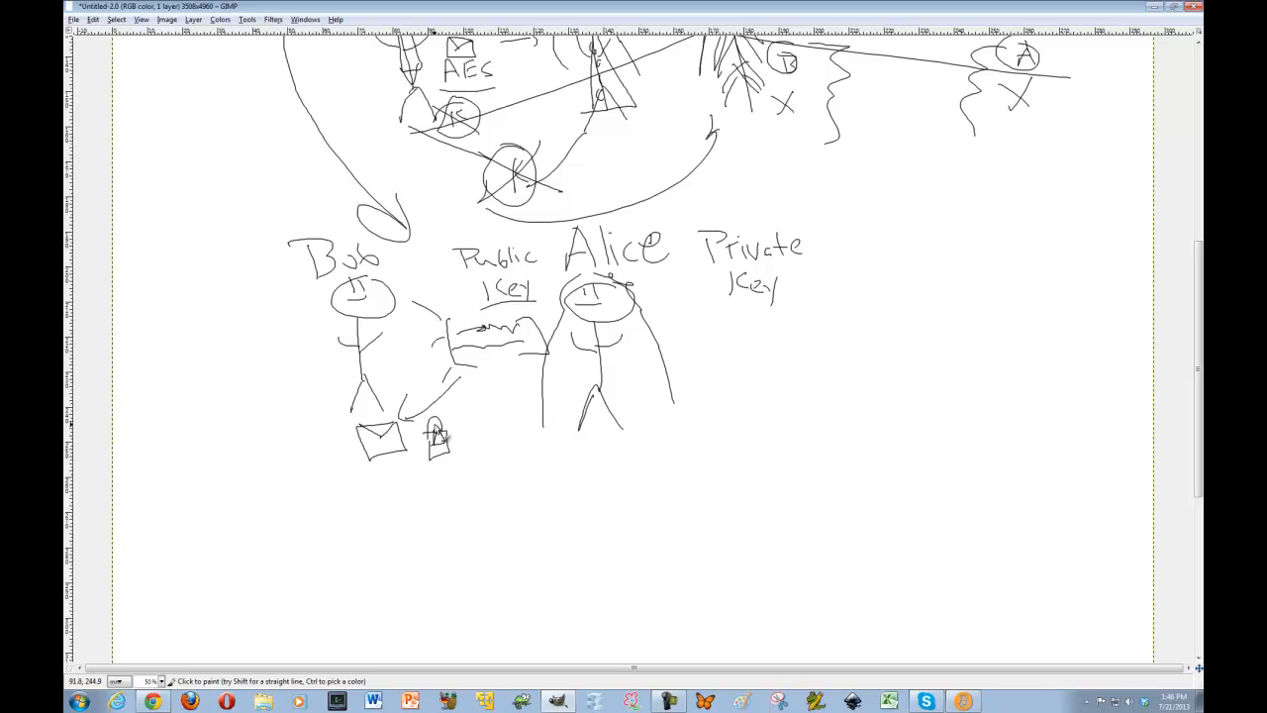
- Write 'Public' and 'Private' left of Bob and box the words
{"action": "scroll", "scroll_direction": "up", "scroll_amount": 3}
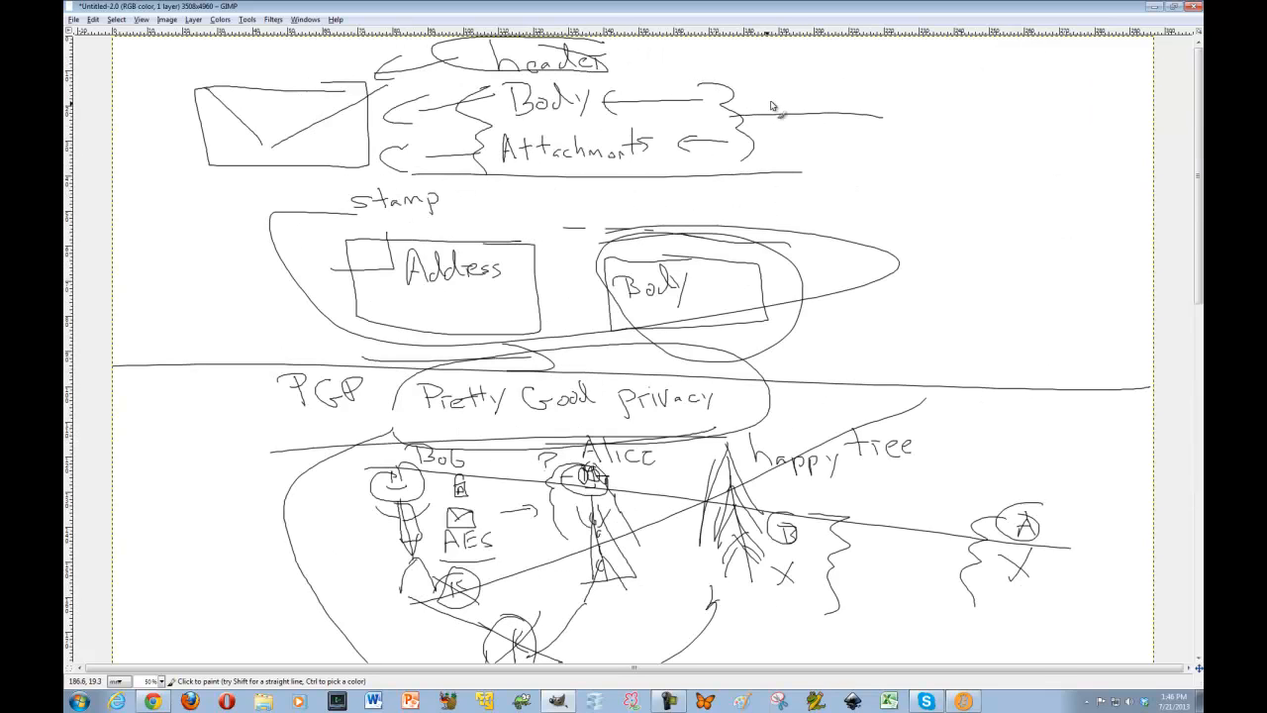
{"action": "scroll", "scroll_direction": "down", "scroll_amount": 3}
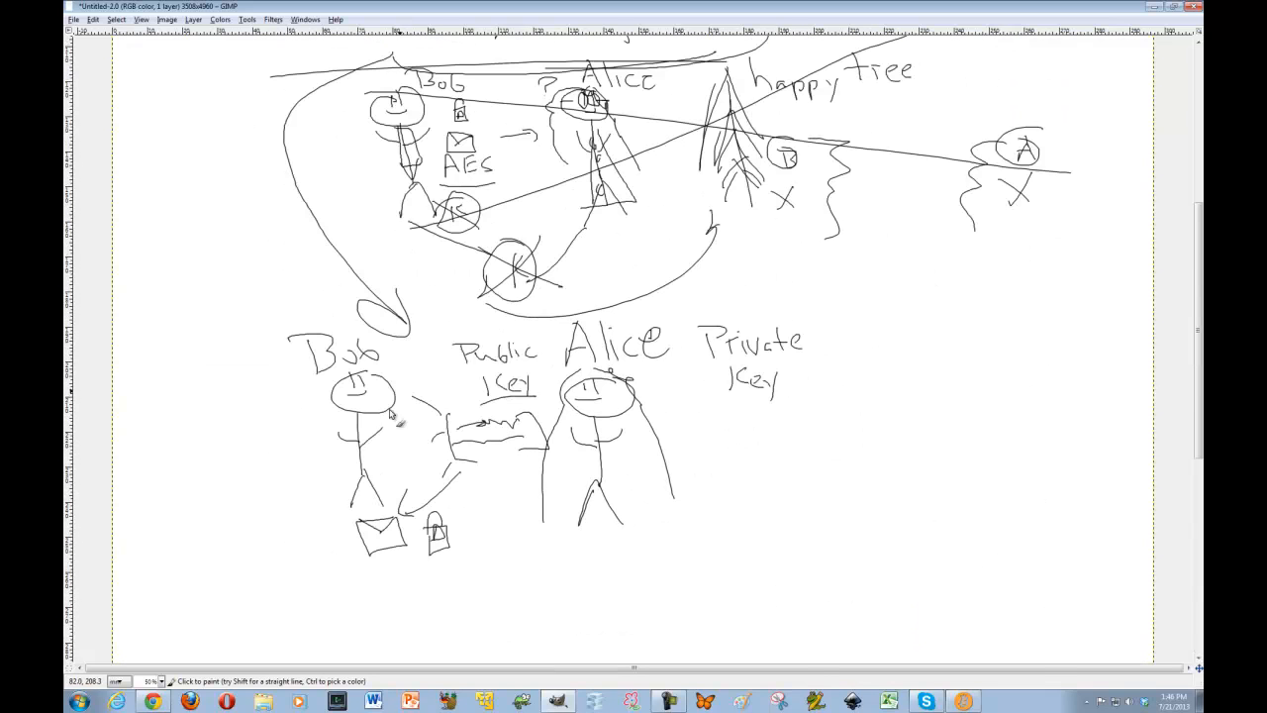
{"action": "scroll", "scroll_direction": "down", "scroll_amount": 3}
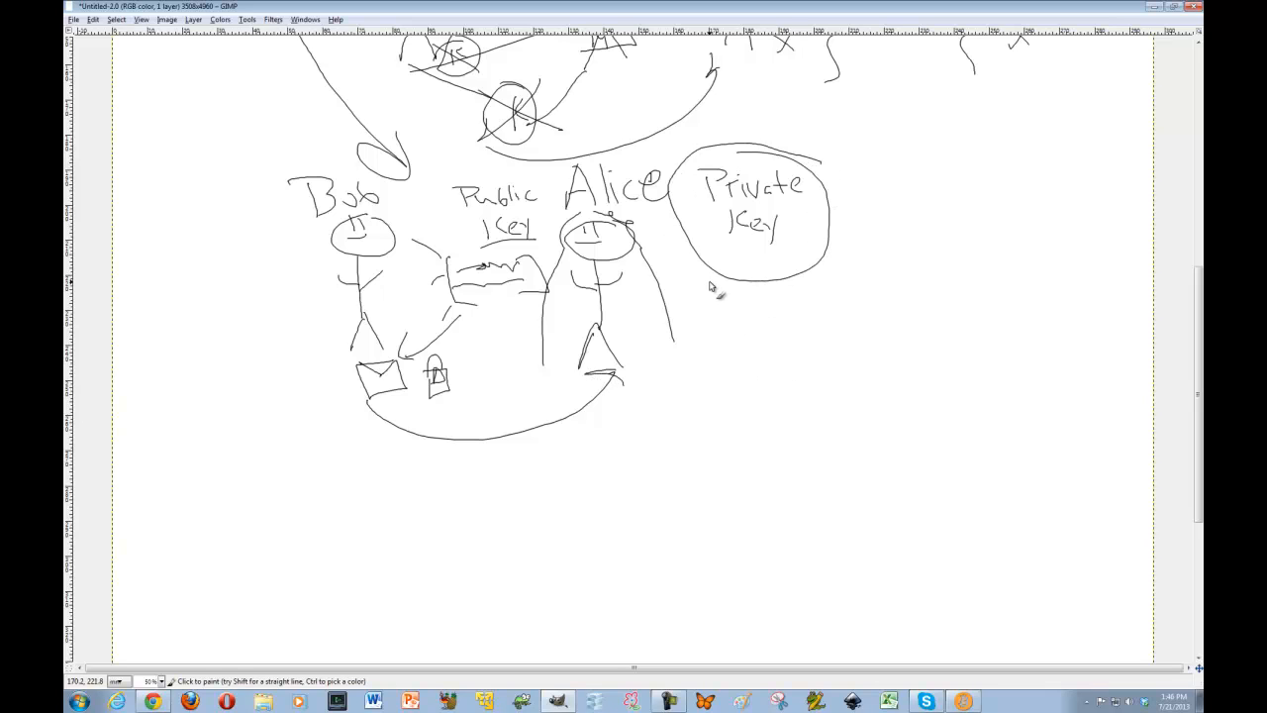
{"action": "mouse_move", "coordinate": [671, 386]}
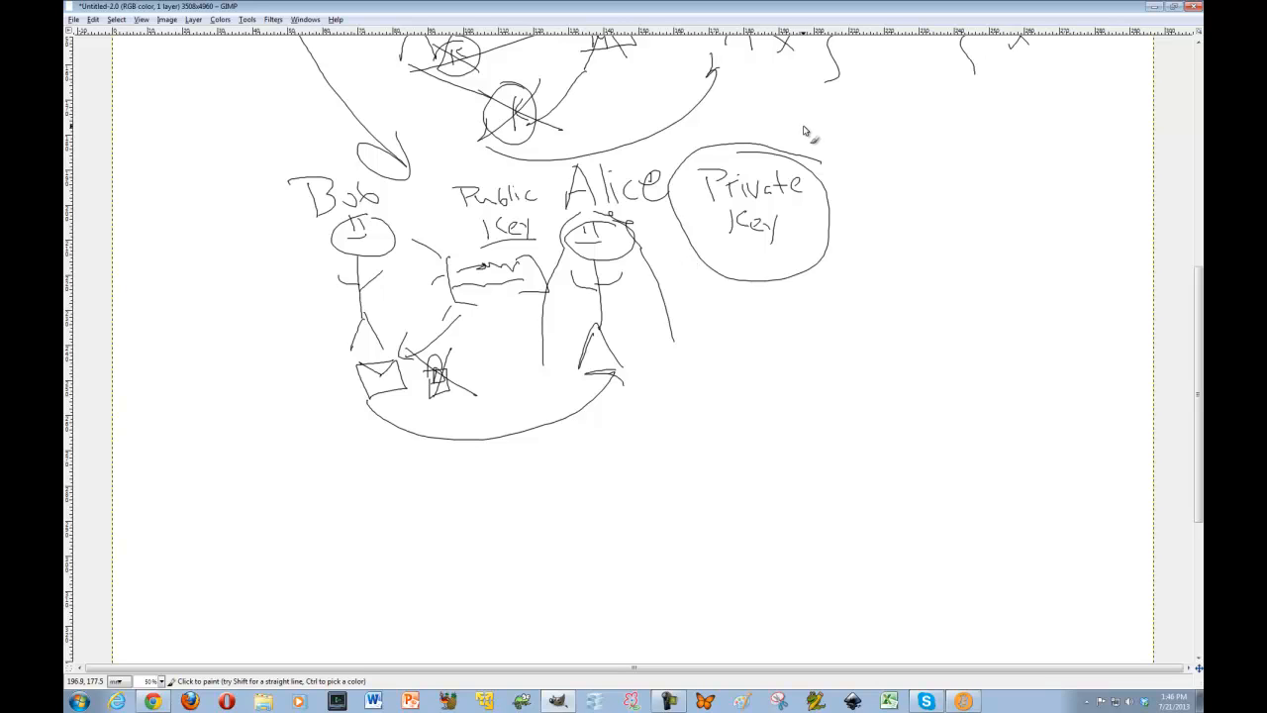
{"action": "mouse_move", "coordinate": [401, 302]}
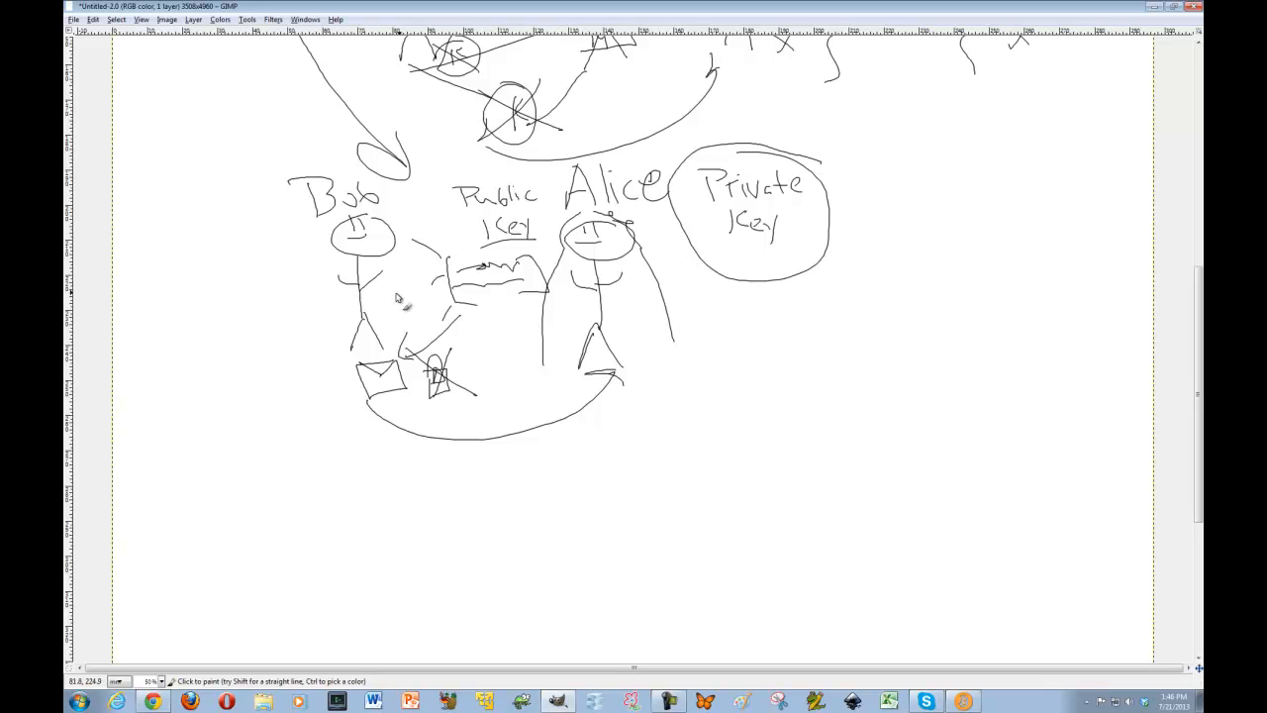
{"action": "left_click_drag", "start_coordinate": [184, 238], "coordinate": [228, 252]}
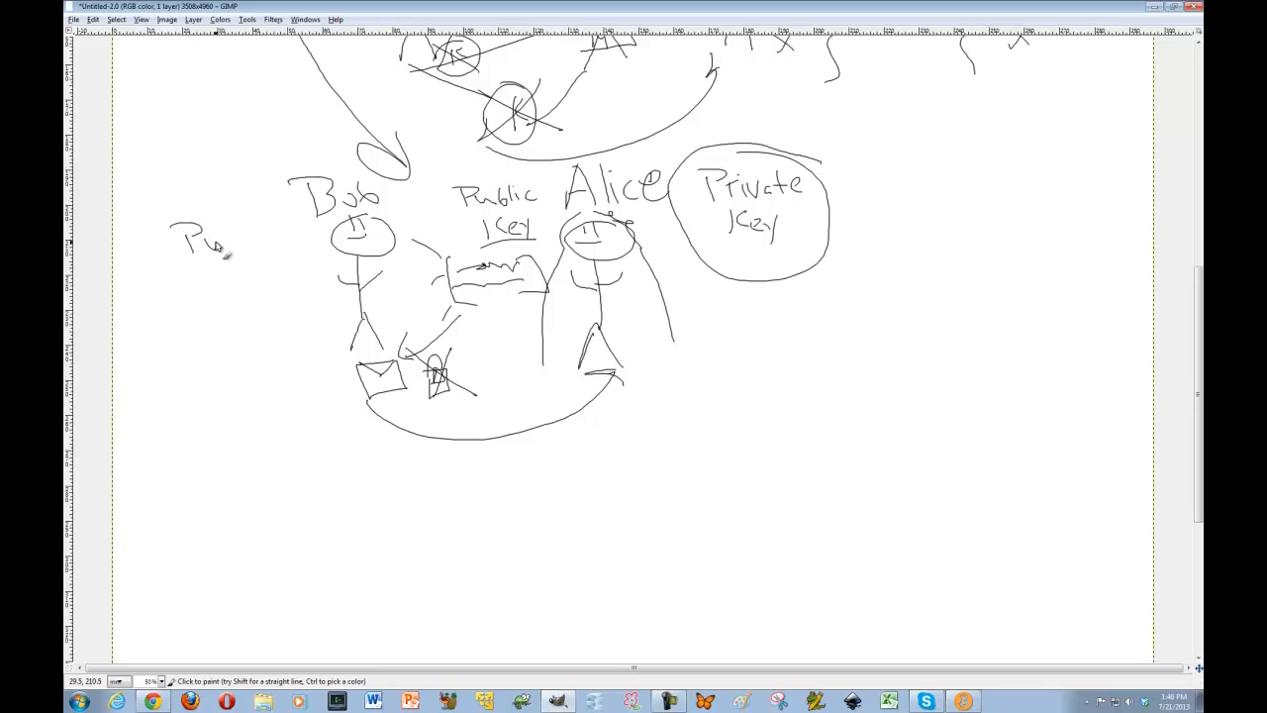
{"action": "left_click_drag", "start_coordinate": [183, 238], "coordinate": [287, 238]}
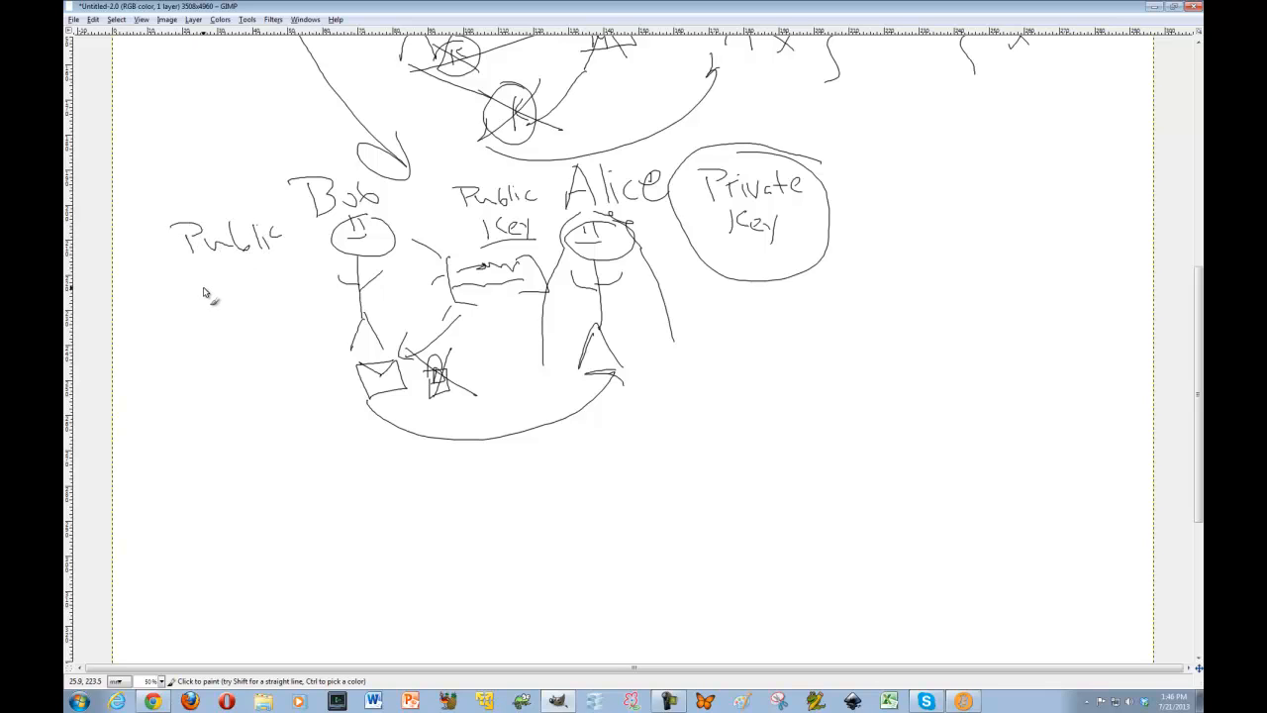
{"action": "left_click_drag", "start_coordinate": [198, 287], "coordinate": [272, 282]}
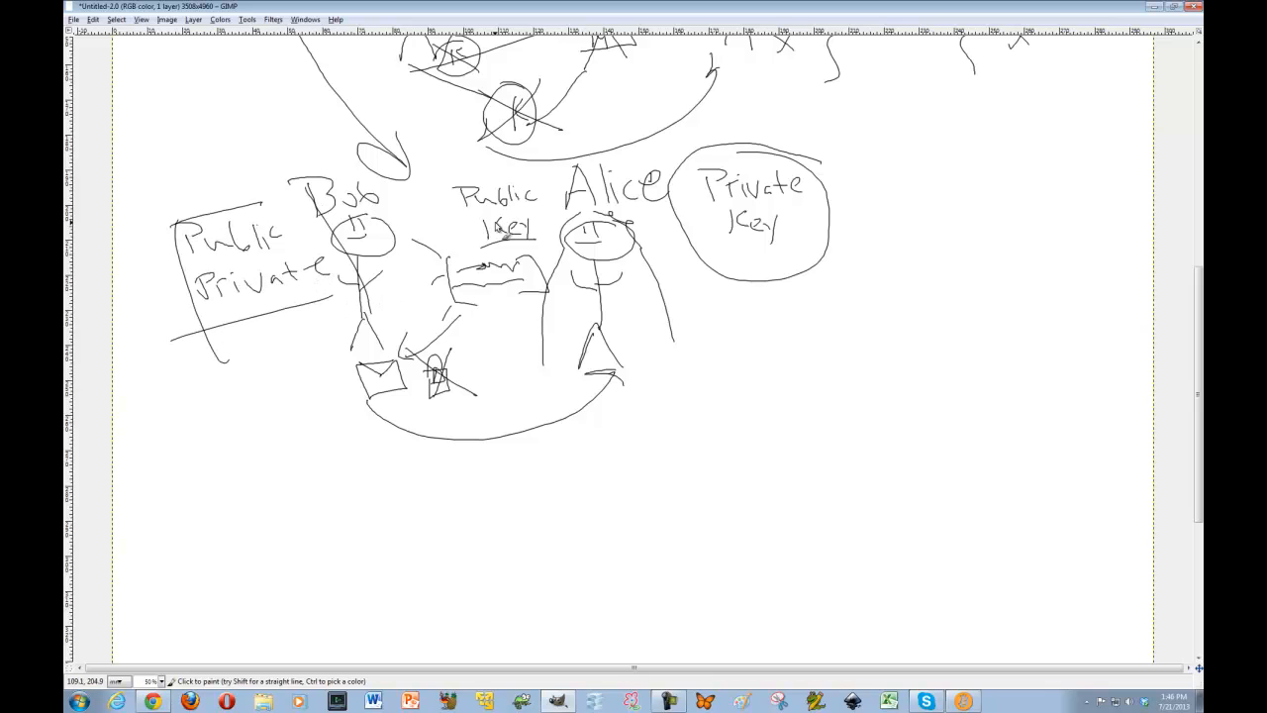
{"action": "mouse_move", "coordinate": [733, 191]}
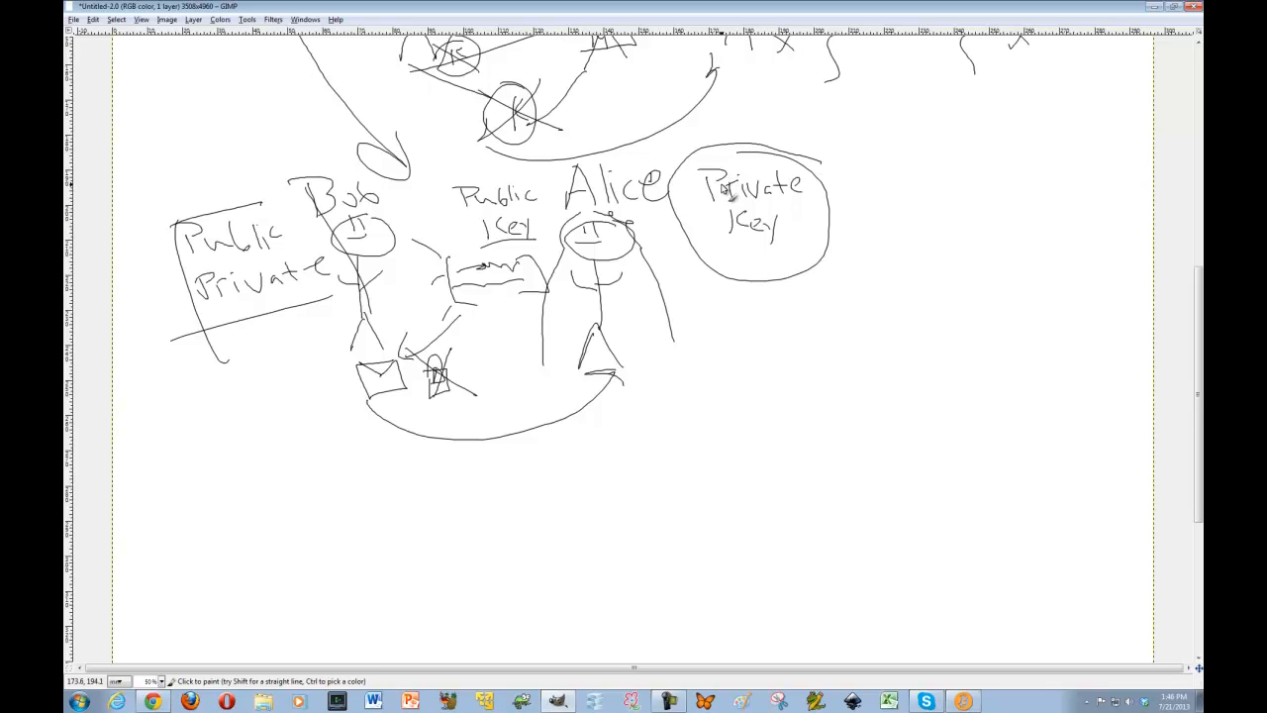
{"action": "mouse_move", "coordinate": [416, 263]}
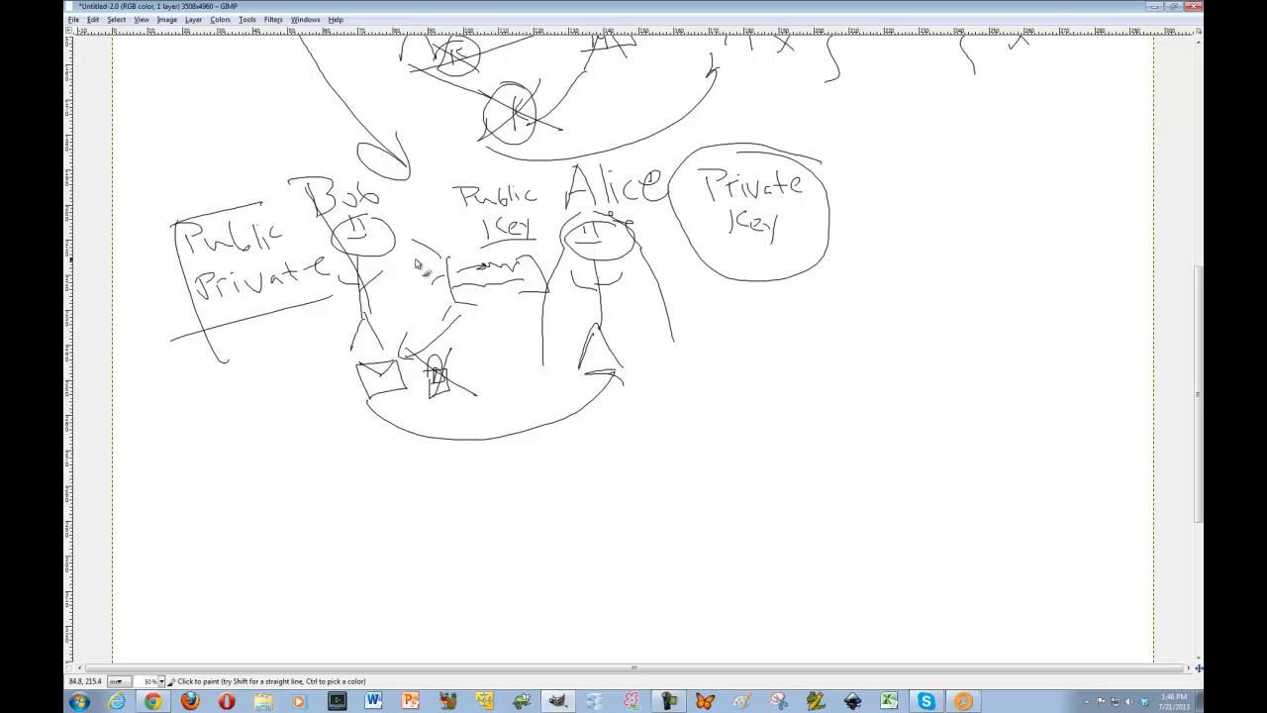
{"action": "mouse_move", "coordinate": [543, 178]}
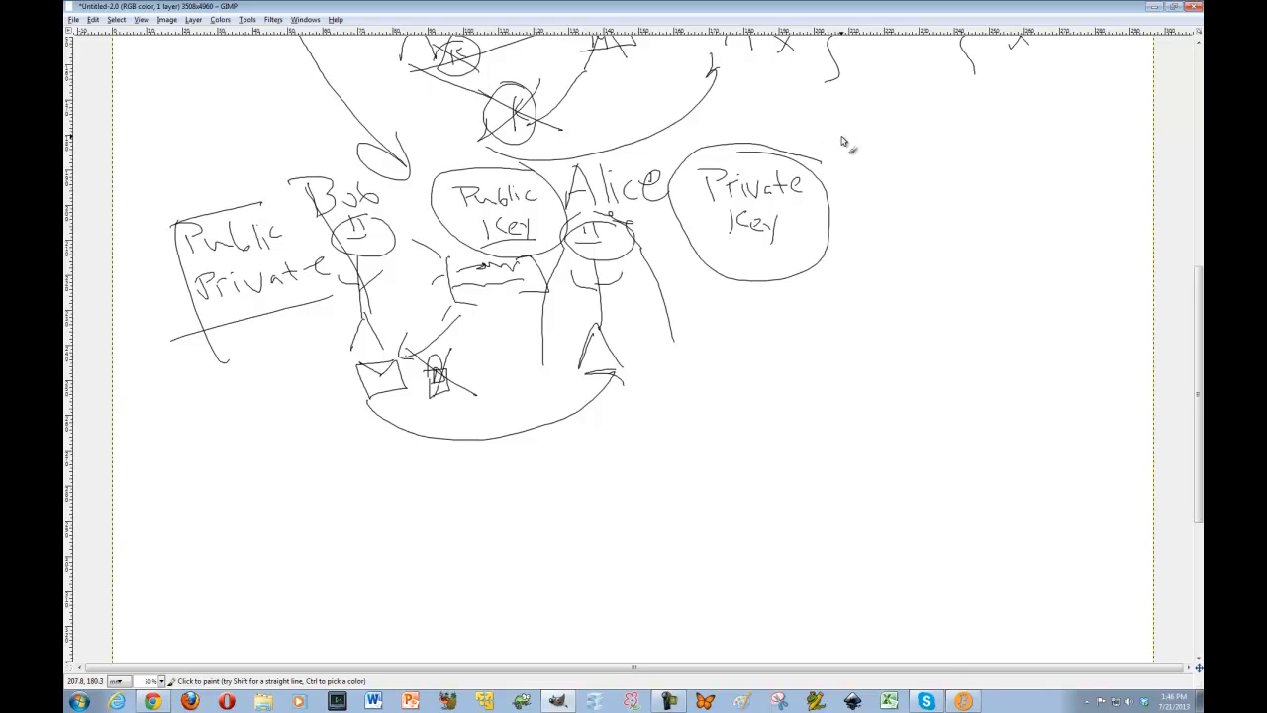
{"action": "mouse_move", "coordinate": [942, 169]}
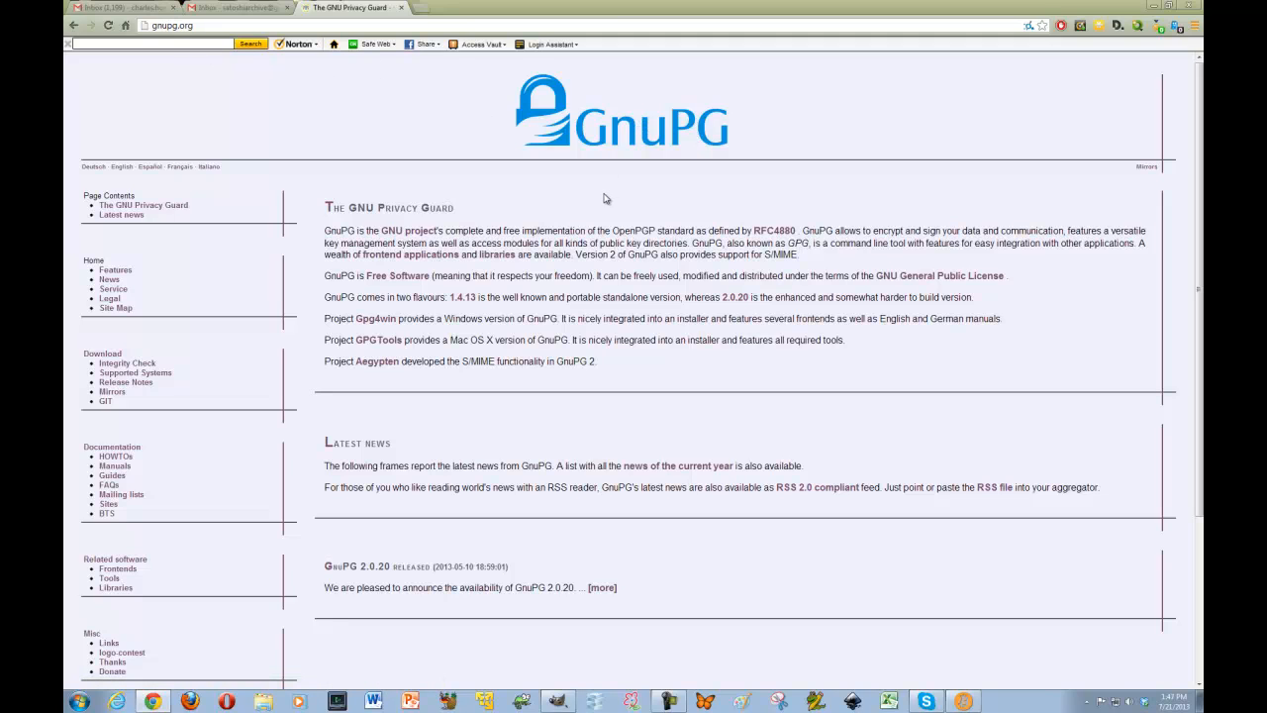
{"action": "mouse_move", "coordinate": [500, 354]}
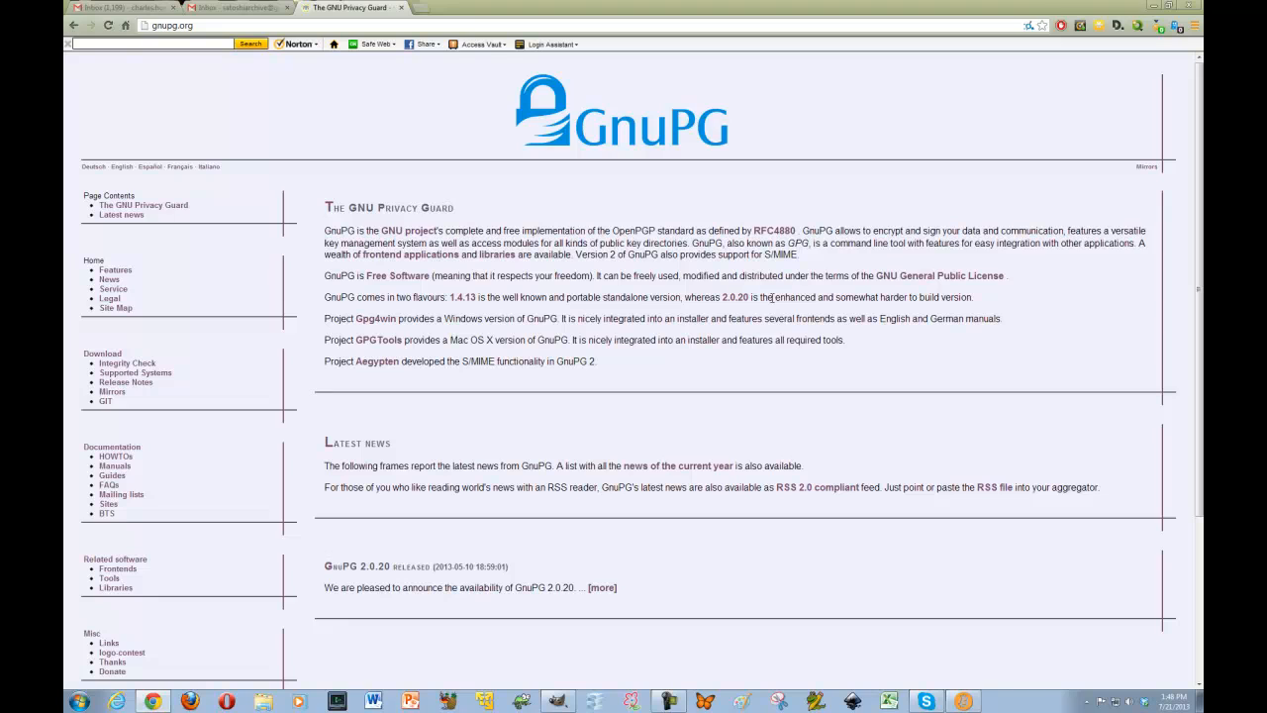
{"action": "mouse_move", "coordinate": [178, 5]}
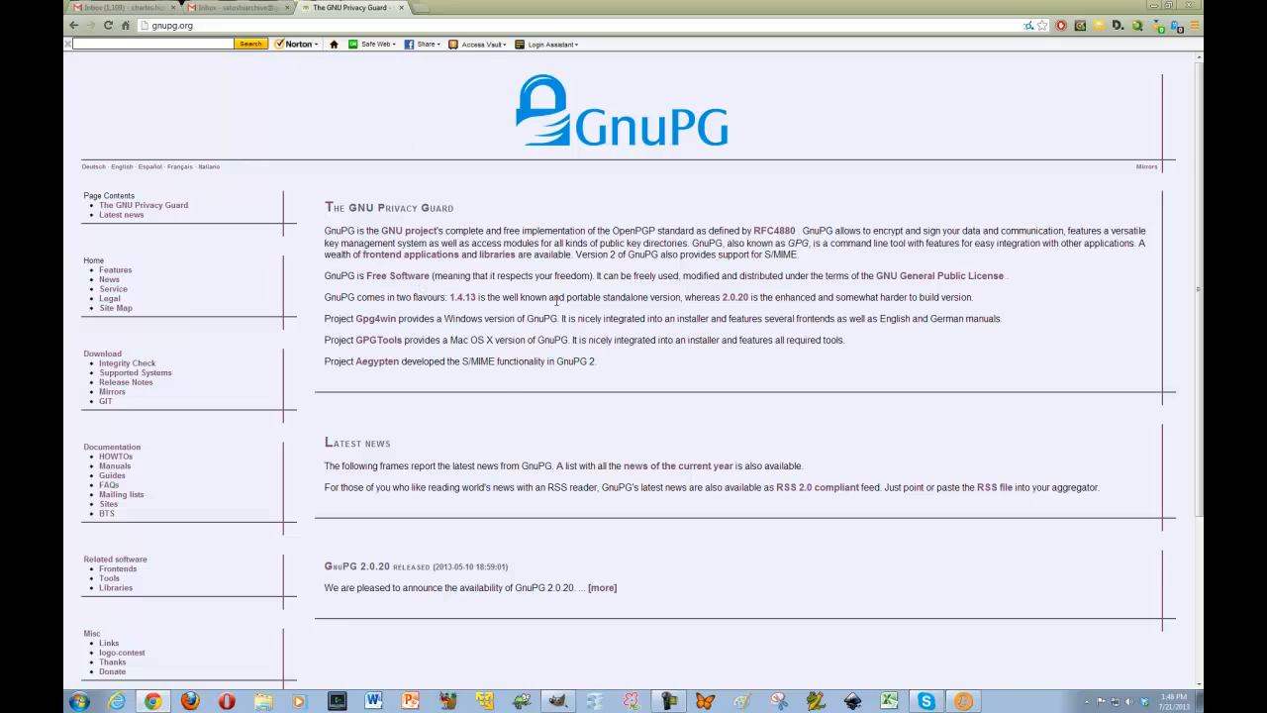
{"action": "mouse_move", "coordinate": [512, 265]}
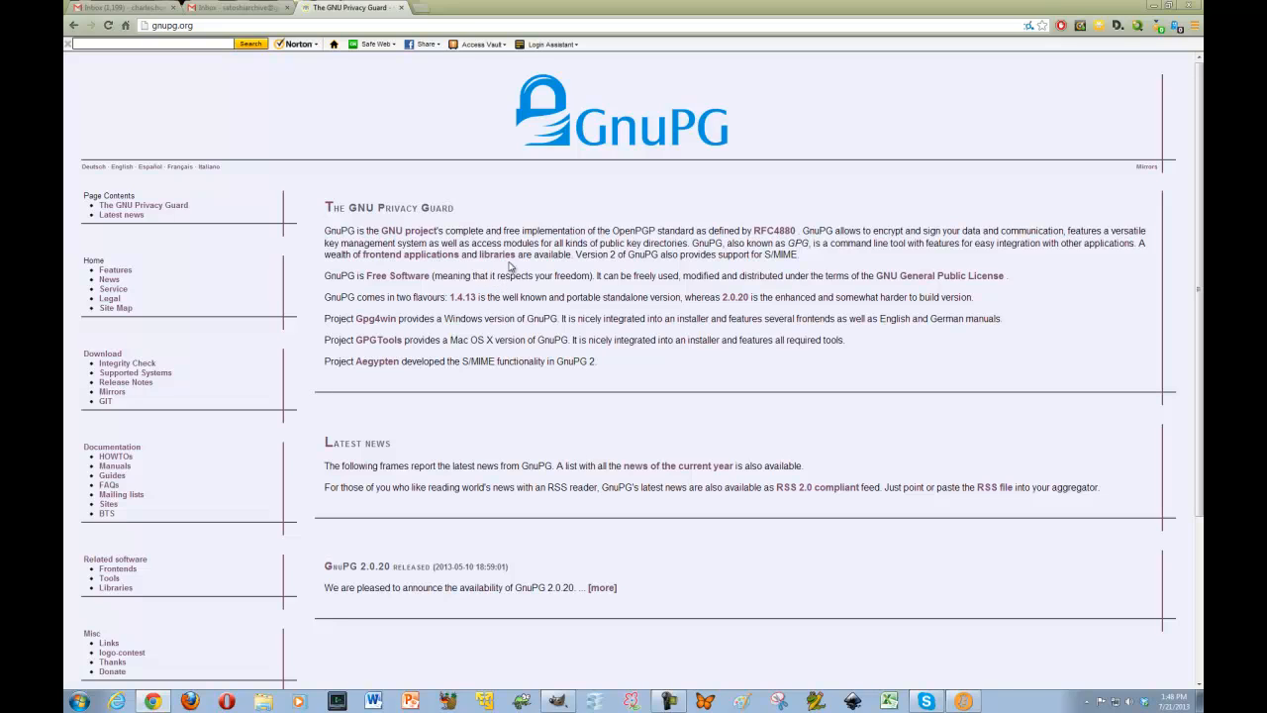
{"action": "mouse_move", "coordinate": [719, 155]}
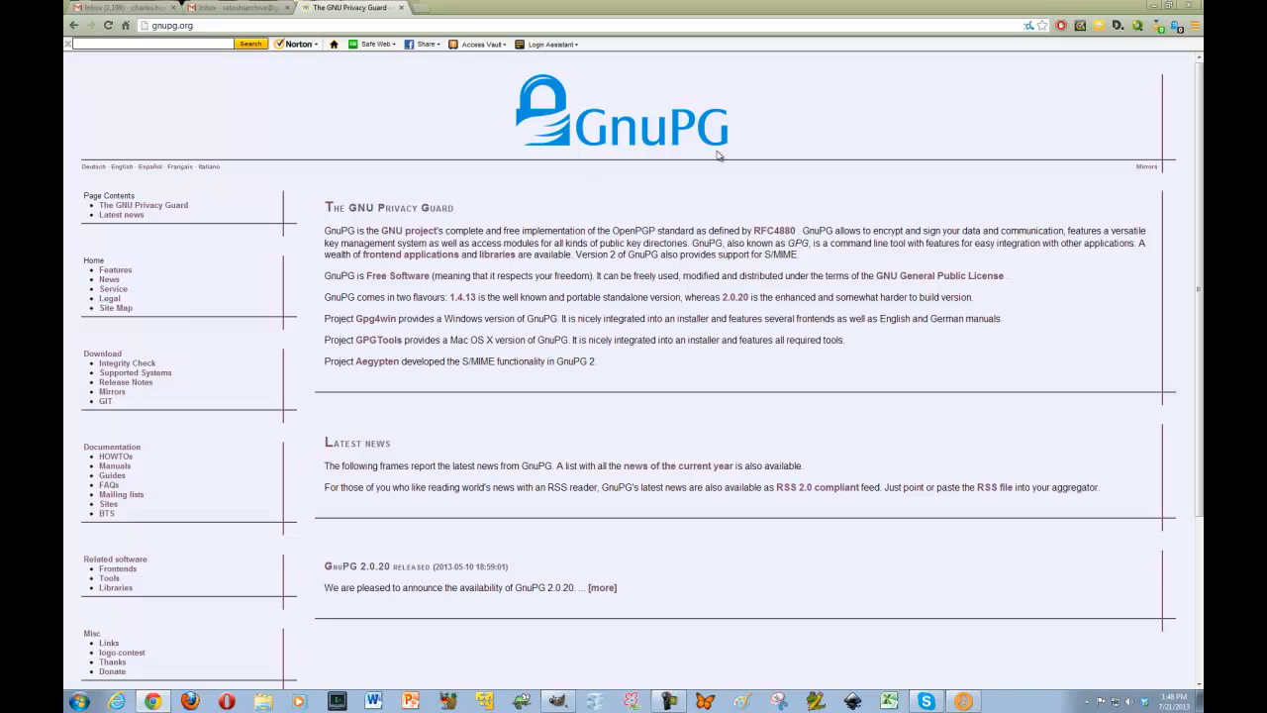
{"action": "mouse_move", "coordinate": [1084, 109]}
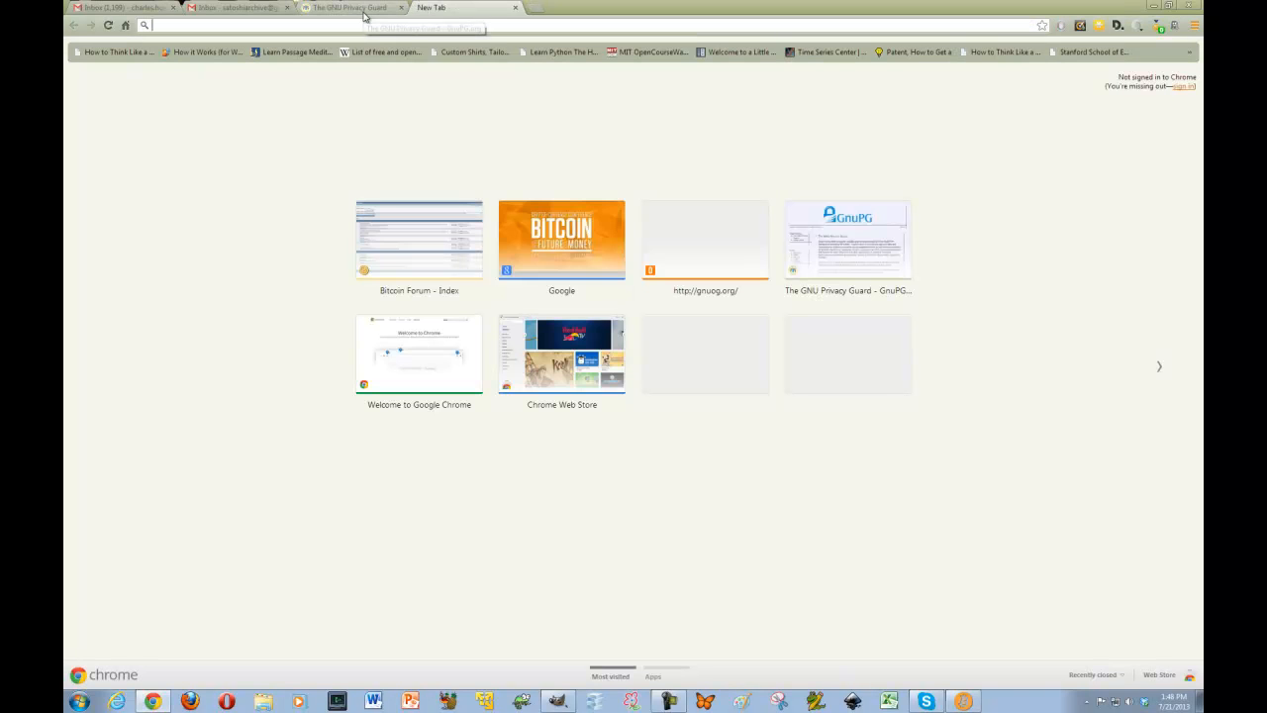
{"action": "mouse_move", "coordinate": [495, 329]}
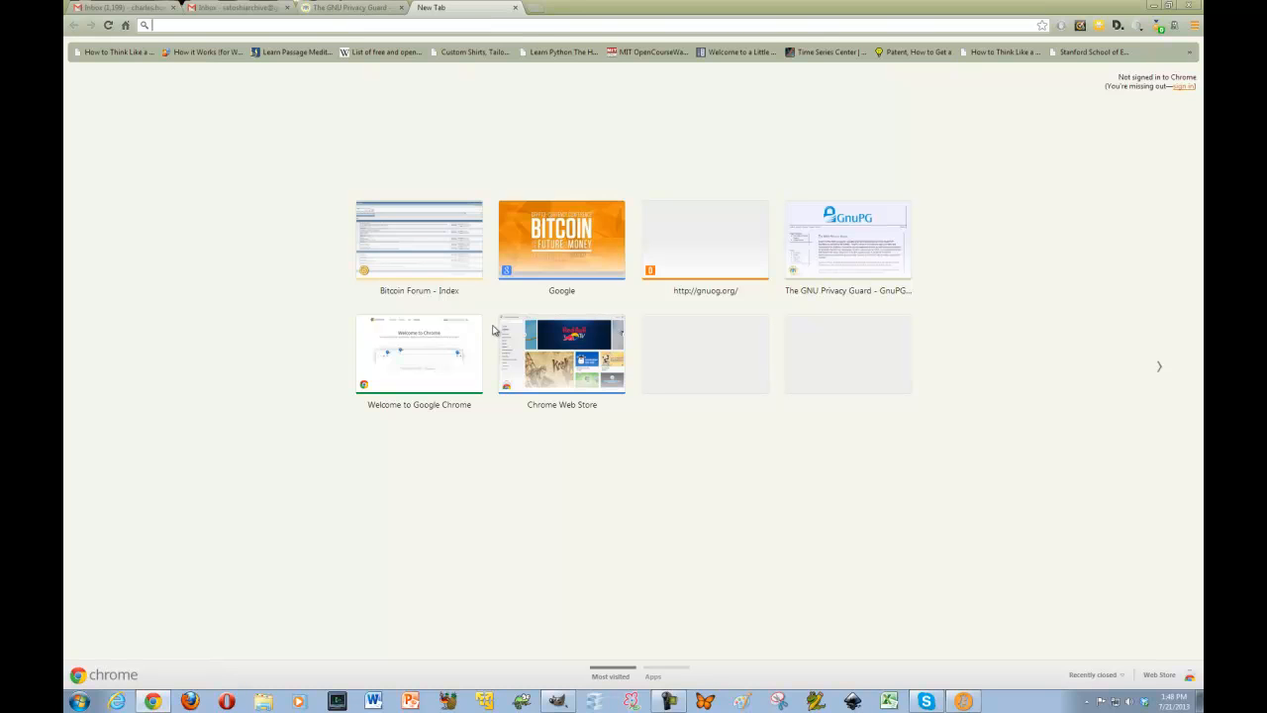
{"action": "mouse_move", "coordinate": [708, 642]}
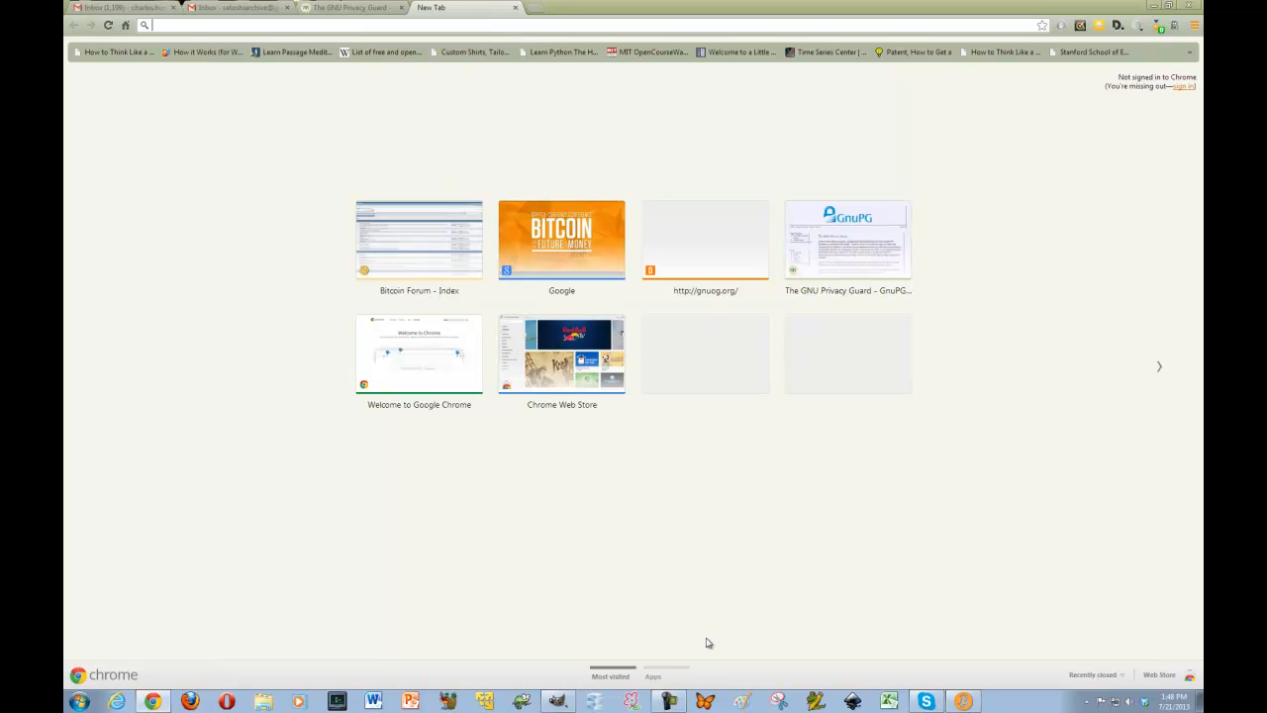
- Open the Chrome Web Store from Apps and search for 'mymail'
{"action": "left_click", "coordinate": [653, 676]}
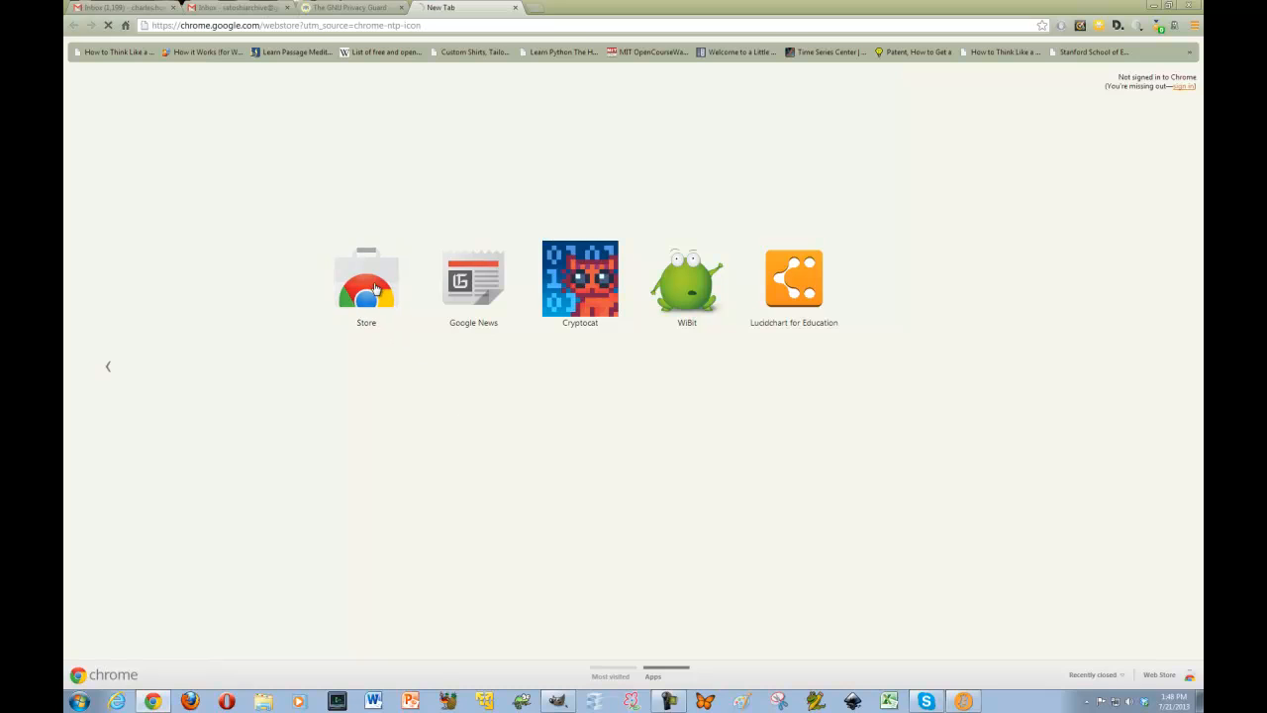
{"action": "left_click", "coordinate": [365, 279]}
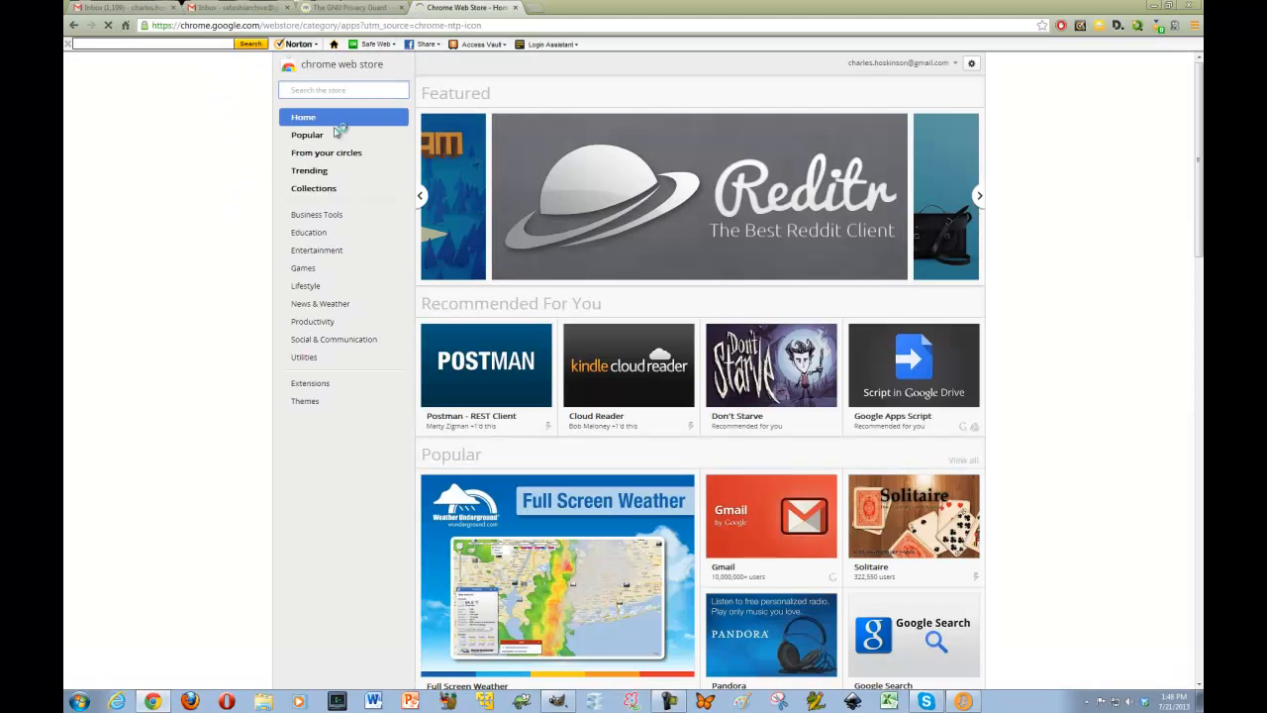
{"action": "left_click", "coordinate": [343, 90]}
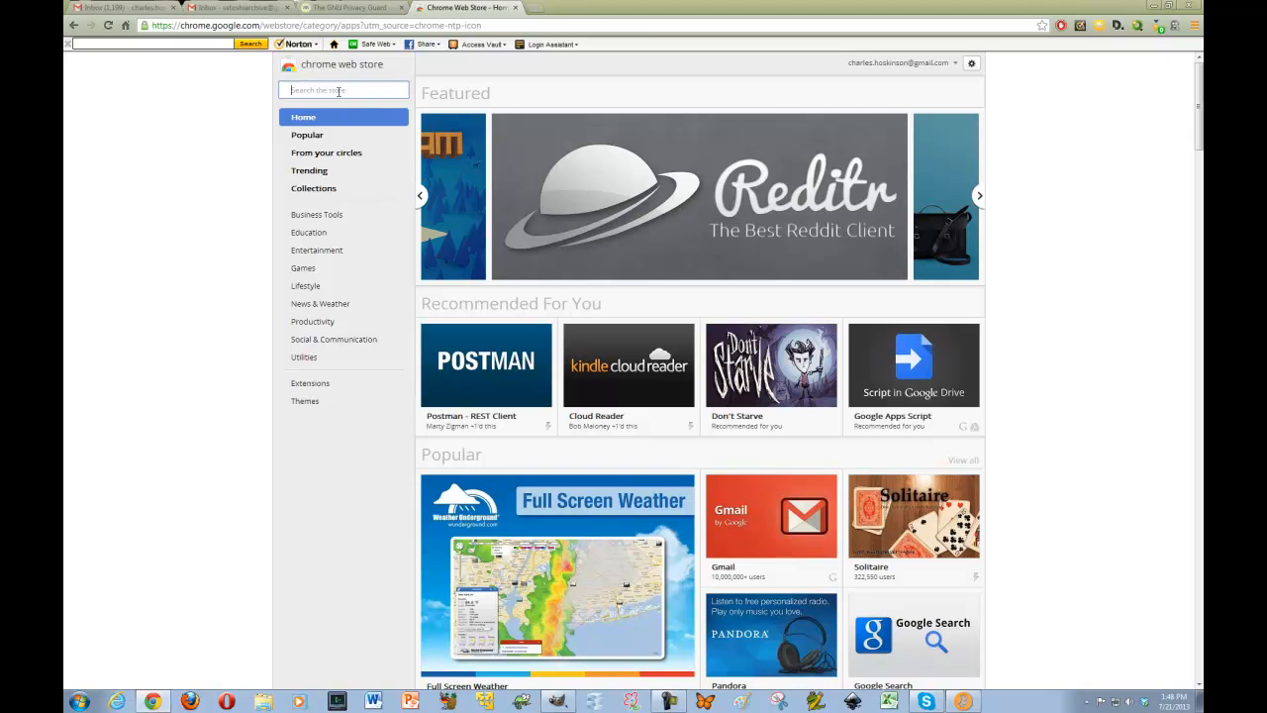
{"action": "type", "text": "mymail"}
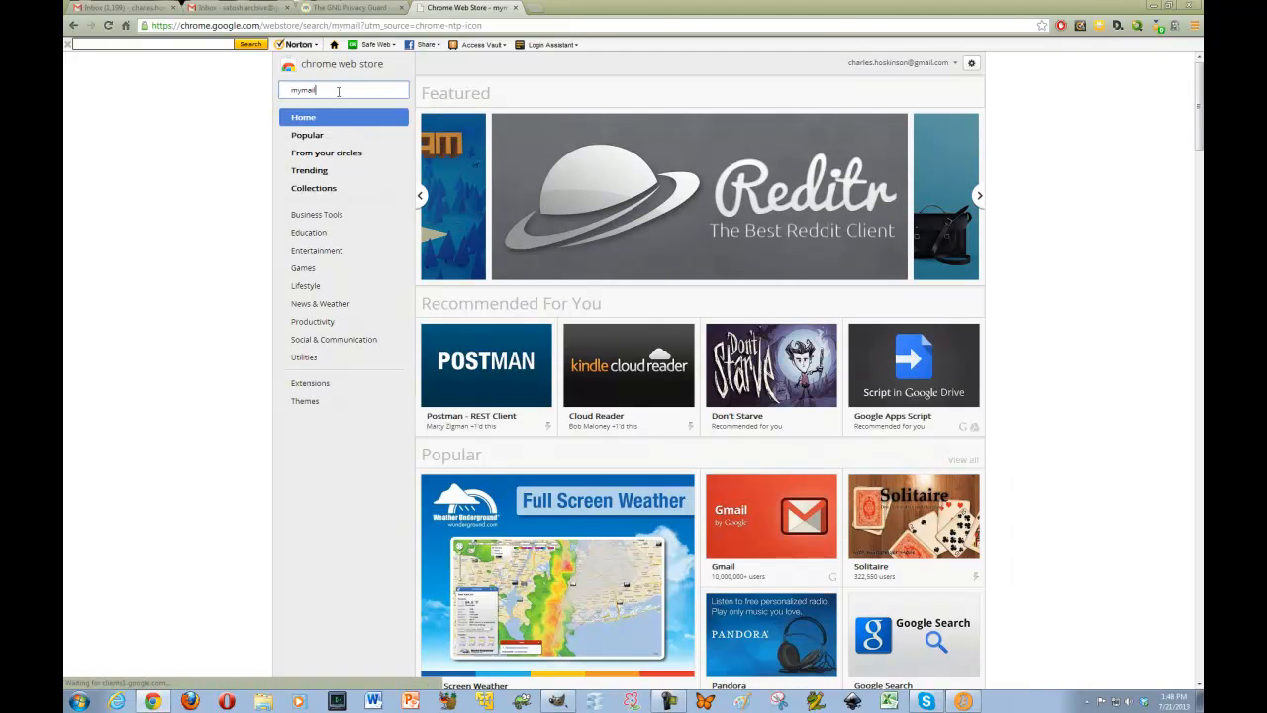
{"action": "key", "text": "Return"}
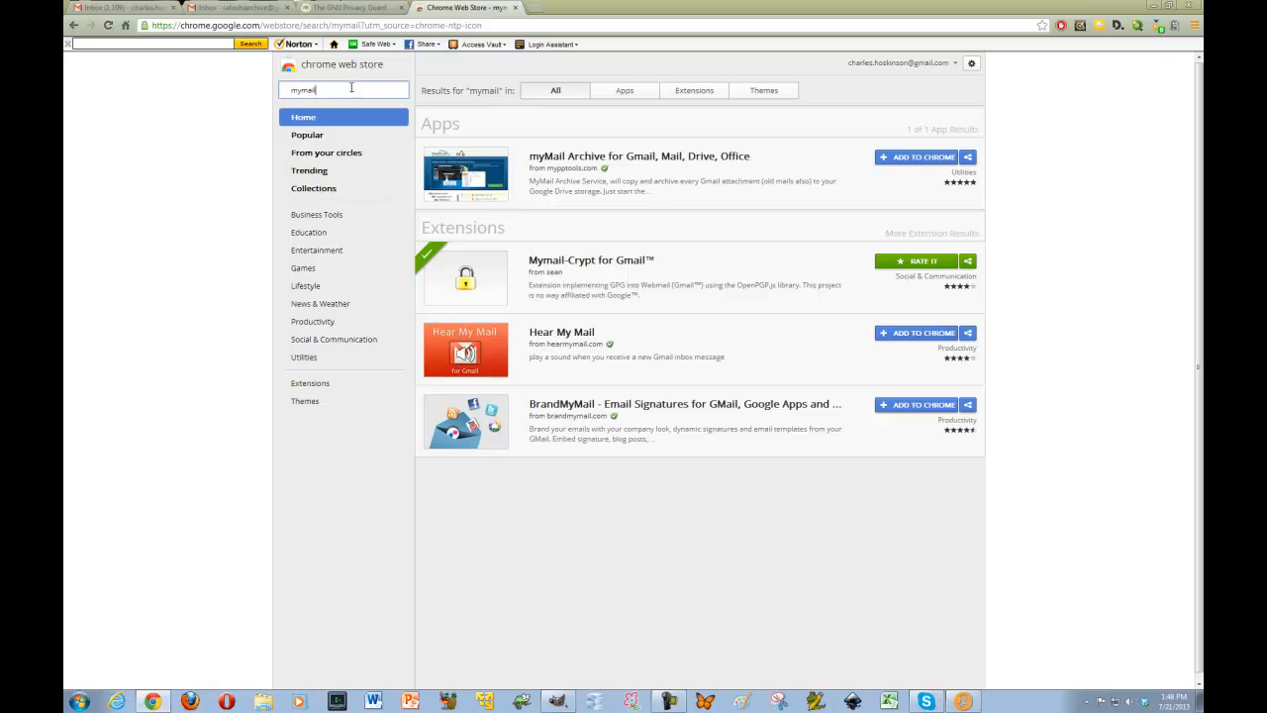
{"action": "mouse_move", "coordinate": [482, 308]}
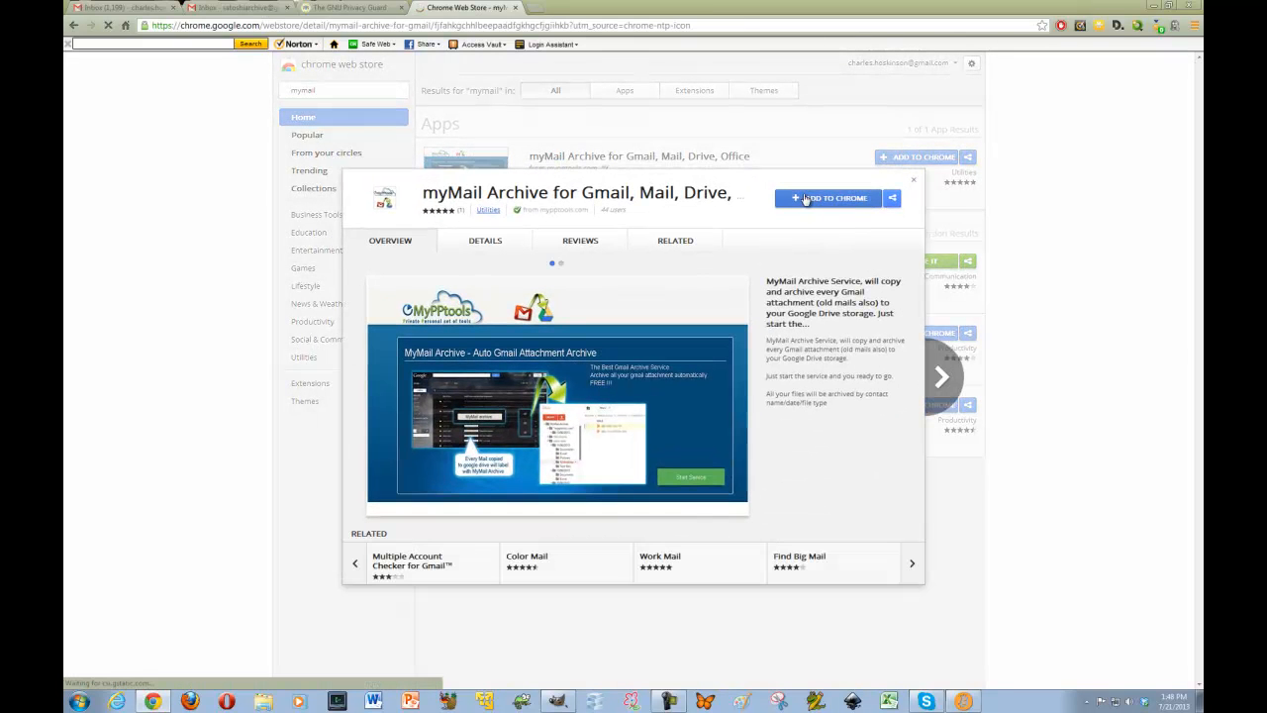
- Dismiss the mymail Archive popup and view the Mymail-Crypt for Gmail details
{"action": "left_click", "coordinate": [912, 179]}
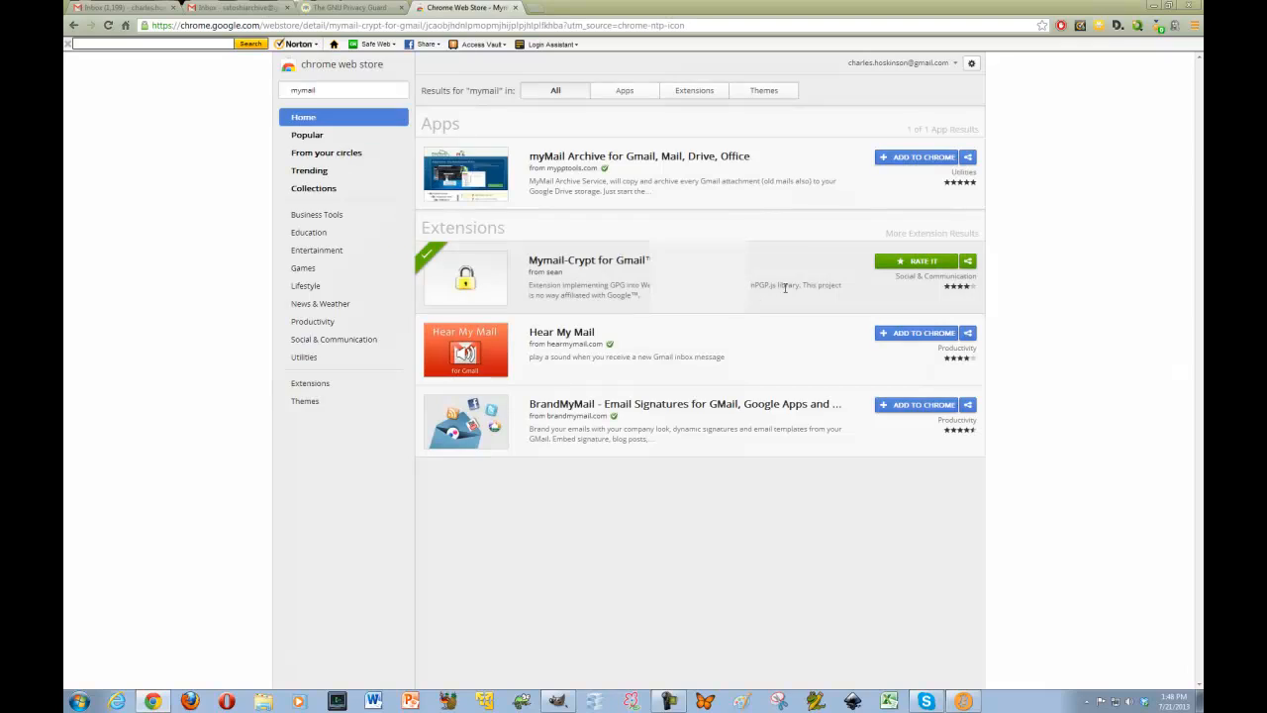
{"action": "left_click", "coordinate": [588, 260]}
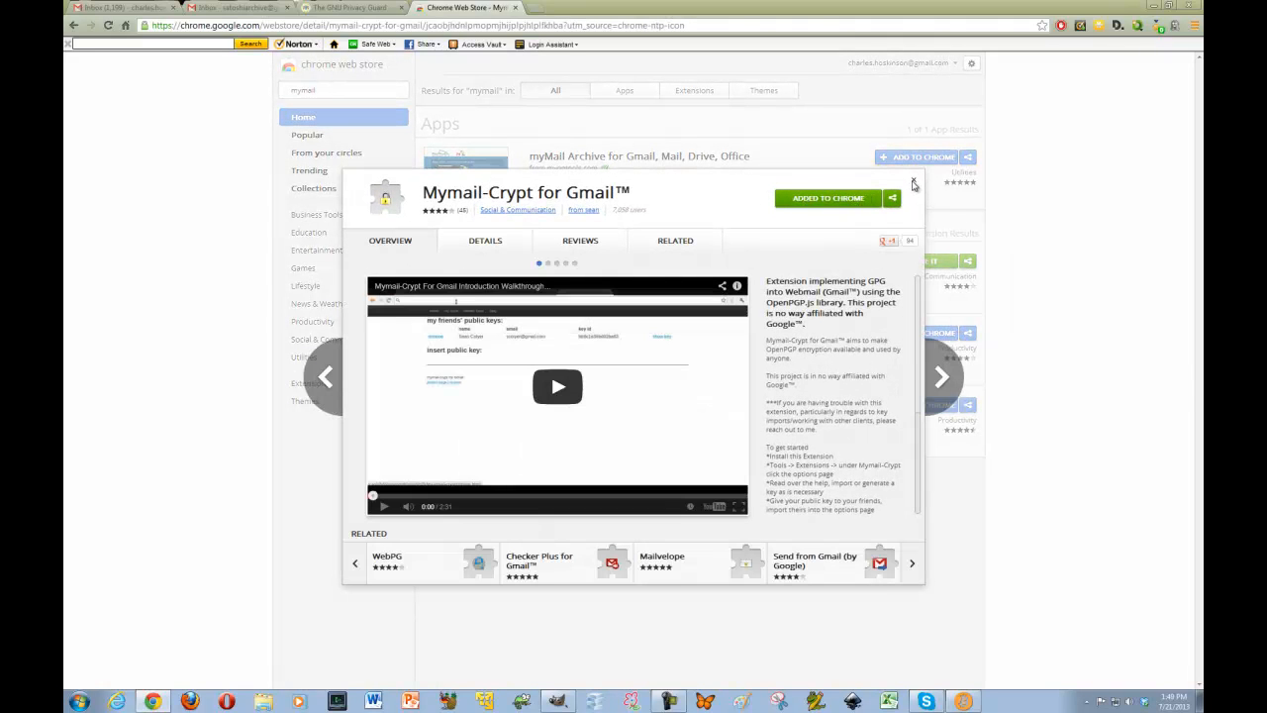
{"action": "left_click", "coordinate": [913, 185]}
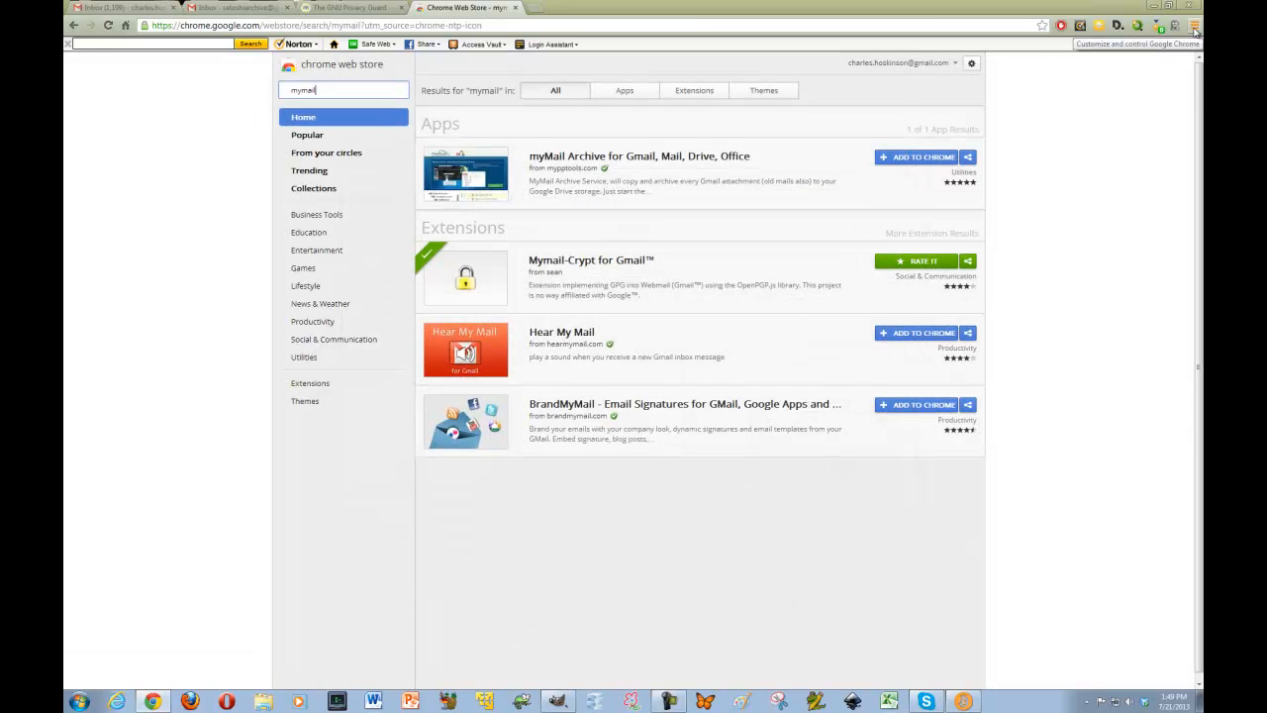
- From Chrome's Tools > Extensions list, open Mymail-Crypt for Gmail's Options page
{"action": "left_click", "coordinate": [1195, 26]}
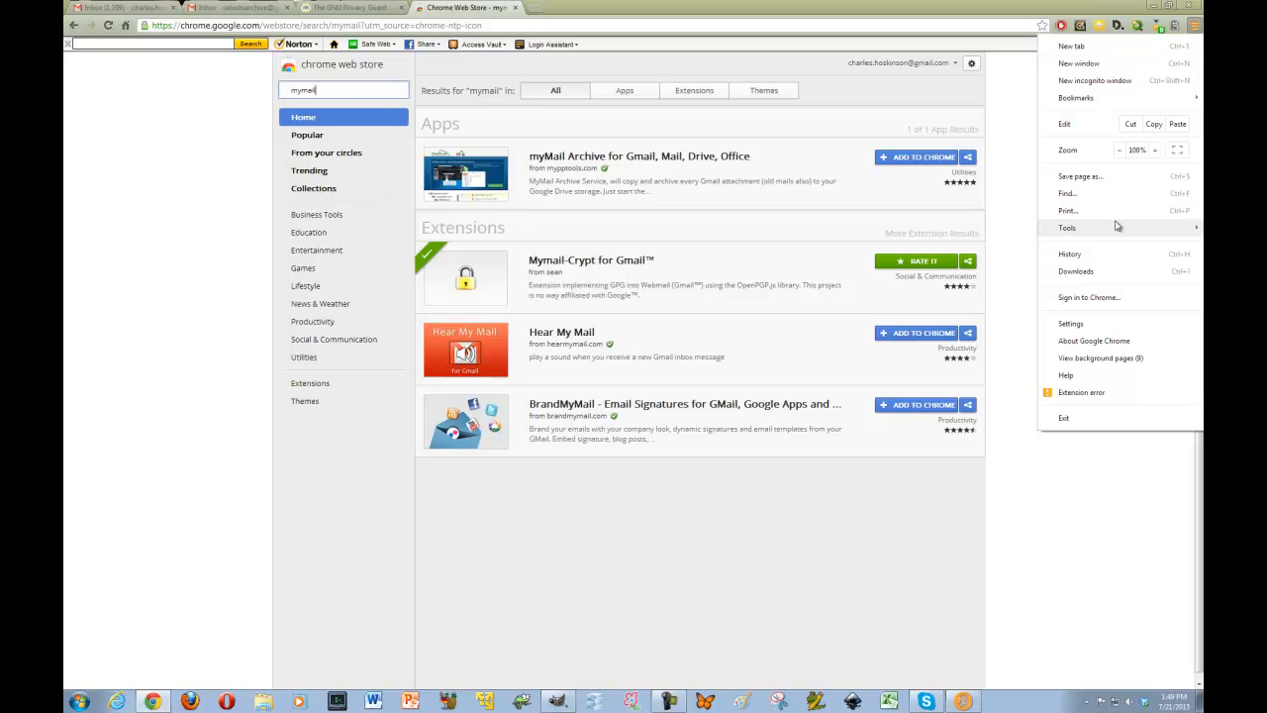
{"action": "left_click", "coordinate": [1068, 228]}
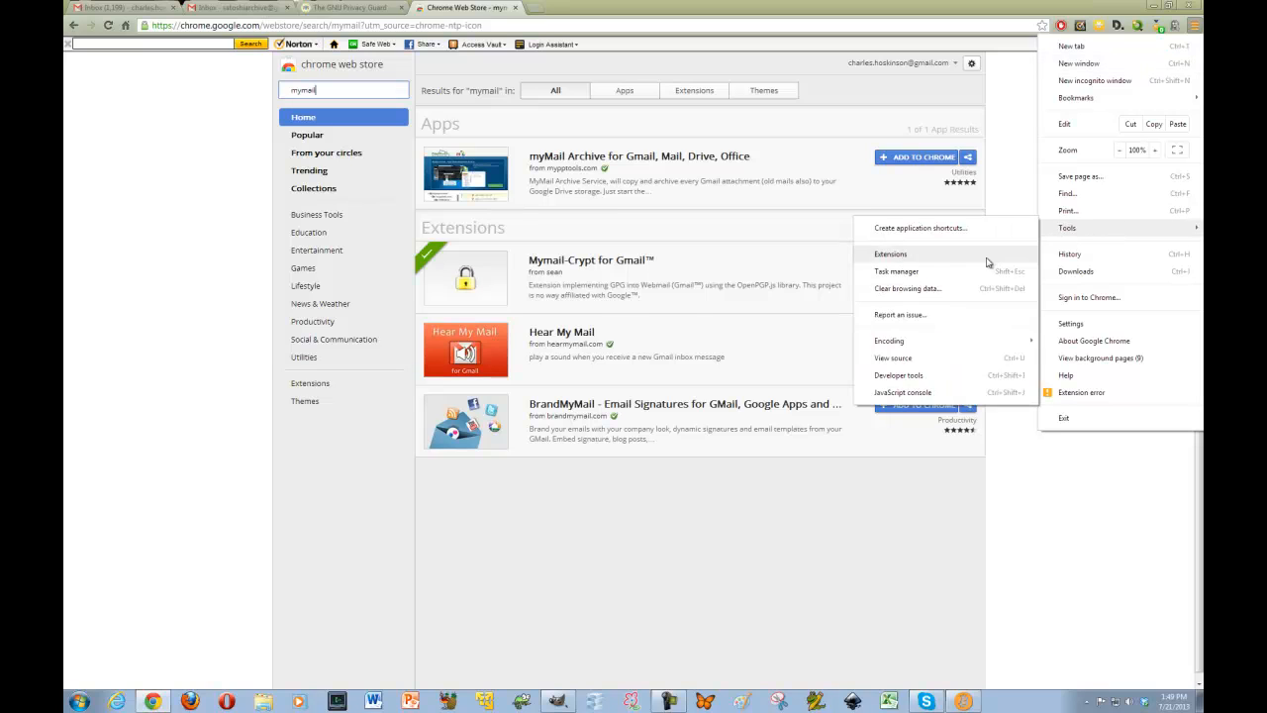
{"action": "left_click", "coordinate": [890, 253]}
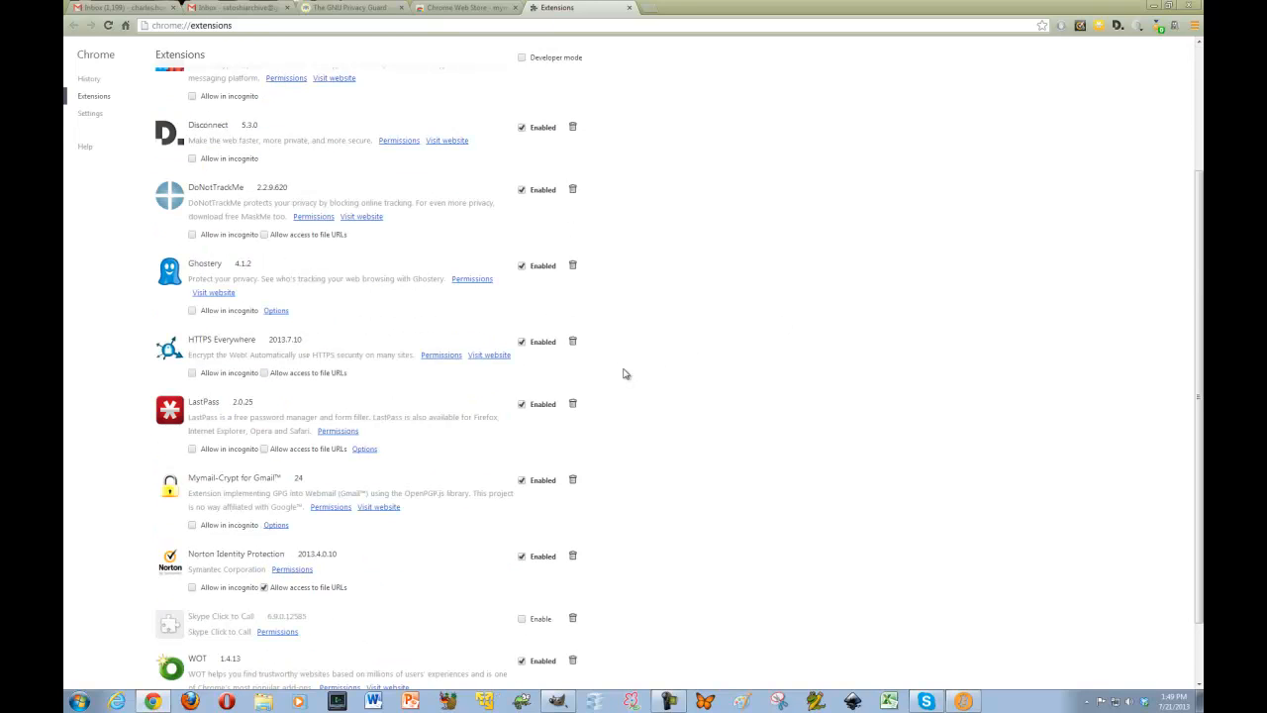
{"action": "scroll", "scroll_direction": "down", "scroll_amount": 3}
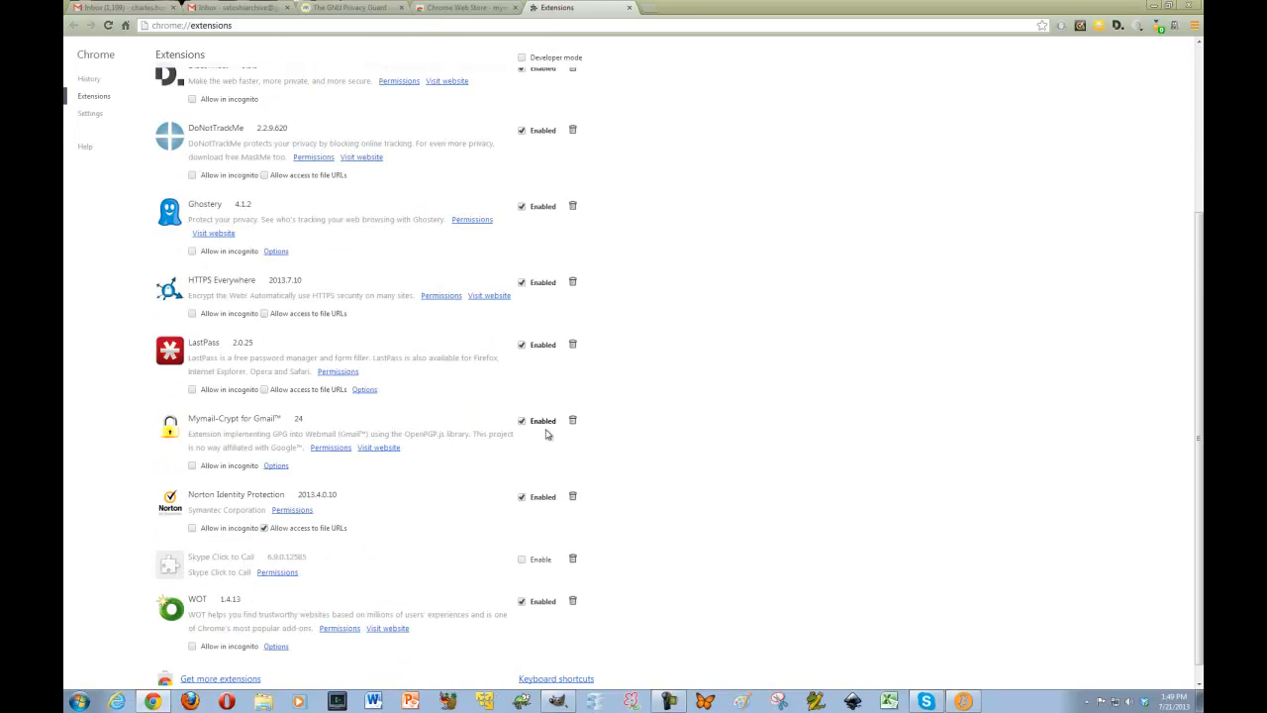
{"action": "mouse_move", "coordinate": [338, 498]}
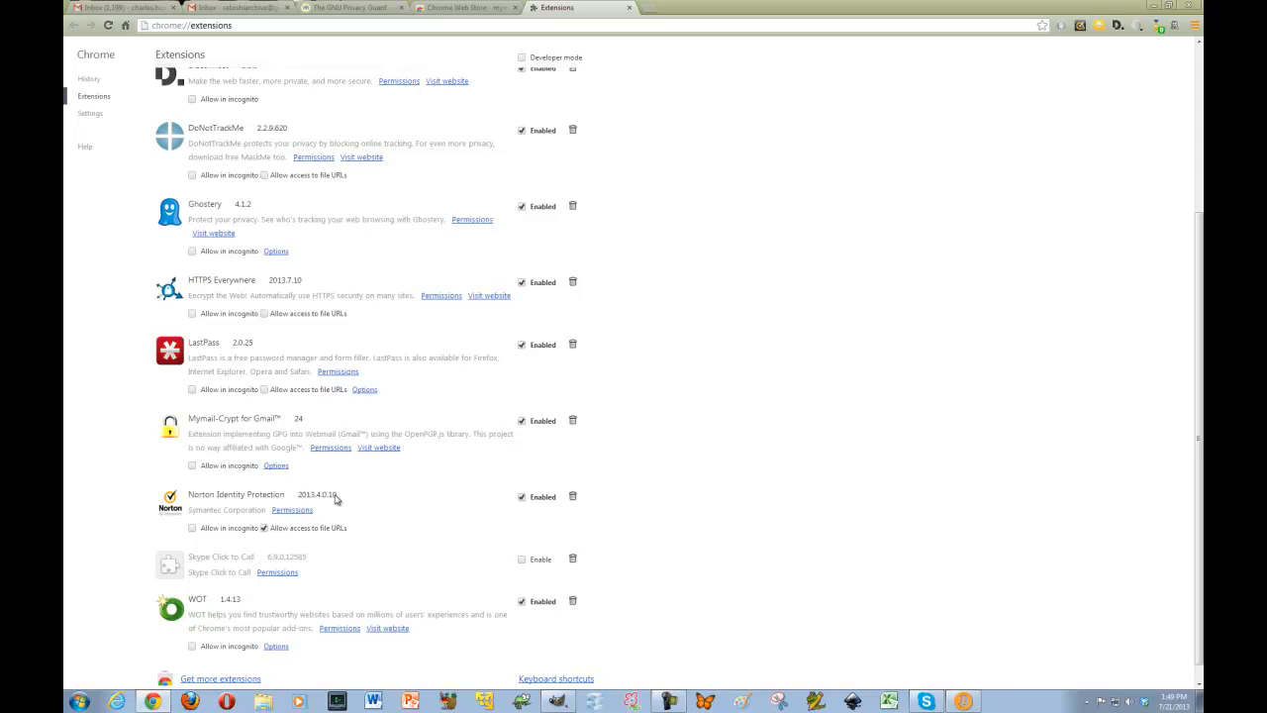
{"action": "mouse_move", "coordinate": [276, 465]}
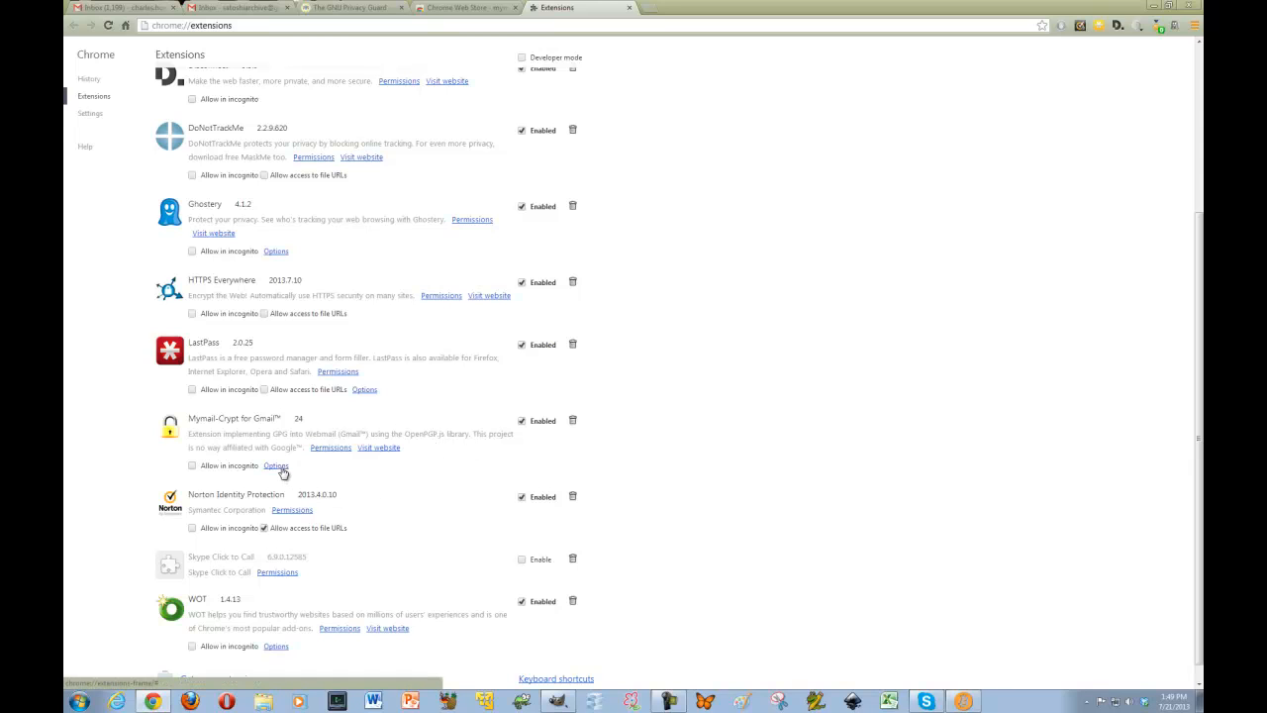
{"action": "left_click", "coordinate": [276, 465]}
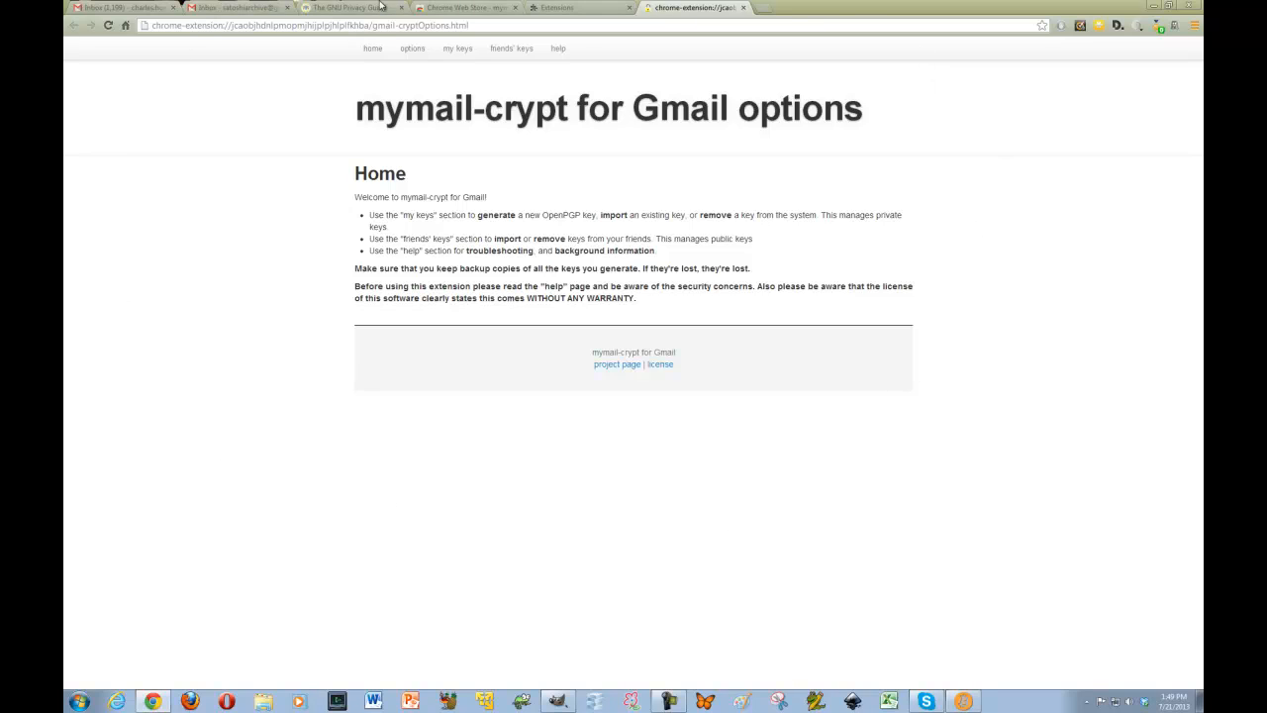
{"action": "mouse_move", "coordinate": [696, 412]}
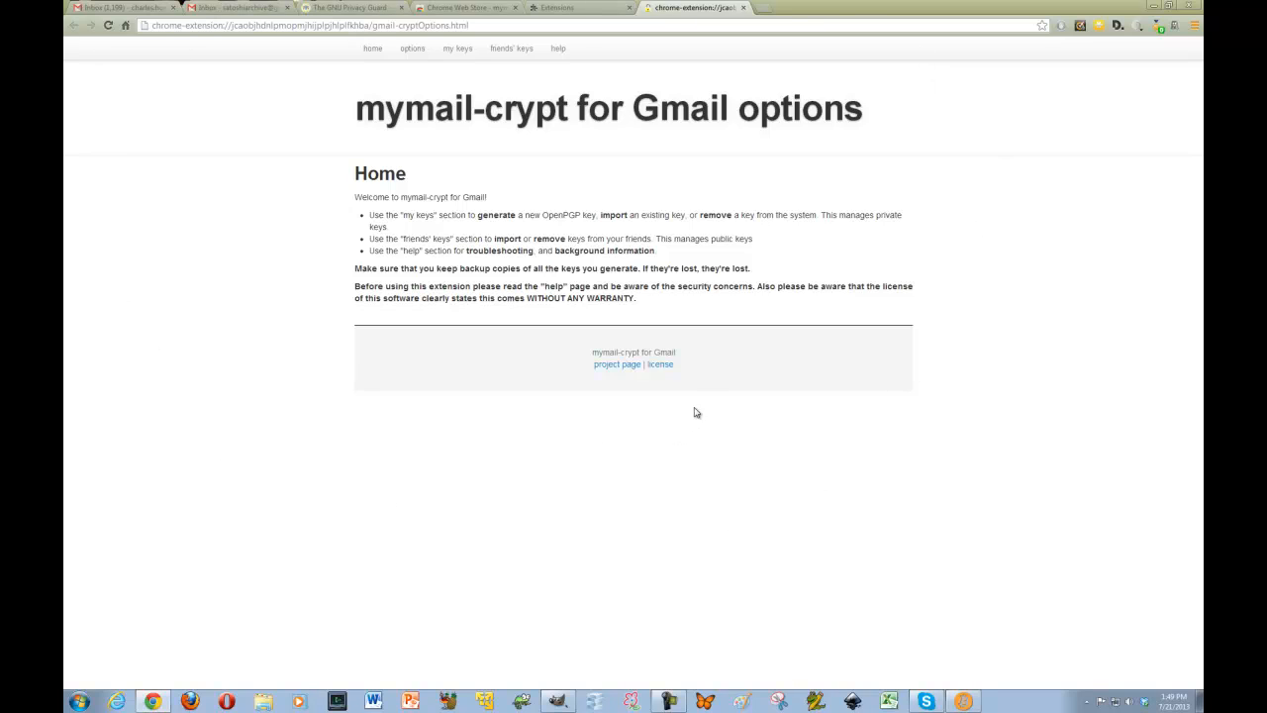
{"action": "mouse_move", "coordinate": [611, 318]}
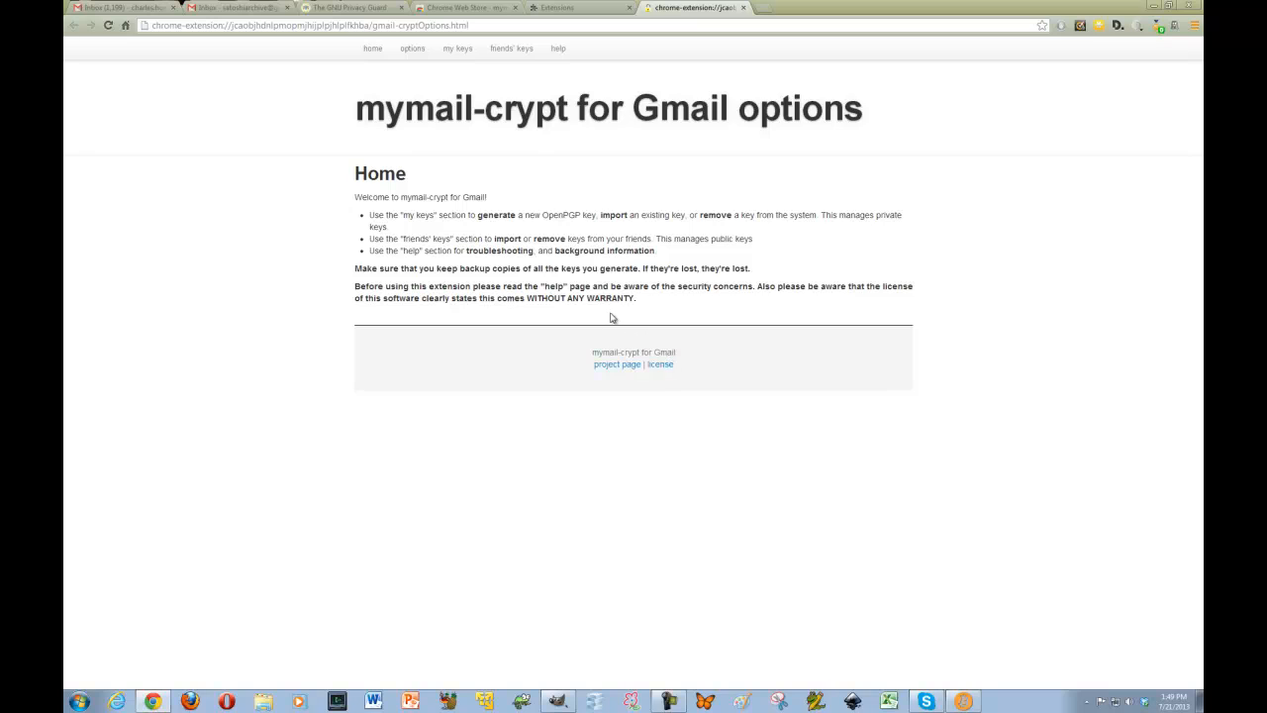
{"action": "mouse_move", "coordinate": [445, 157]}
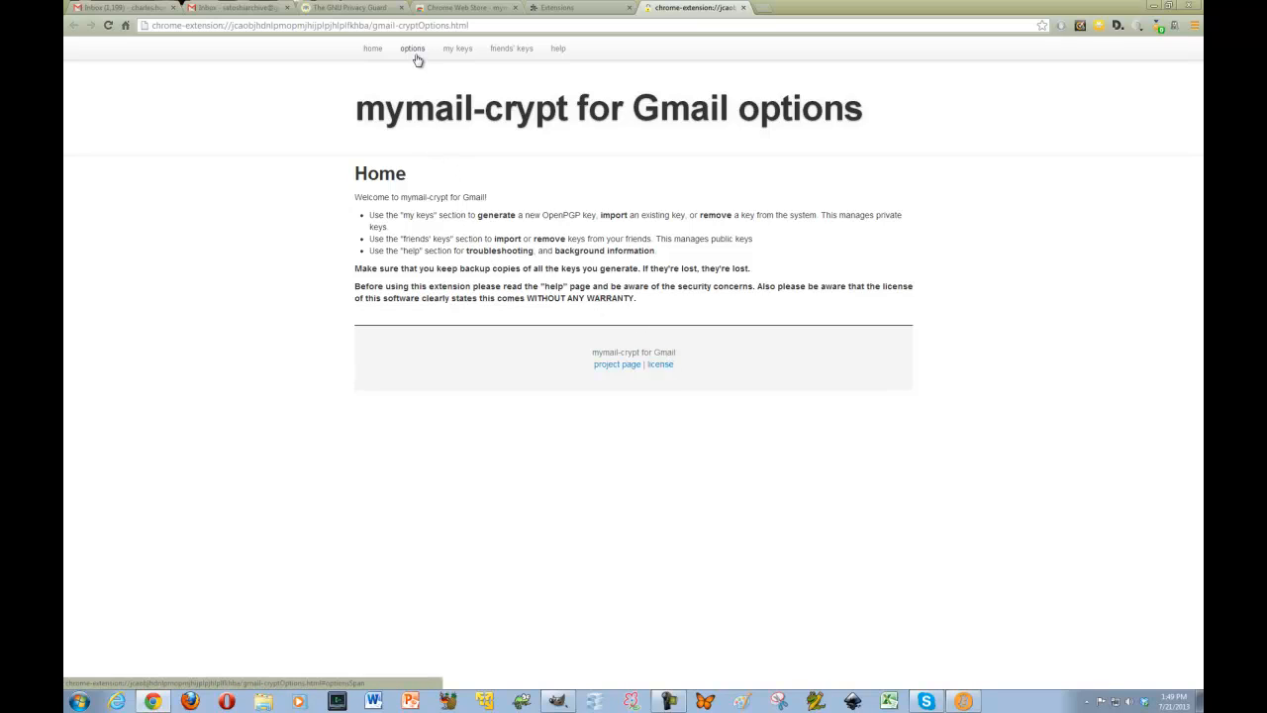
- Show the two existing private keys and expand the generate-a-new-key form
{"action": "left_click", "coordinate": [457, 48]}
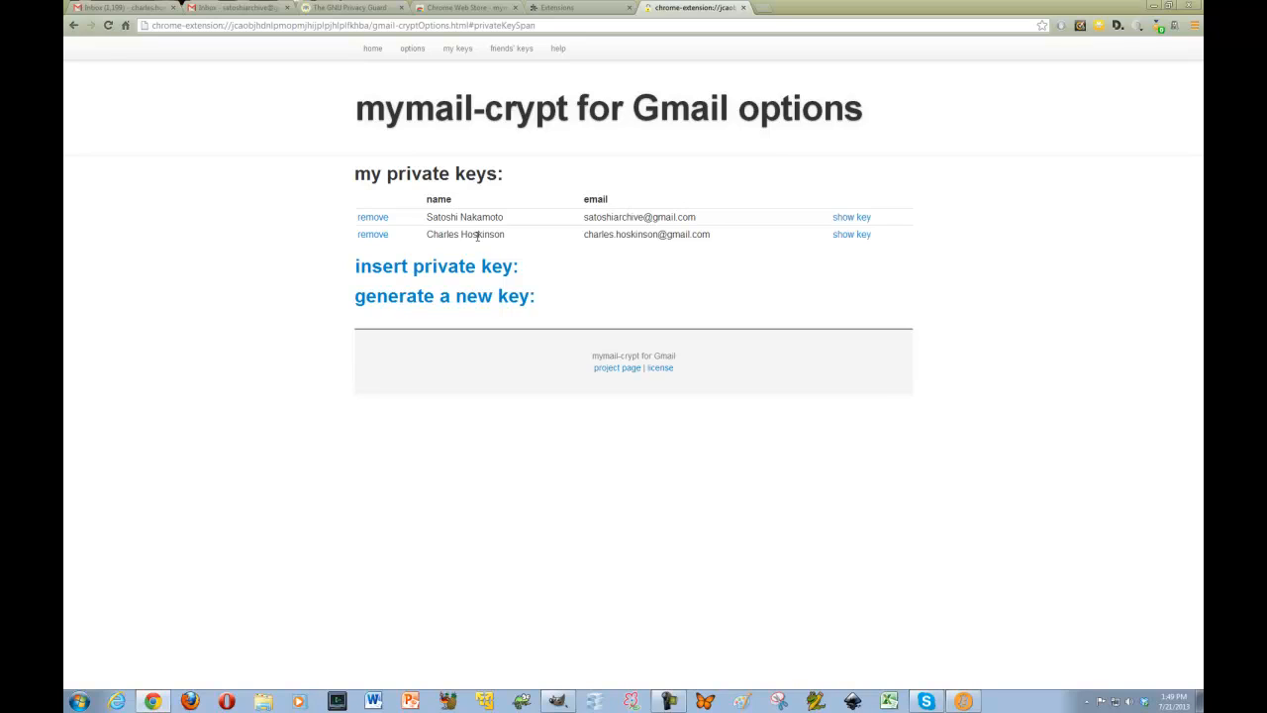
{"action": "mouse_move", "coordinate": [609, 184]}
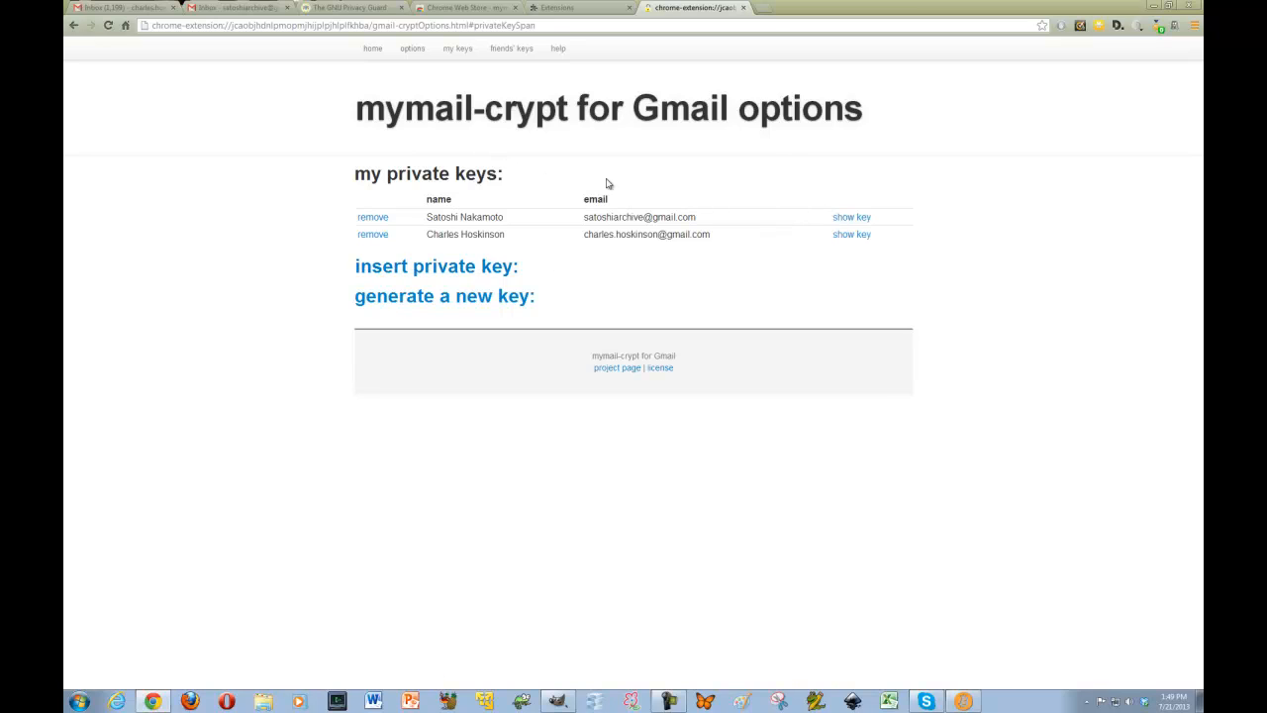
{"action": "left_click", "coordinate": [444, 295]}
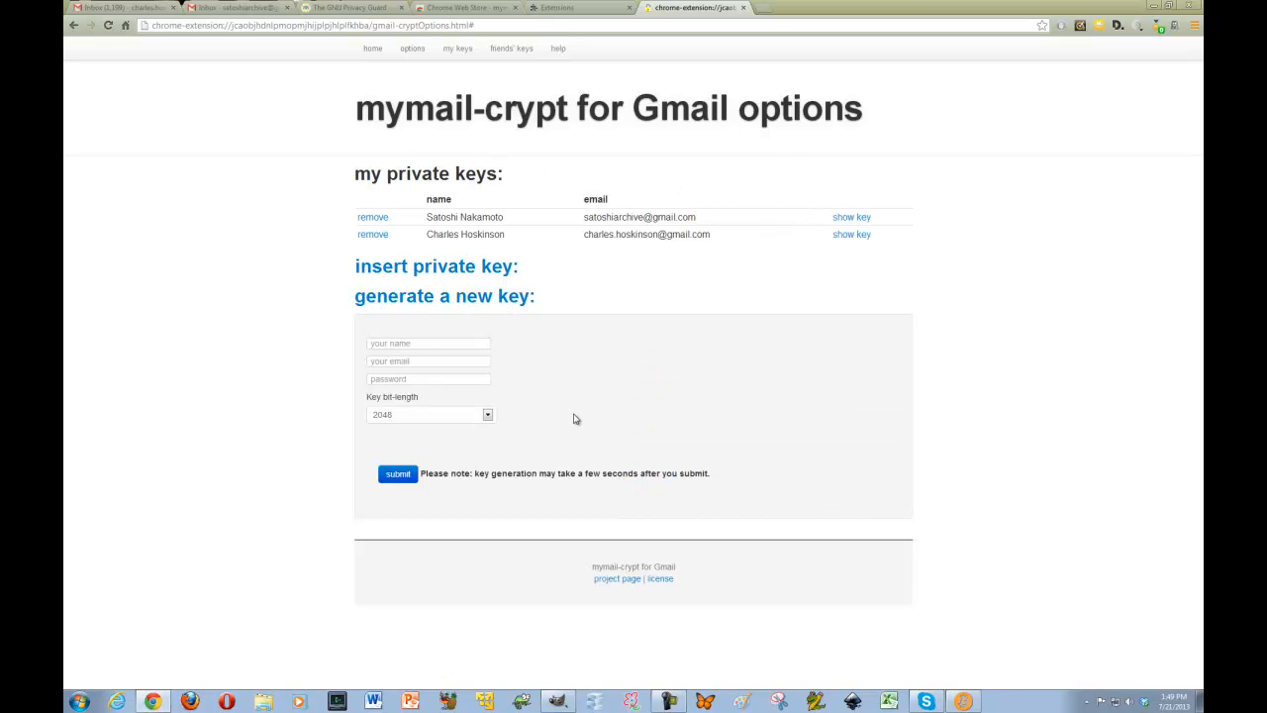
{"action": "left_click", "coordinate": [429, 344]}
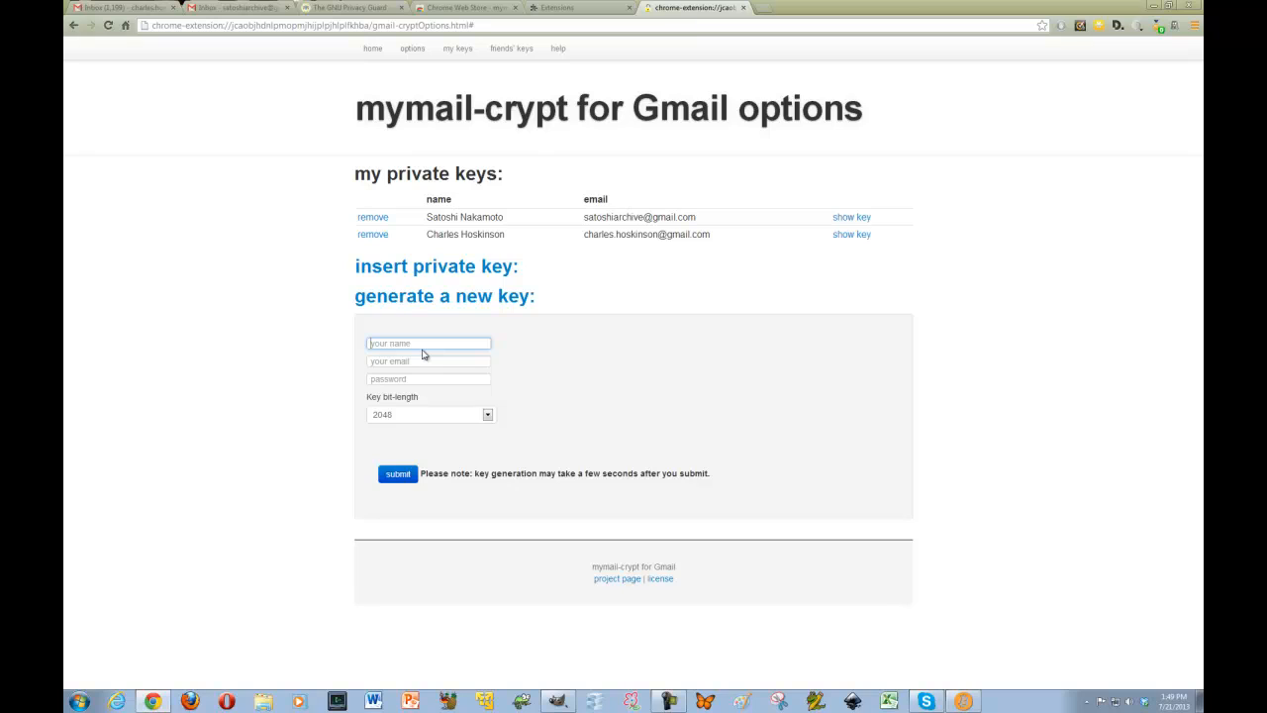
{"action": "type", "text": "Joe"}
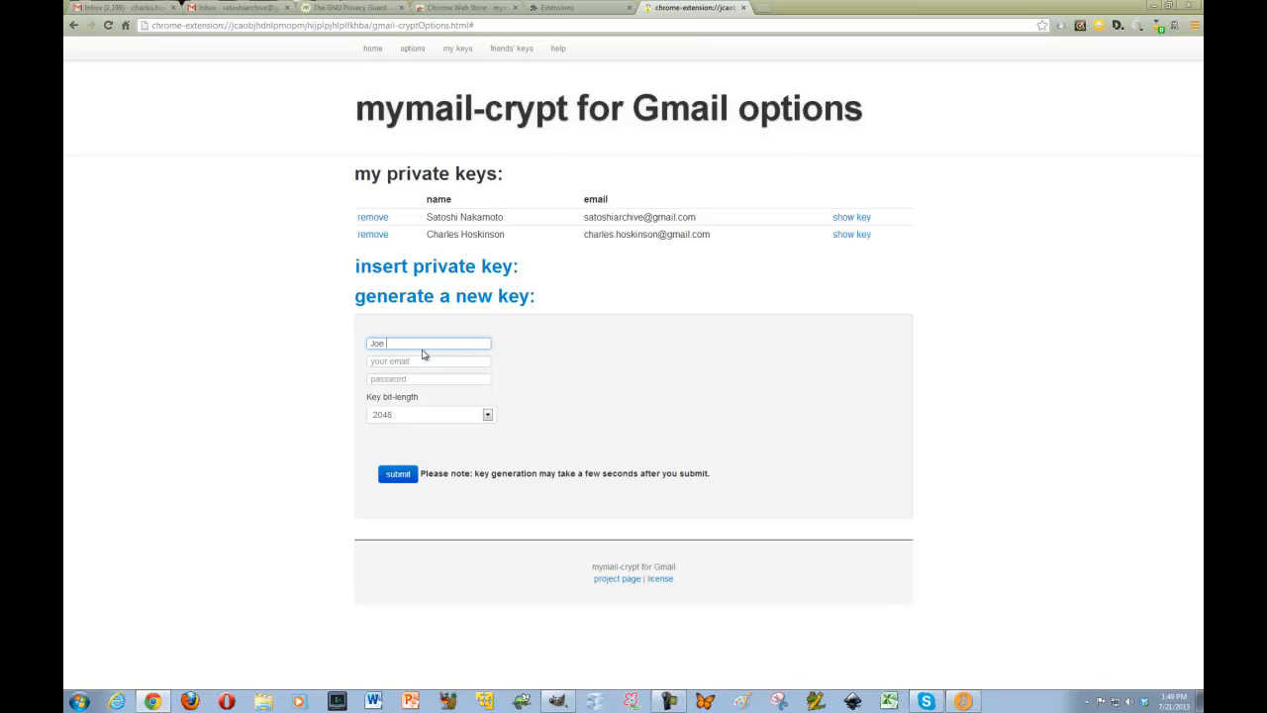
{"action": "type", "text": "Bob"}
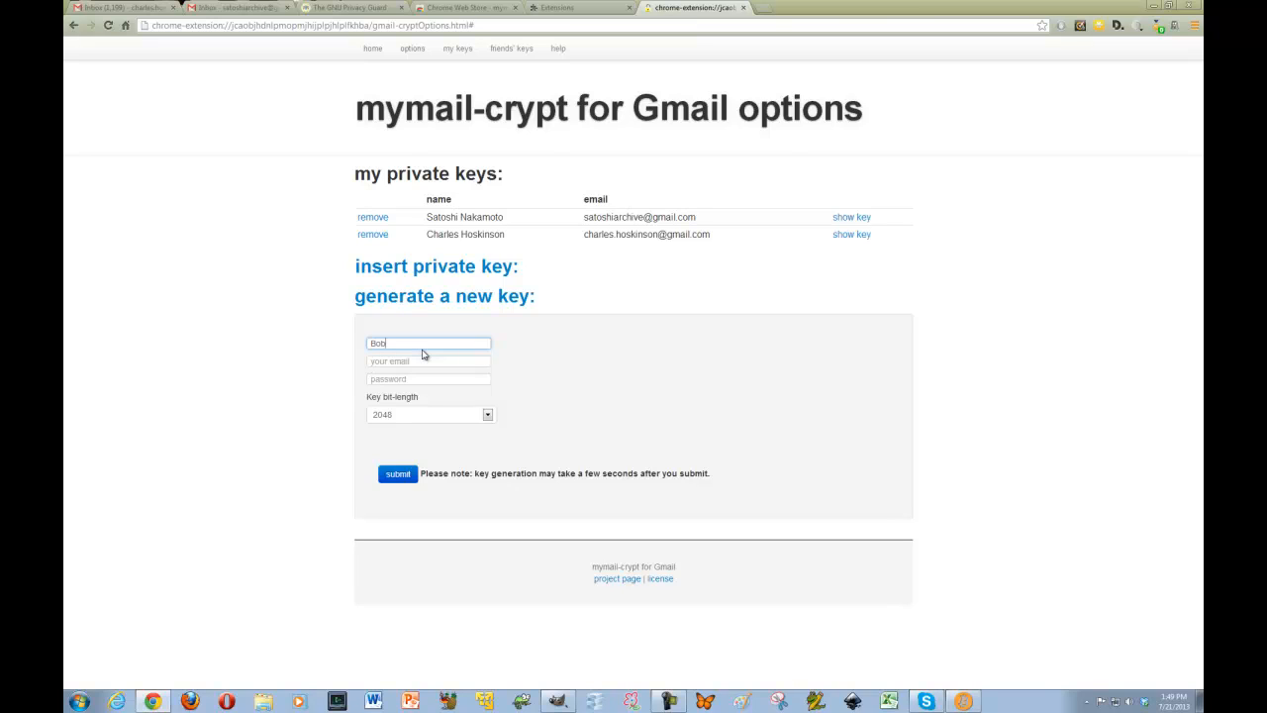
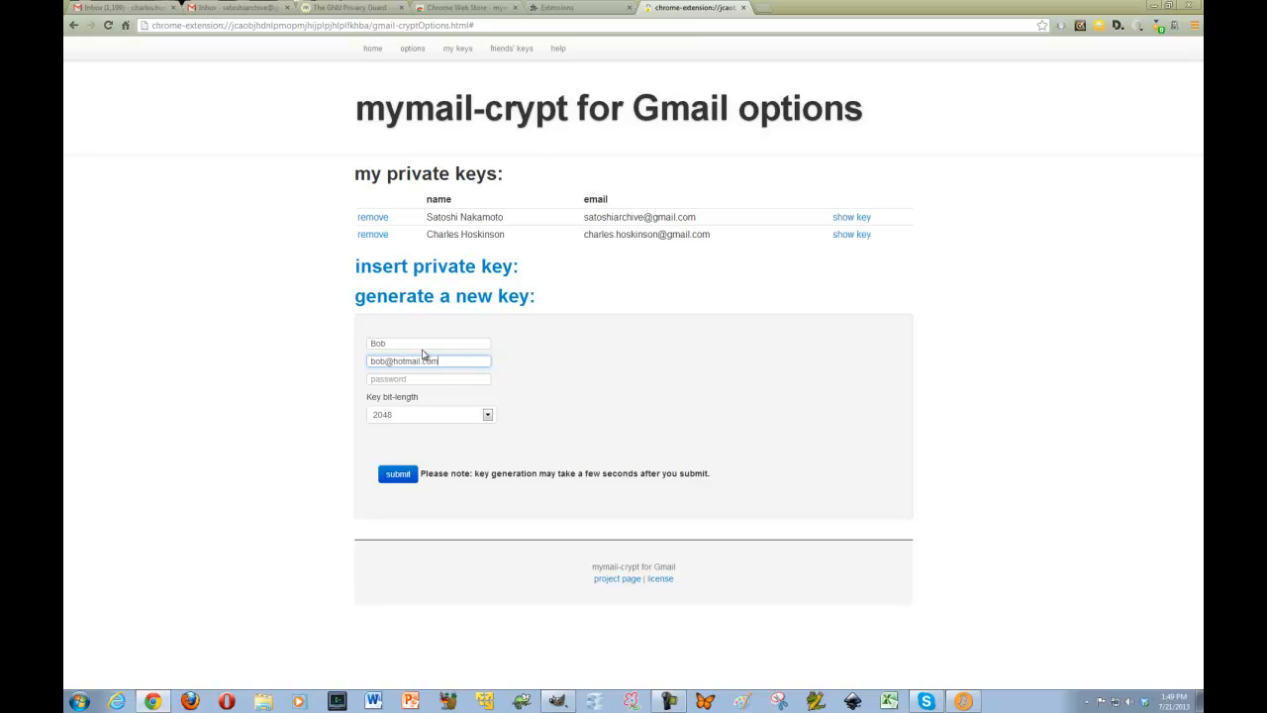
{"action": "type", "text": "•••••"}
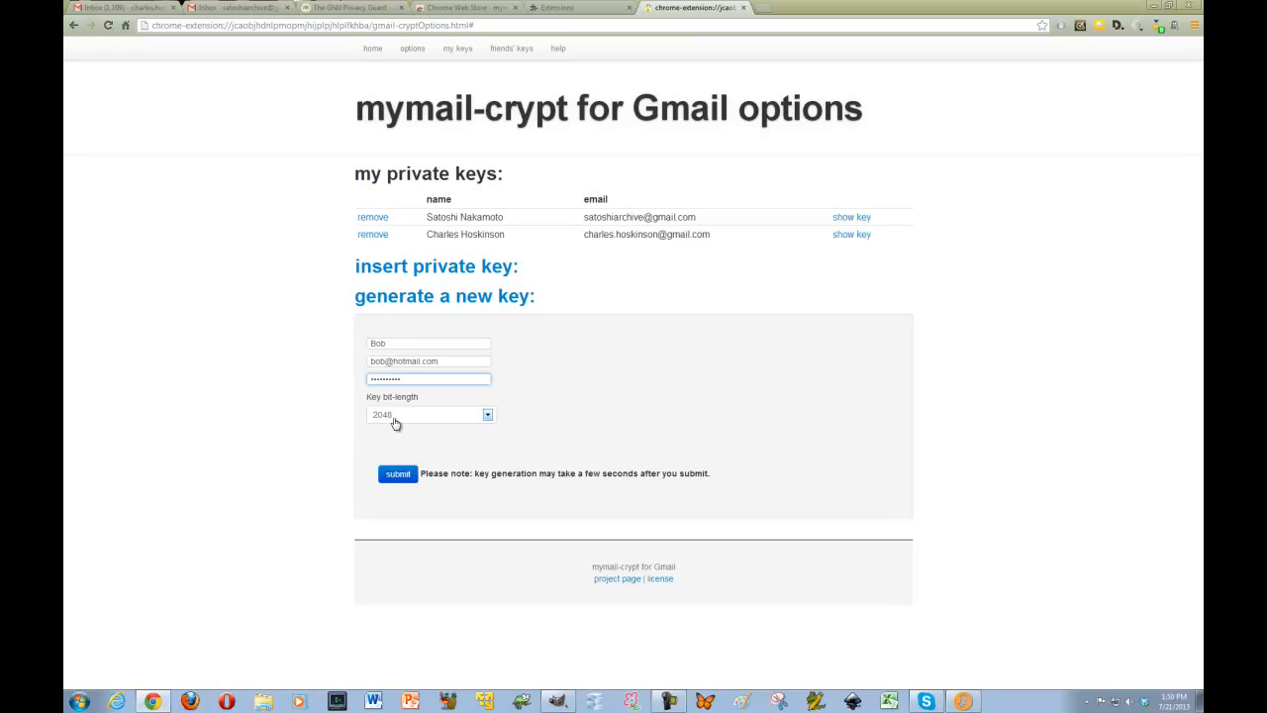
{"action": "left_click", "coordinate": [486, 413]}
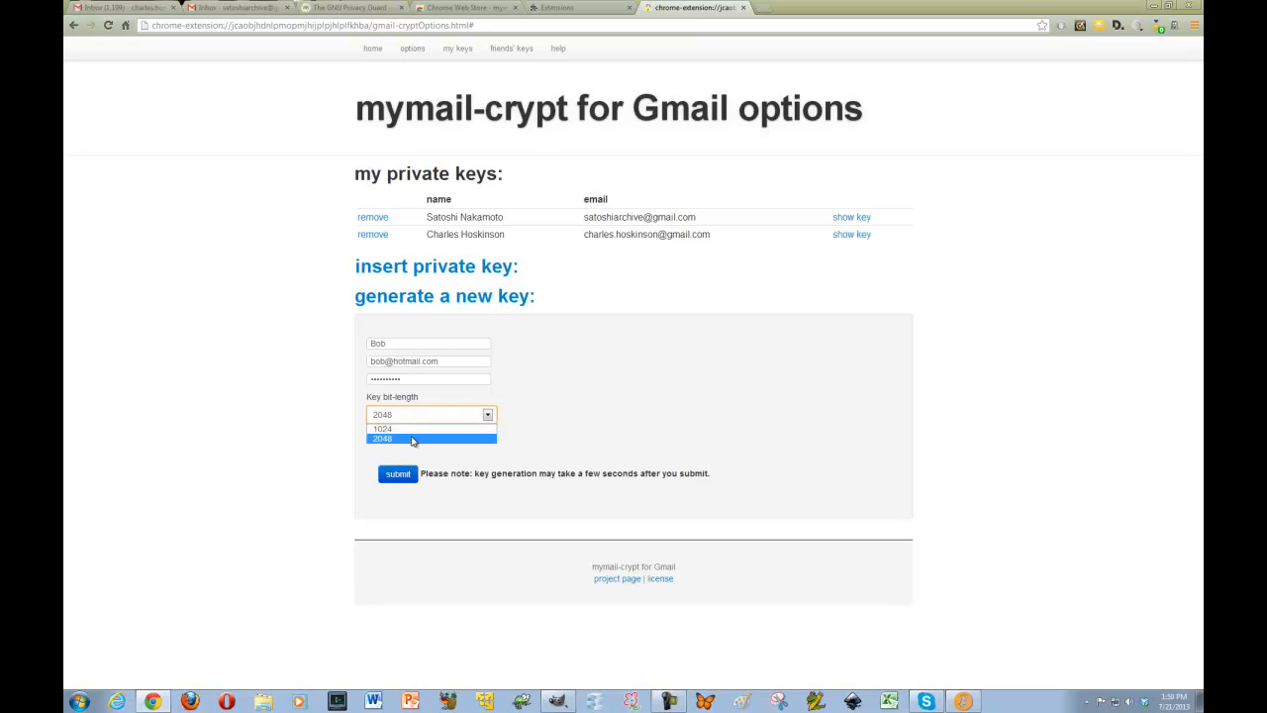
{"action": "left_click", "coordinate": [382, 438]}
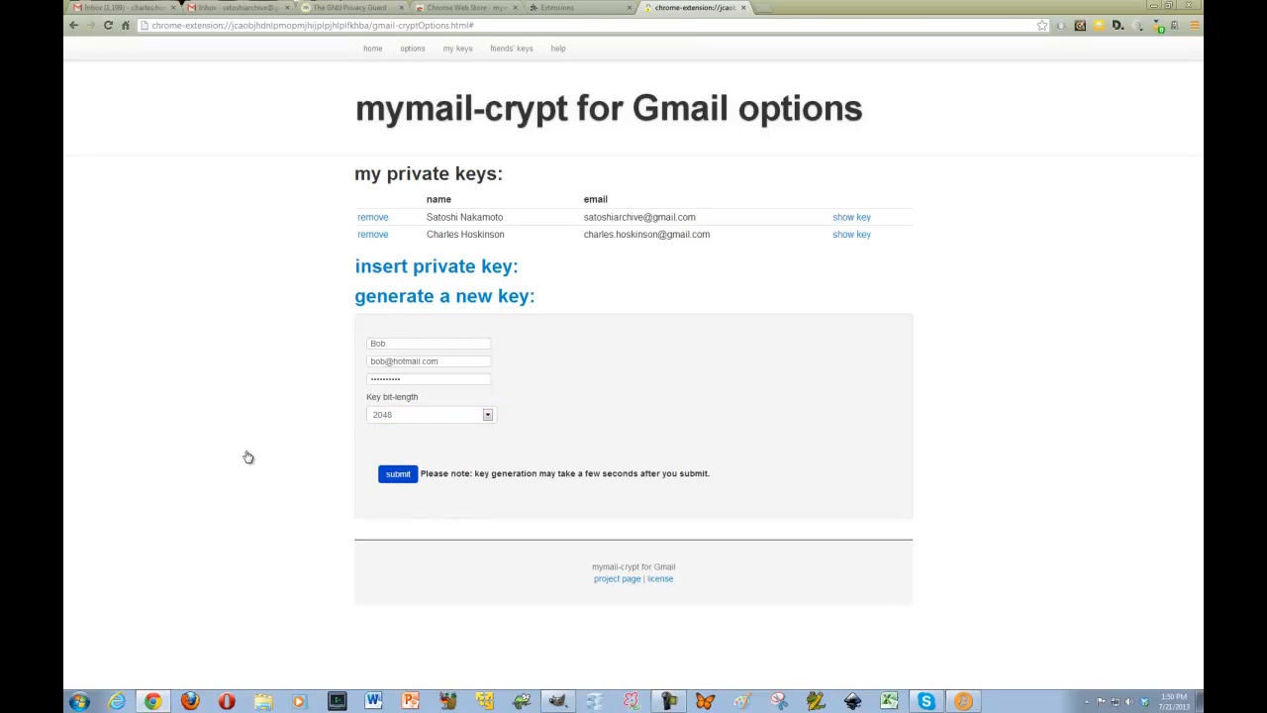
{"action": "mouse_move", "coordinate": [437, 420]}
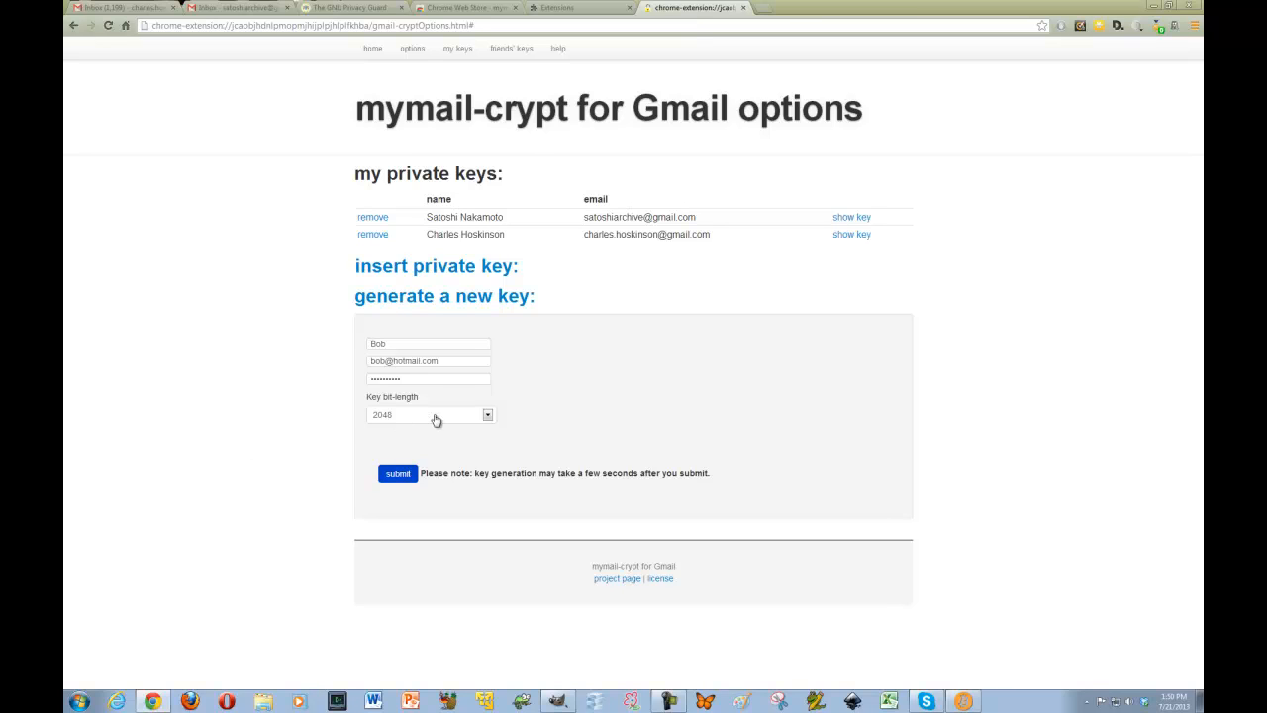
{"action": "left_click", "coordinate": [373, 47]}
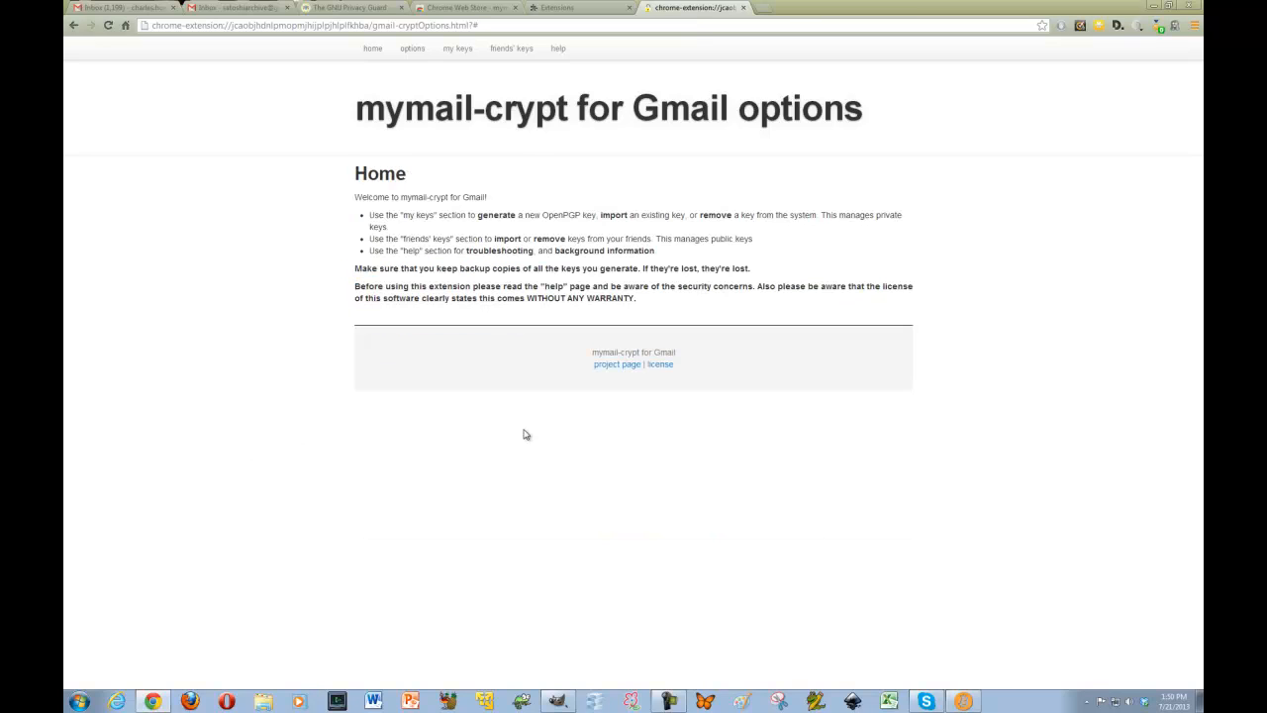
- Display Bob's newly generated key from the private keys list
{"action": "left_click", "coordinate": [457, 48]}
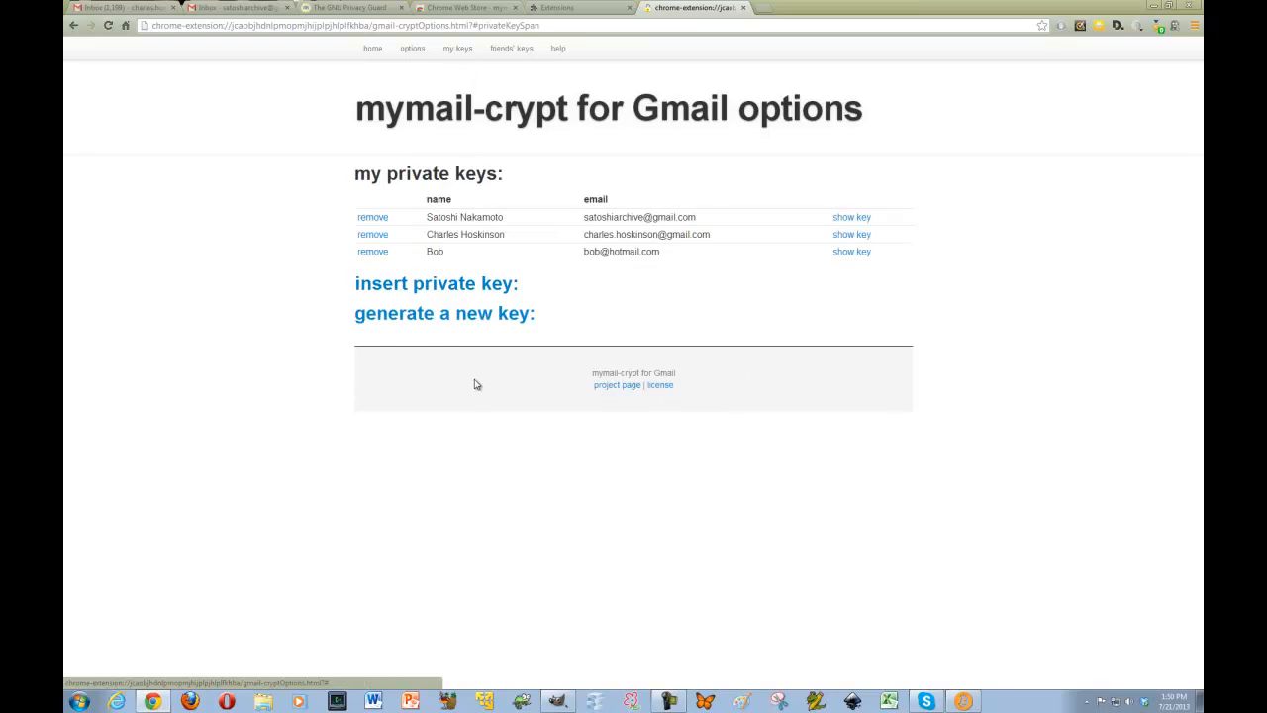
{"action": "mouse_move", "coordinate": [787, 253]}
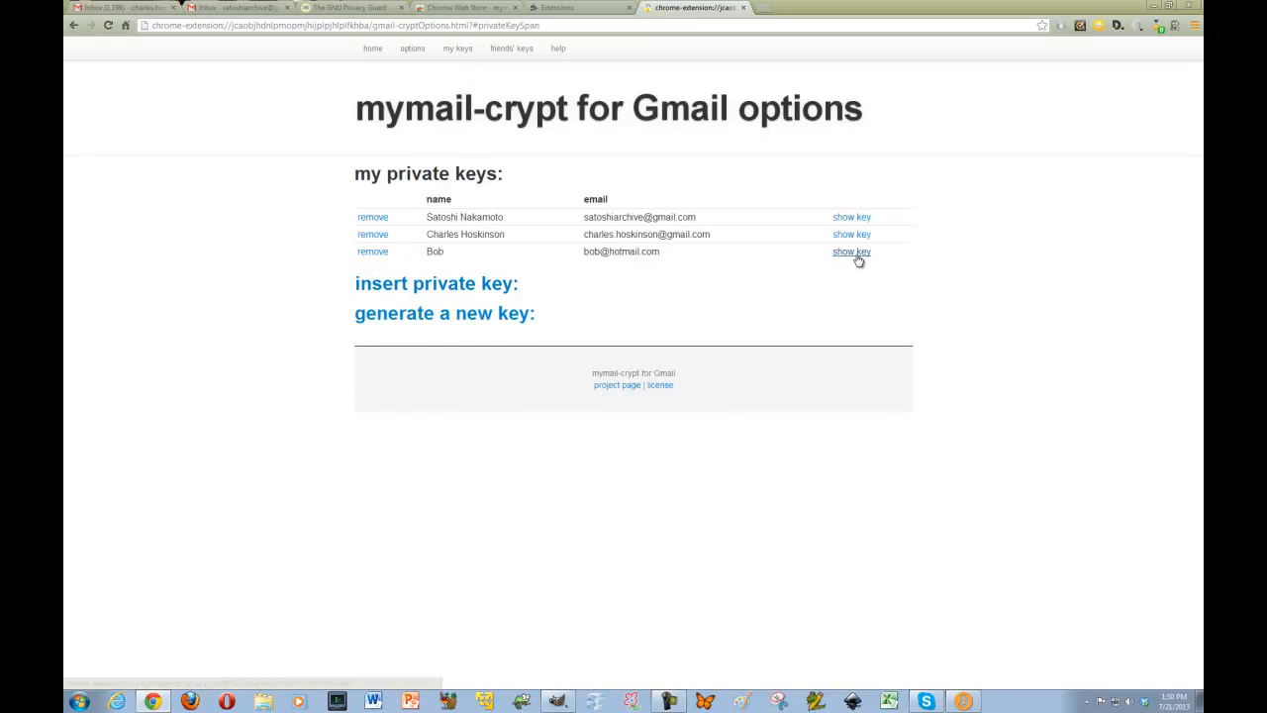
{"action": "left_click", "coordinate": [851, 251]}
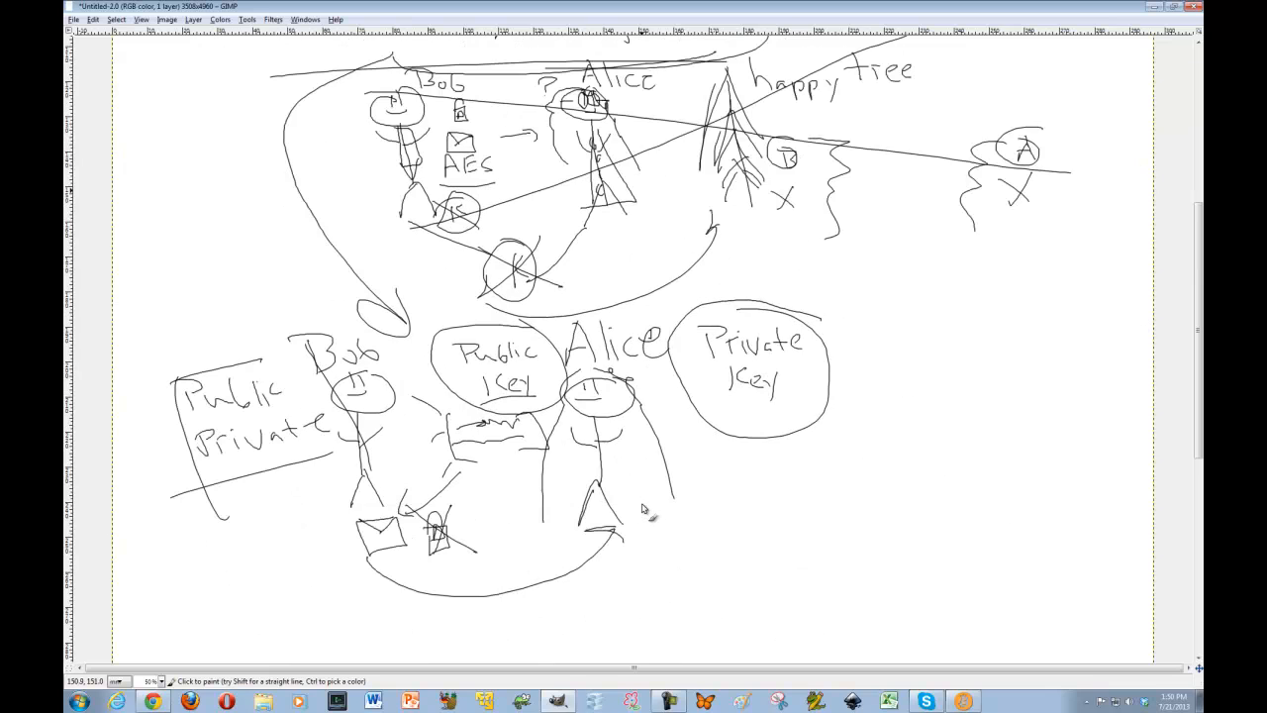
{"action": "mouse_move", "coordinate": [339, 384]}
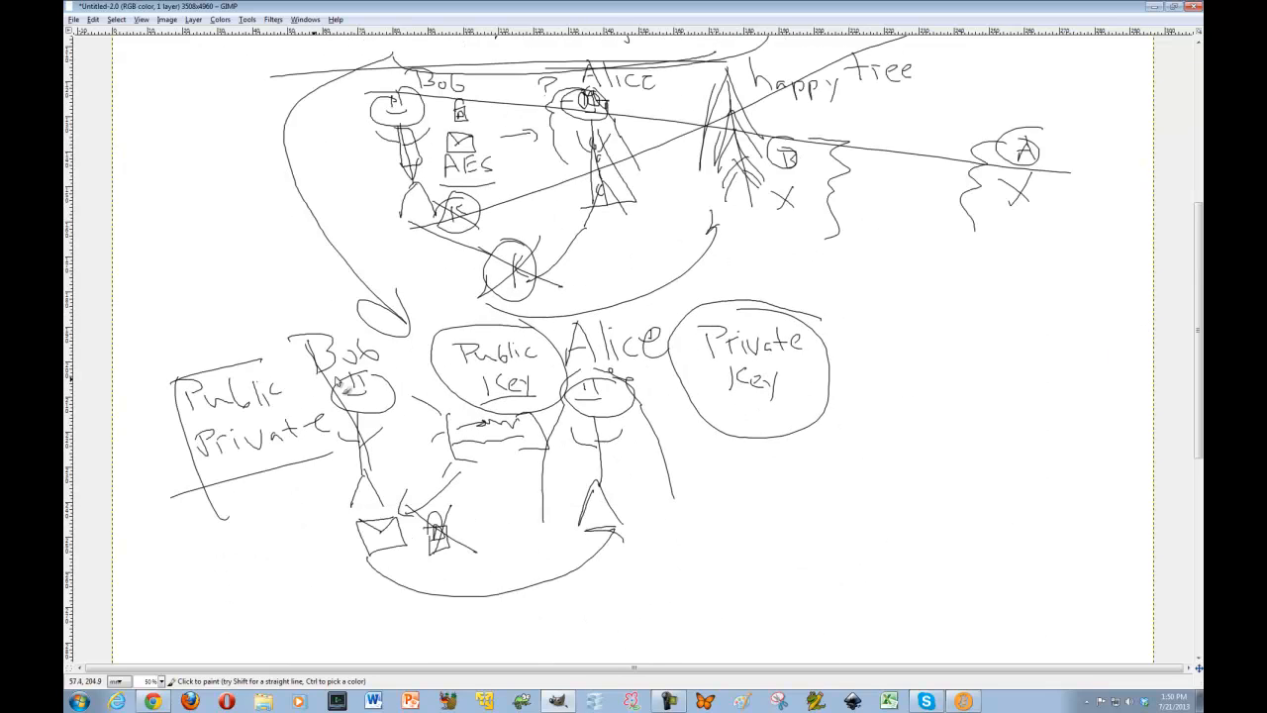
{"action": "mouse_move", "coordinate": [777, 396]}
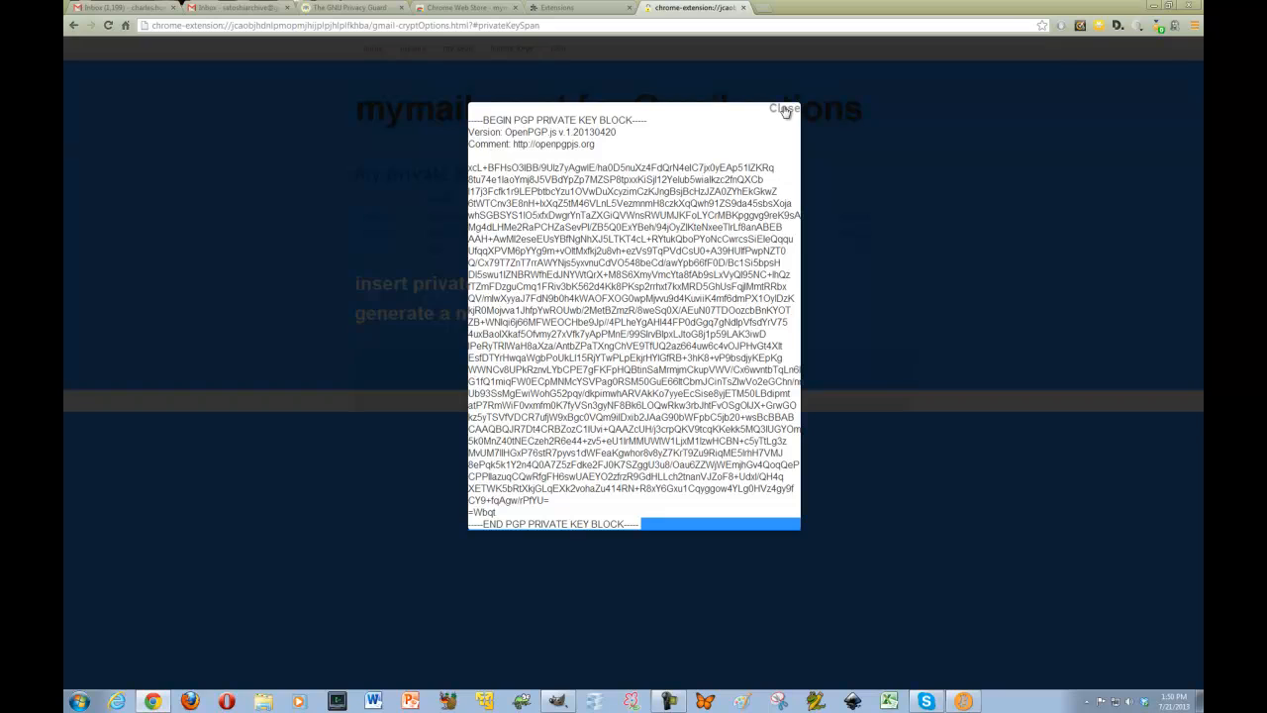
- Preview the first friend's public key, then expand the insert-public-key form
{"action": "left_click", "coordinate": [784, 109]}
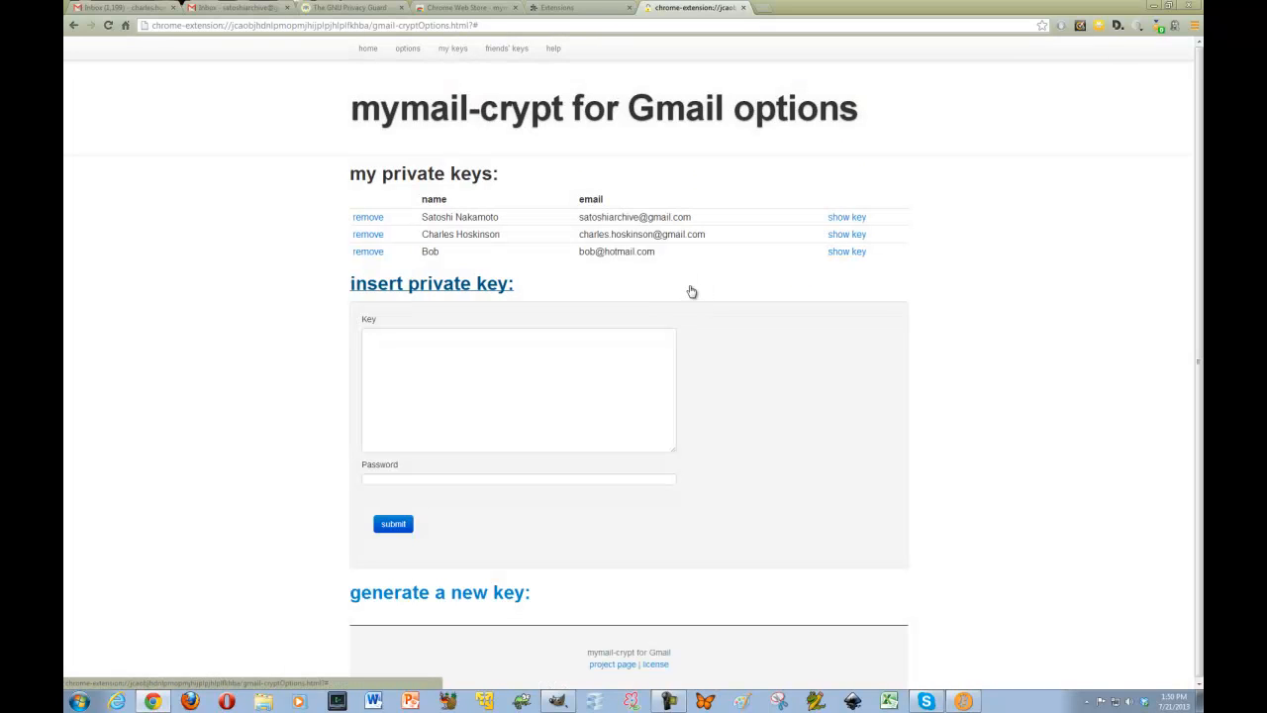
{"action": "left_click", "coordinate": [507, 47]}
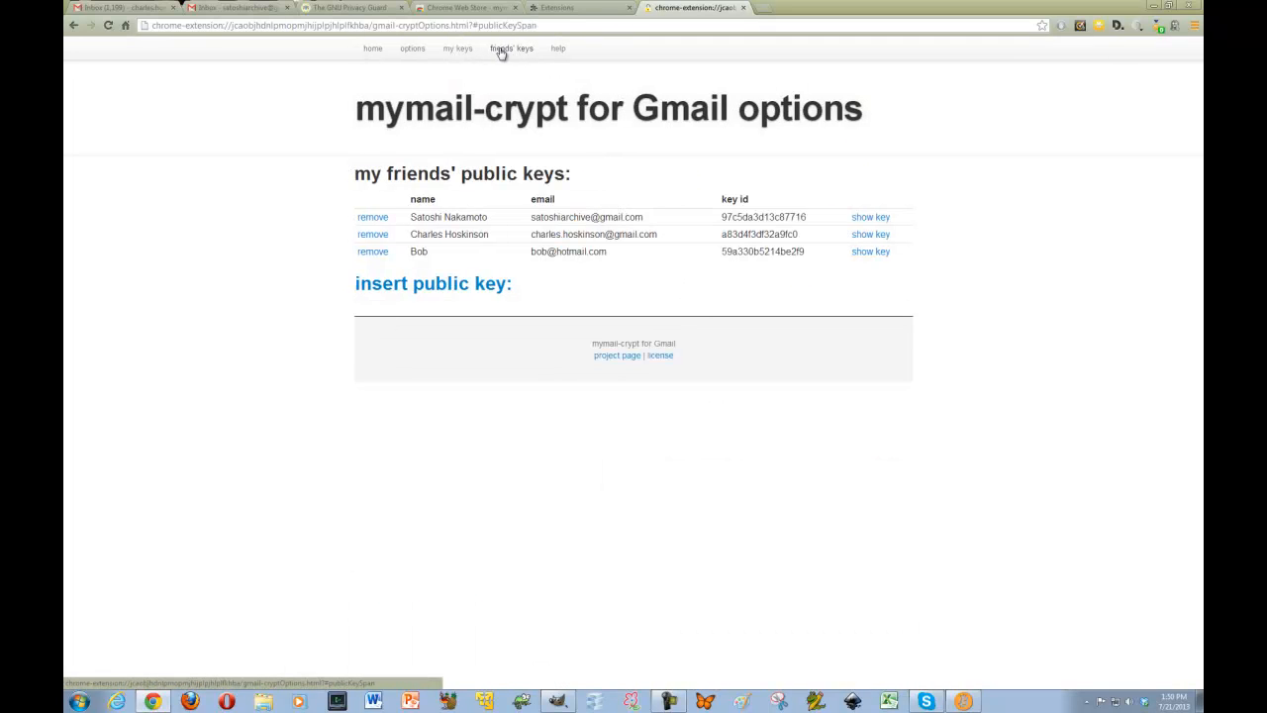
{"action": "mouse_move", "coordinate": [752, 365]}
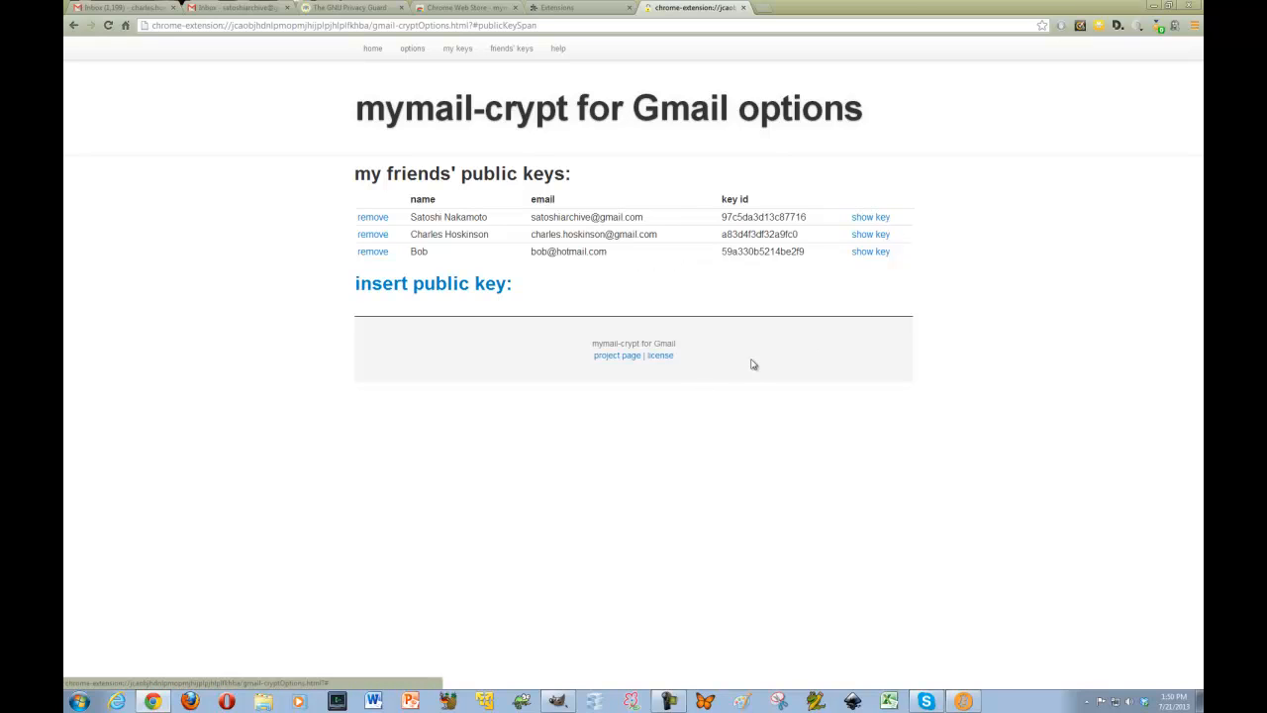
{"action": "left_click", "coordinate": [870, 217]}
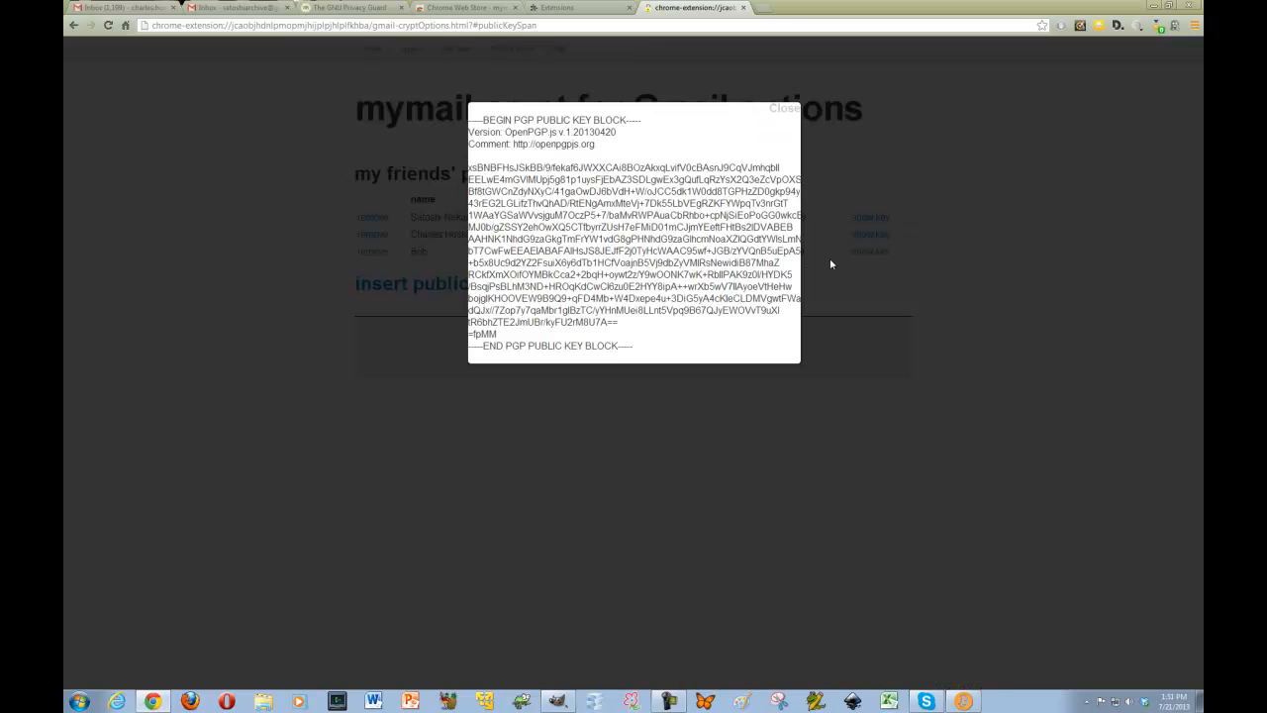
{"action": "left_click", "coordinate": [784, 109]}
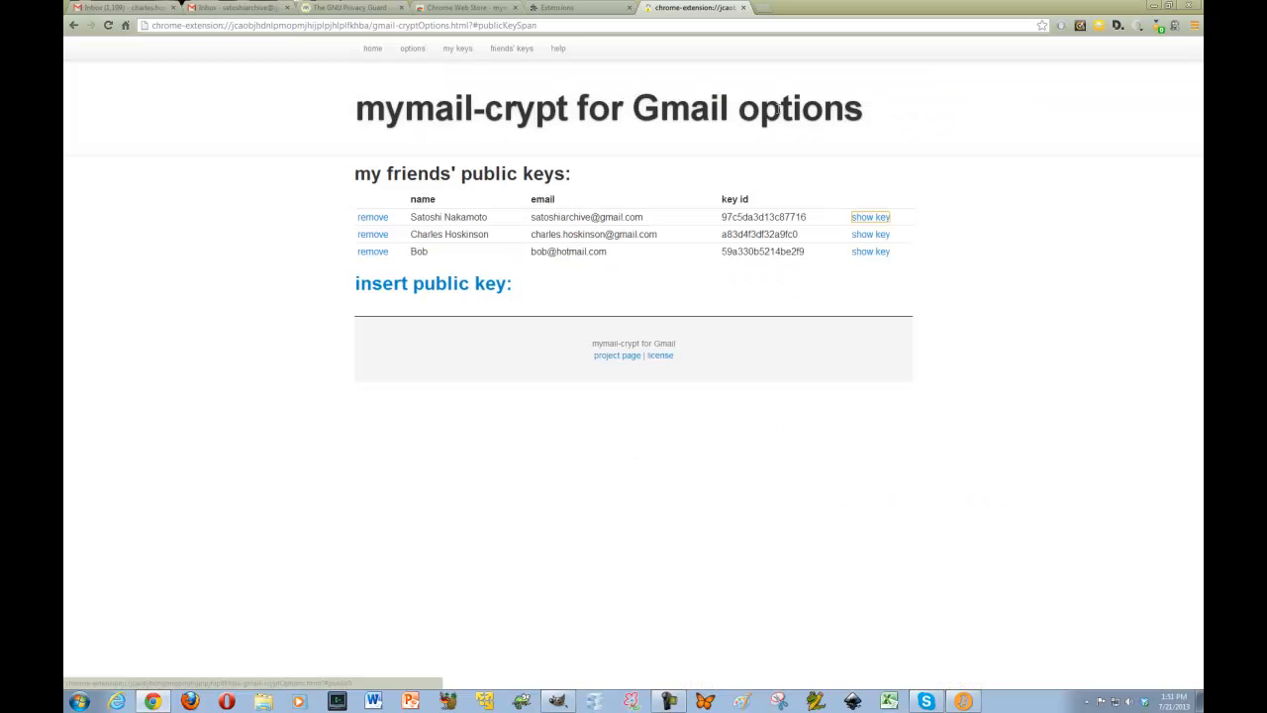
{"action": "left_click", "coordinate": [870, 216]}
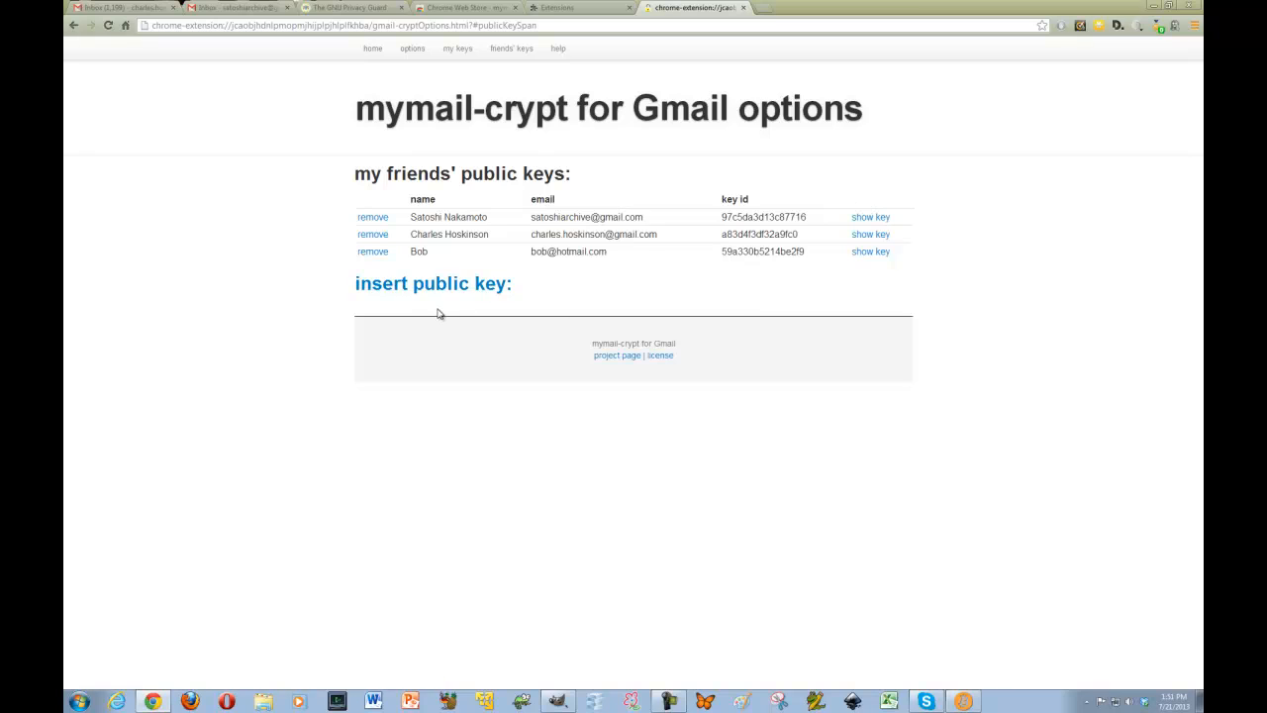
{"action": "left_click", "coordinate": [433, 283]}
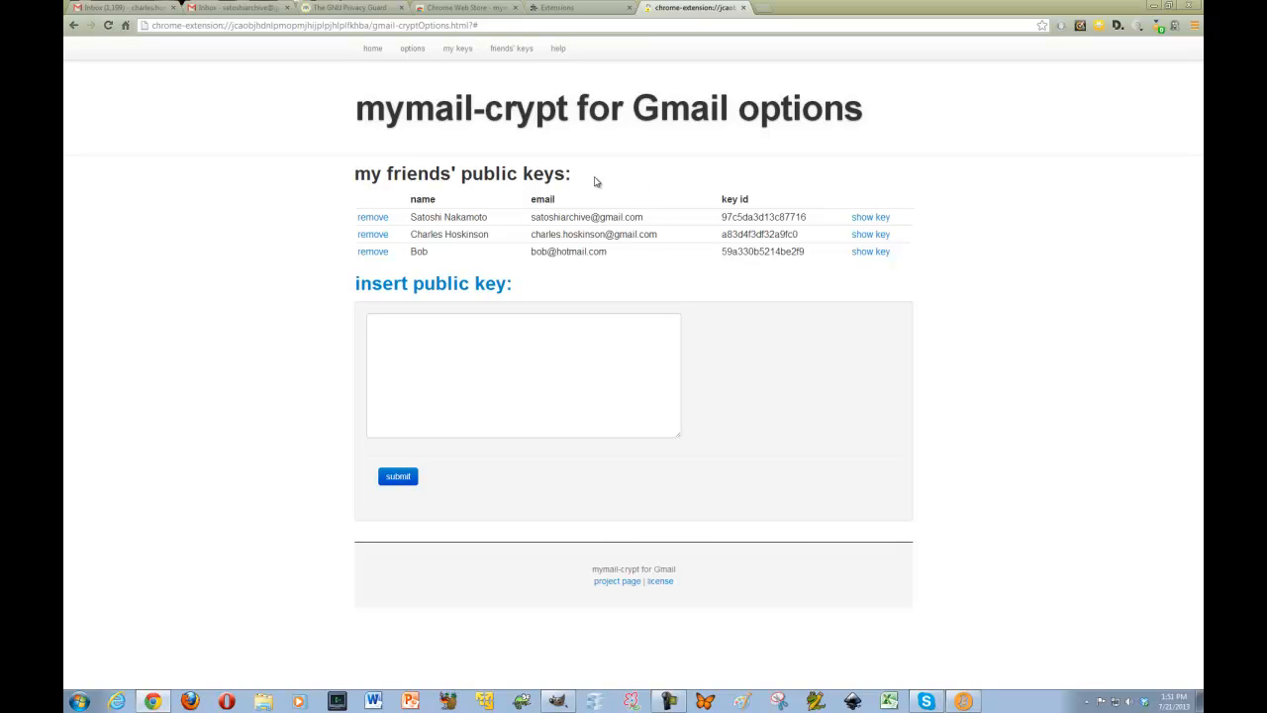
{"action": "mouse_move", "coordinate": [606, 235]}
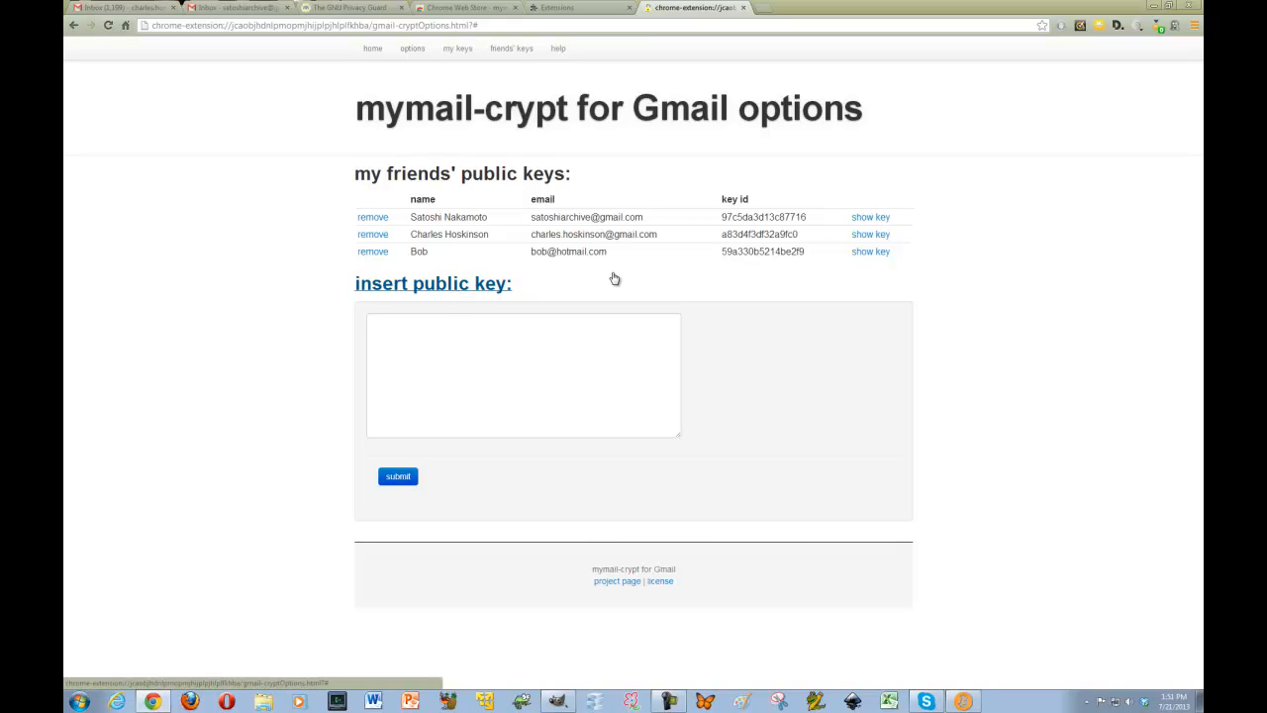
{"action": "mouse_move", "coordinate": [610, 272]}
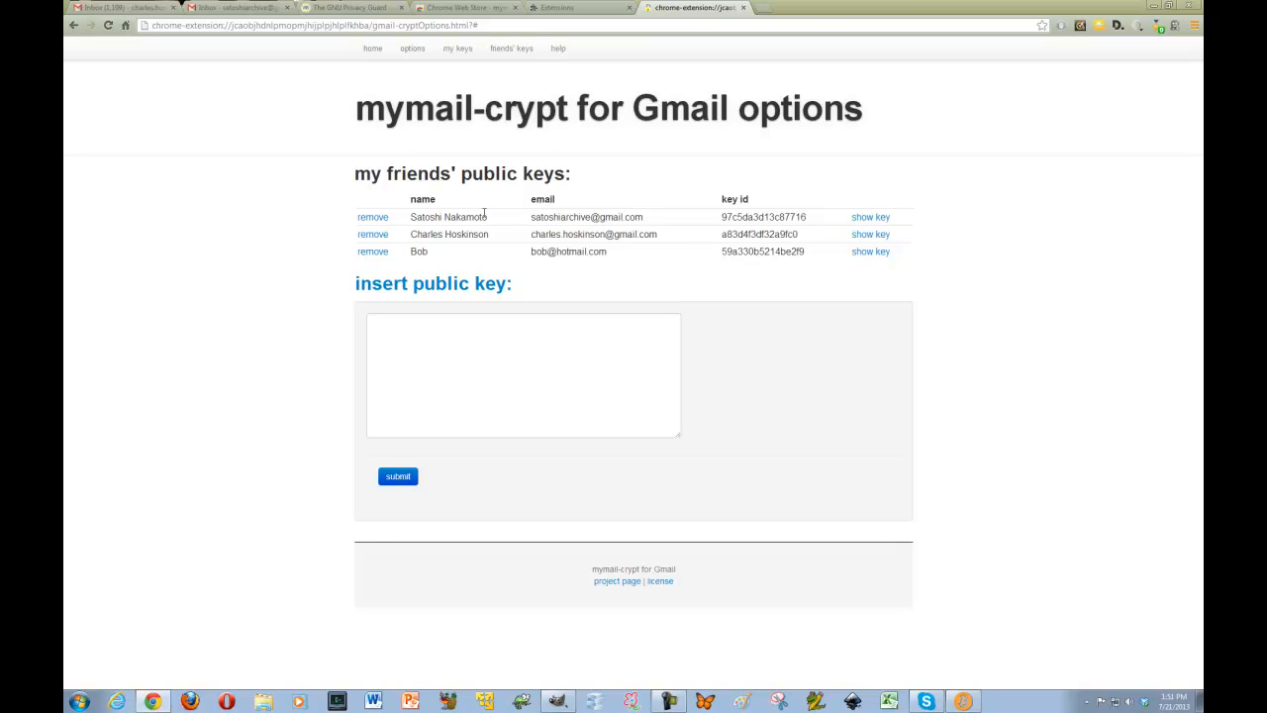
- Select the first friend's name and display their full public key block
{"action": "double_click", "coordinate": [448, 216]}
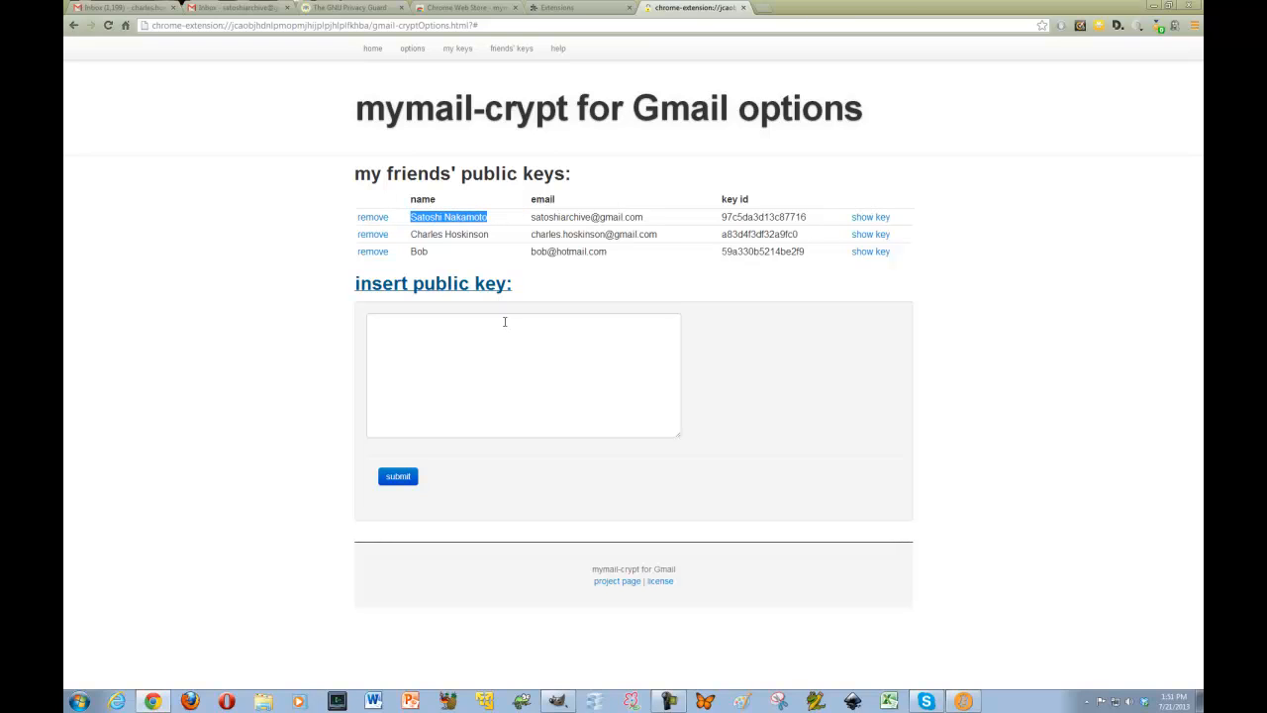
{"action": "left_click", "coordinate": [869, 216]}
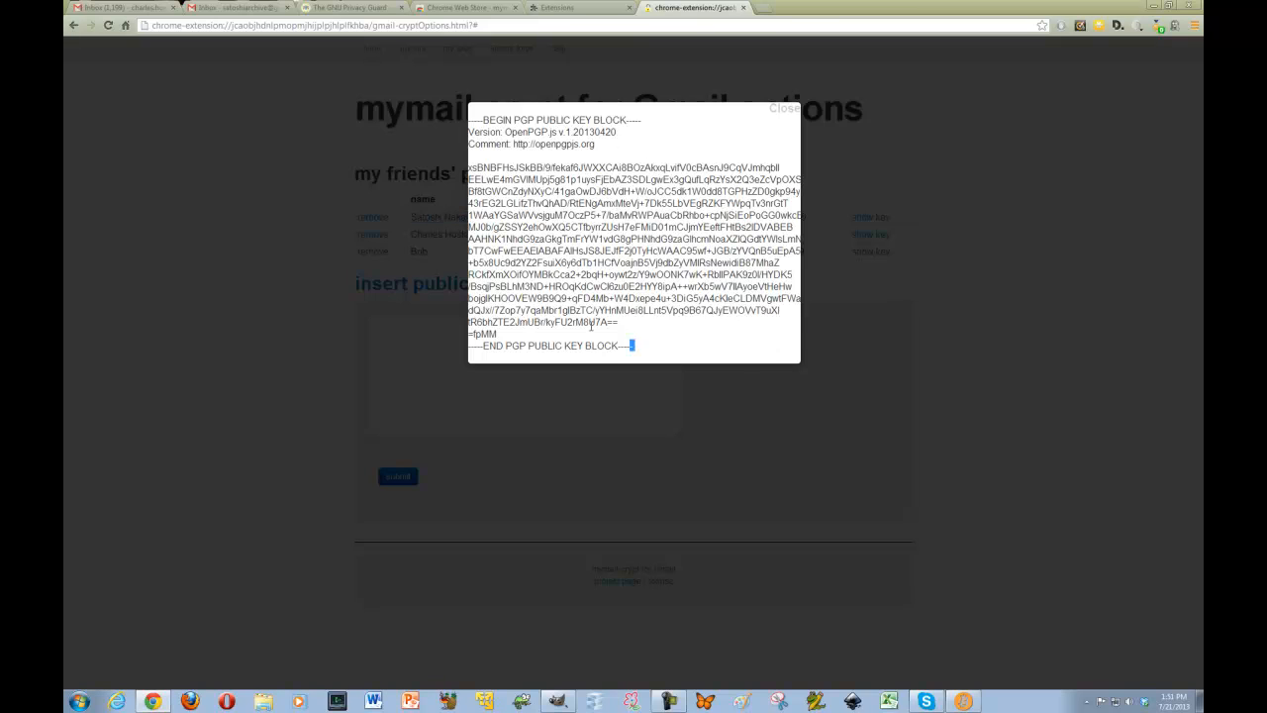
{"action": "left_click", "coordinate": [784, 108]}
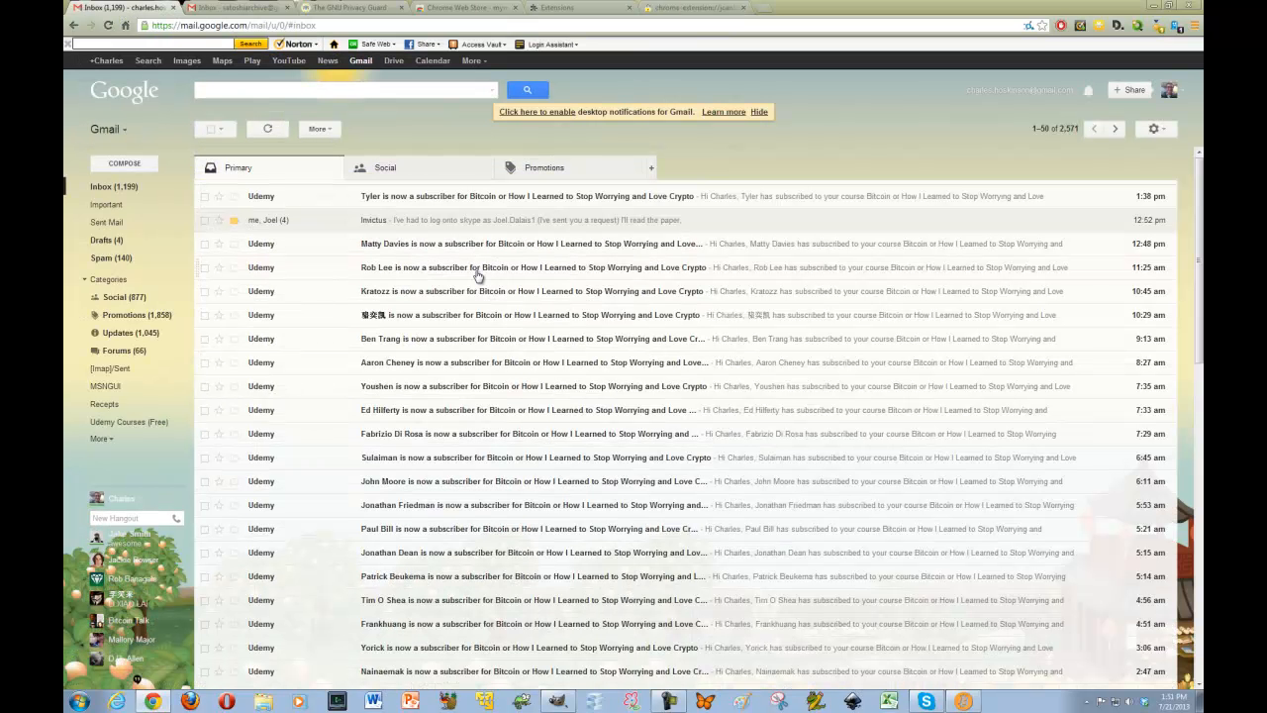
- Compose a Gmail message to the suggested 'sat' recipient with subject 'Test Email'
{"action": "left_click", "coordinate": [124, 162]}
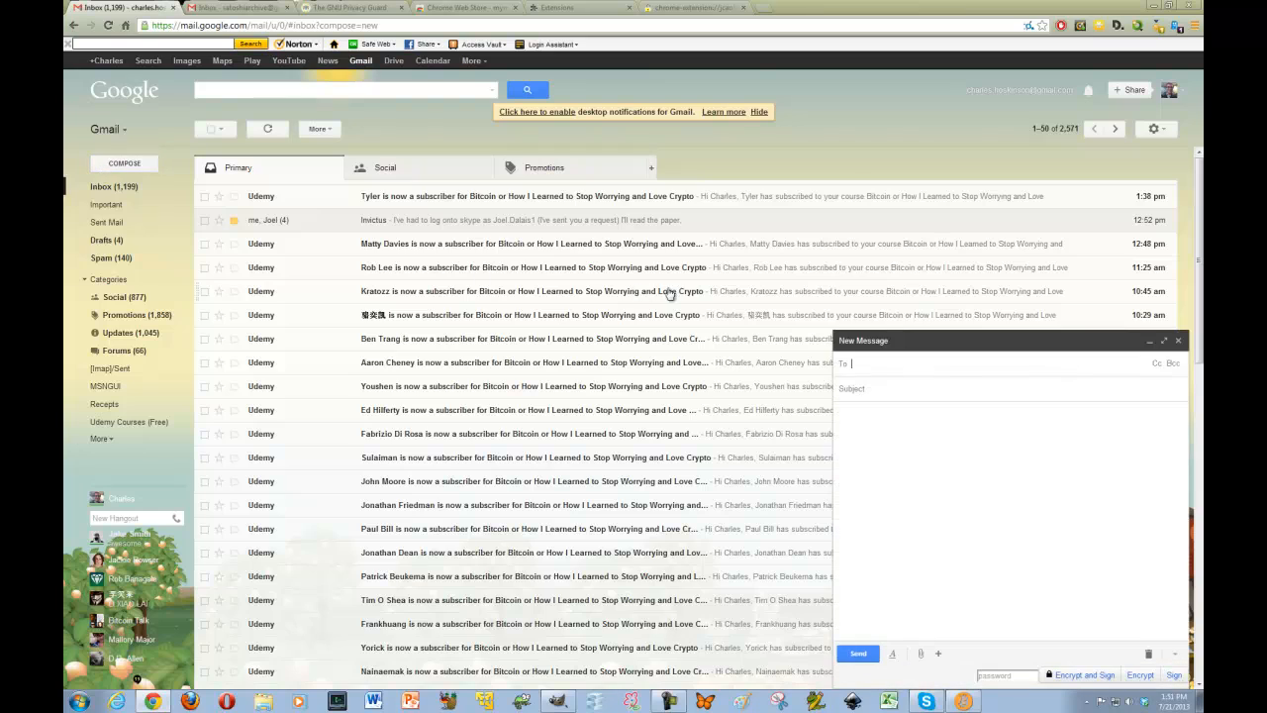
{"action": "type", "text": "sat"}
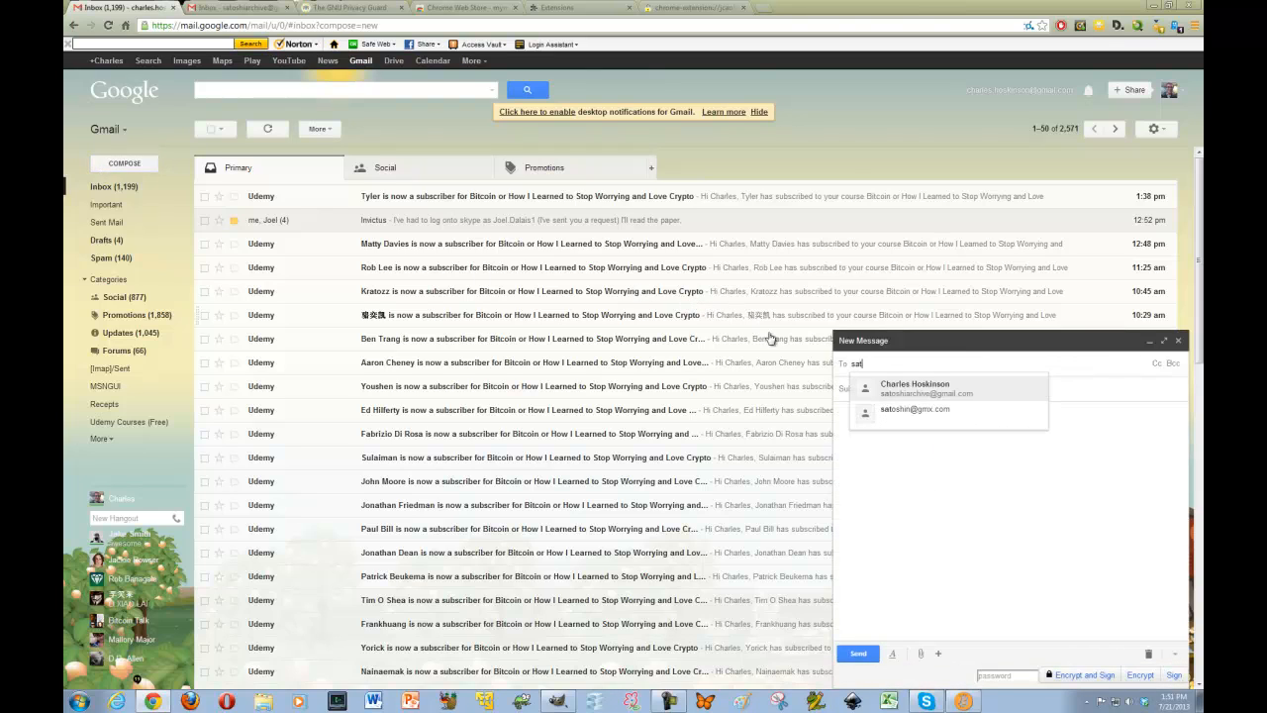
{"action": "left_click", "coordinate": [927, 388]}
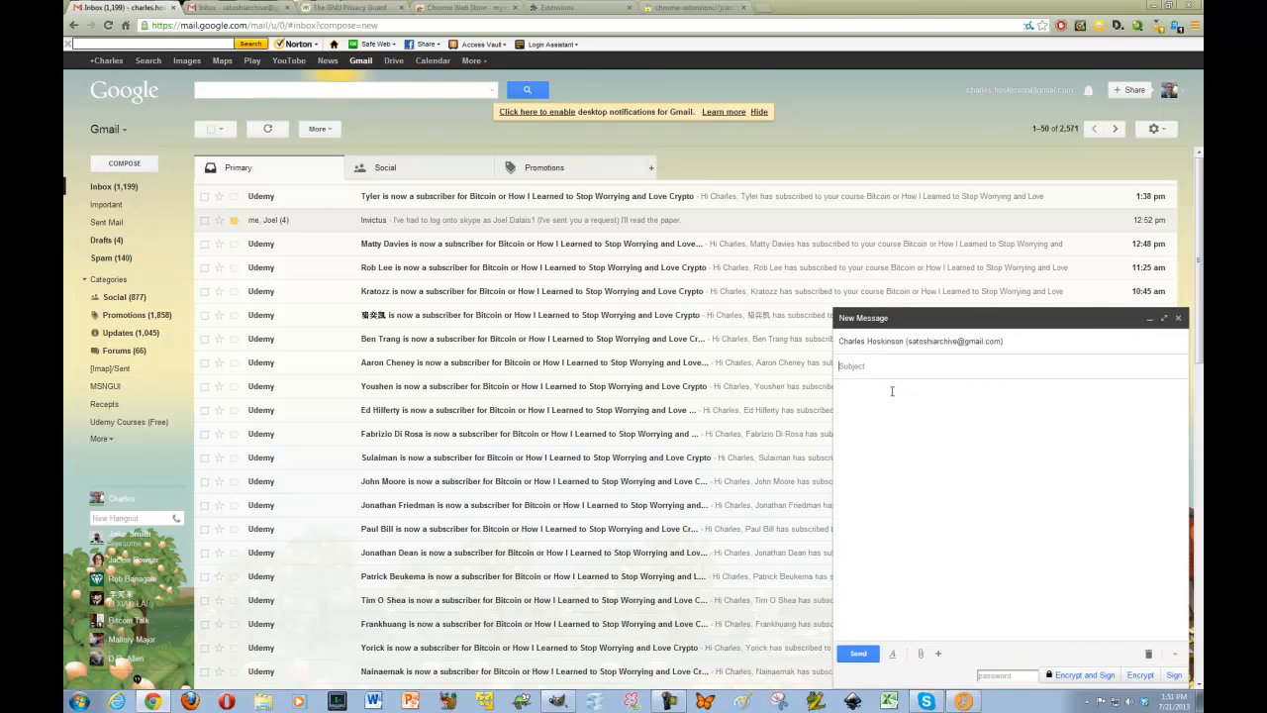
{"action": "type", "text": "Test Email"}
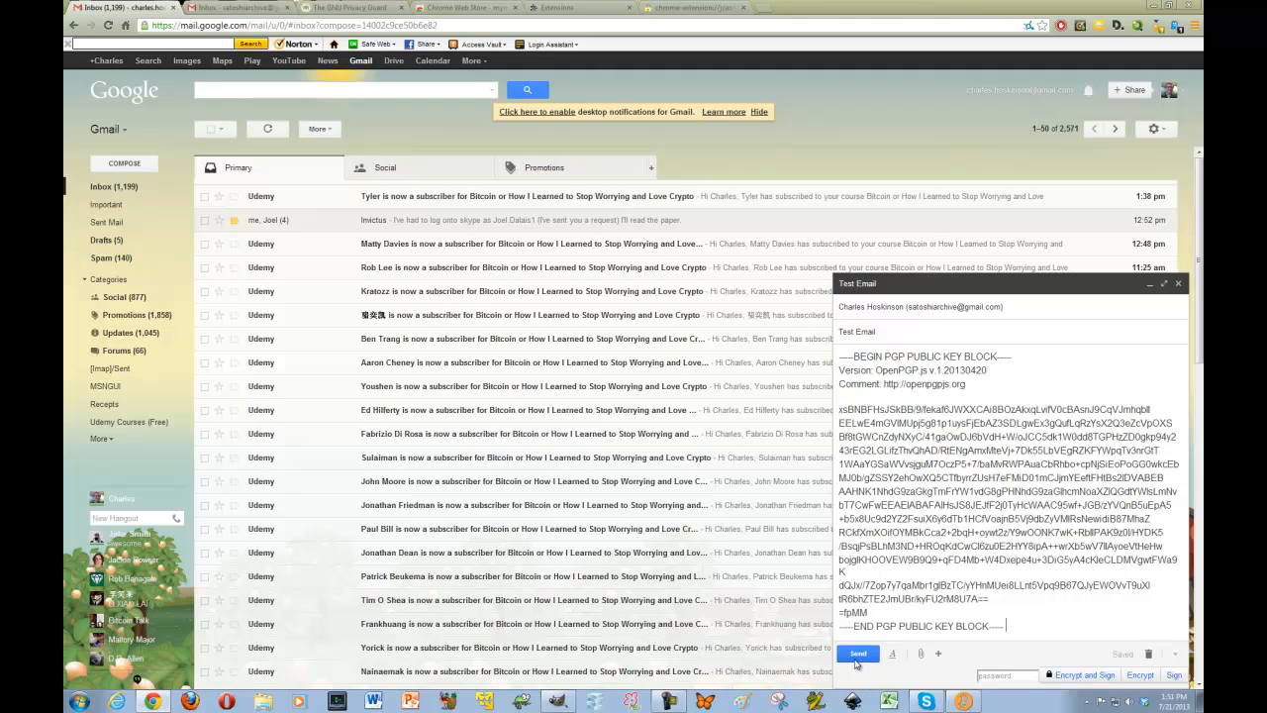
{"action": "mouse_move", "coordinate": [1119, 680]}
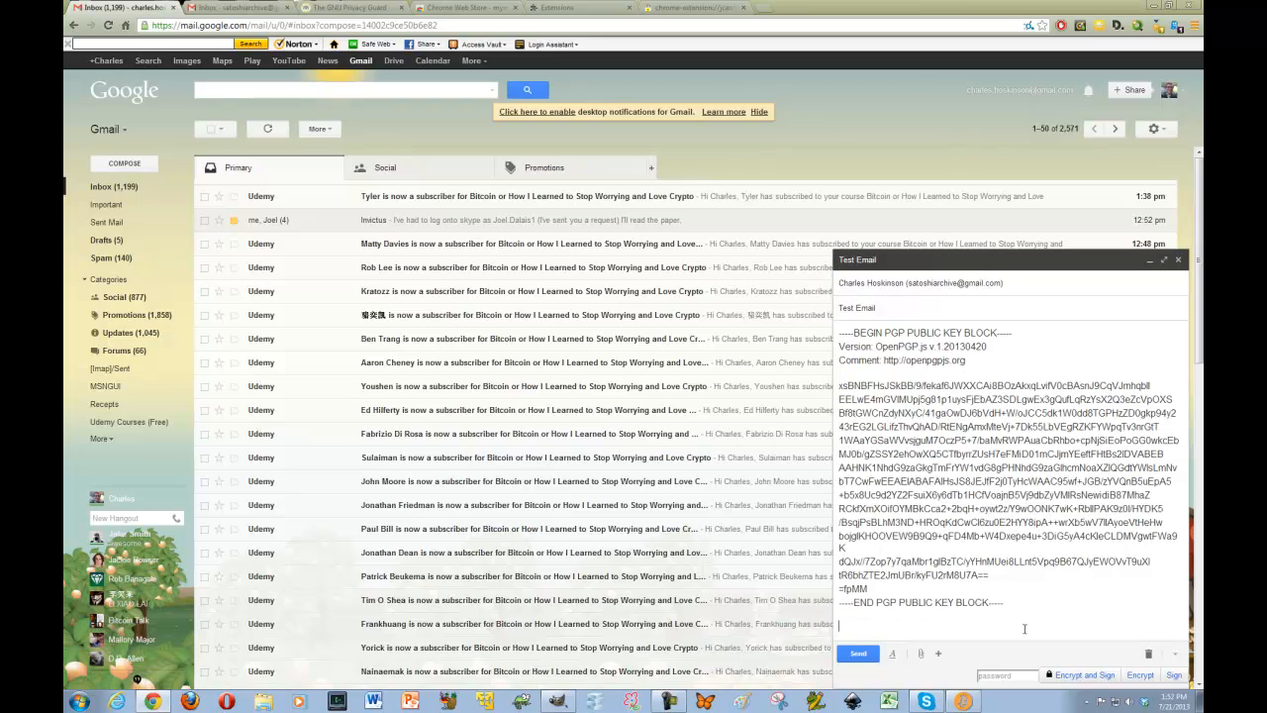
- Add the note 'You'll never read this ever!' below the key block
{"action": "type", "text": "You'll never r"}
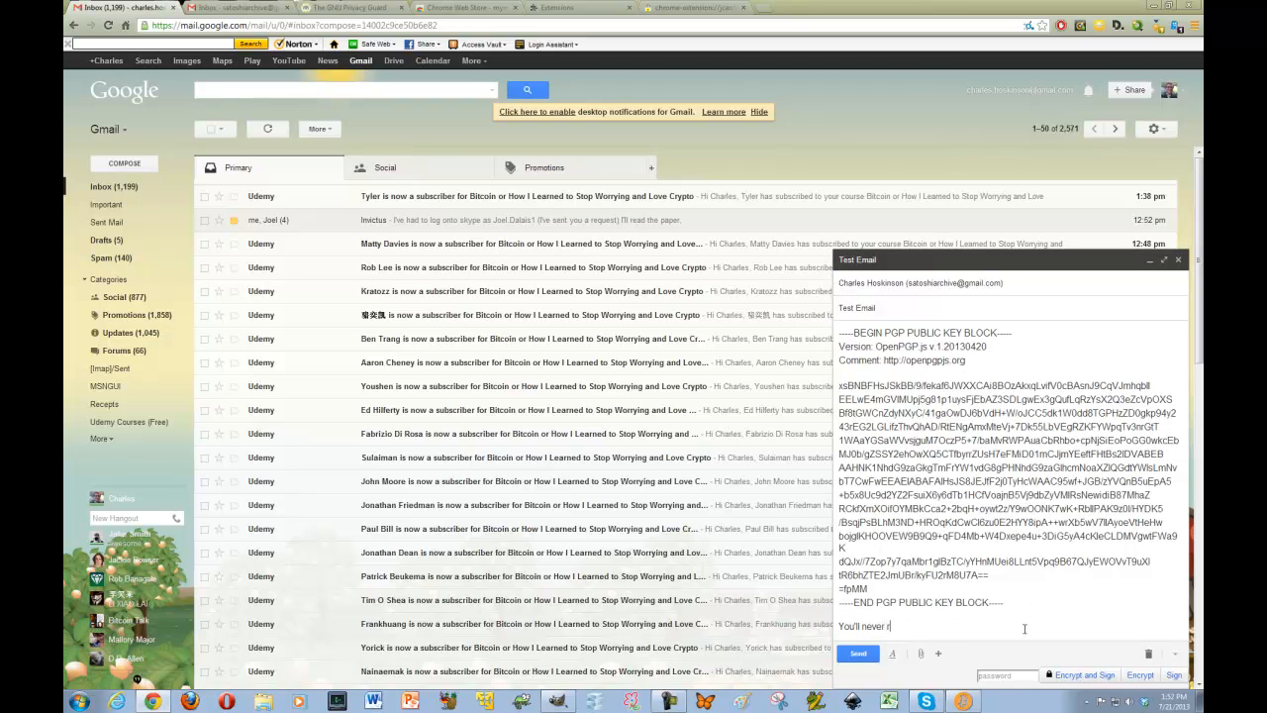
{"action": "type", "text": "ead this eve"}
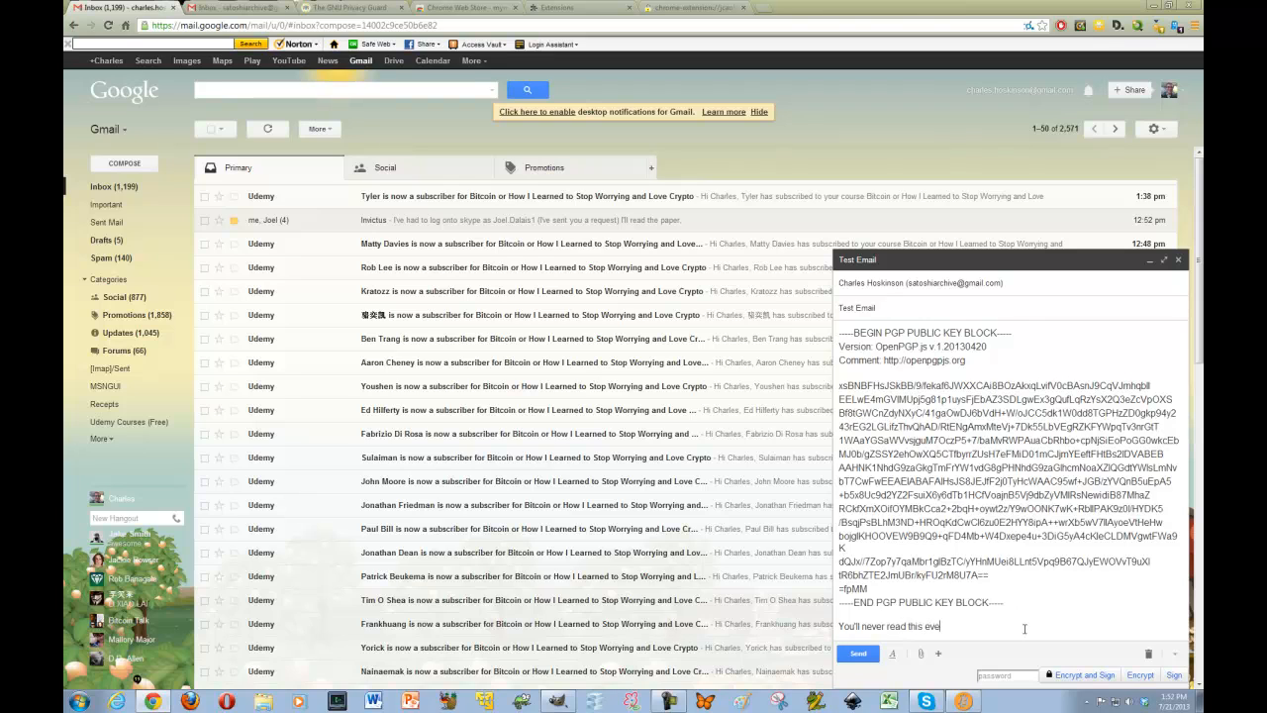
{"action": "type", "text": "r!"}
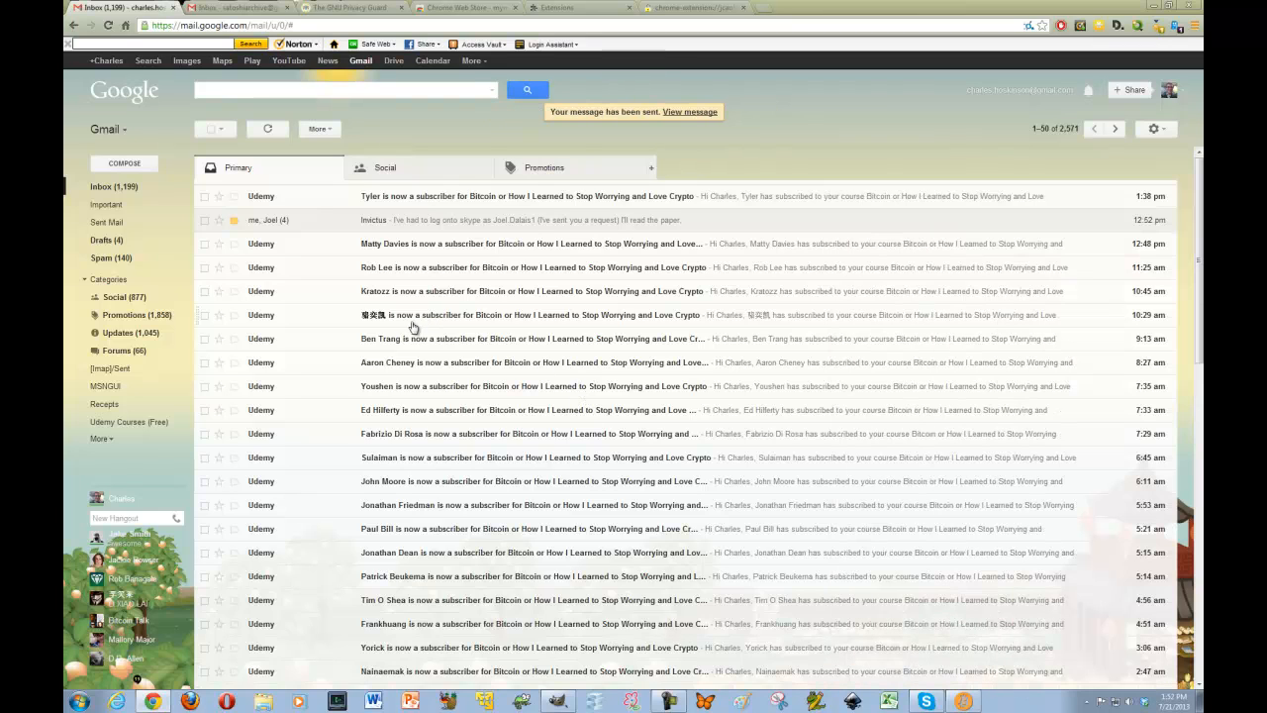
- Bring up the GIMP PGP whiteboard and scroll up through the canvas
{"action": "left_click", "coordinate": [232, 8]}
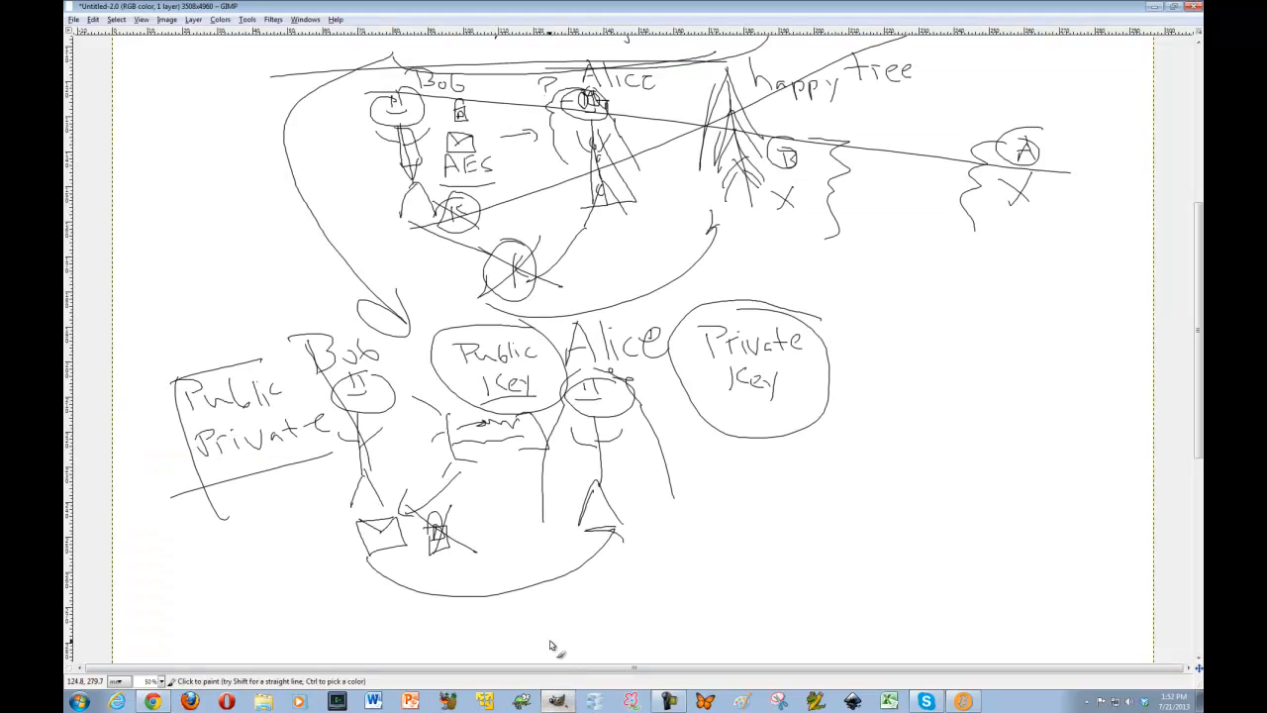
{"action": "scroll", "scroll_direction": "up", "scroll_amount": 3}
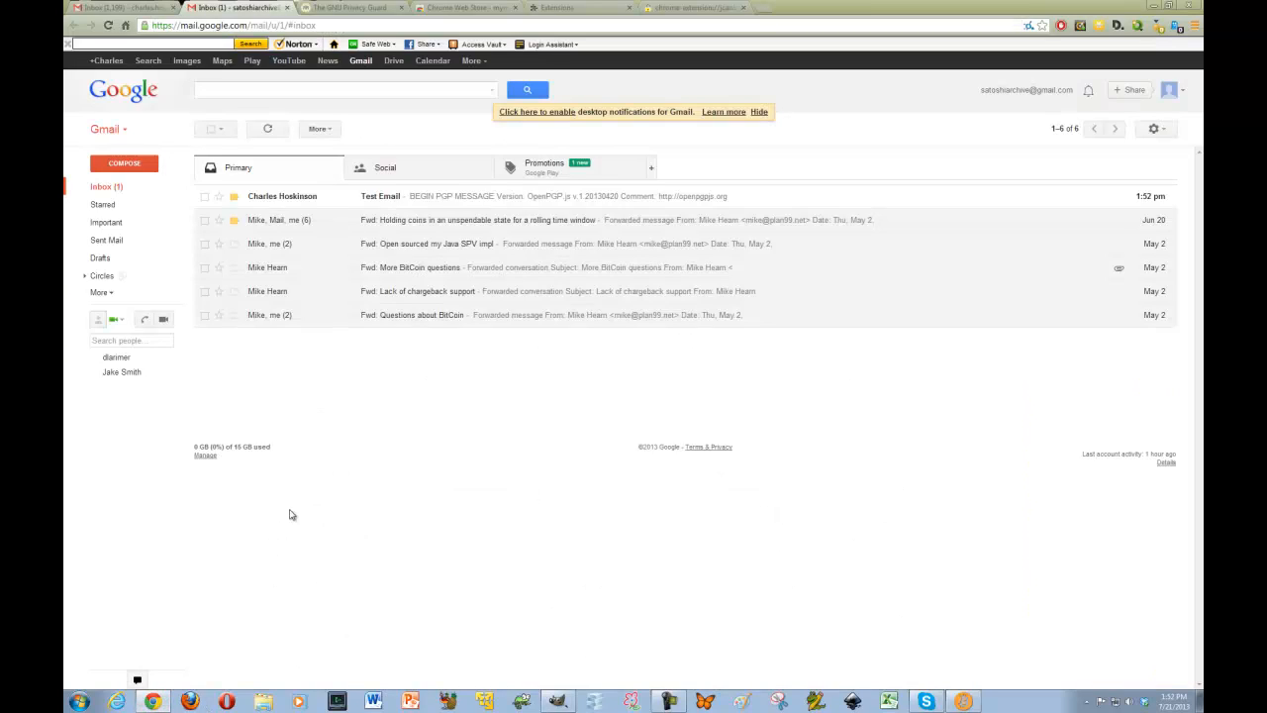
{"action": "mouse_move", "coordinate": [390, 205]}
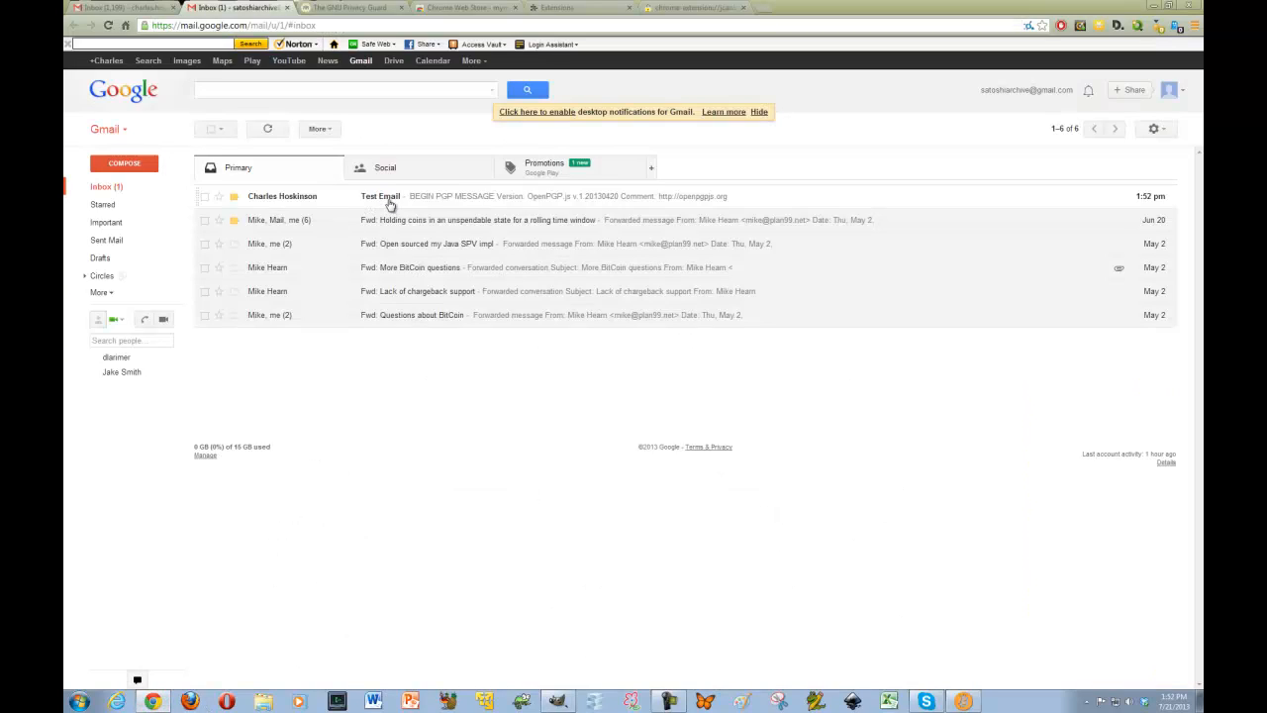
{"action": "mouse_move", "coordinate": [465, 203]}
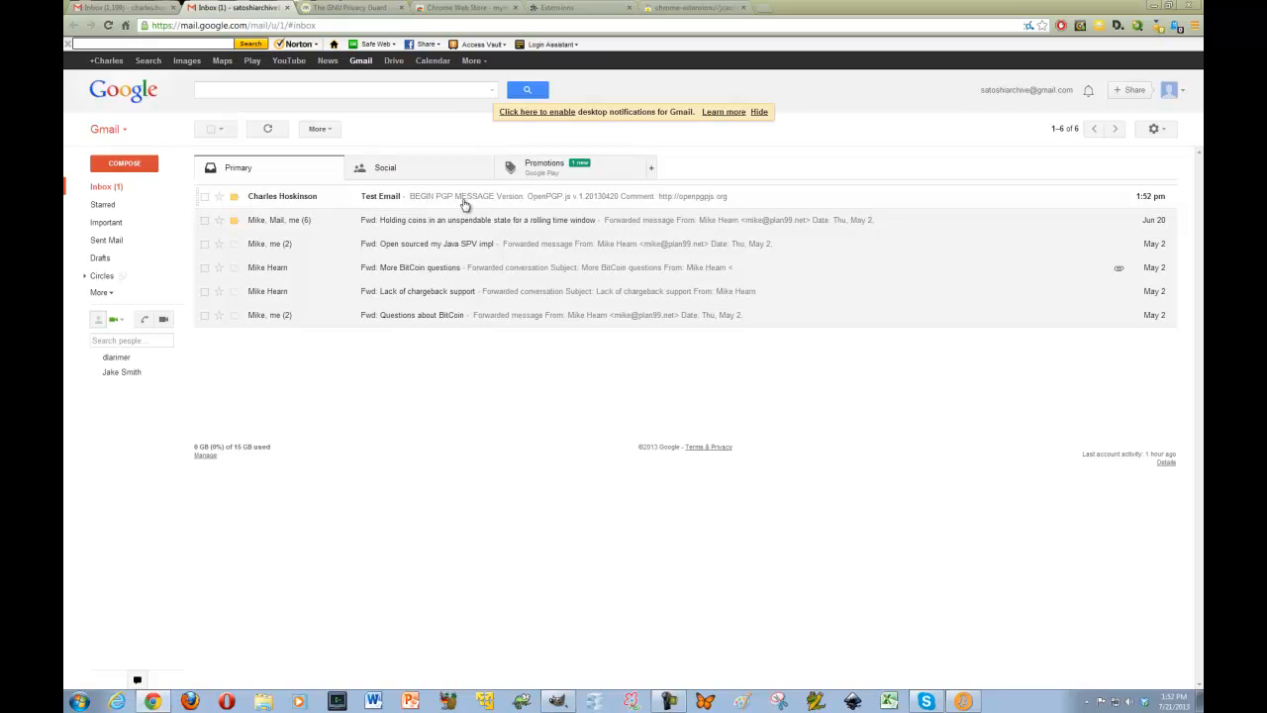
- Open the received Test Email in the recipient's Gmail inbox
{"action": "left_click", "coordinate": [380, 196]}
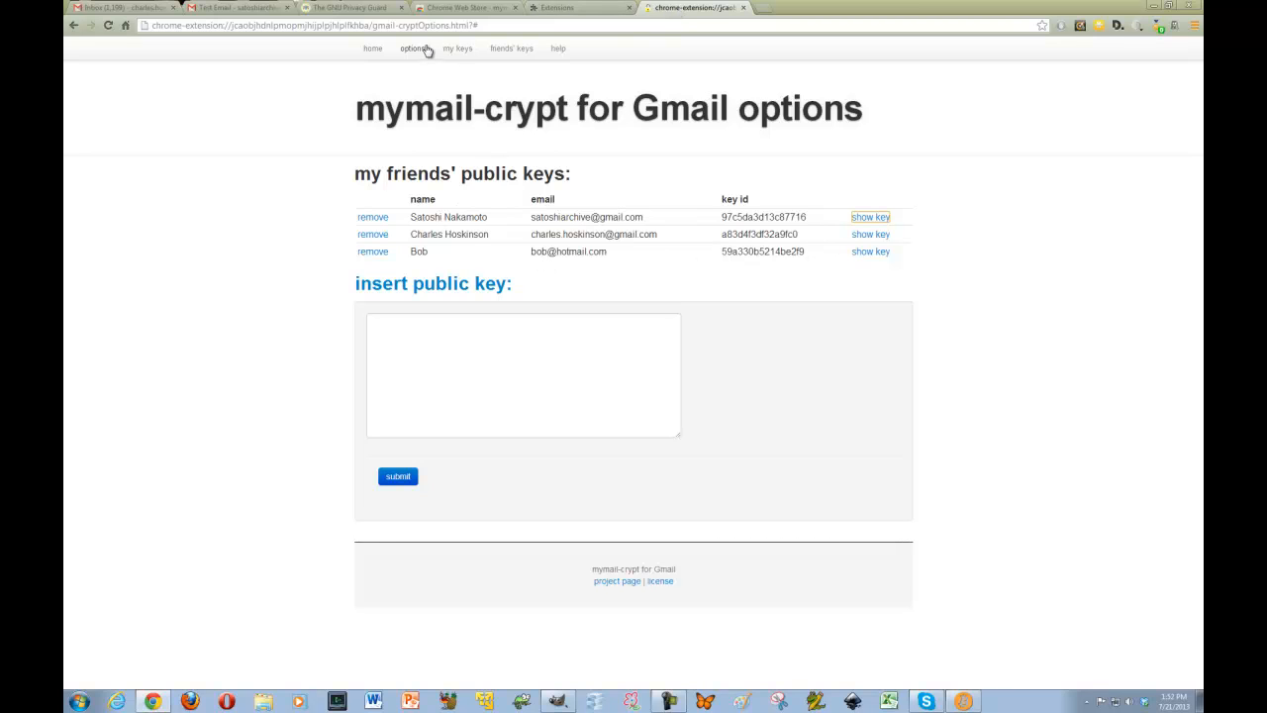
- Show the private keys page and scroll down to the new-key form
{"action": "left_click", "coordinate": [453, 48]}
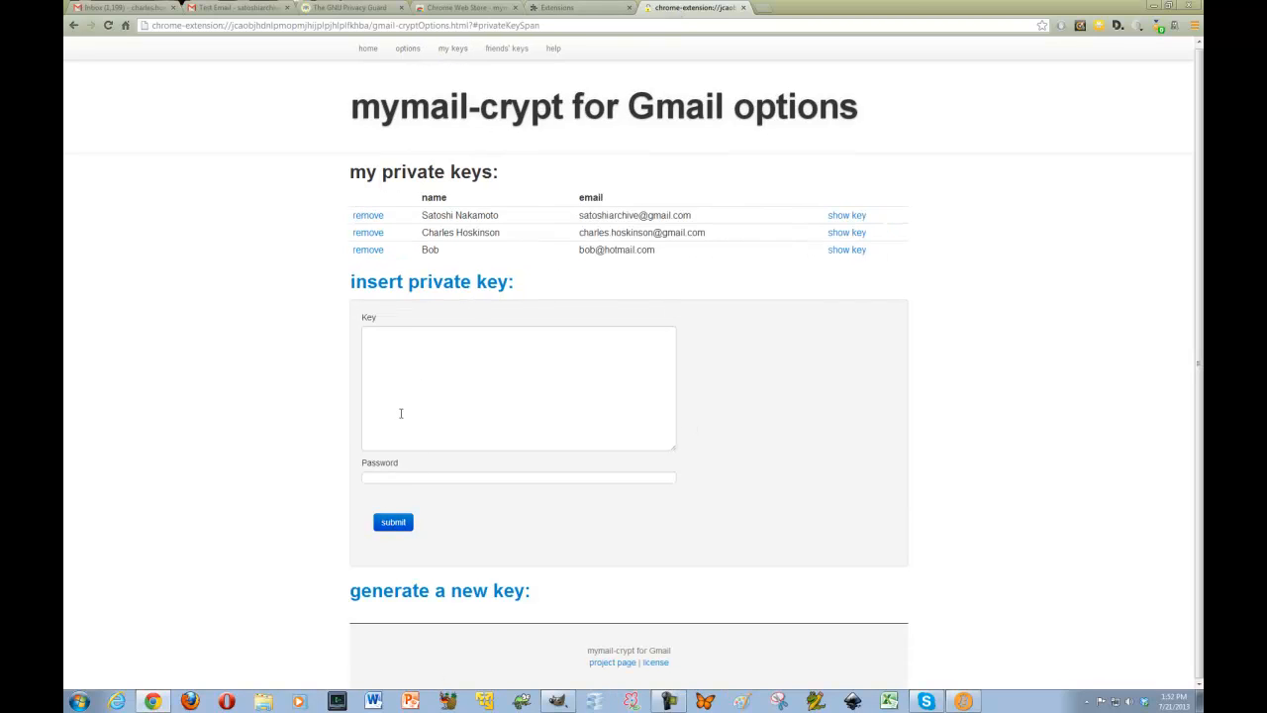
{"action": "mouse_move", "coordinate": [413, 570]}
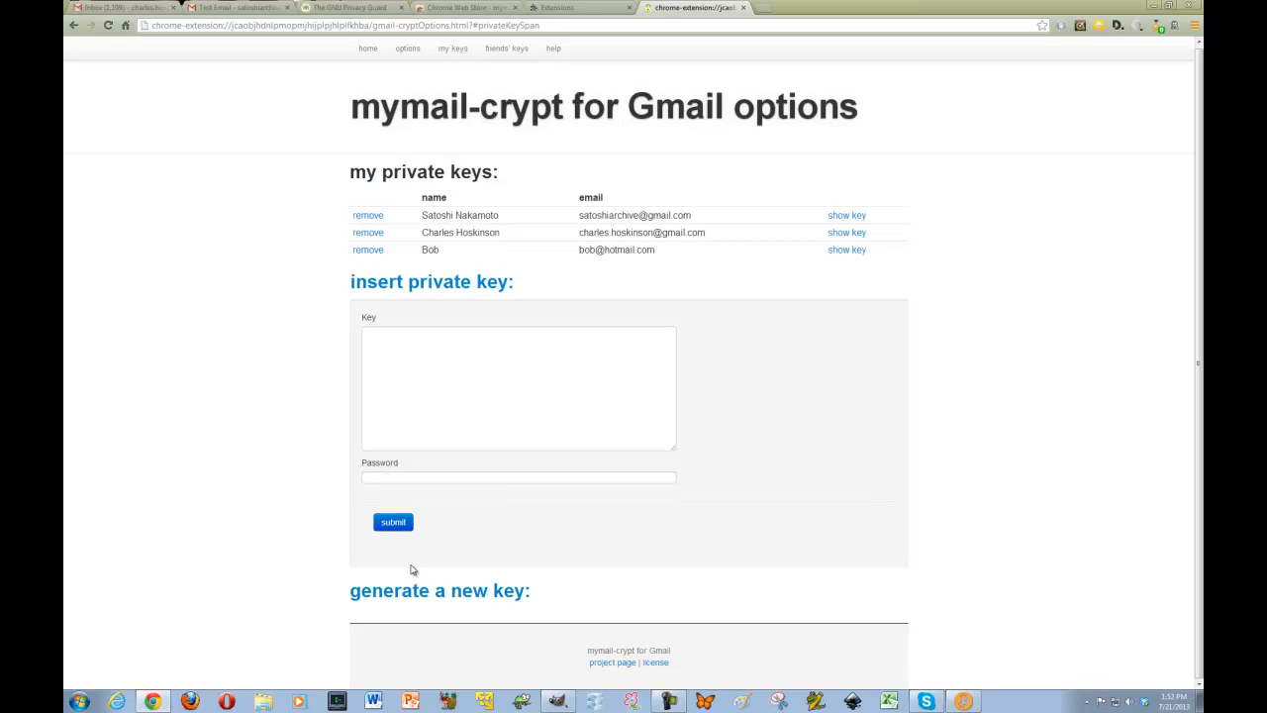
{"action": "scroll", "scroll_direction": "down", "scroll_amount": 3}
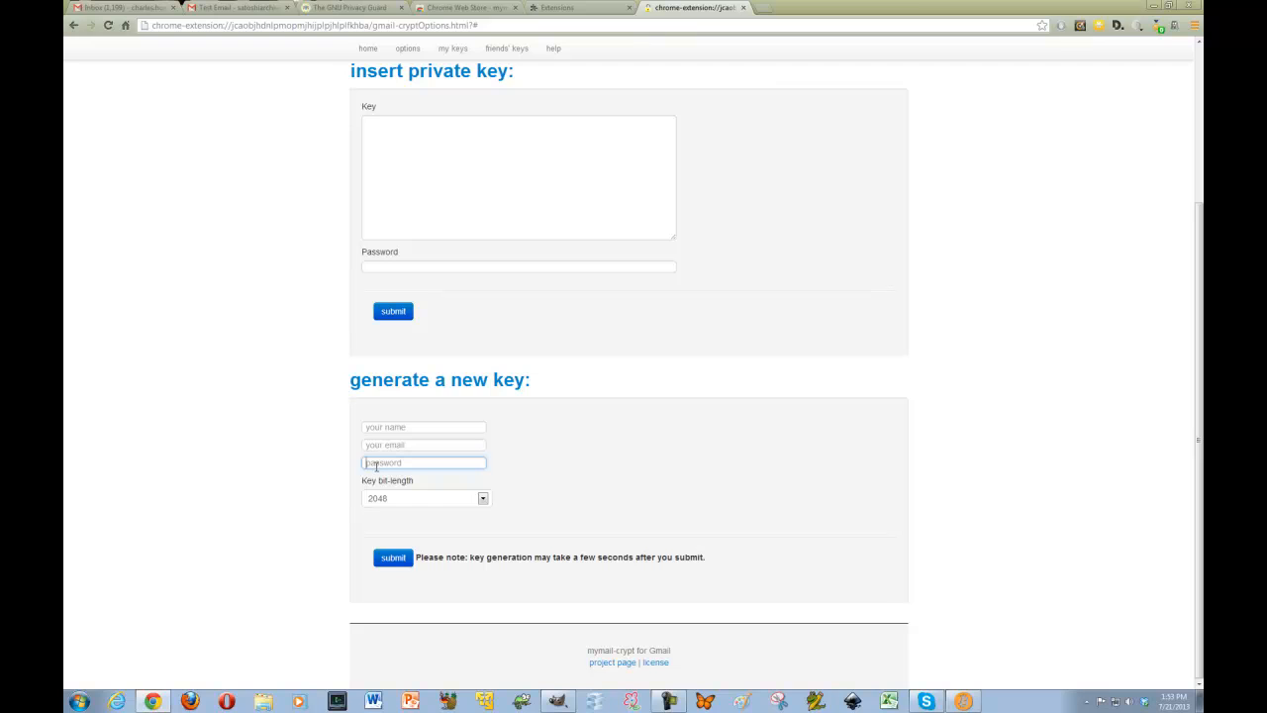
{"action": "mouse_move", "coordinate": [317, 48]}
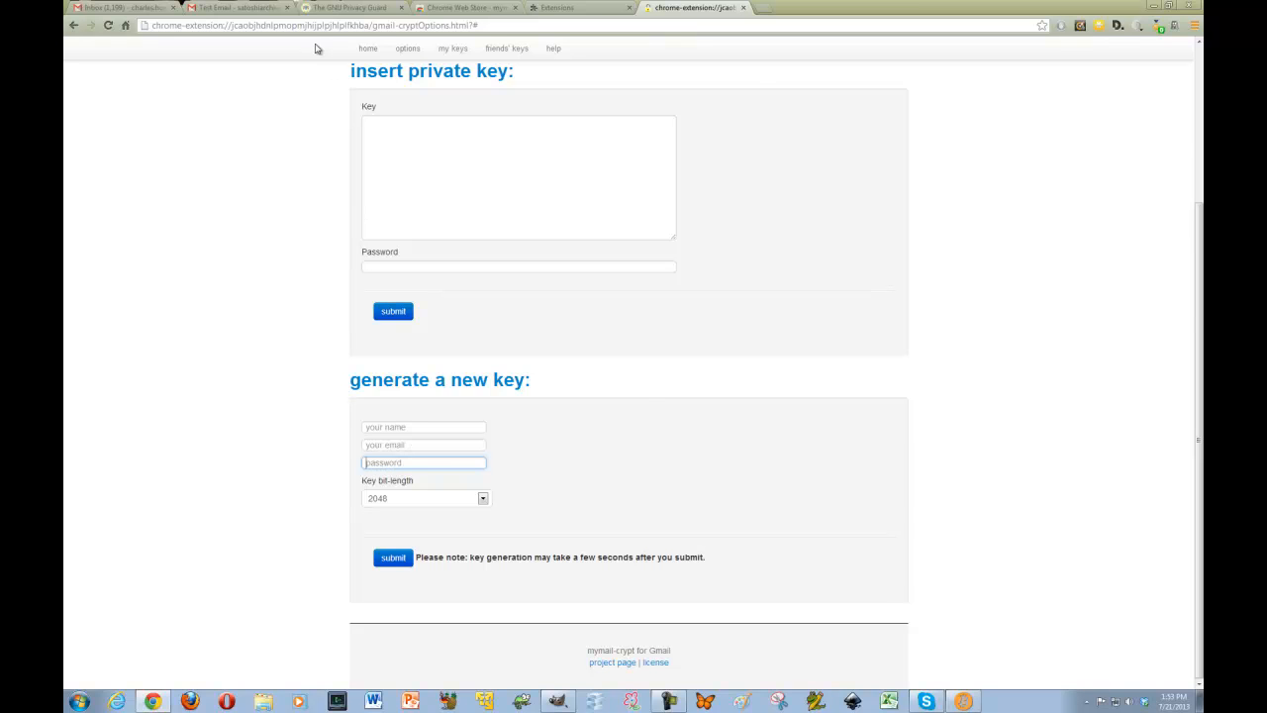
{"action": "left_click", "coordinate": [237, 8]}
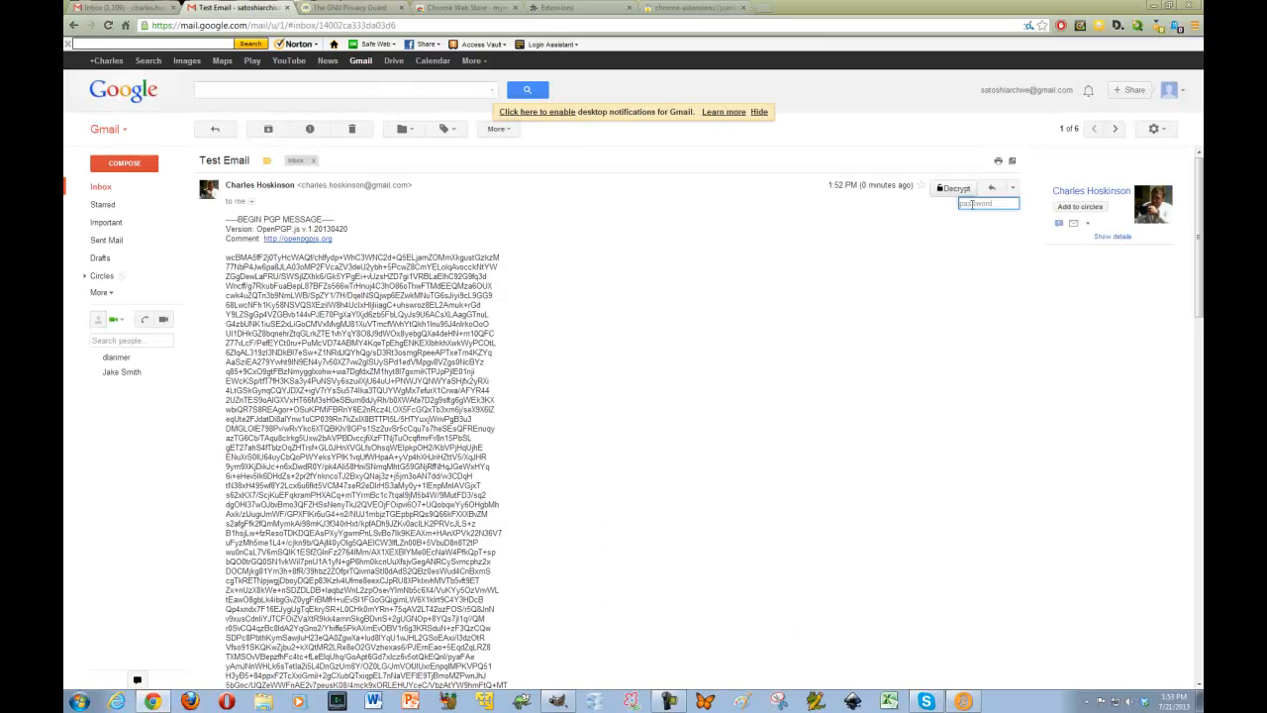
{"action": "type", "text": "password"}
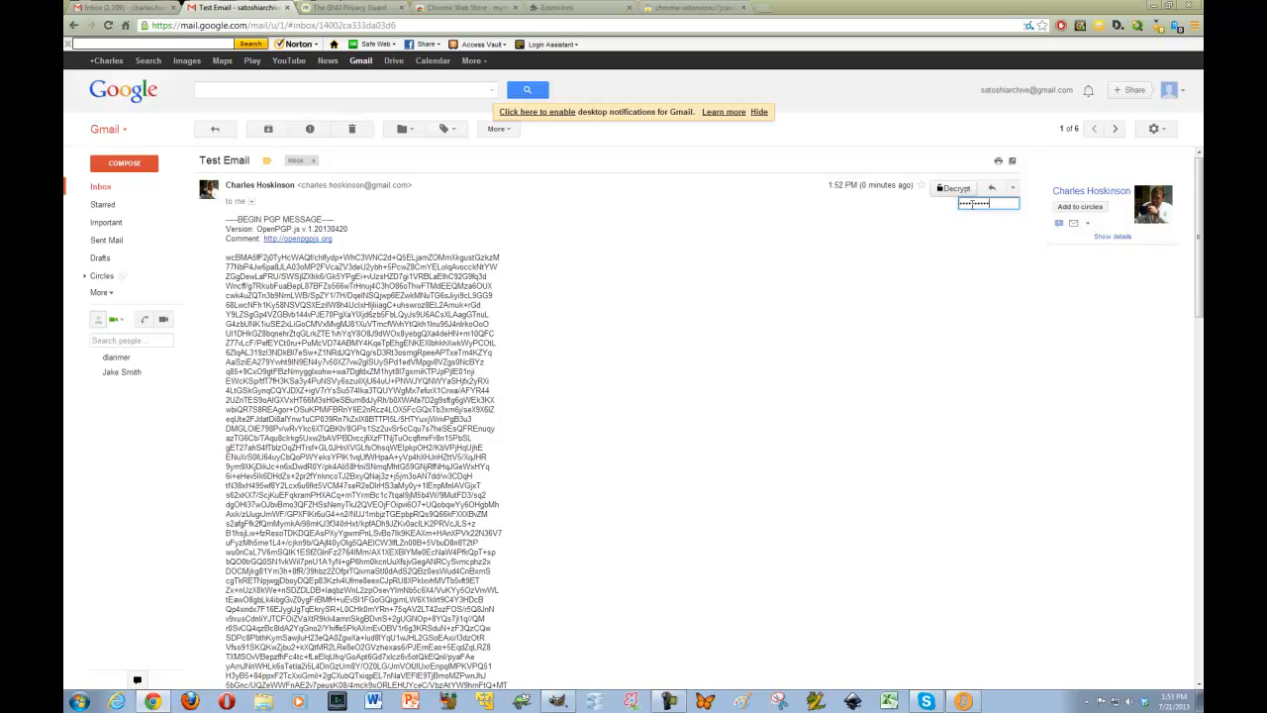
{"action": "left_click", "coordinate": [951, 187]}
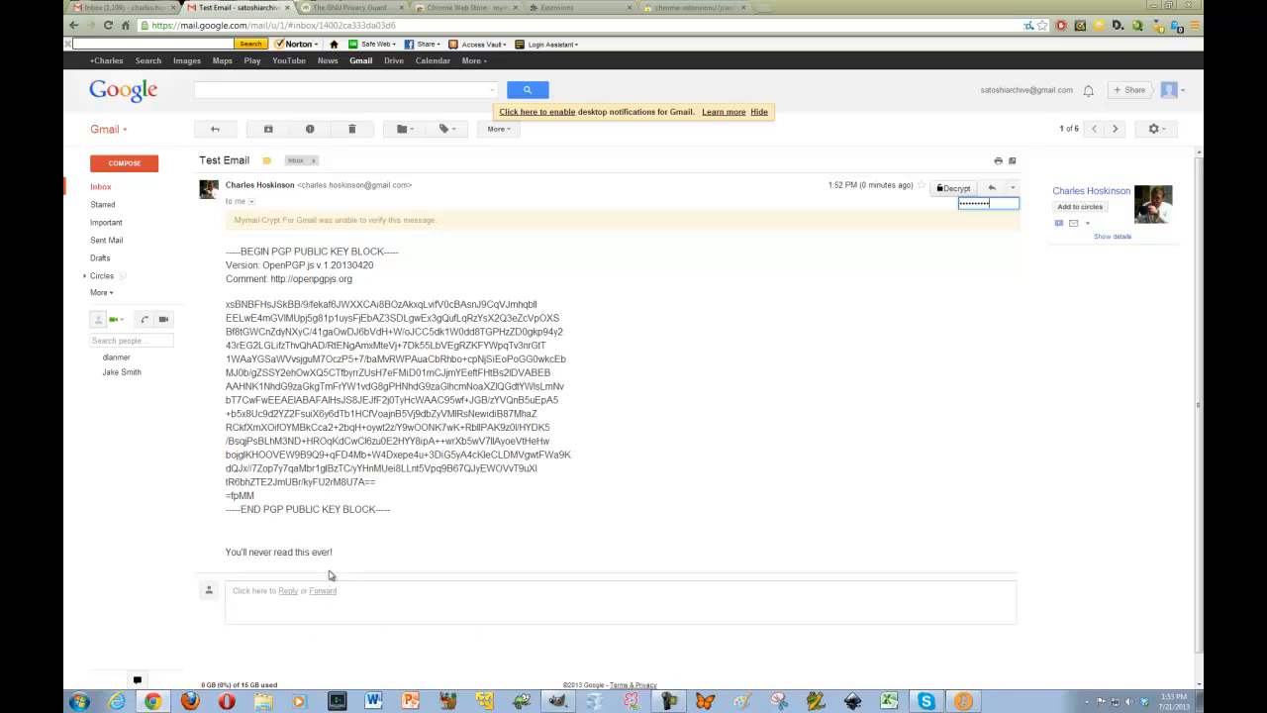
{"action": "double_click", "coordinate": [277, 551]}
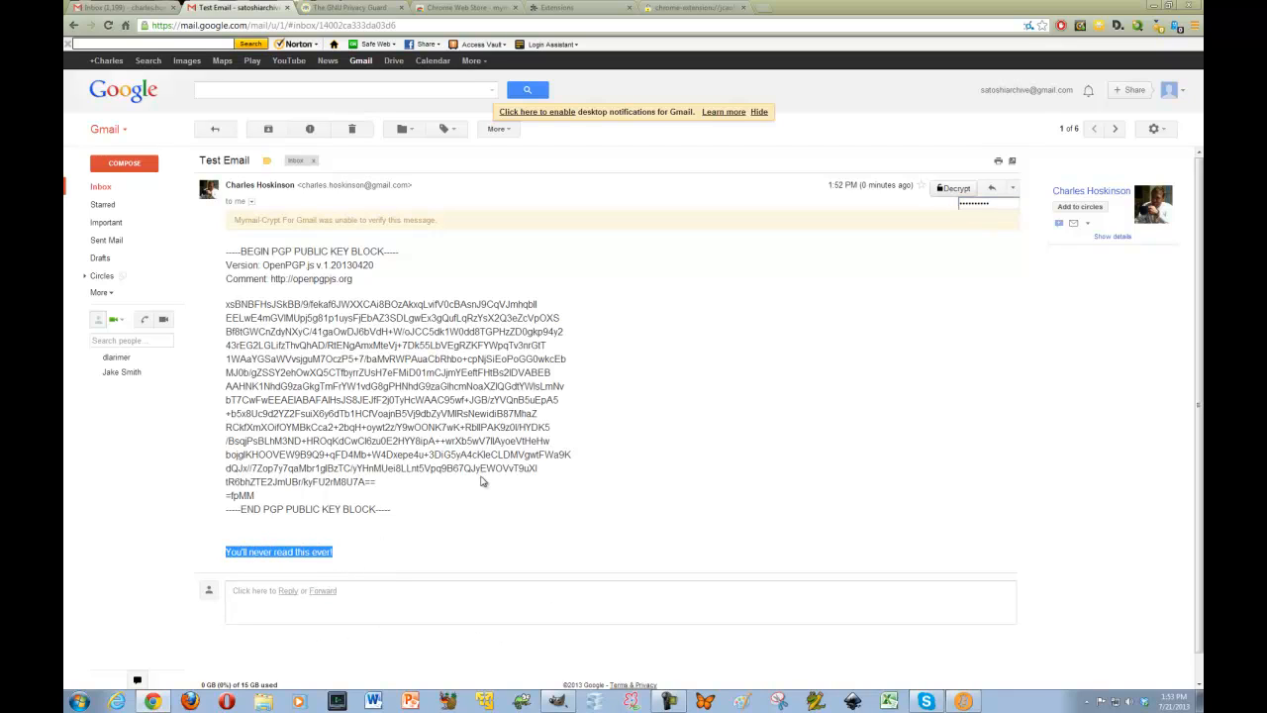
{"action": "mouse_move", "coordinate": [476, 486]}
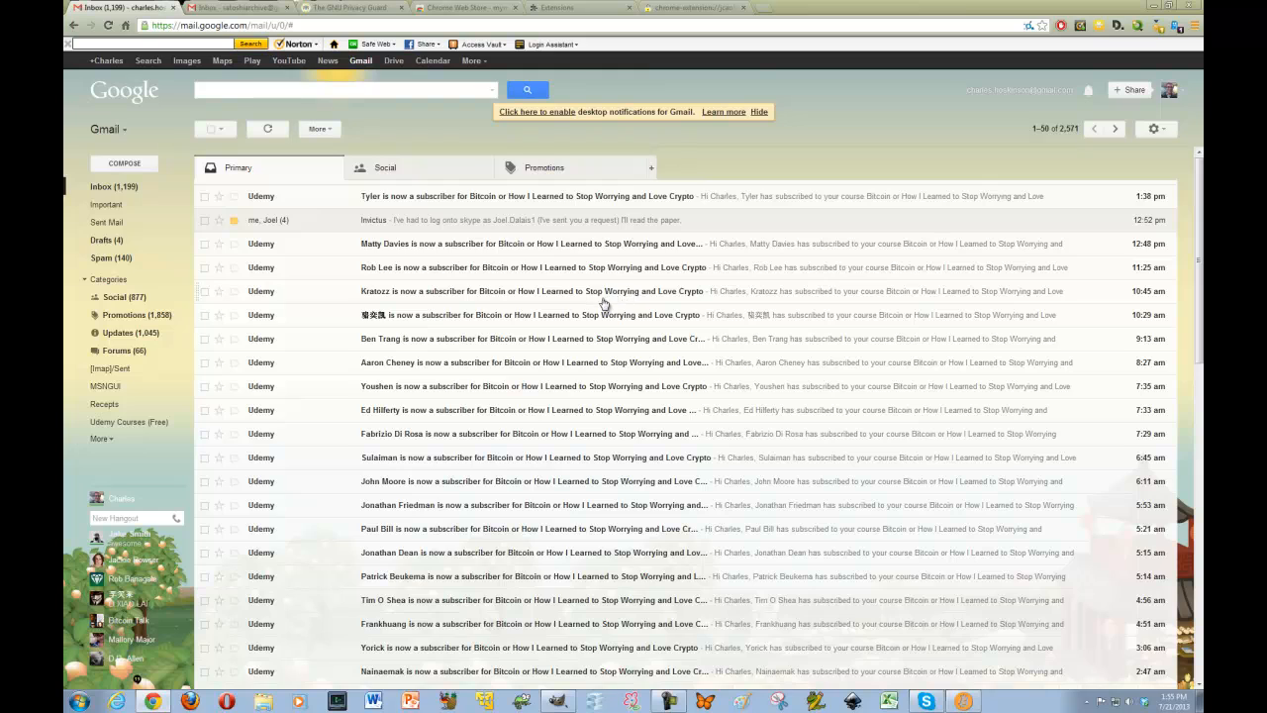
{"action": "mouse_move", "coordinate": [245, 216]}
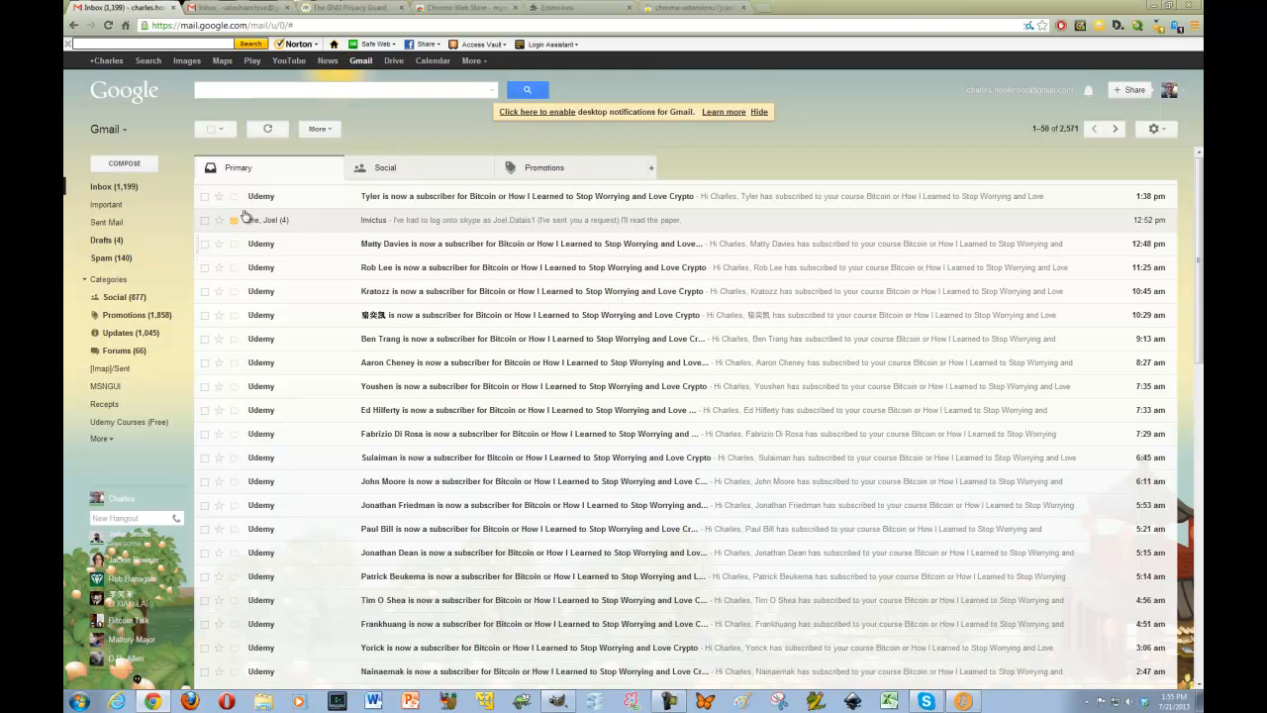
- Switch to the second Gmail account's inbox and open the Test Email
{"action": "left_click", "coordinate": [123, 163]}
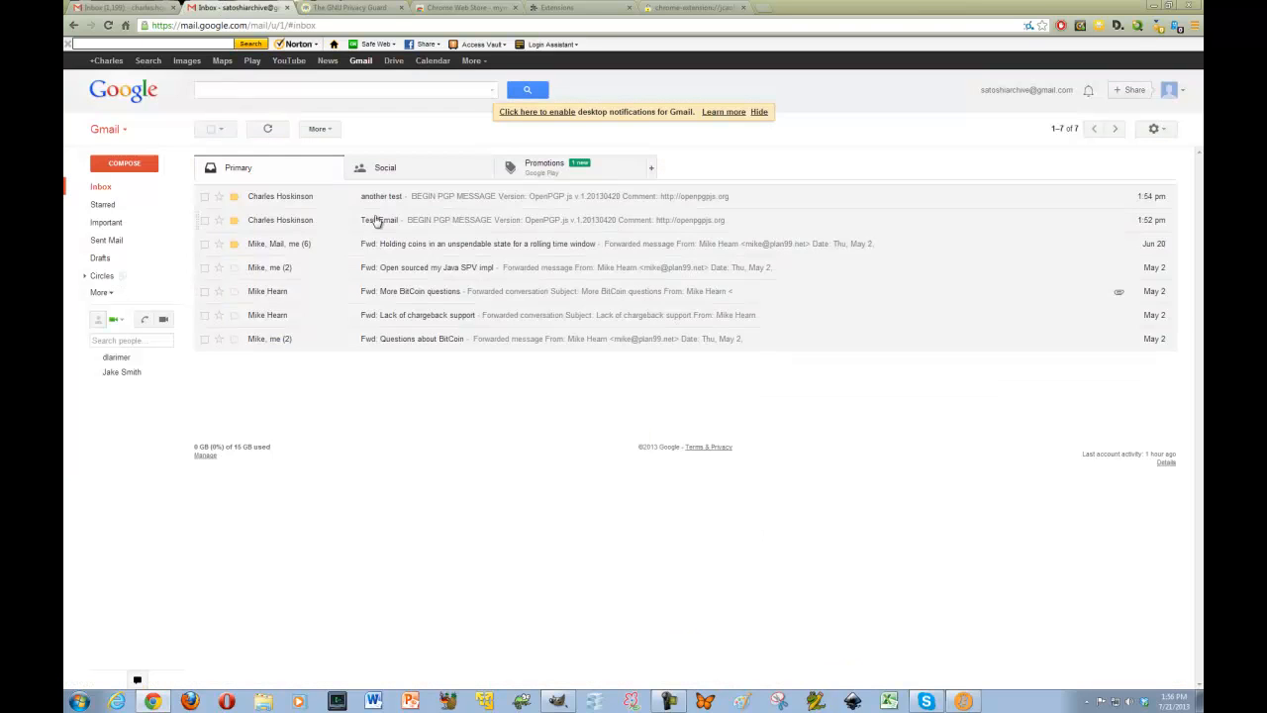
{"action": "left_click", "coordinate": [378, 219]}
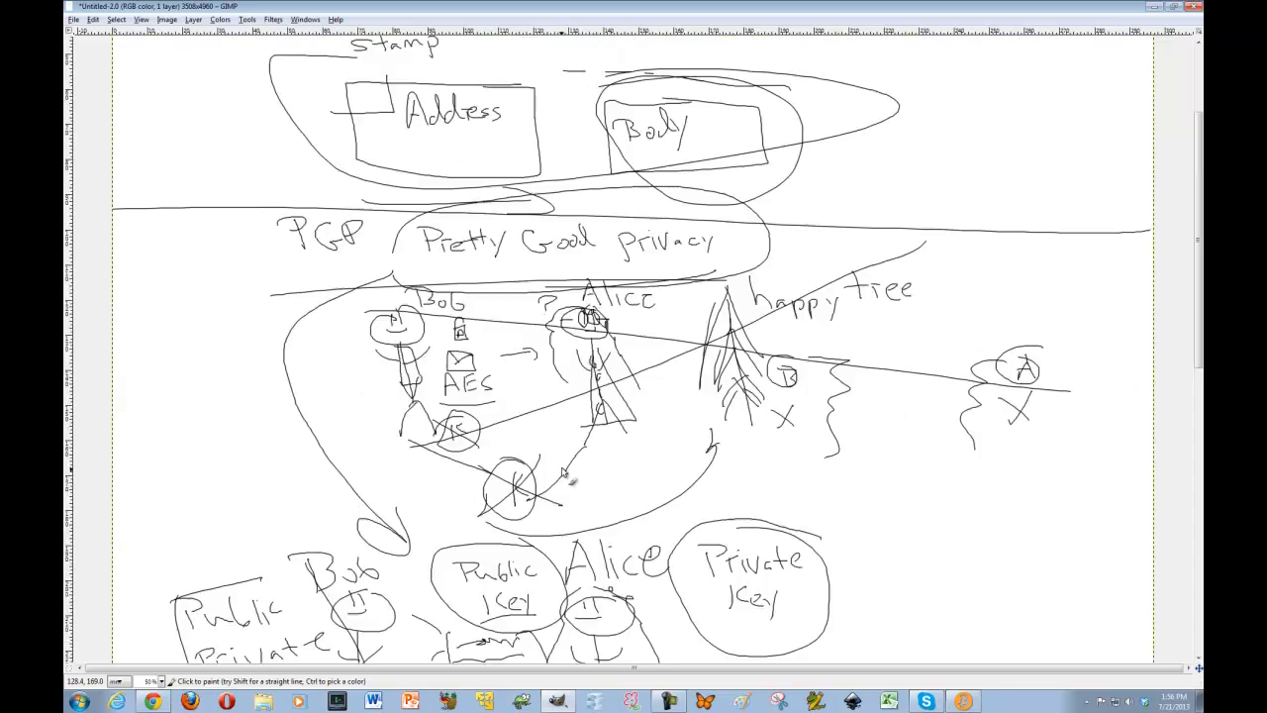
- Below the previous diagram, draw a divider line and write Pri and Pub beside Bob
{"action": "scroll", "scroll_direction": "down", "scroll_amount": 3}
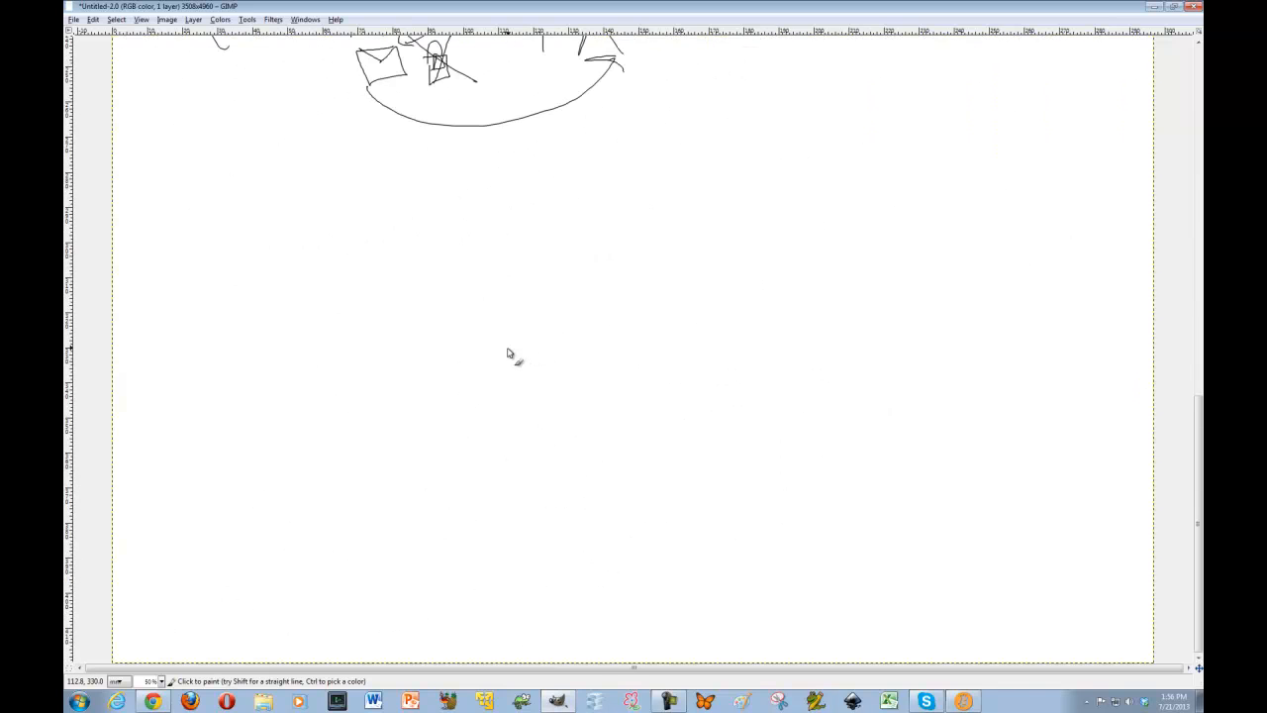
{"action": "left_click_drag", "start_coordinate": [498, 189], "coordinate": [858, 166]}
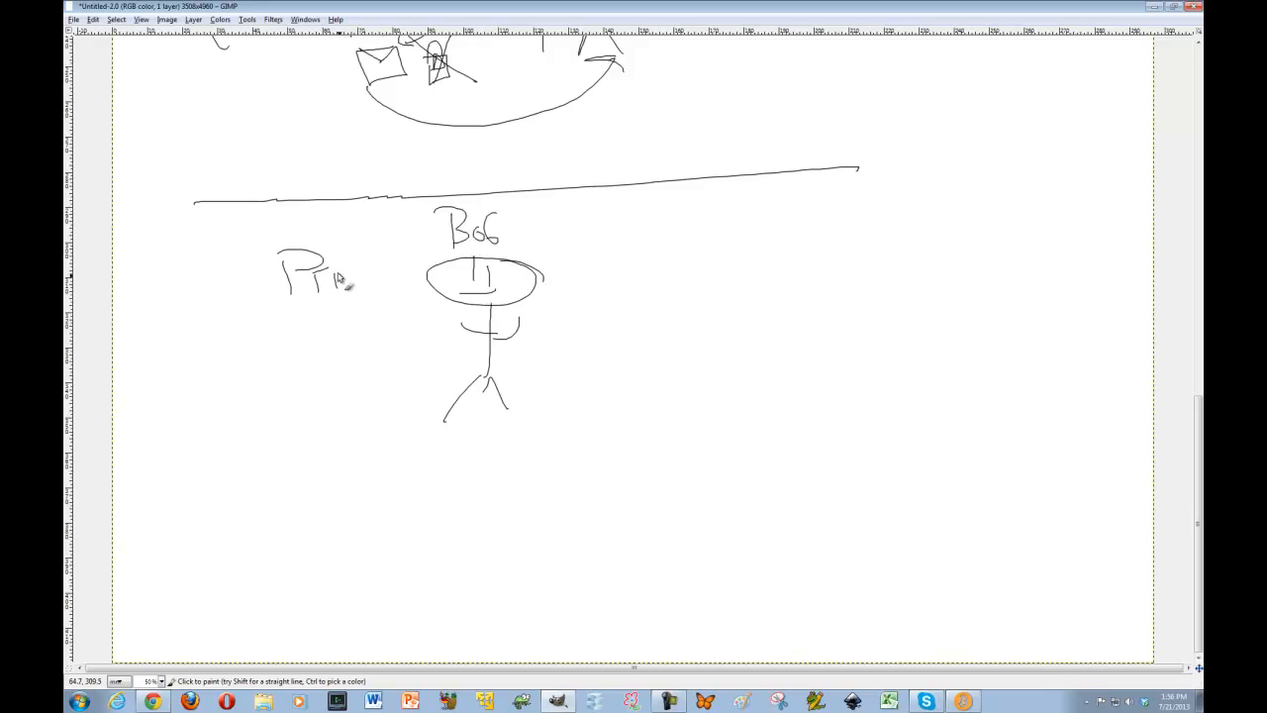
{"action": "left_click_drag", "start_coordinate": [564, 247], "coordinate": [638, 258]}
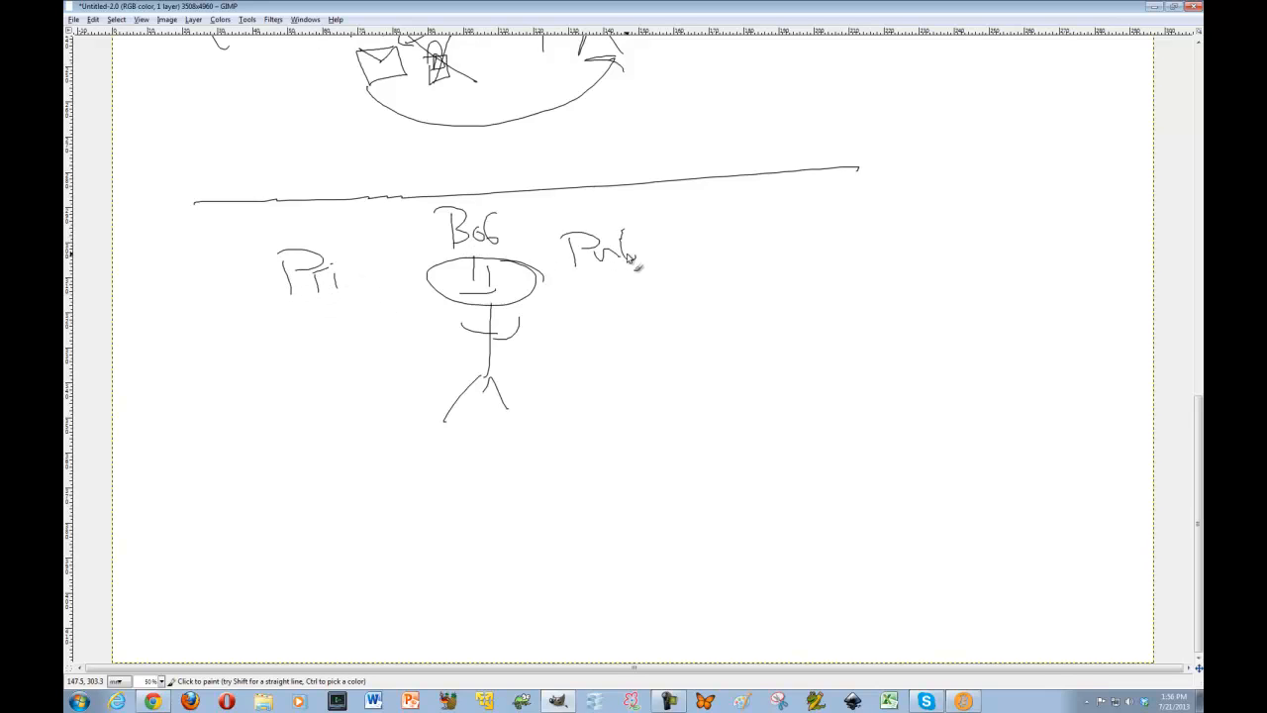
{"action": "left_click_drag", "start_coordinate": [569, 277], "coordinate": [643, 275]}
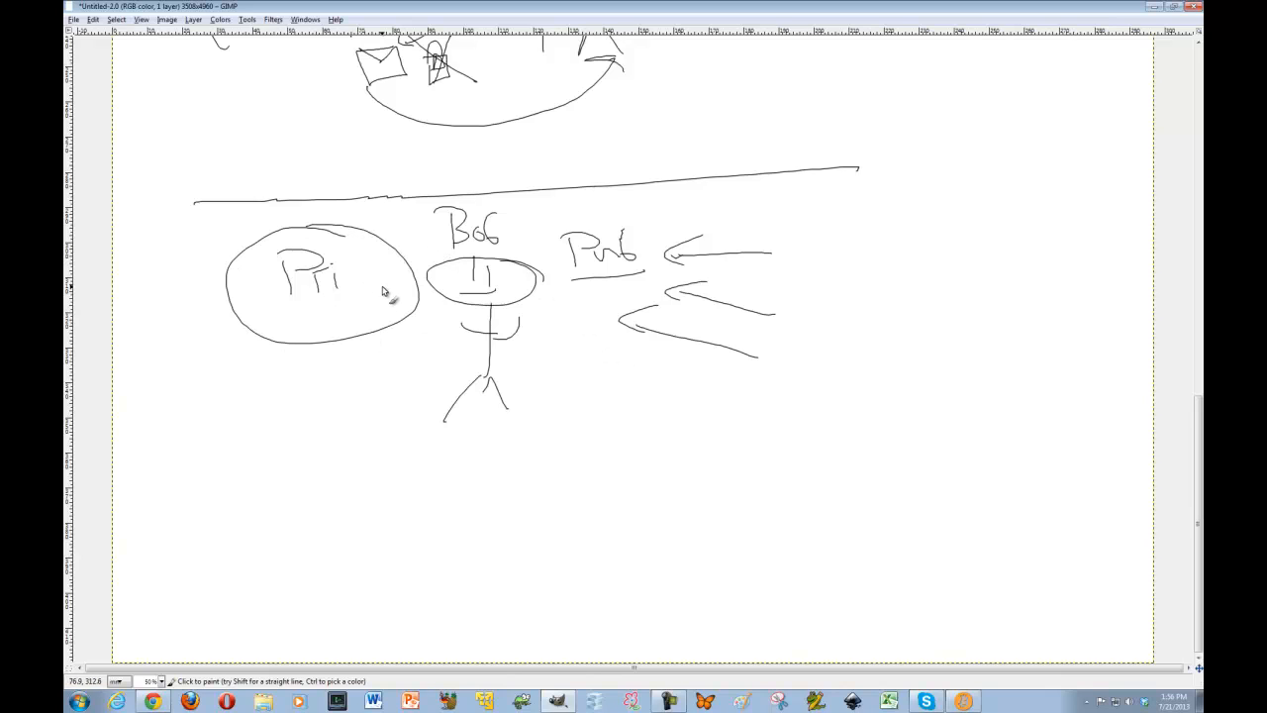
- Sketch an arrow from Pri down to a locked envelope and another toward Bob
{"action": "left_click_drag", "start_coordinate": [316, 332], "coordinate": [327, 436]}
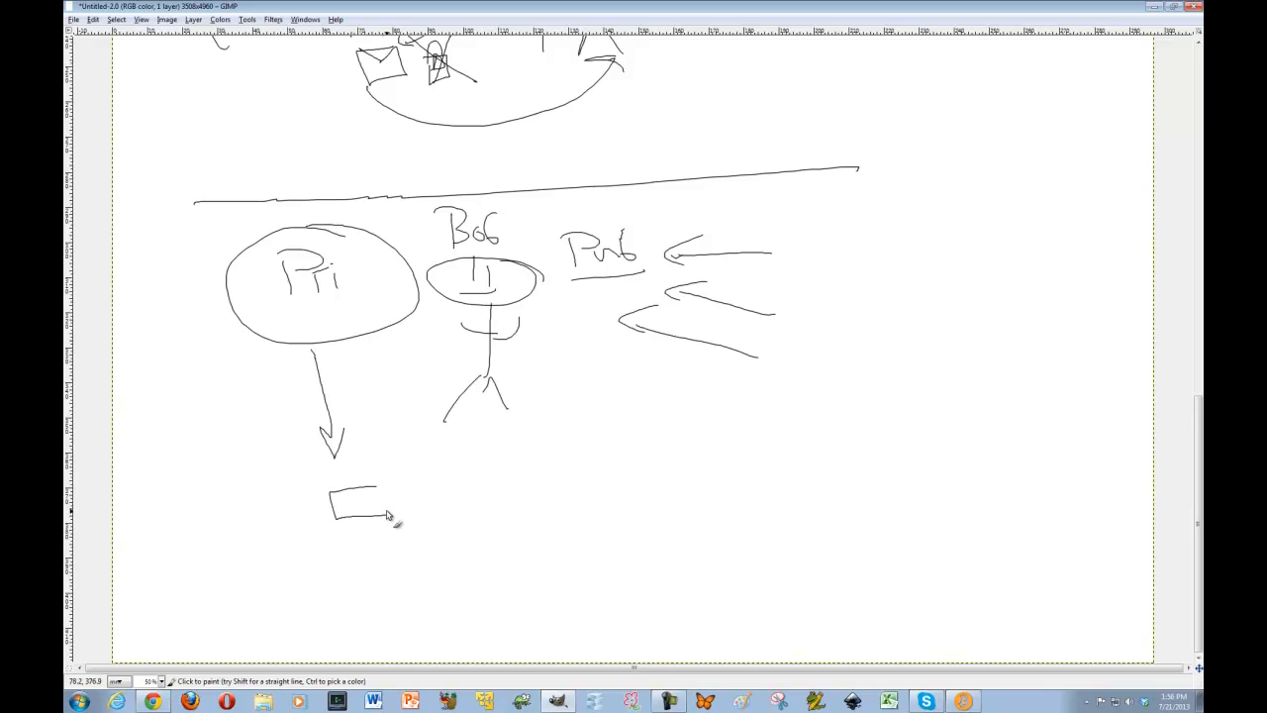
{"action": "left_click_drag", "start_coordinate": [342, 495], "coordinate": [381, 510]}
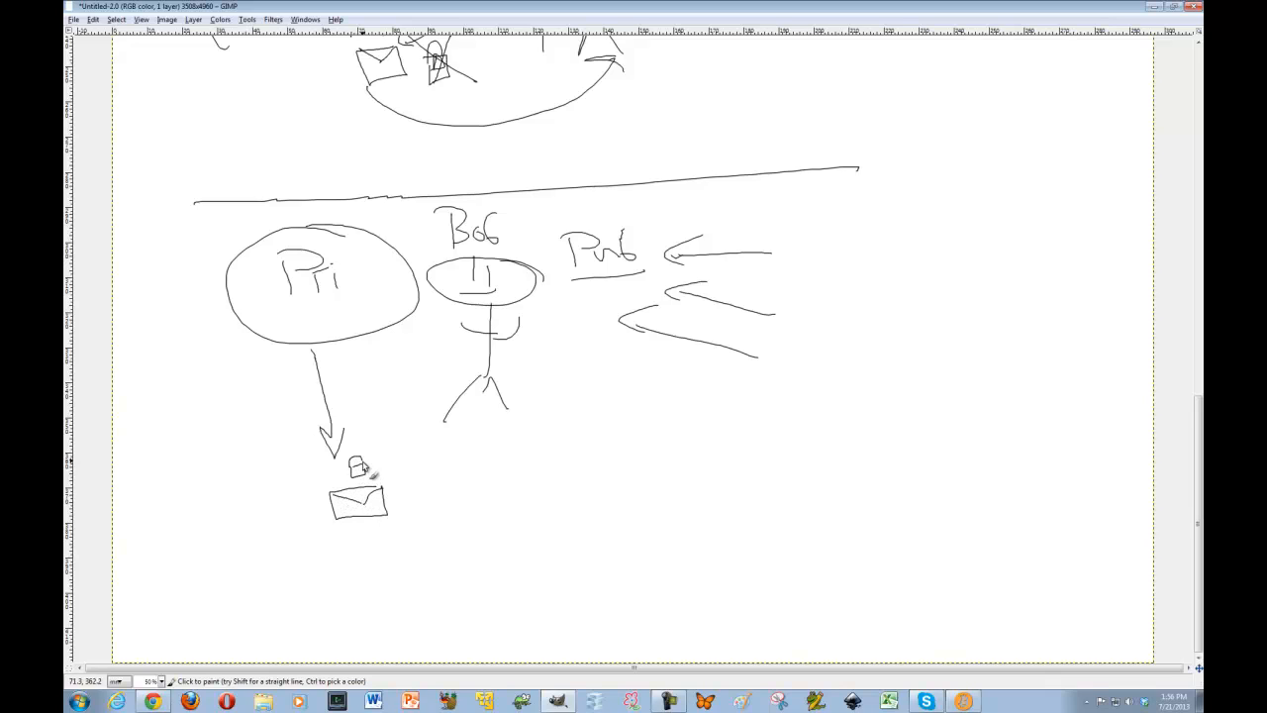
{"action": "mouse_move", "coordinate": [321, 443]}
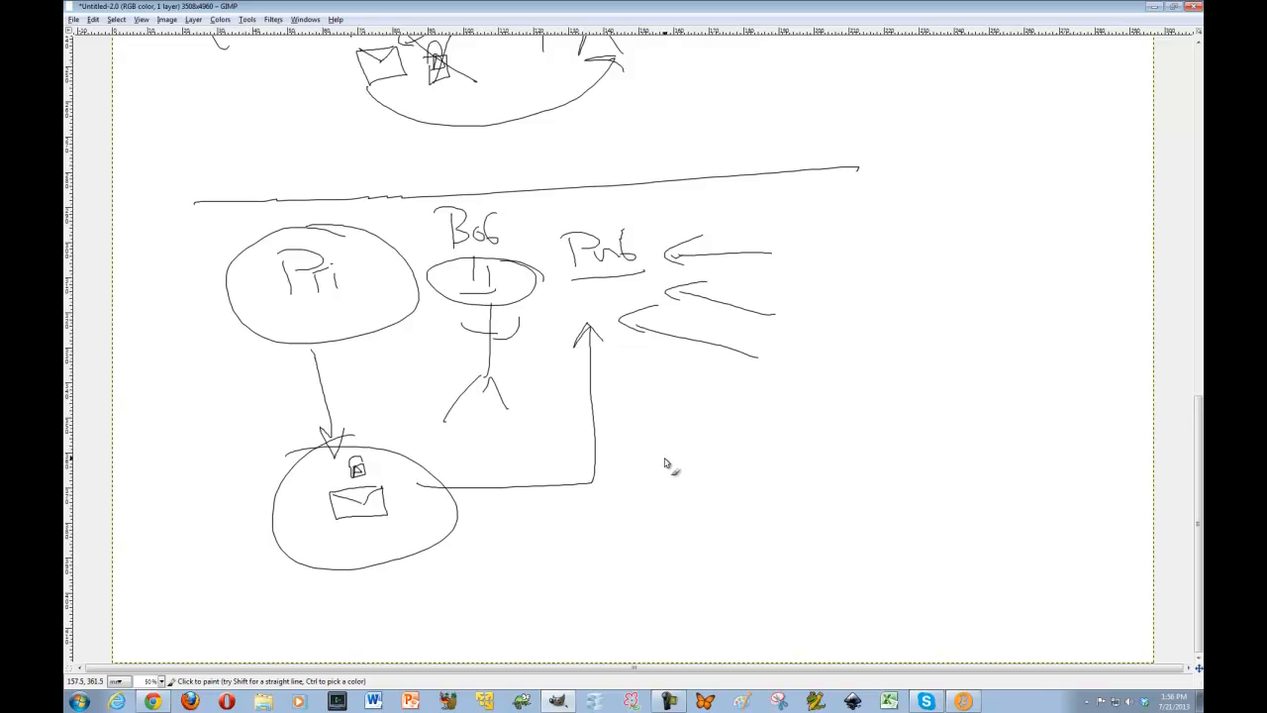
{"action": "mouse_move", "coordinate": [663, 457]}
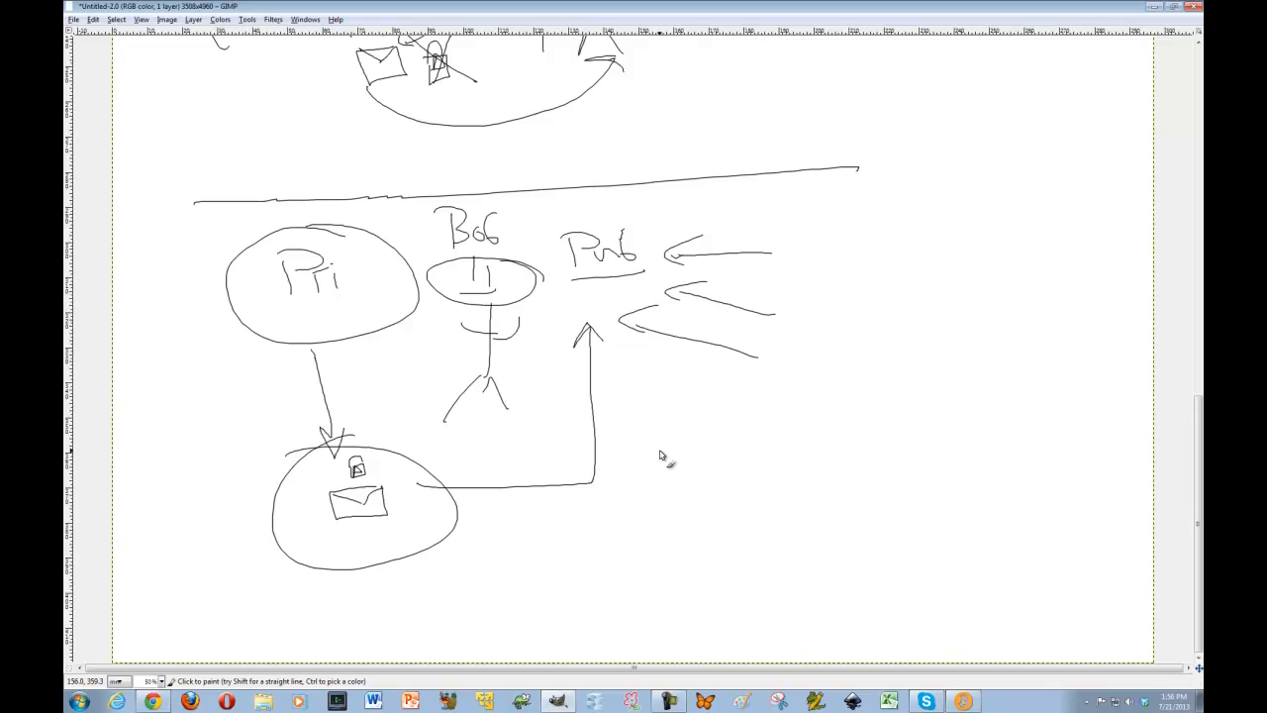
{"action": "mouse_move", "coordinate": [641, 455]}
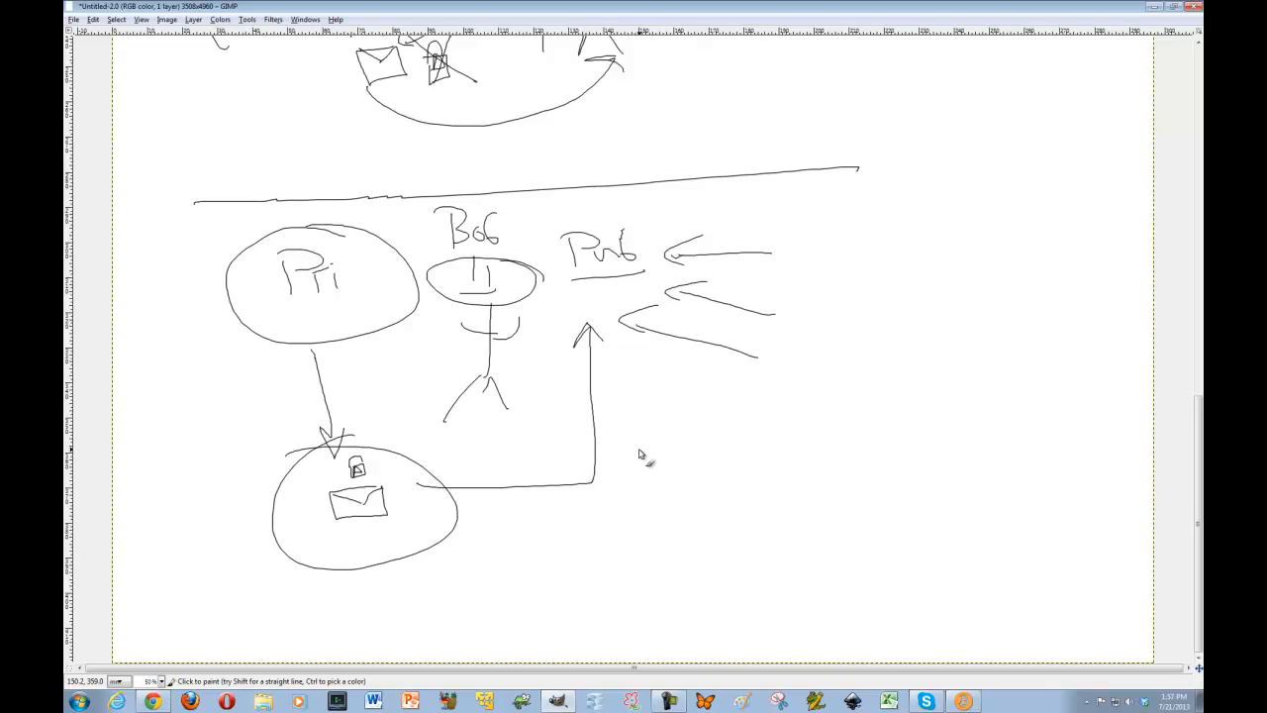
{"action": "left_click_drag", "start_coordinate": [352, 342], "coordinate": [460, 356]}
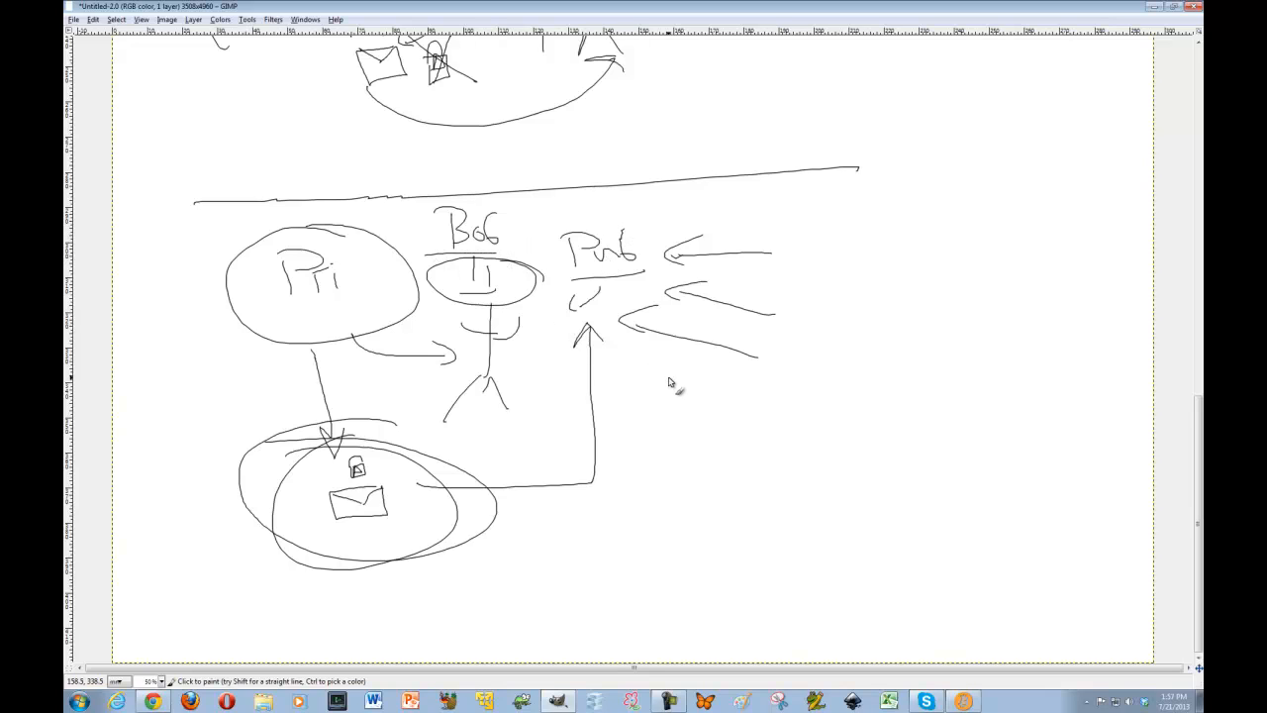
- Hand-write 'Identity Verification' and, below it, 'Signing' under Pub
{"action": "left_click_drag", "start_coordinate": [653, 396], "coordinate": [727, 411]}
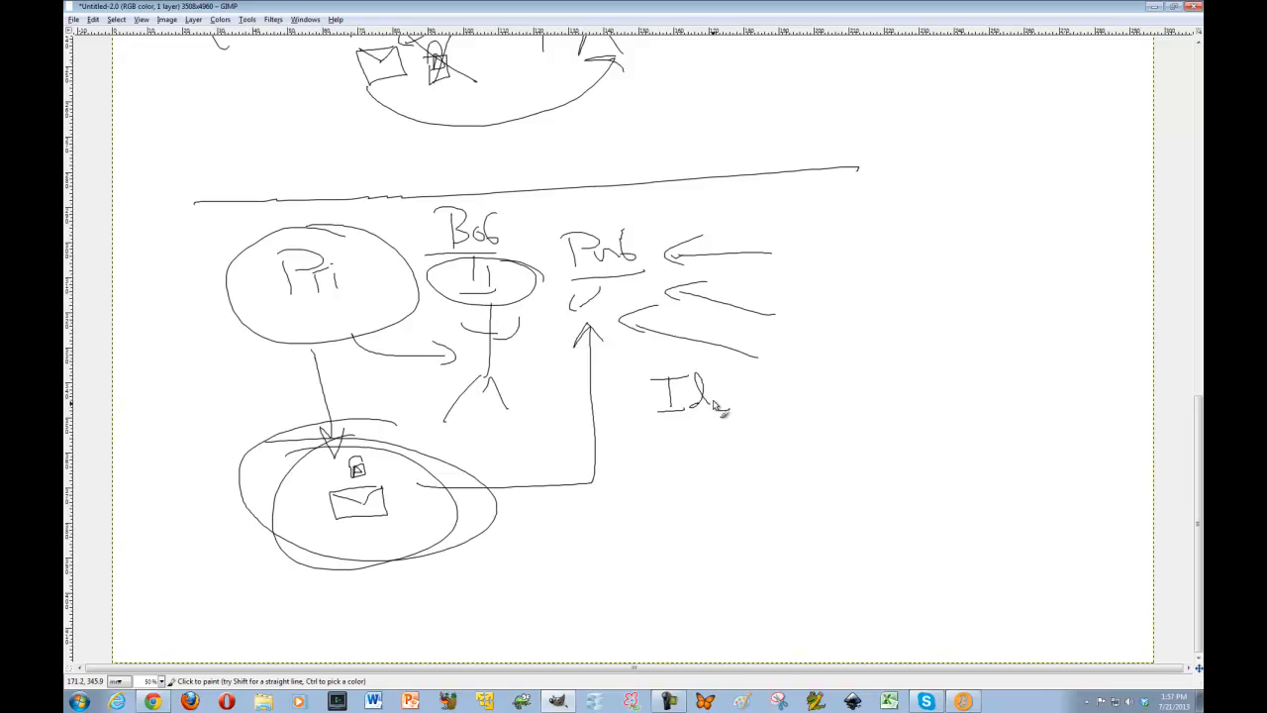
{"action": "left_click_drag", "start_coordinate": [693, 396], "coordinate": [782, 401]}
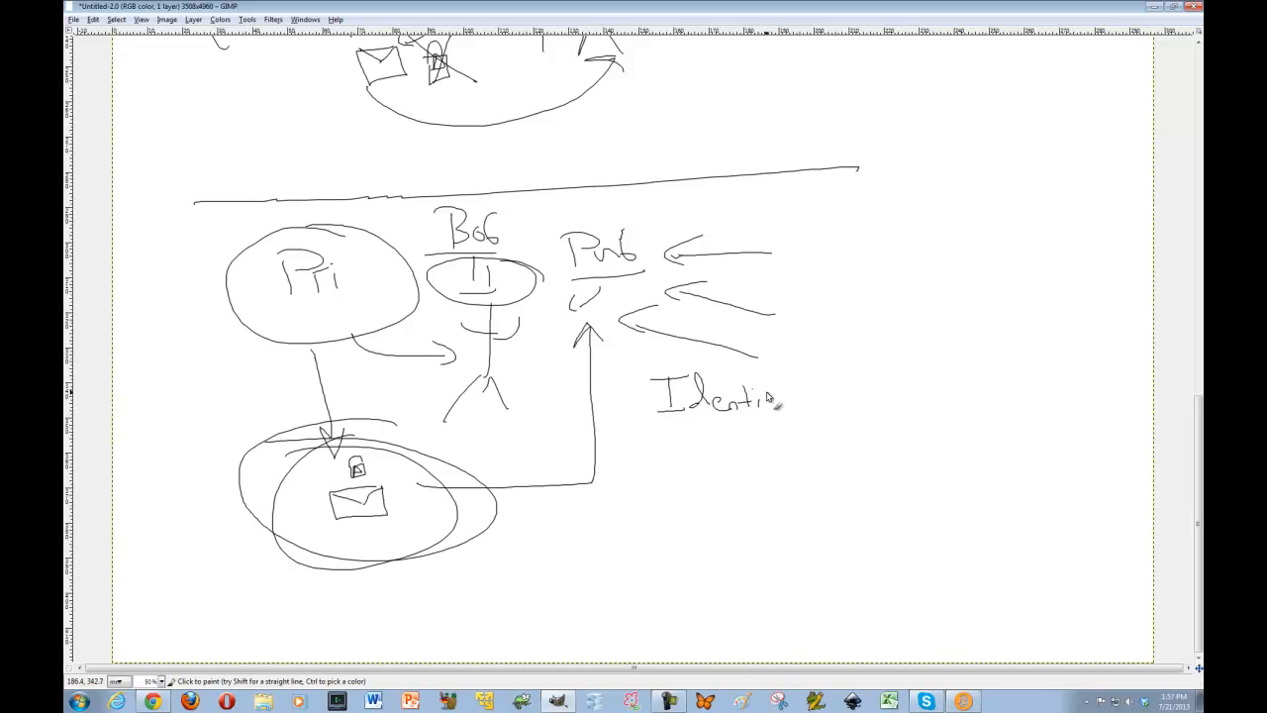
{"action": "left_click_drag", "start_coordinate": [781, 400], "coordinate": [841, 401]}
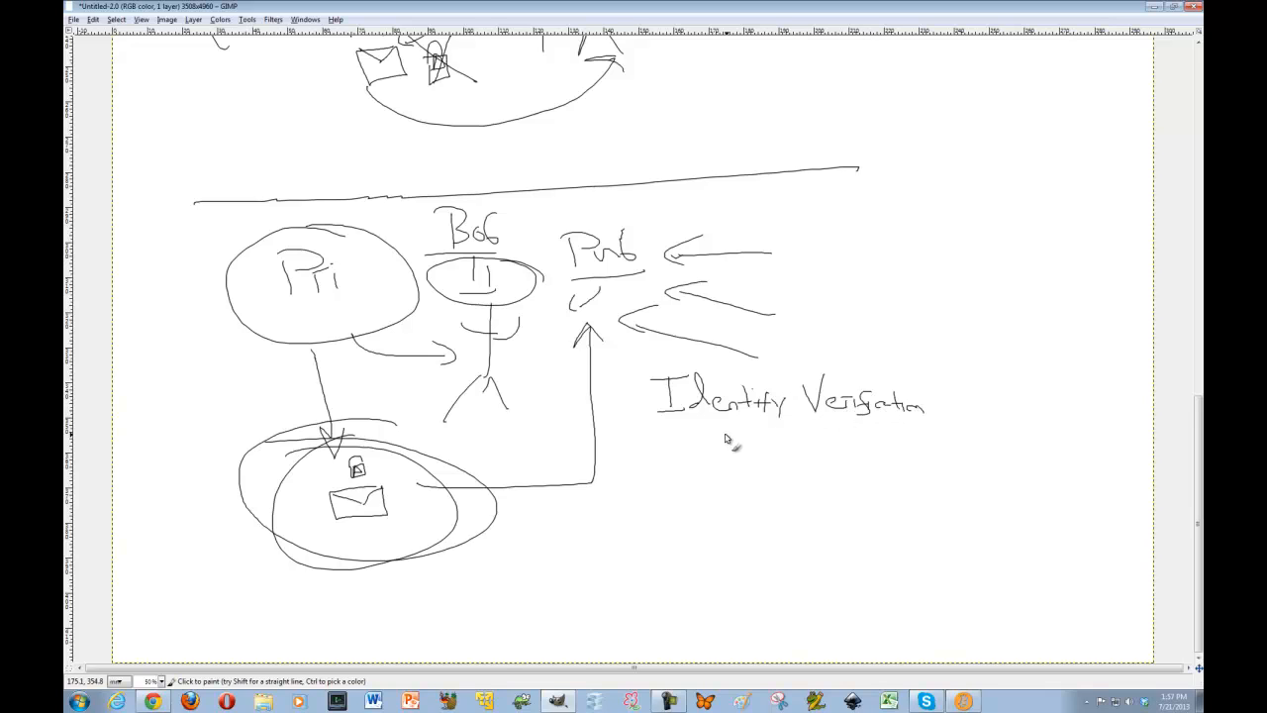
{"action": "left_click_drag", "start_coordinate": [728, 450], "coordinate": [807, 465]}
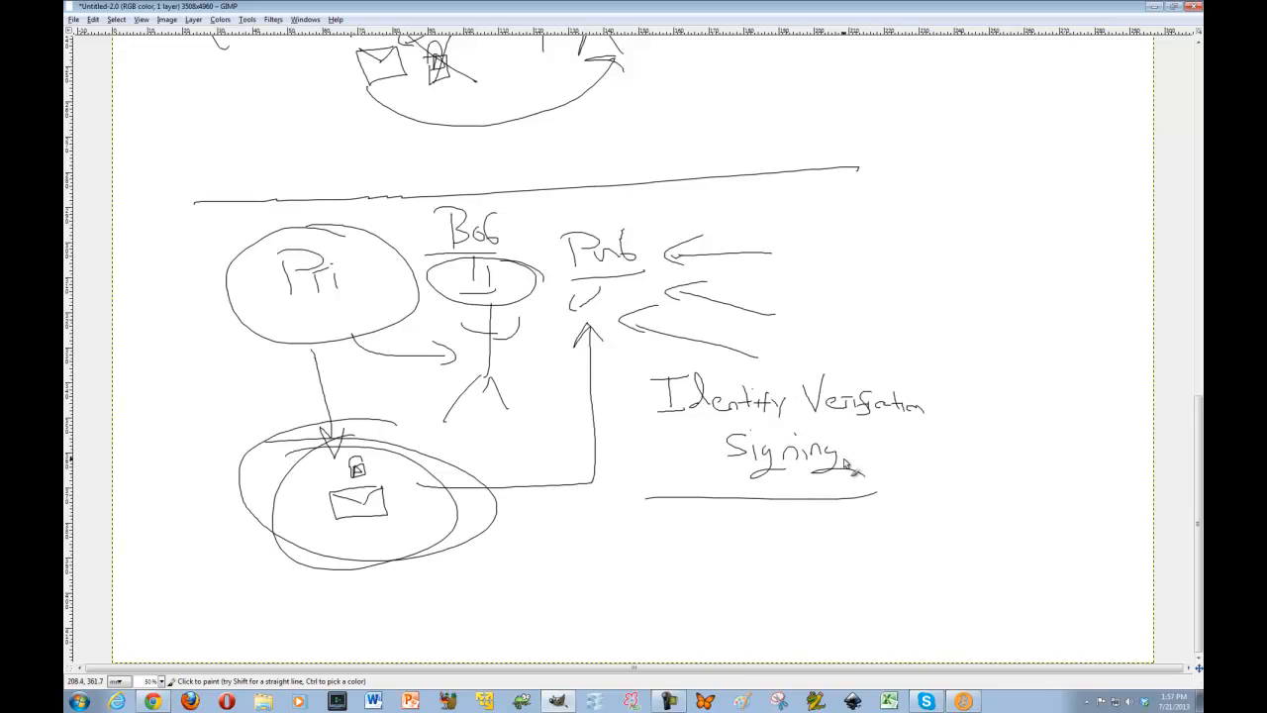
{"action": "mouse_move", "coordinate": [849, 463]}
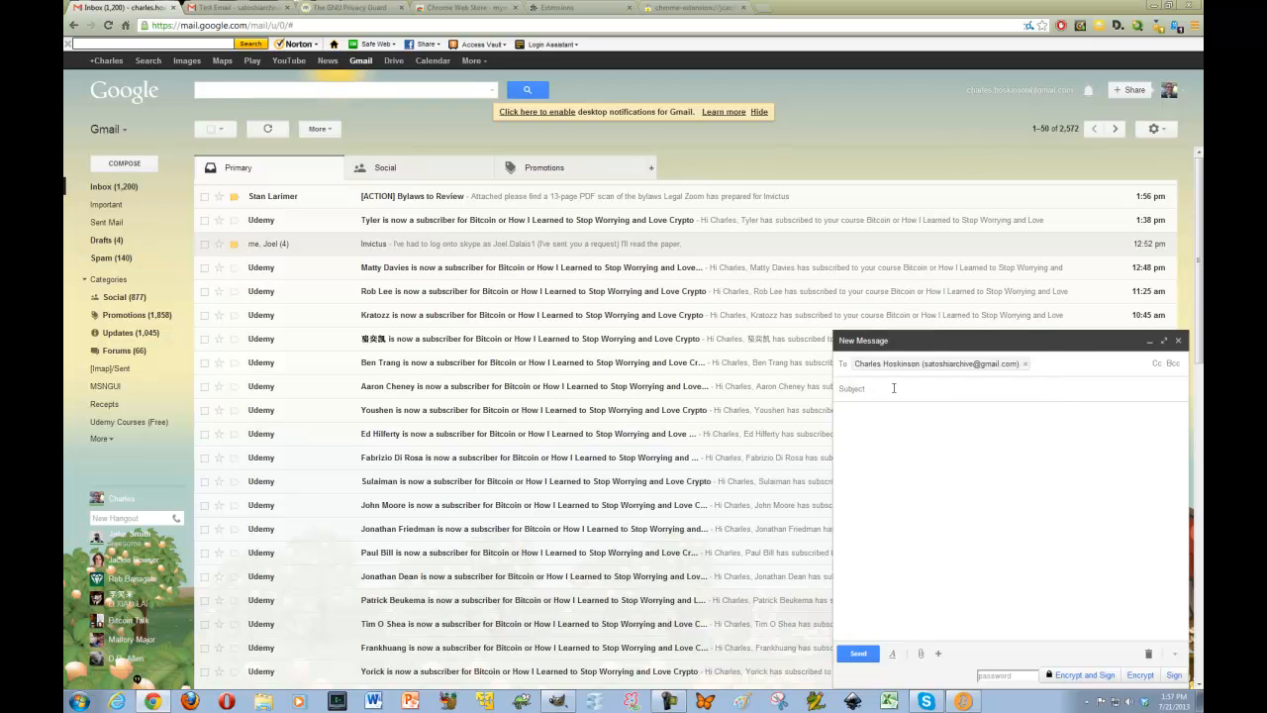
- Write 'sign message from Charlie' with body 'hi I've been signed', then sign and send it
{"action": "type", "text": "sign"}
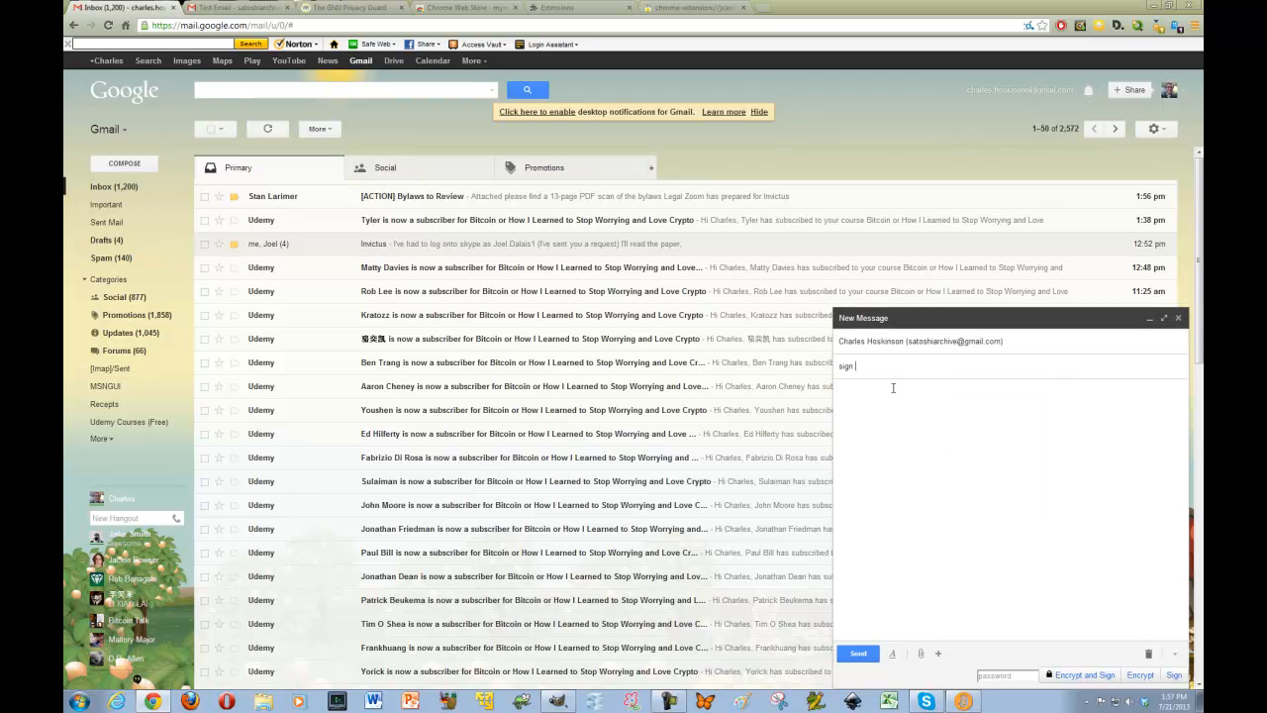
{"action": "type", "text": "message"}
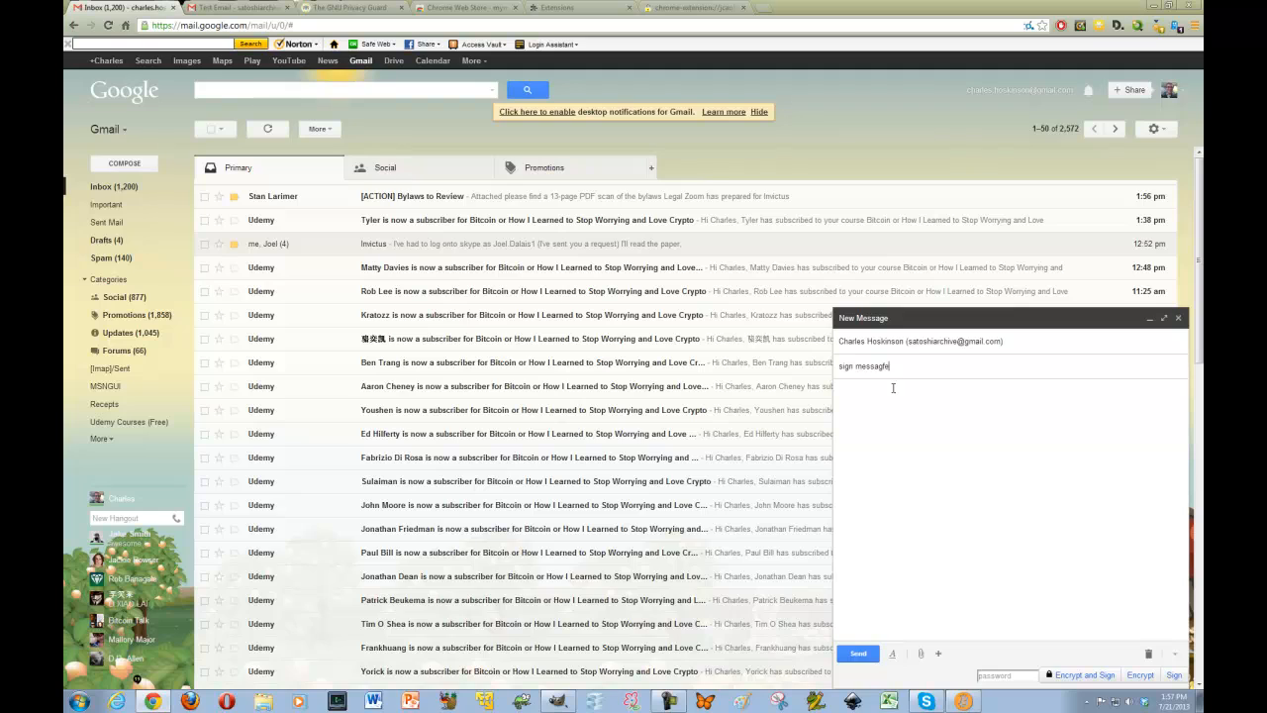
{"action": "type", "text": "from Charlie"}
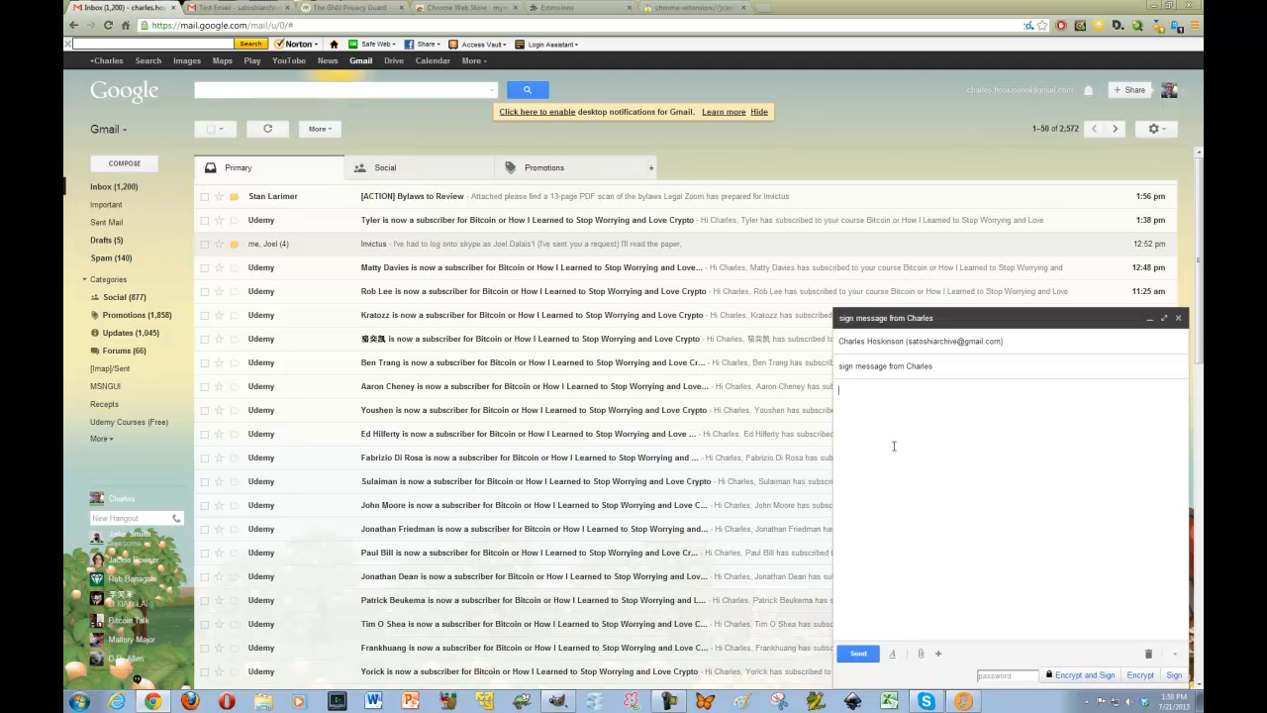
{"action": "type", "text": "hi I've bee"}
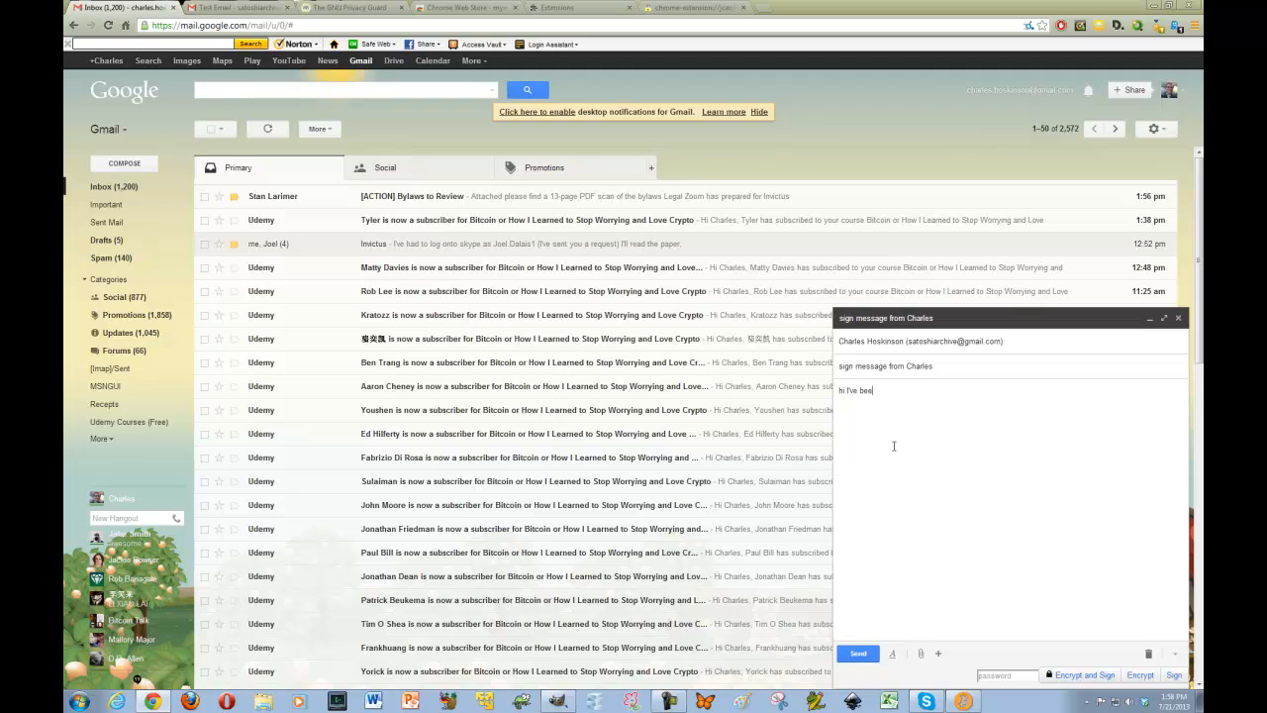
{"action": "type", "text": "n signed"}
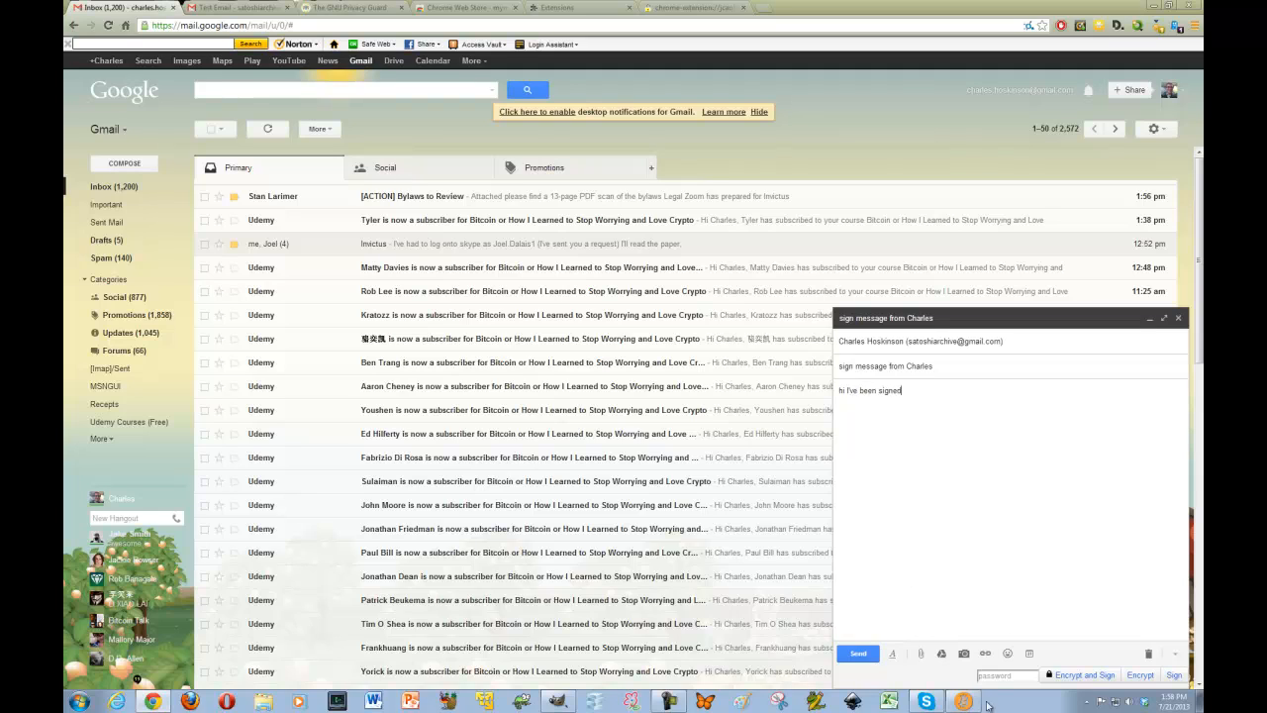
{"action": "left_click", "coordinate": [1007, 675]}
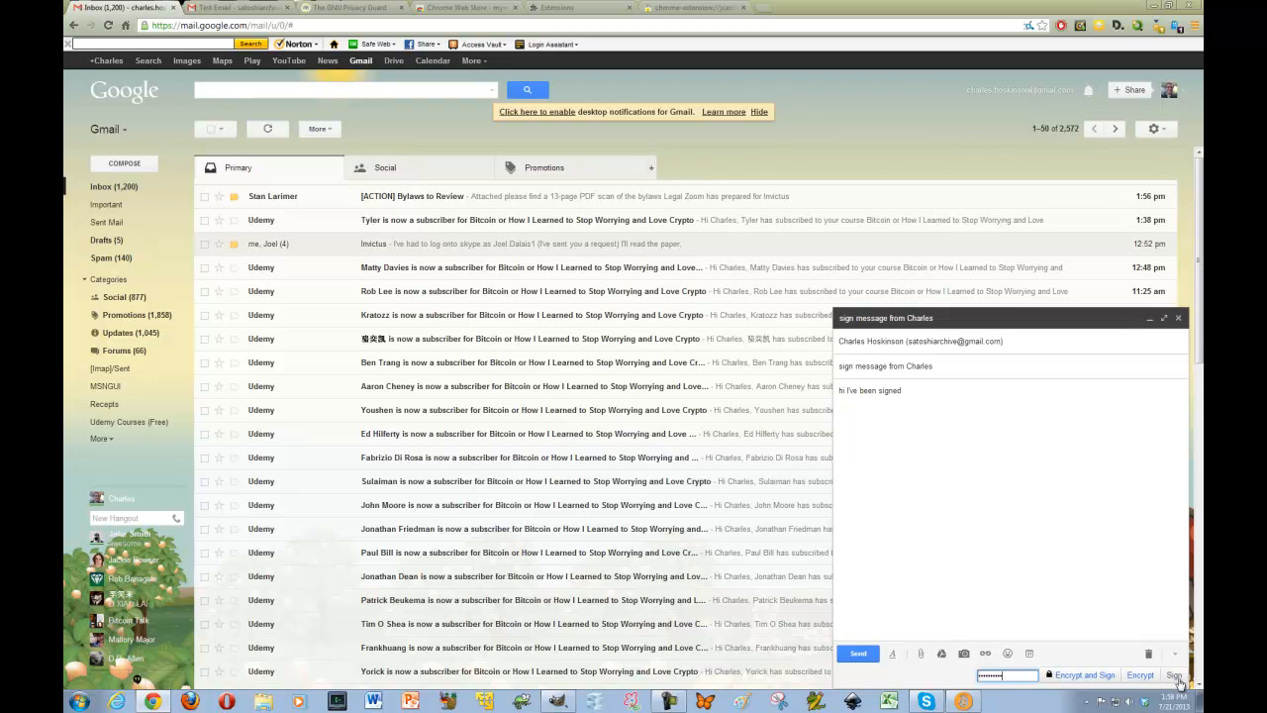
{"action": "left_click", "coordinate": [1175, 674]}
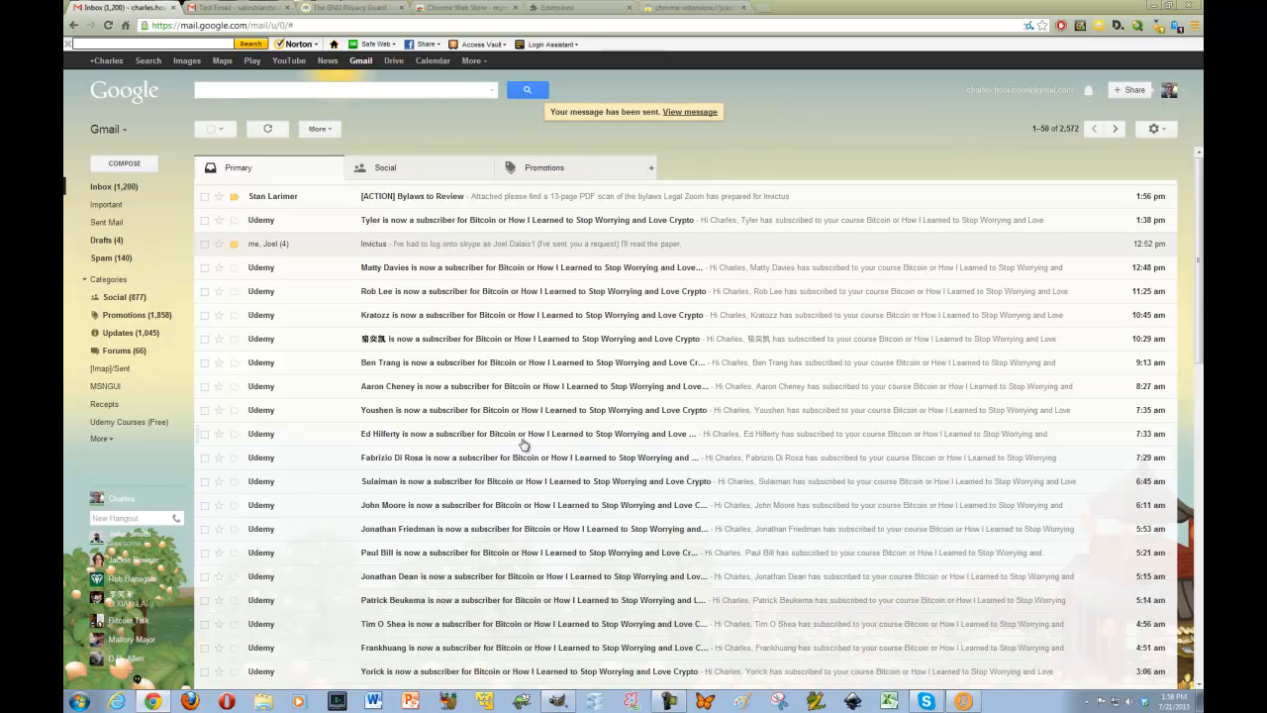
- Open the signed message in the recipient mailbox and highlight its PGP signature block
{"action": "left_click", "coordinate": [238, 8]}
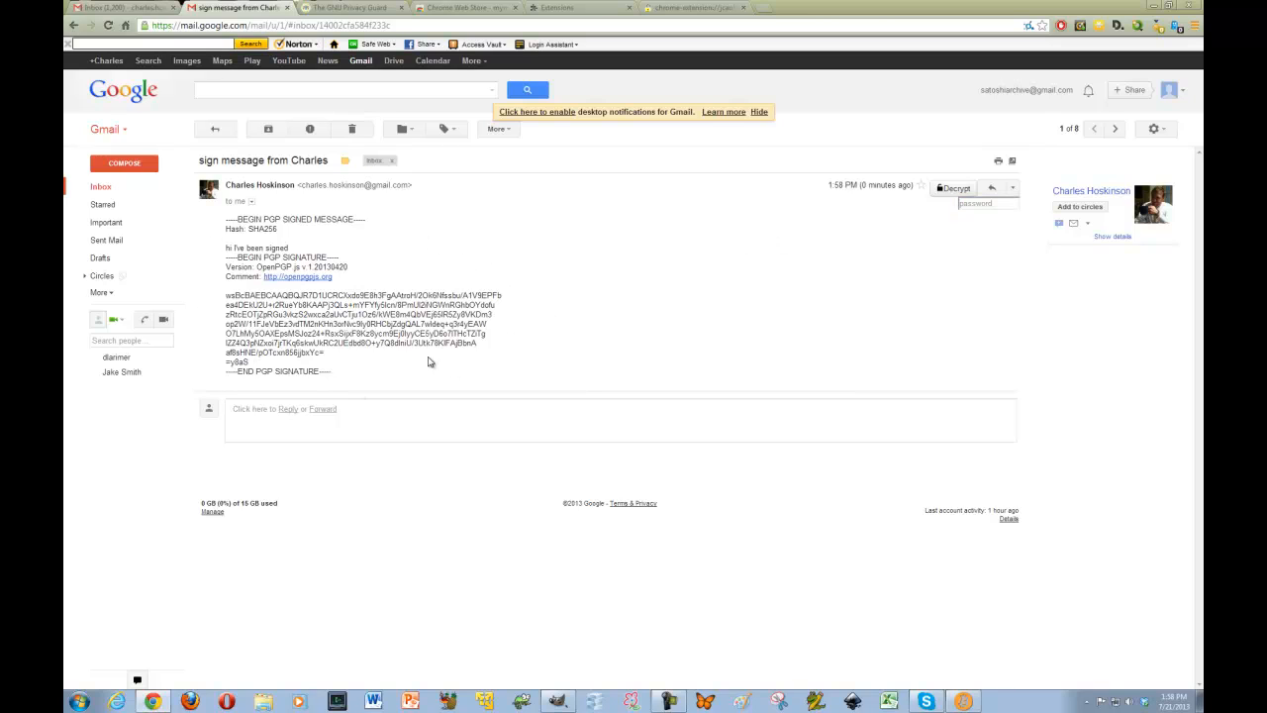
{"action": "left_click_drag", "start_coordinate": [230, 257], "coordinate": [332, 371]}
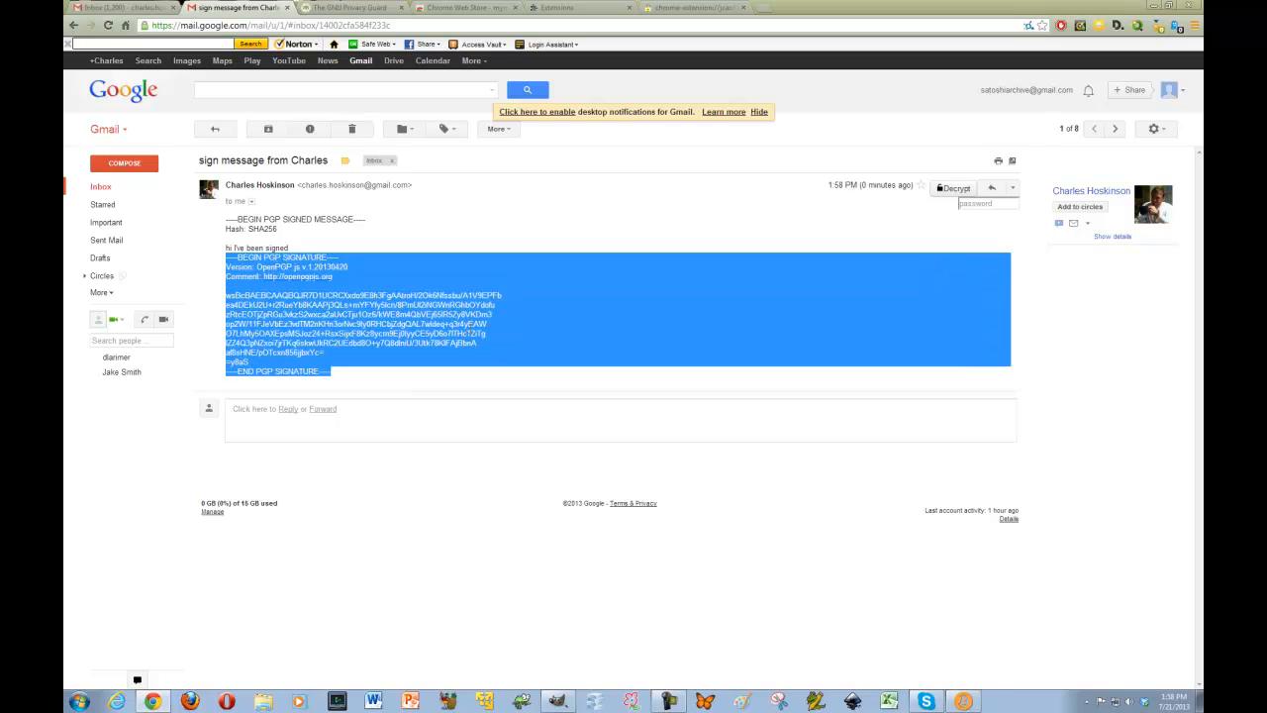
{"action": "left_click", "coordinate": [456, 369]}
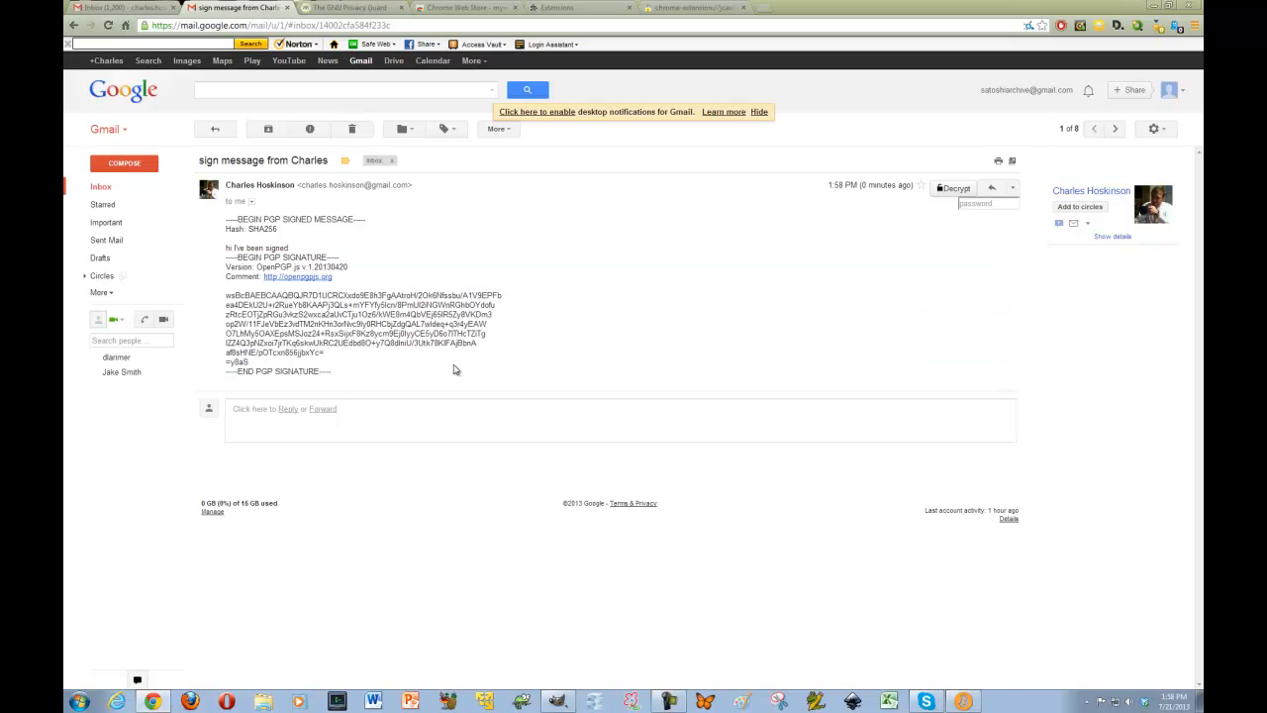
{"action": "mouse_move", "coordinate": [423, 344]}
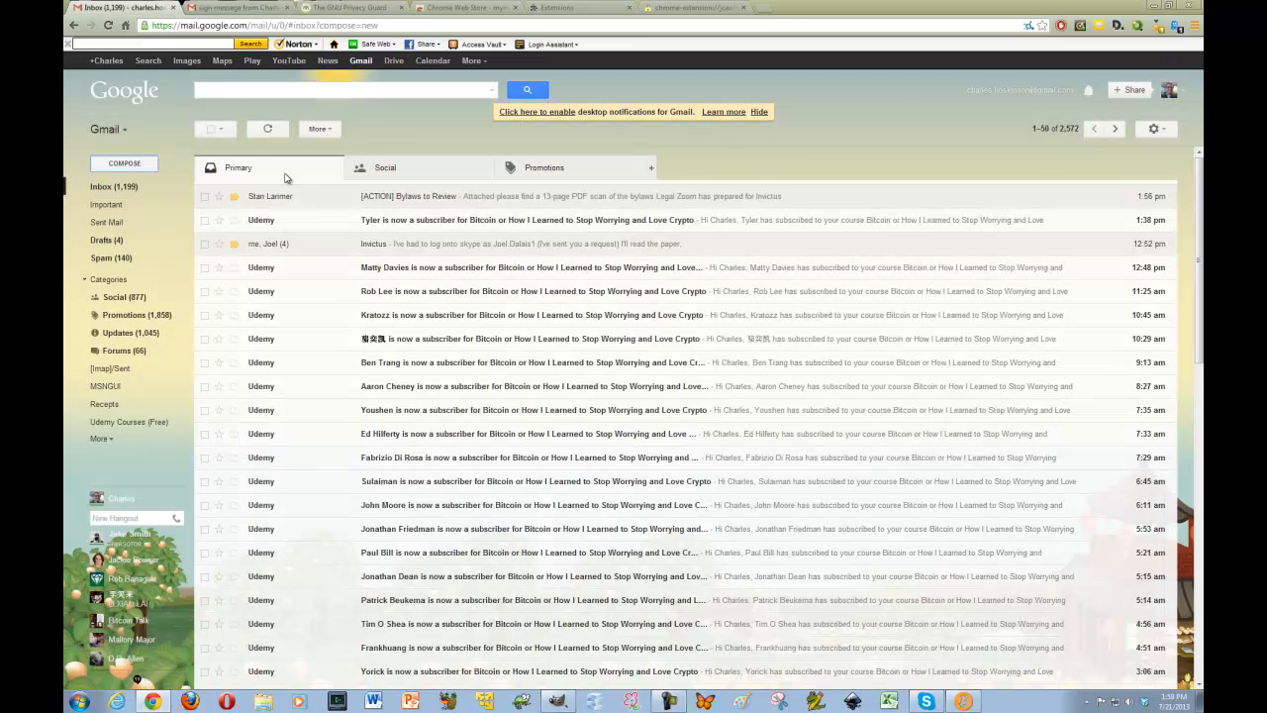
- Compose 'Sign and Encrypt' to the matching 'sato' contact, then encrypt, sign and send it
{"action": "left_click", "coordinate": [124, 163]}
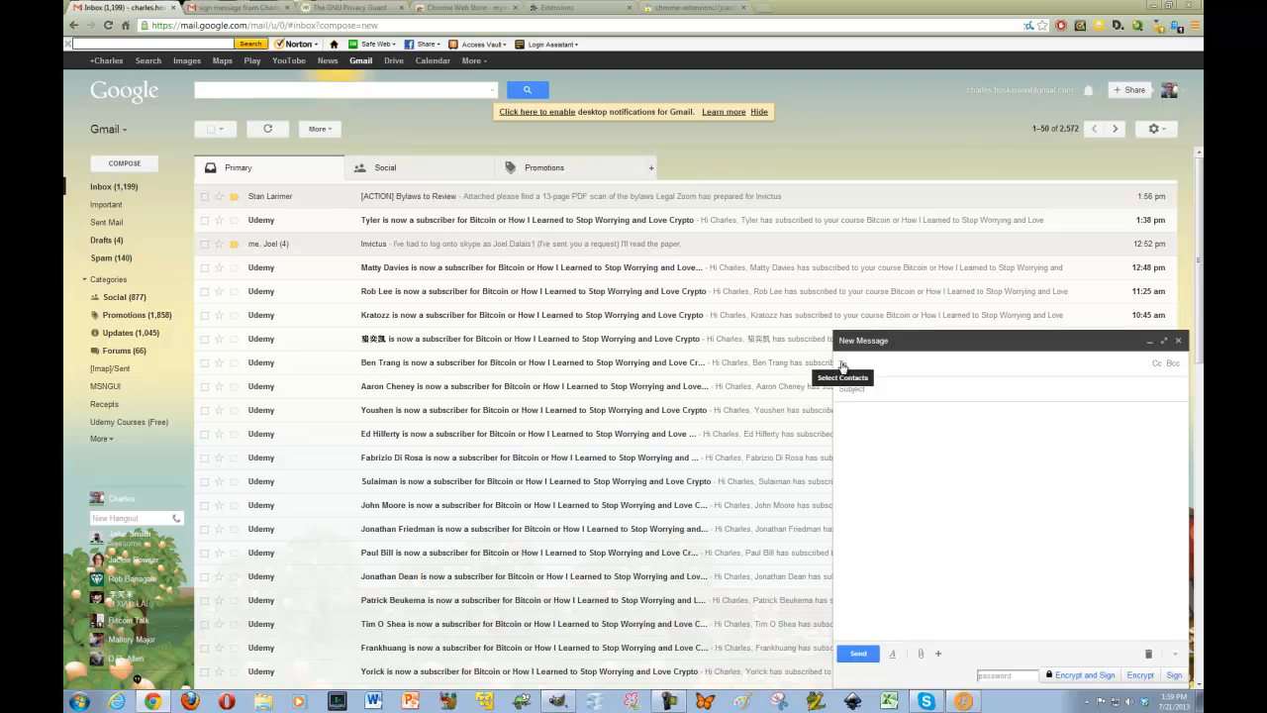
{"action": "type", "text": "sato"}
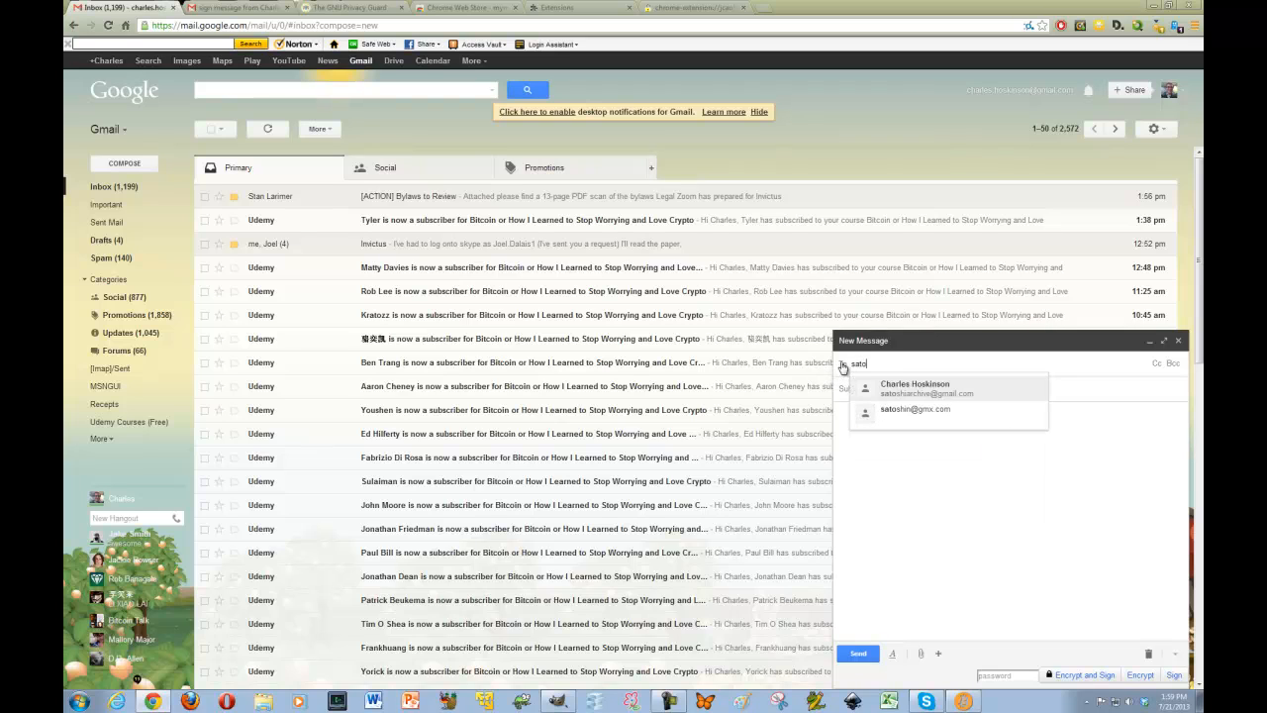
{"action": "left_click", "coordinate": [926, 388]}
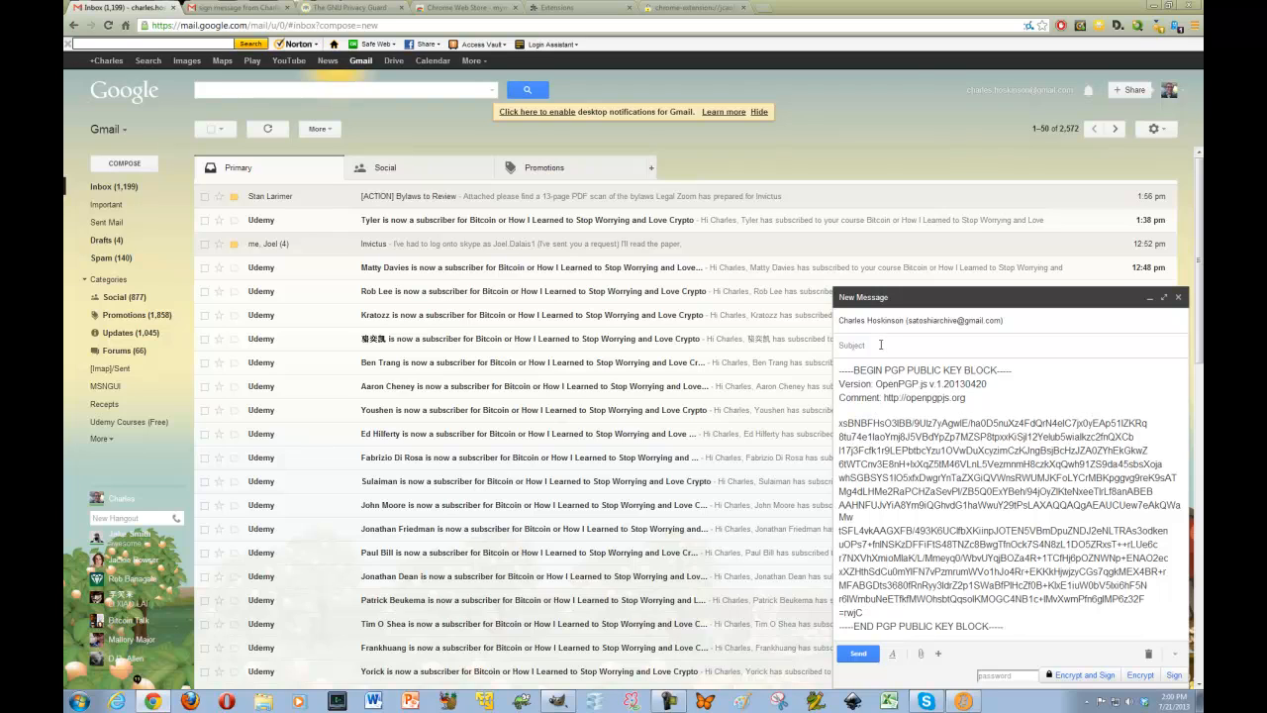
{"action": "type", "text": "Sign and"}
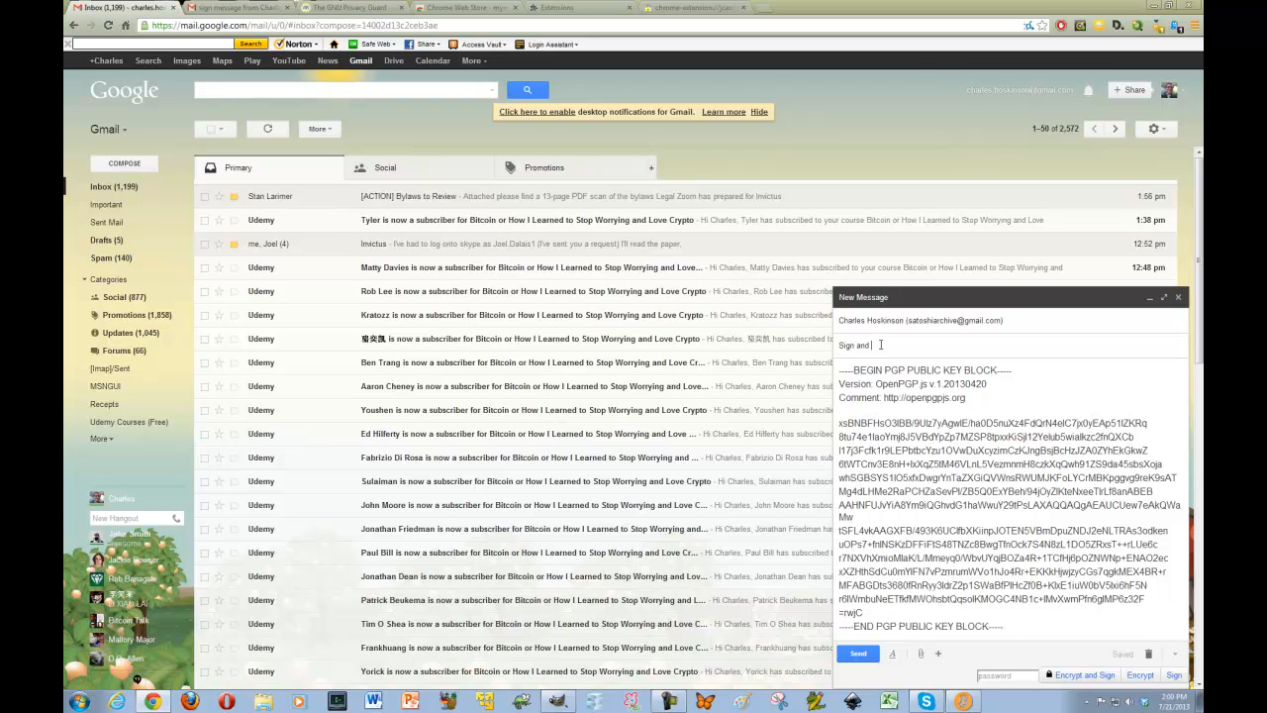
{"action": "type", "text": "Encrypt"}
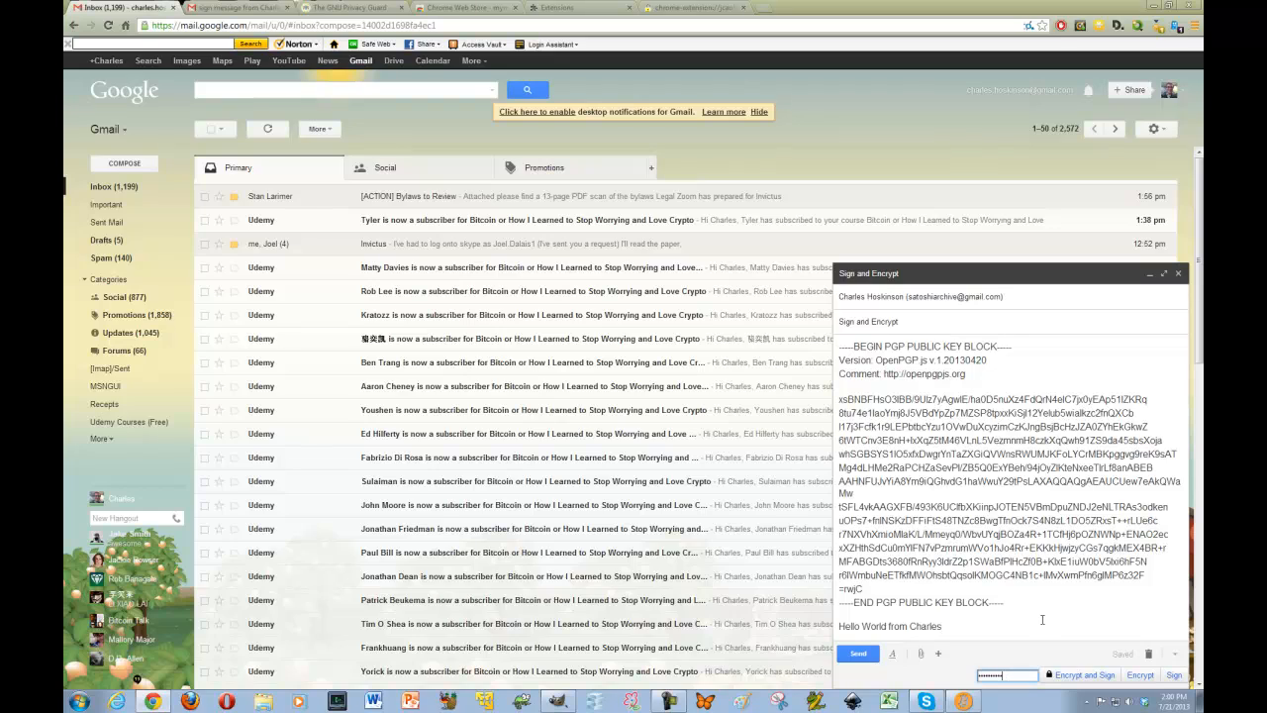
{"action": "left_click", "coordinate": [1080, 674]}
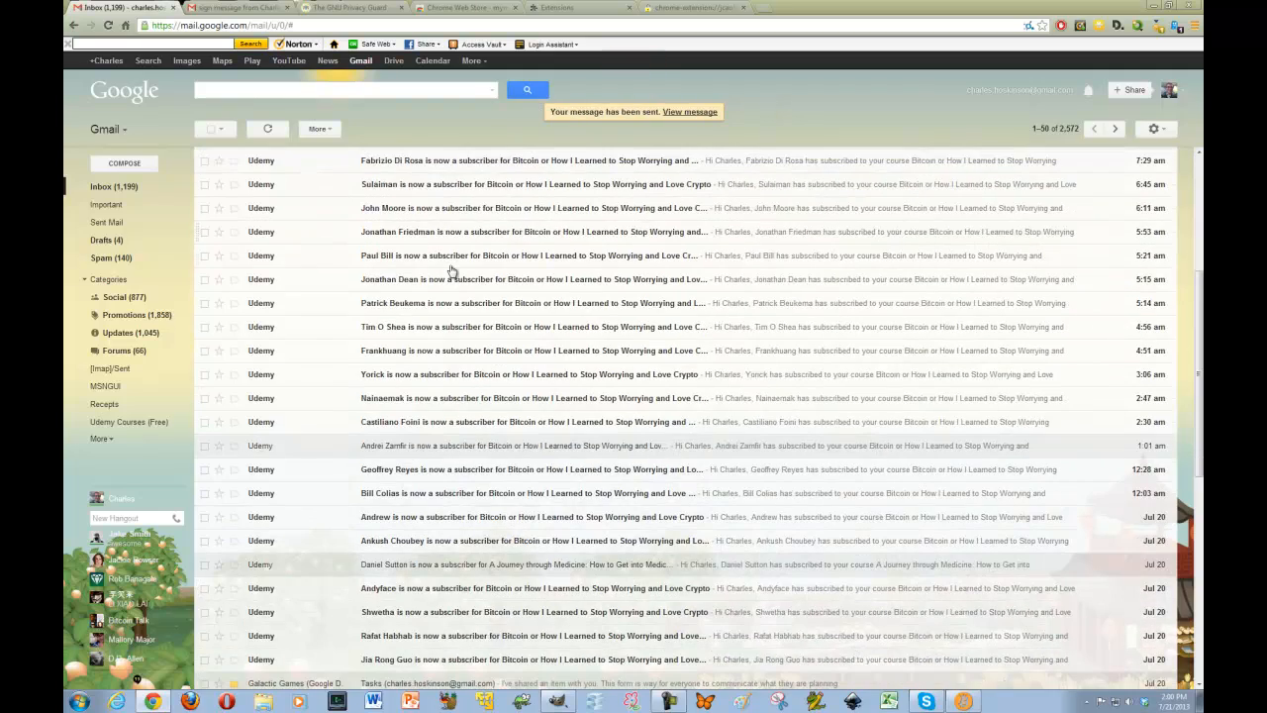
{"action": "left_click", "coordinate": [238, 8]}
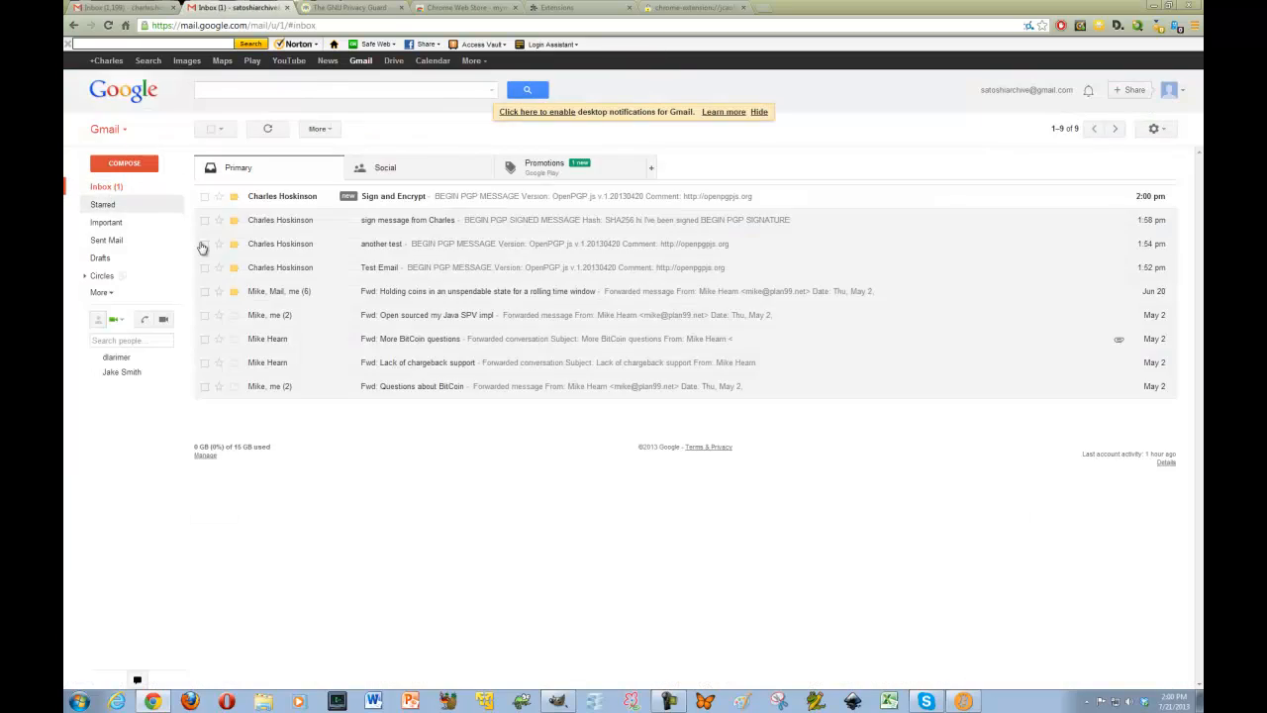
{"action": "left_click", "coordinate": [393, 195]}
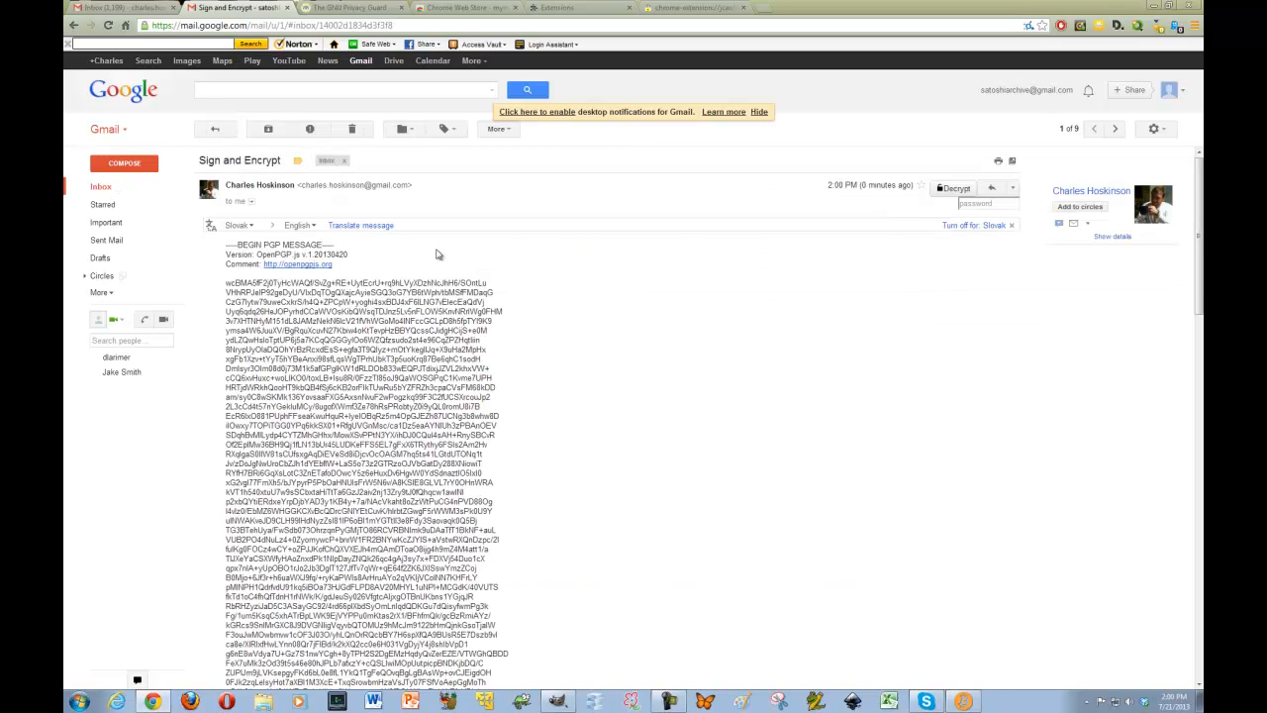
{"action": "left_click", "coordinate": [986, 203]}
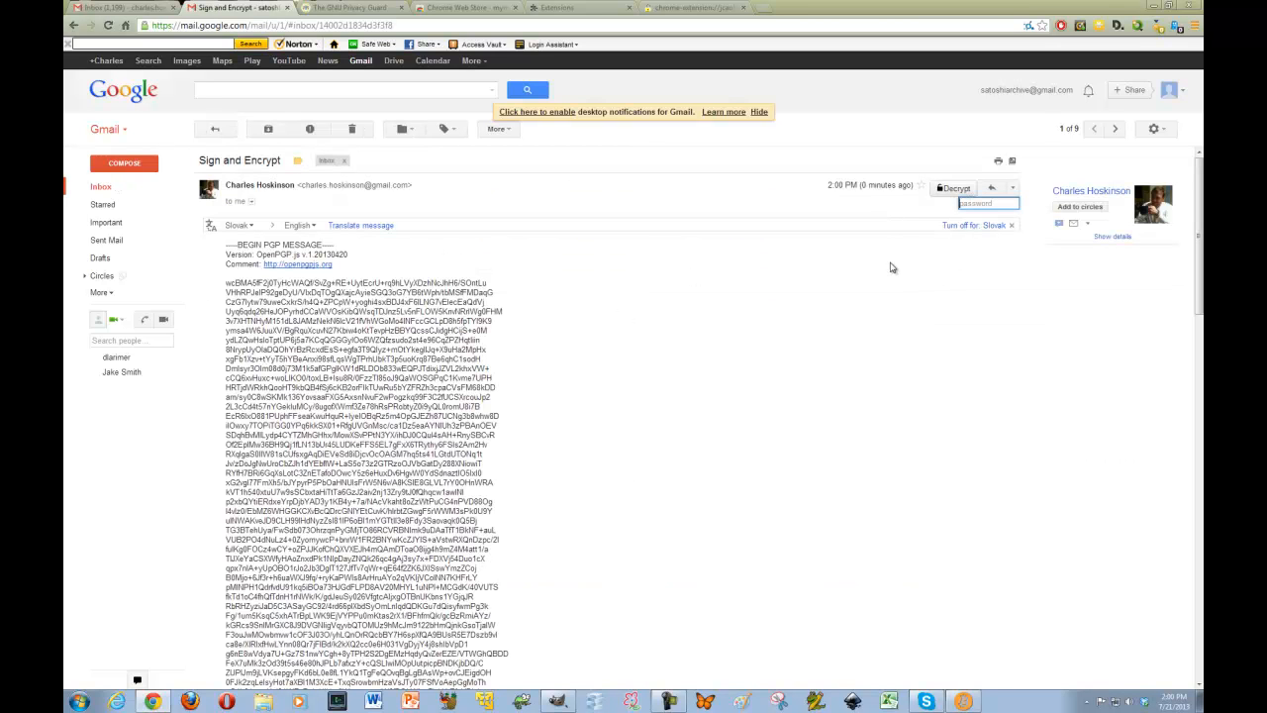
{"action": "type", "text": "password"}
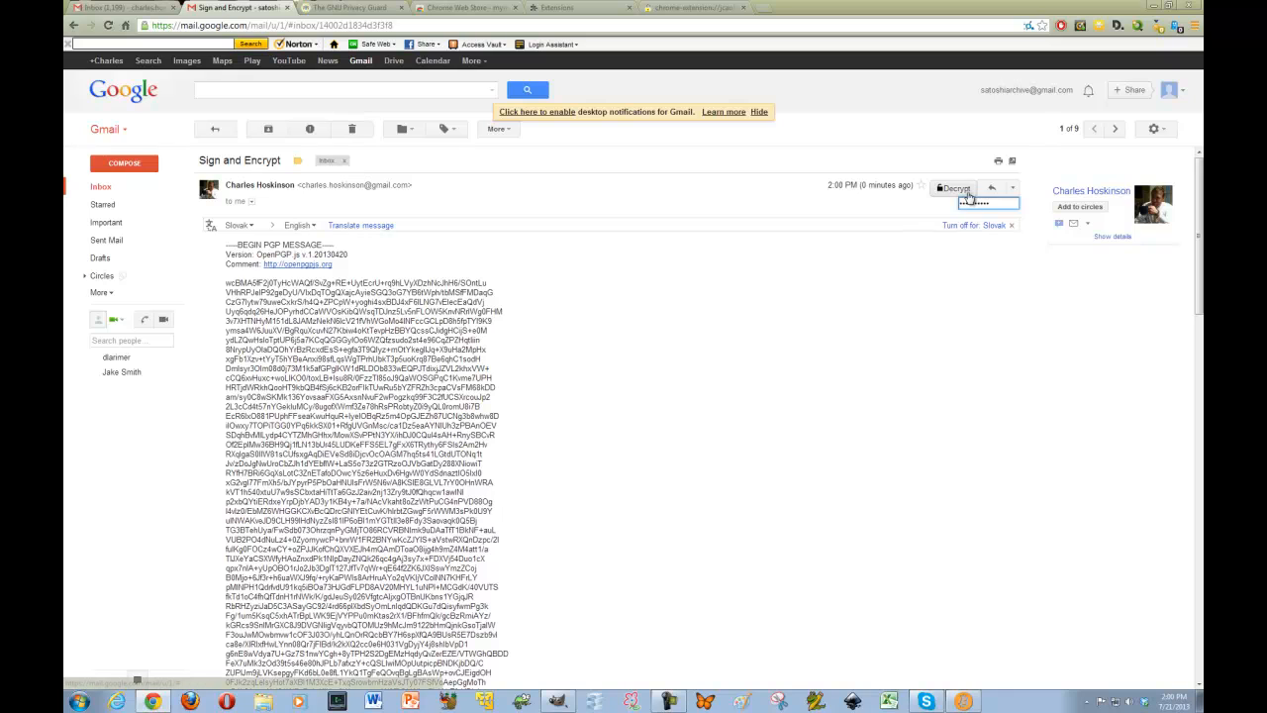
{"action": "left_click", "coordinate": [953, 188]}
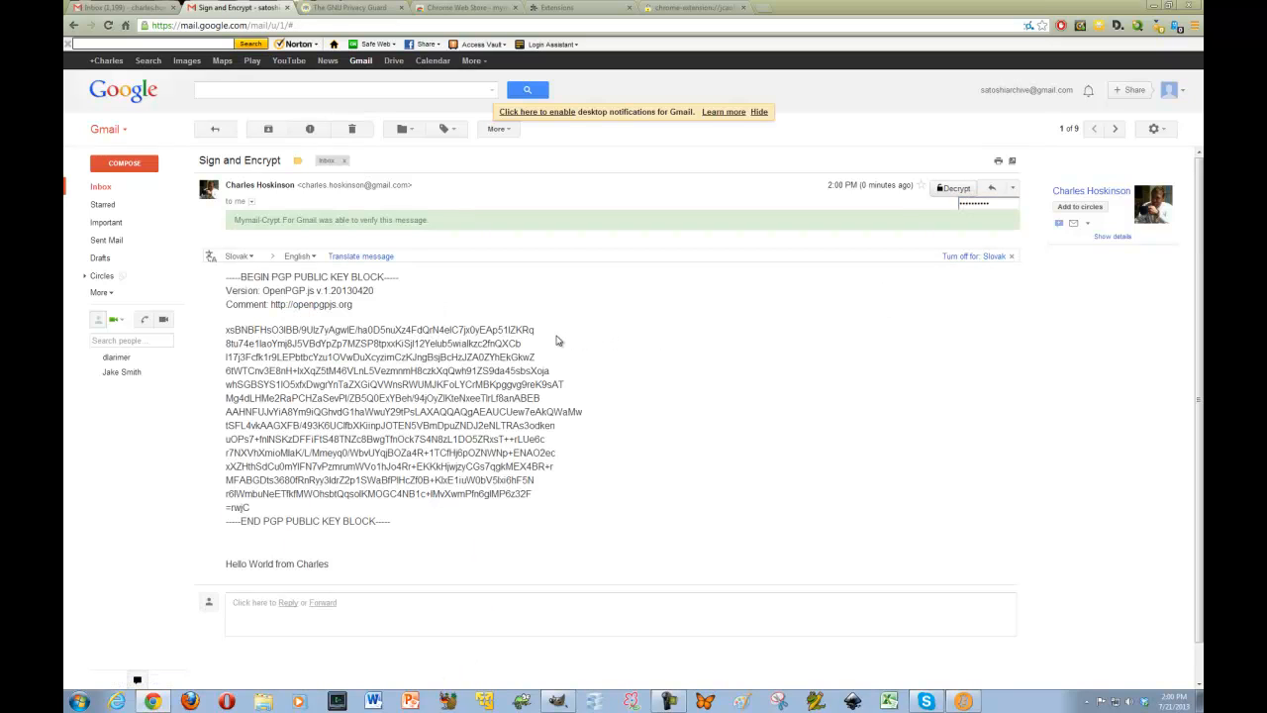
{"action": "double_click", "coordinate": [277, 563]}
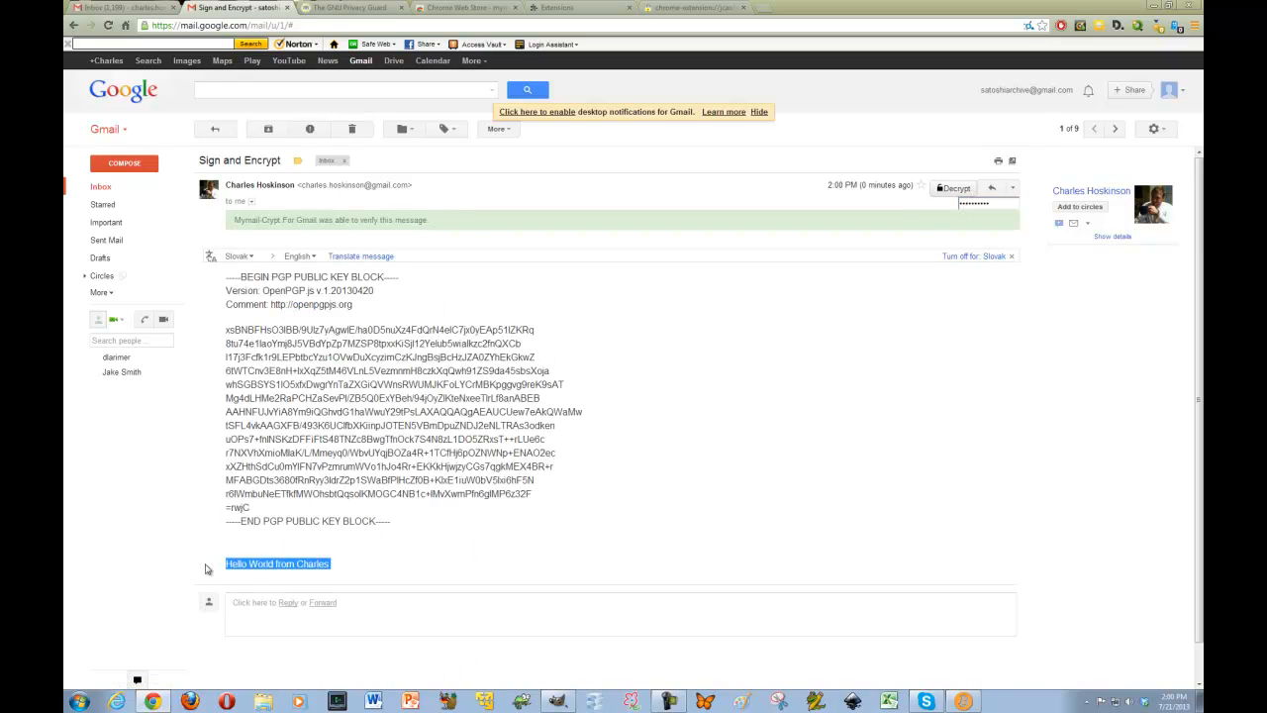
{"action": "mouse_move", "coordinate": [433, 221]}
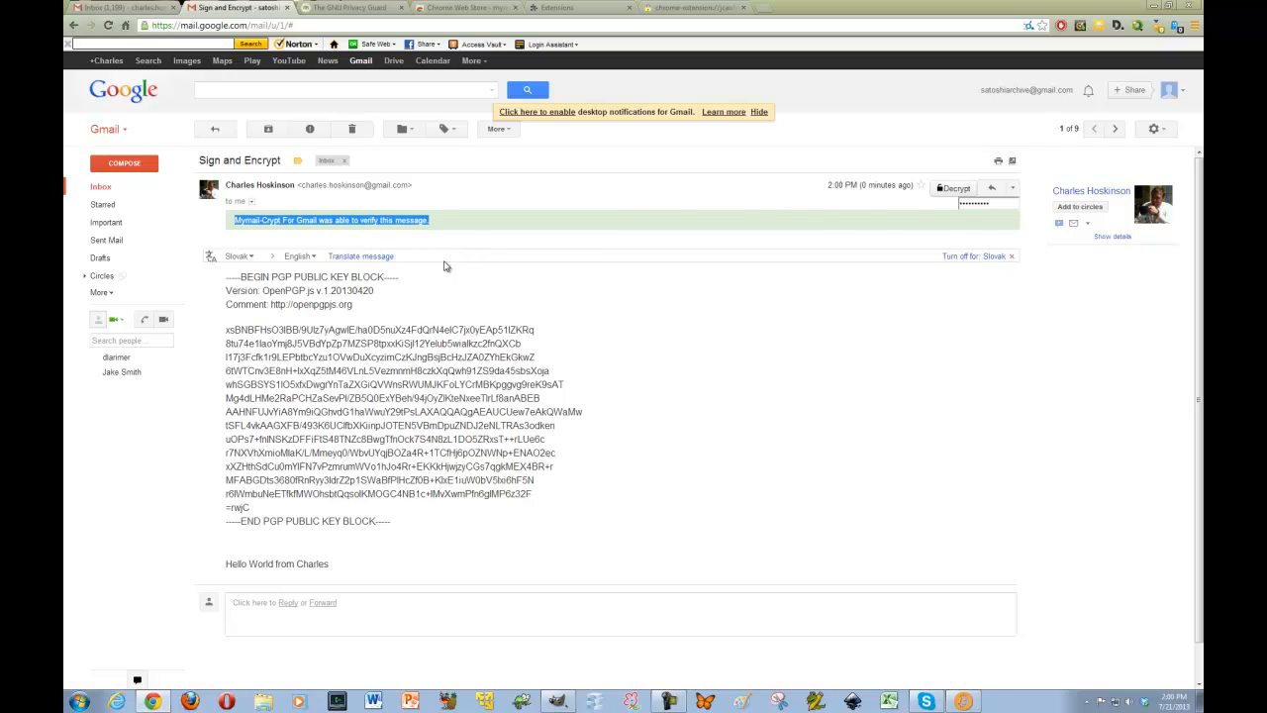
{"action": "mouse_move", "coordinate": [414, 284]}
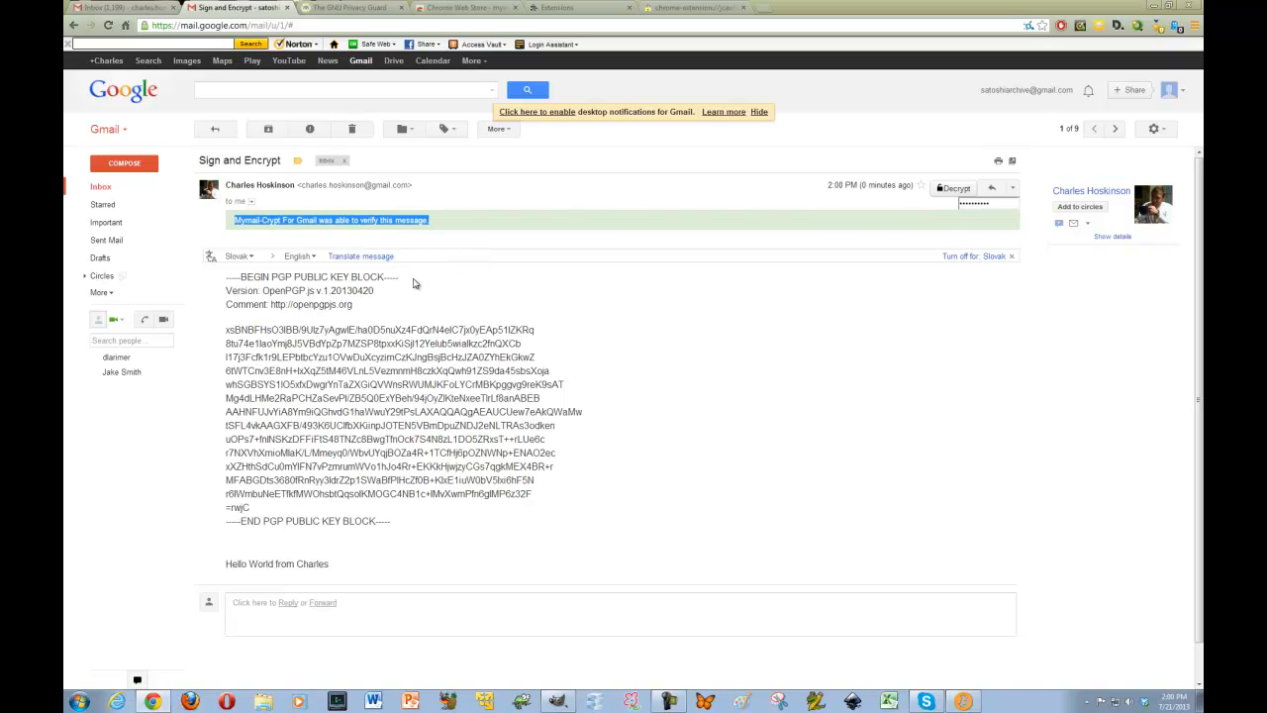
{"action": "mouse_move", "coordinate": [393, 308]}
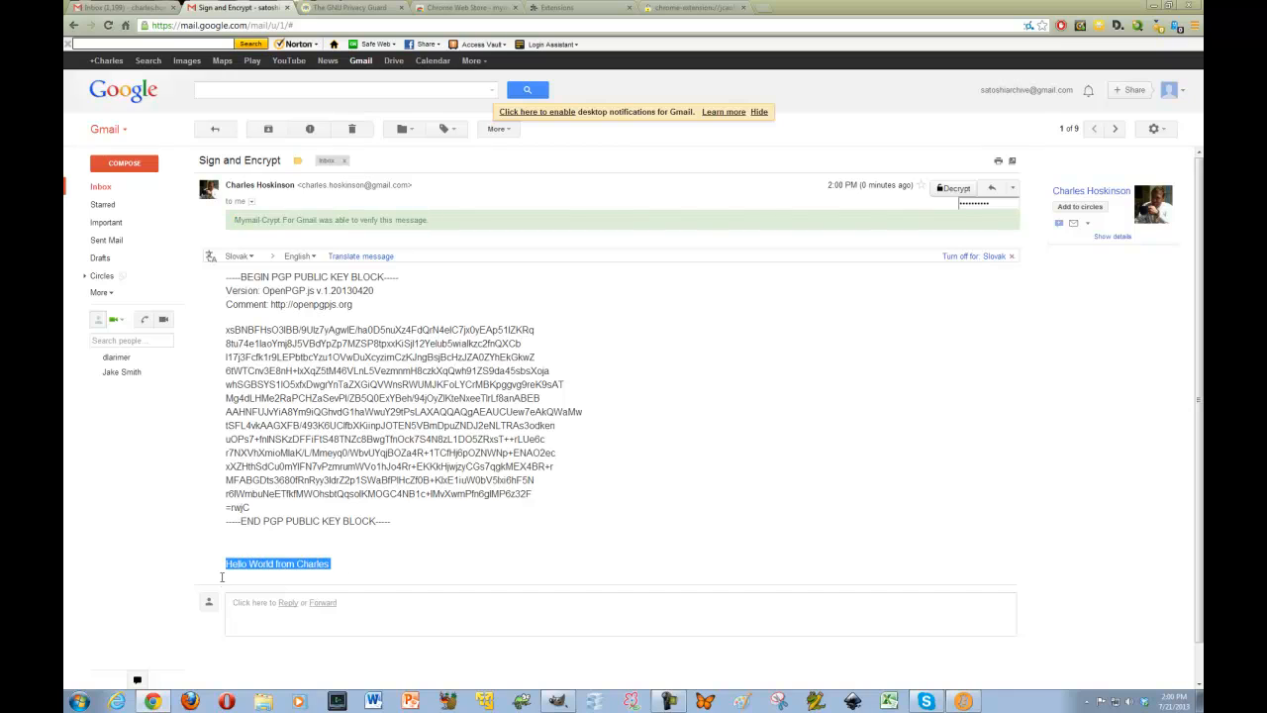
{"action": "mouse_move", "coordinate": [343, 564]}
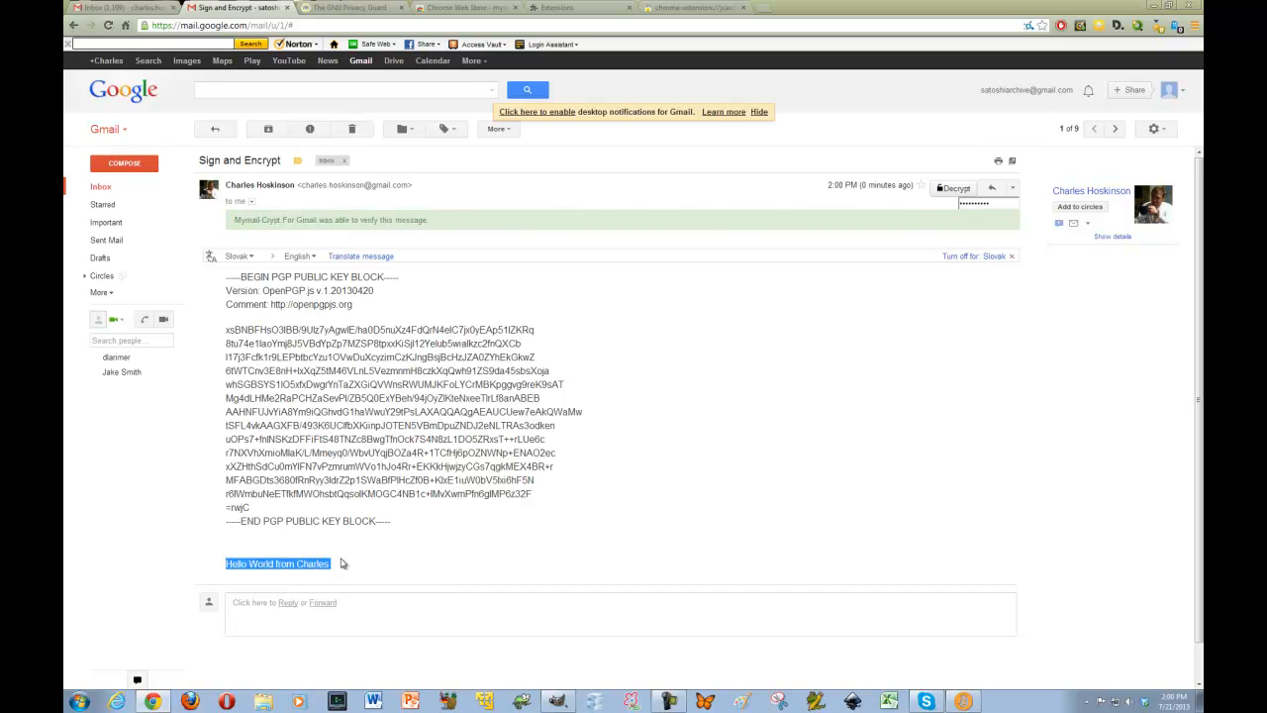
{"action": "mouse_move", "coordinate": [308, 450]}
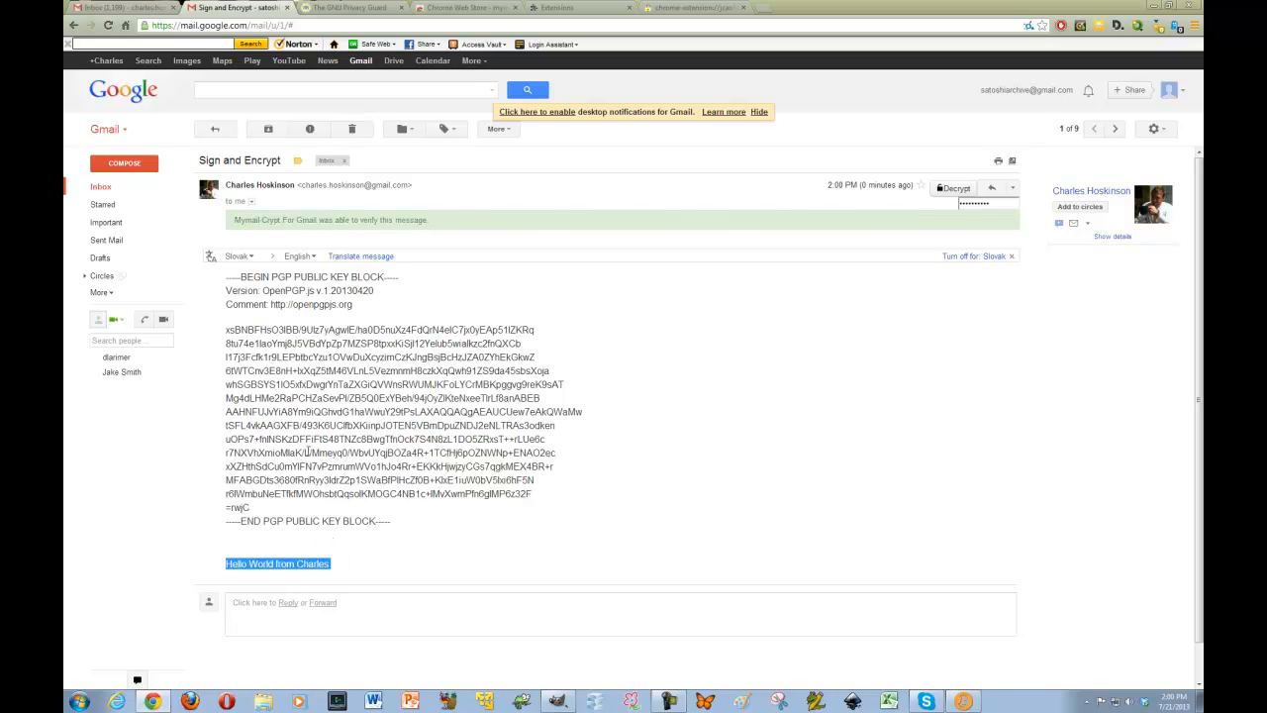
{"action": "mouse_move", "coordinate": [294, 411]}
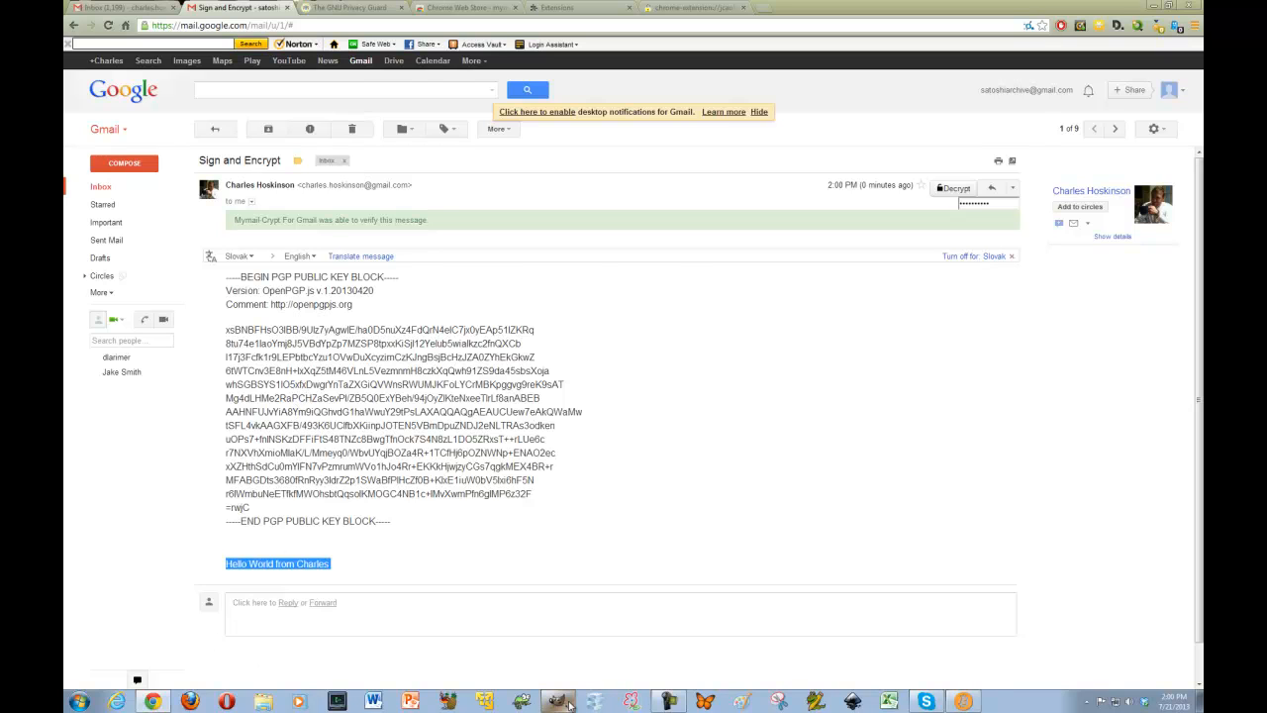
{"action": "left_click", "coordinate": [558, 700]}
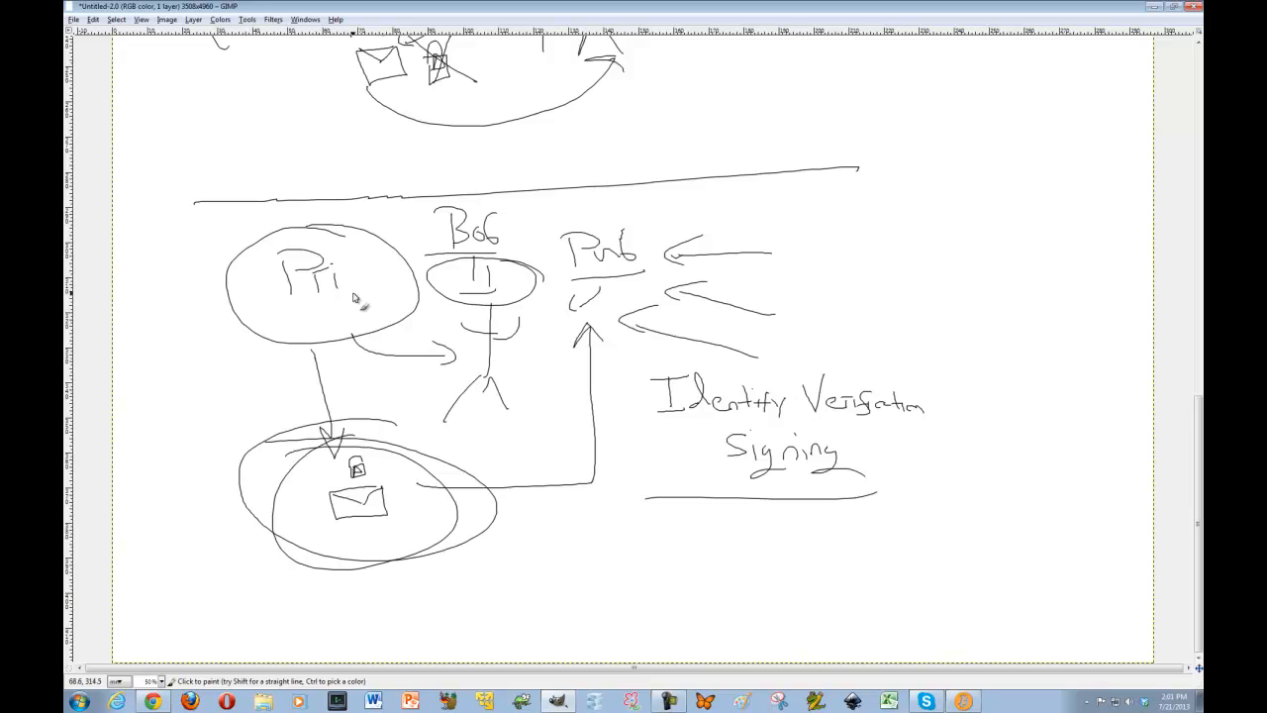
{"action": "mouse_move", "coordinate": [406, 242]}
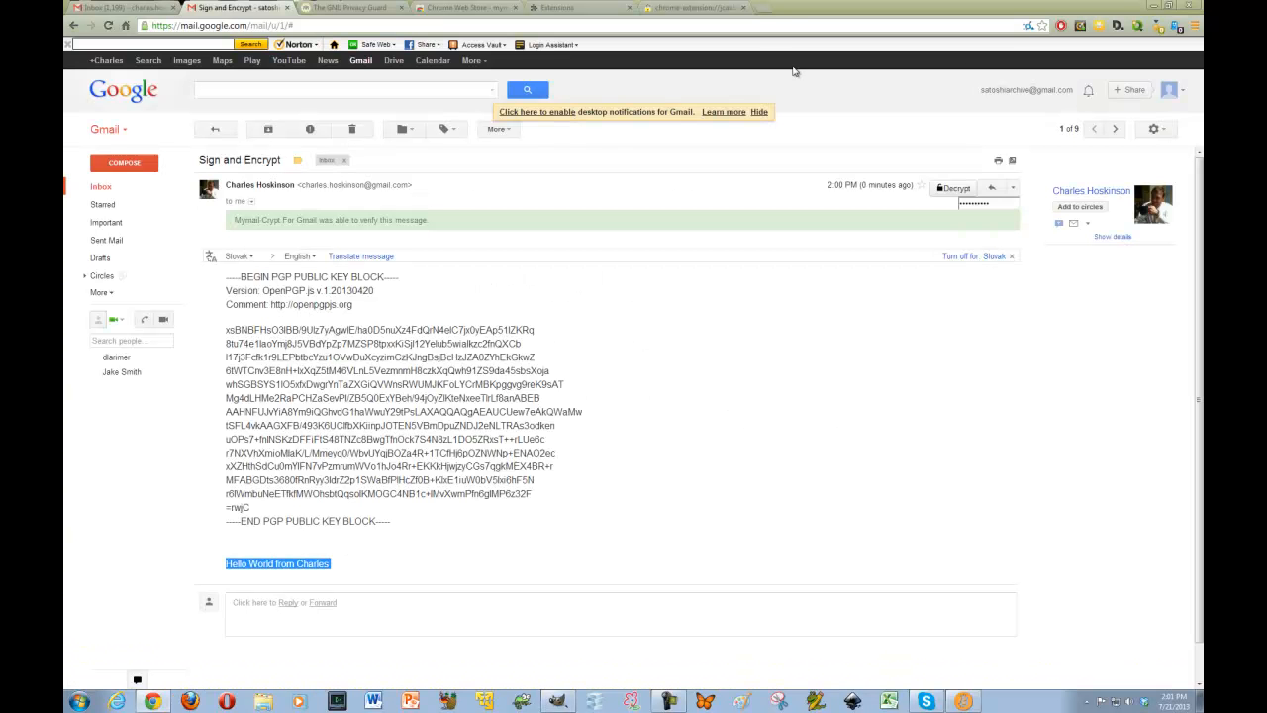
{"action": "mouse_move", "coordinate": [762, 10]}
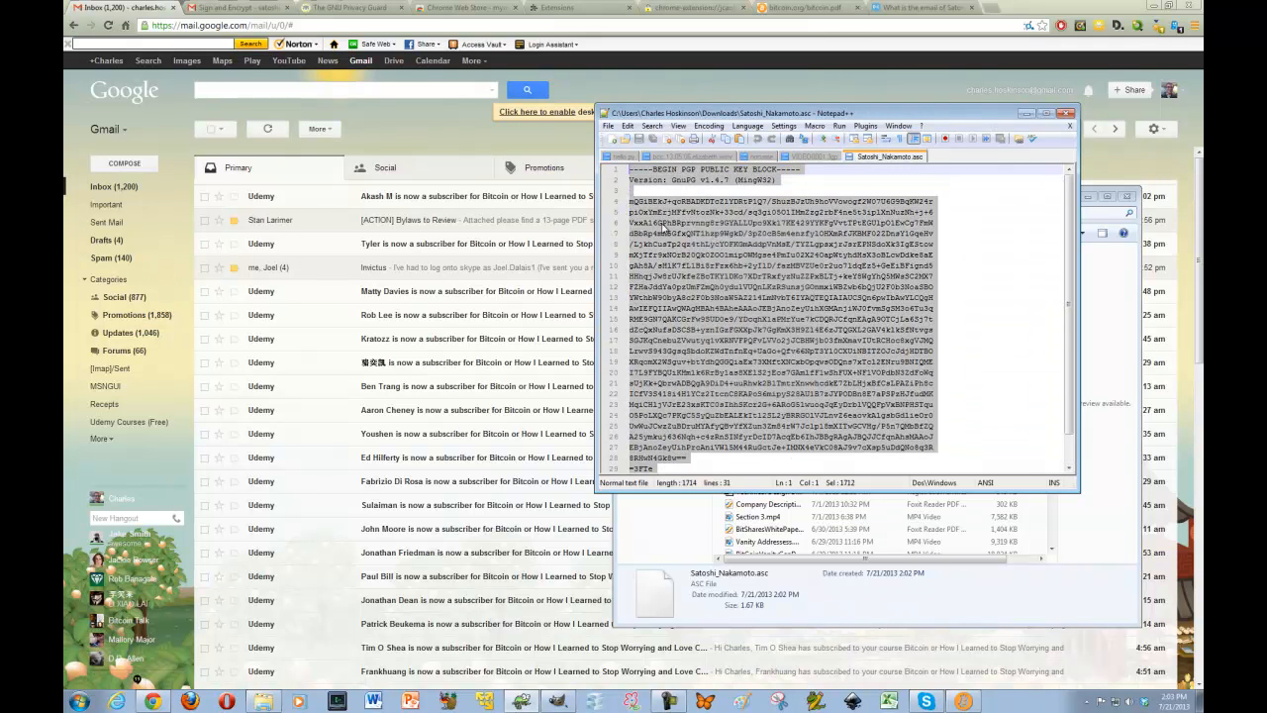
- Switch to Chrome's list of installed extensions
{"action": "left_click", "coordinate": [556, 8]}
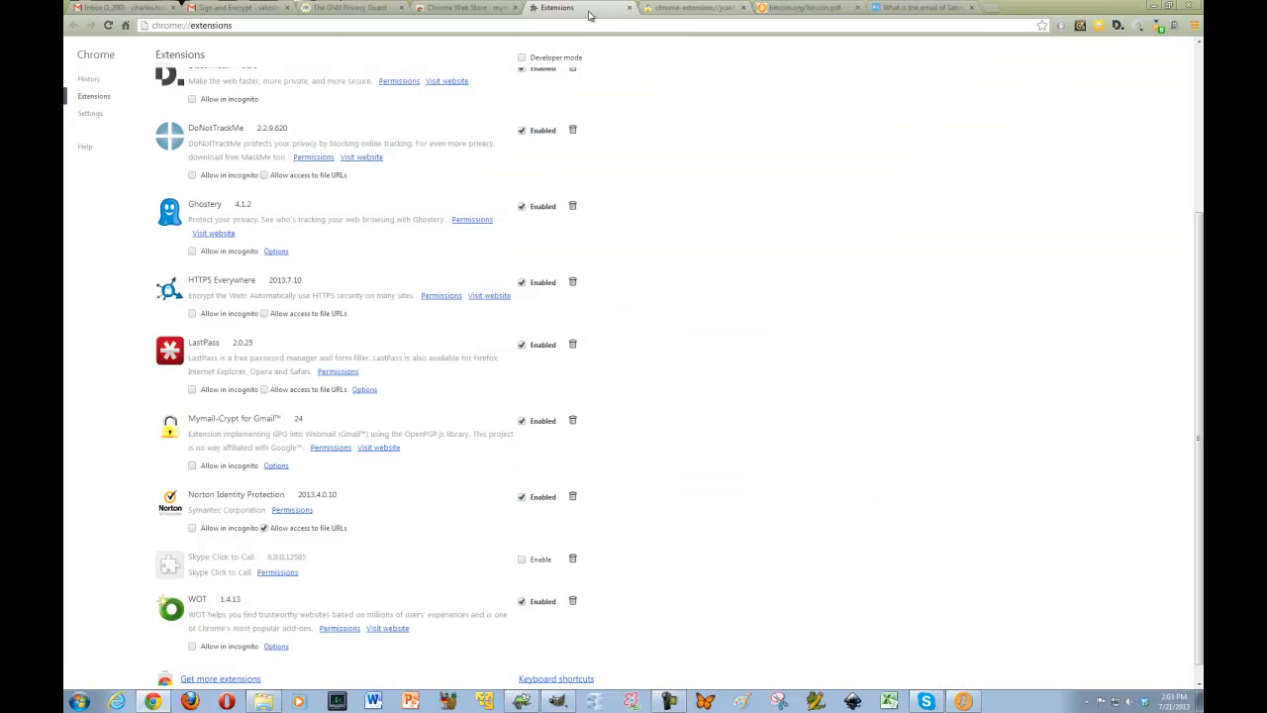
- Go from the extensions list to the Mymail-Crypt extension's home page
{"action": "left_click", "coordinate": [465, 8]}
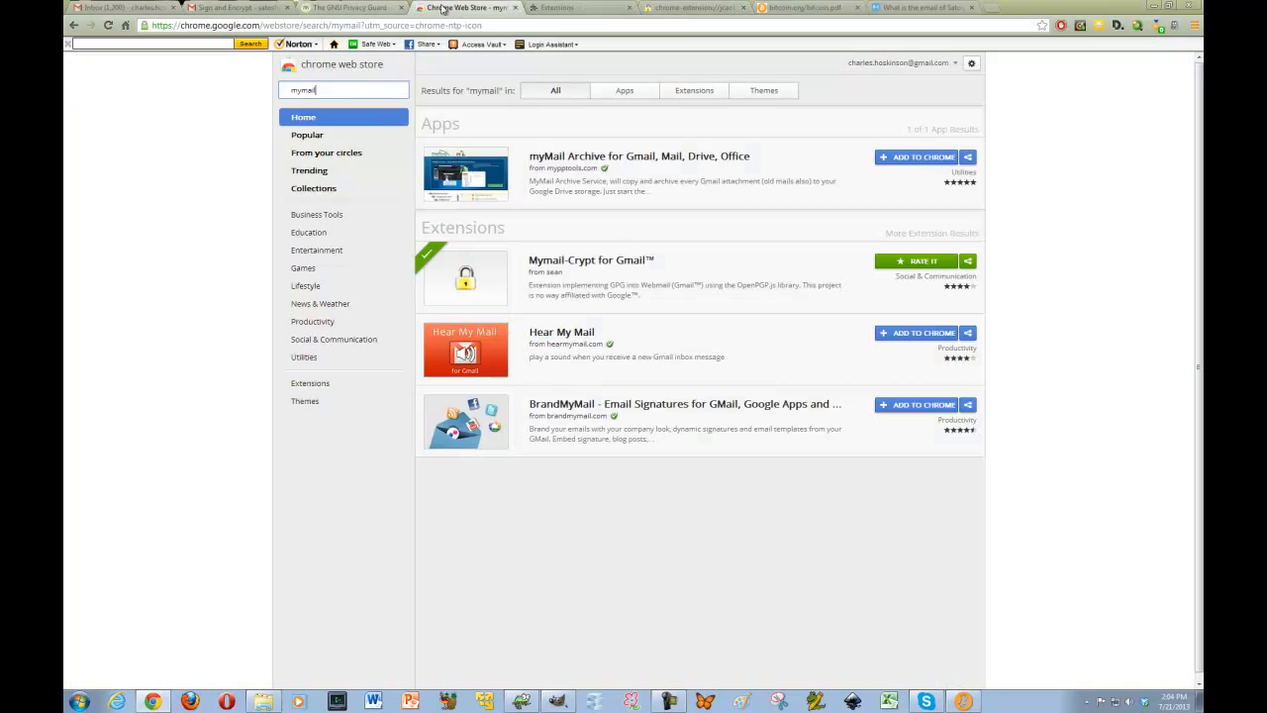
{"action": "left_click", "coordinate": [554, 8]}
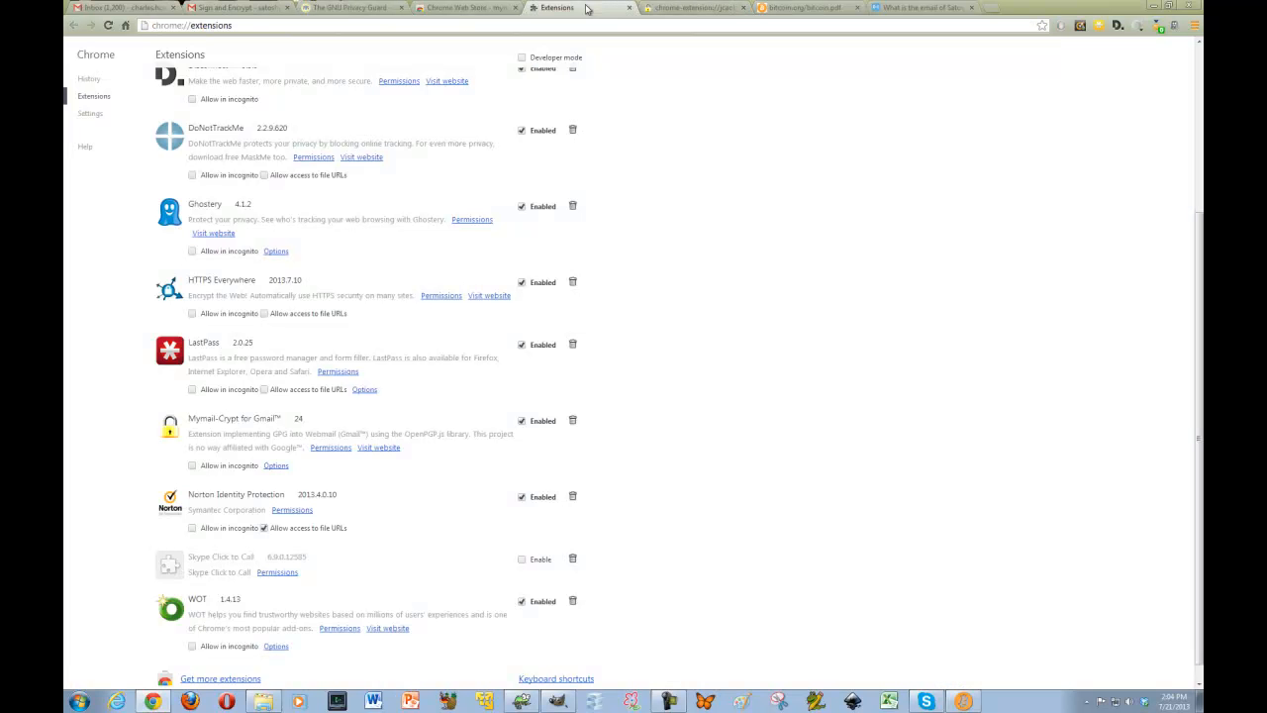
{"action": "left_click", "coordinate": [276, 465]}
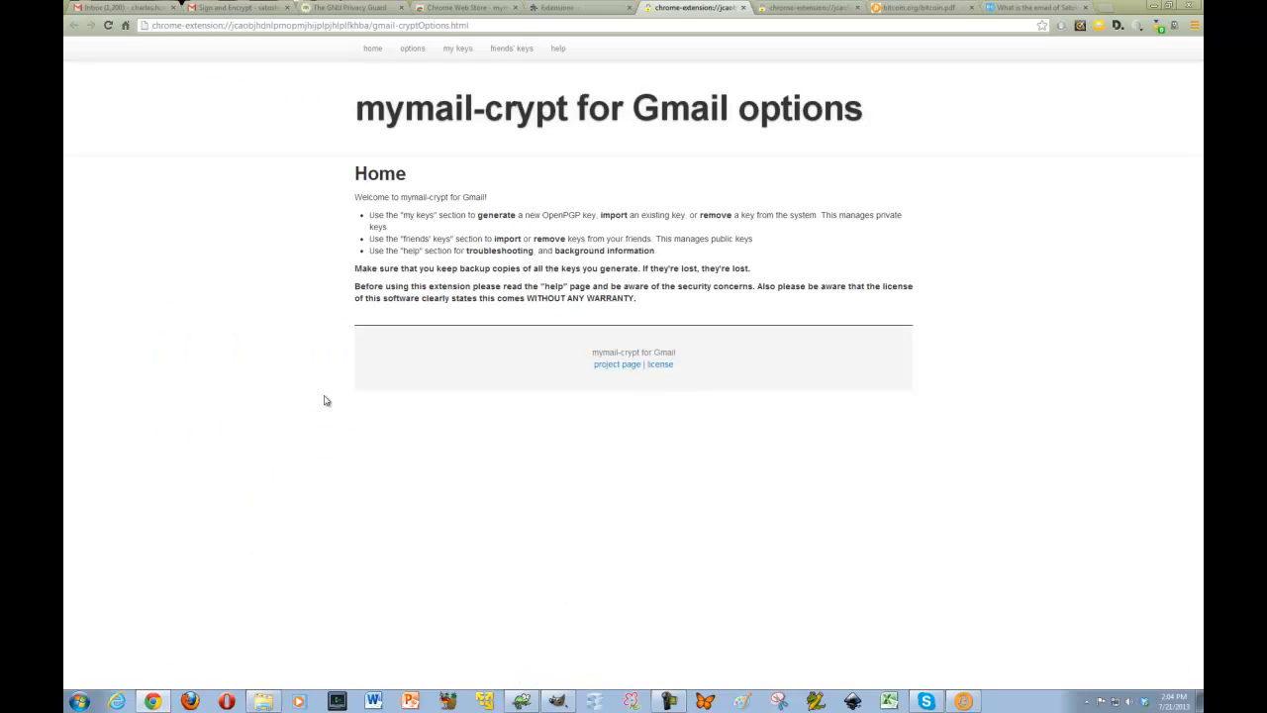
- Open the friends' public keys list and view the newly imported fourth key's full text
{"action": "left_click", "coordinate": [512, 49]}
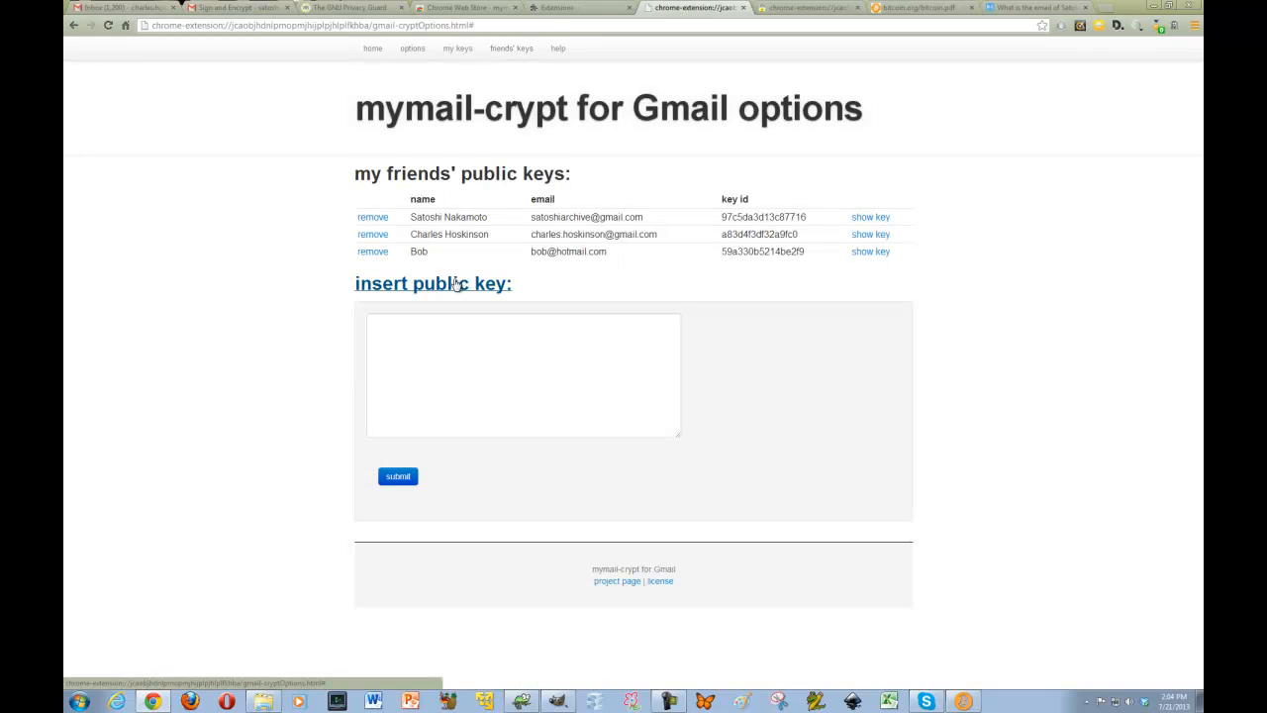
{"action": "left_click", "coordinate": [372, 47]}
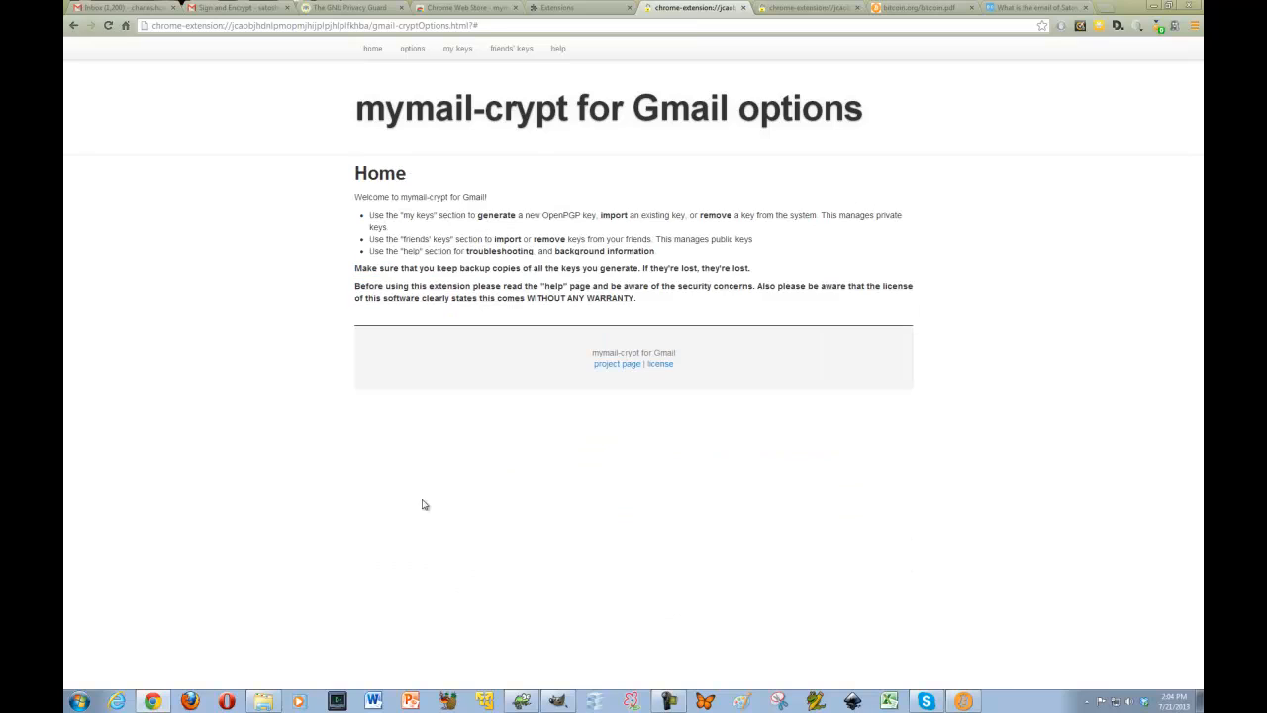
{"action": "left_click", "coordinate": [511, 49]}
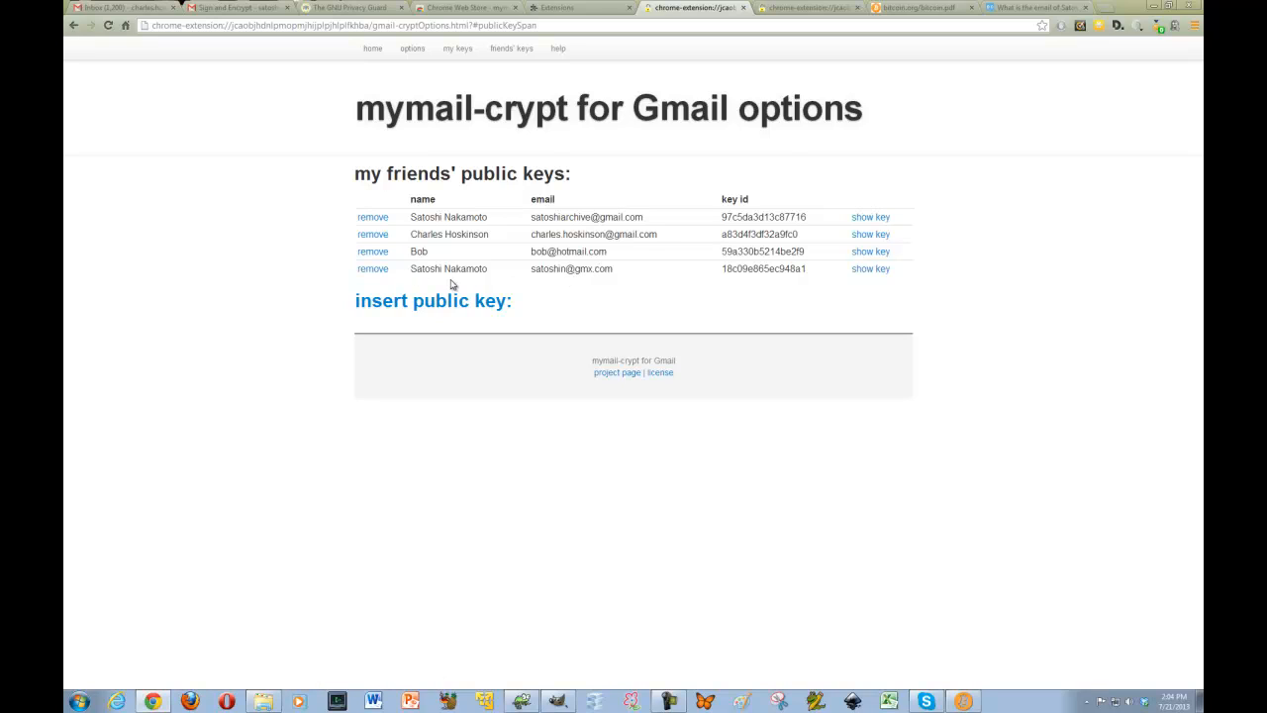
{"action": "mouse_move", "coordinate": [610, 268]}
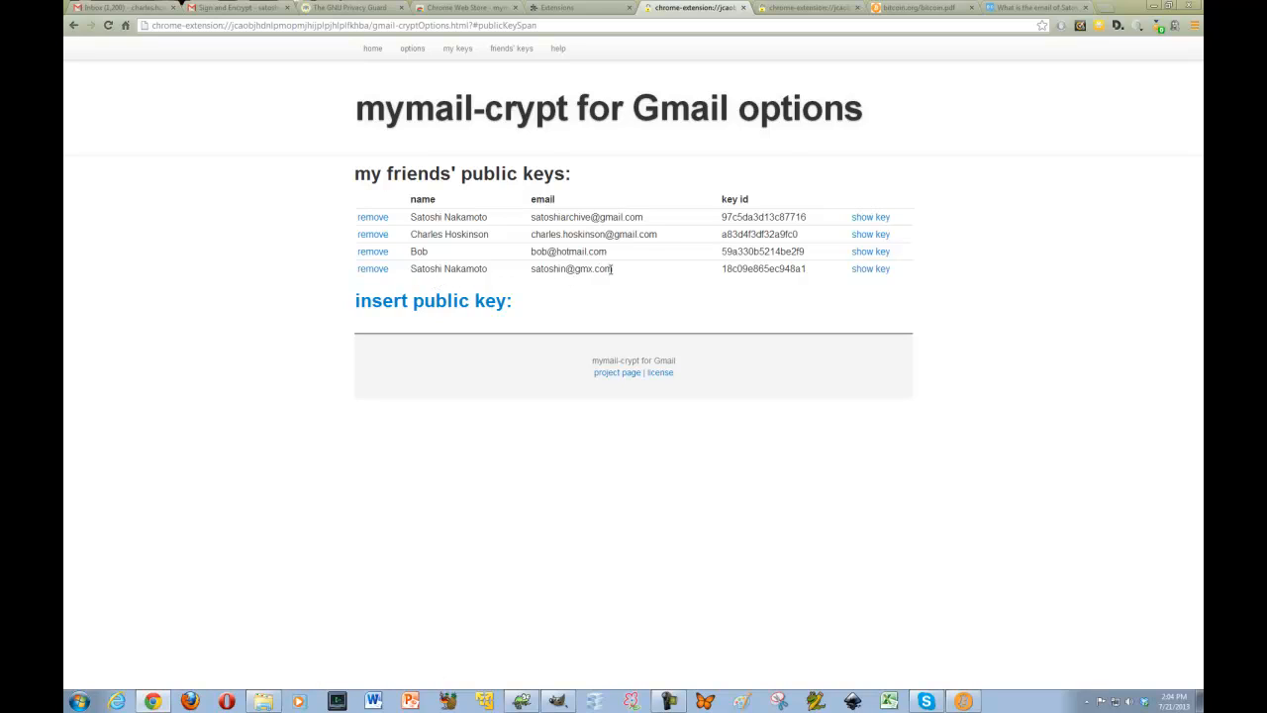
{"action": "mouse_move", "coordinate": [581, 359]}
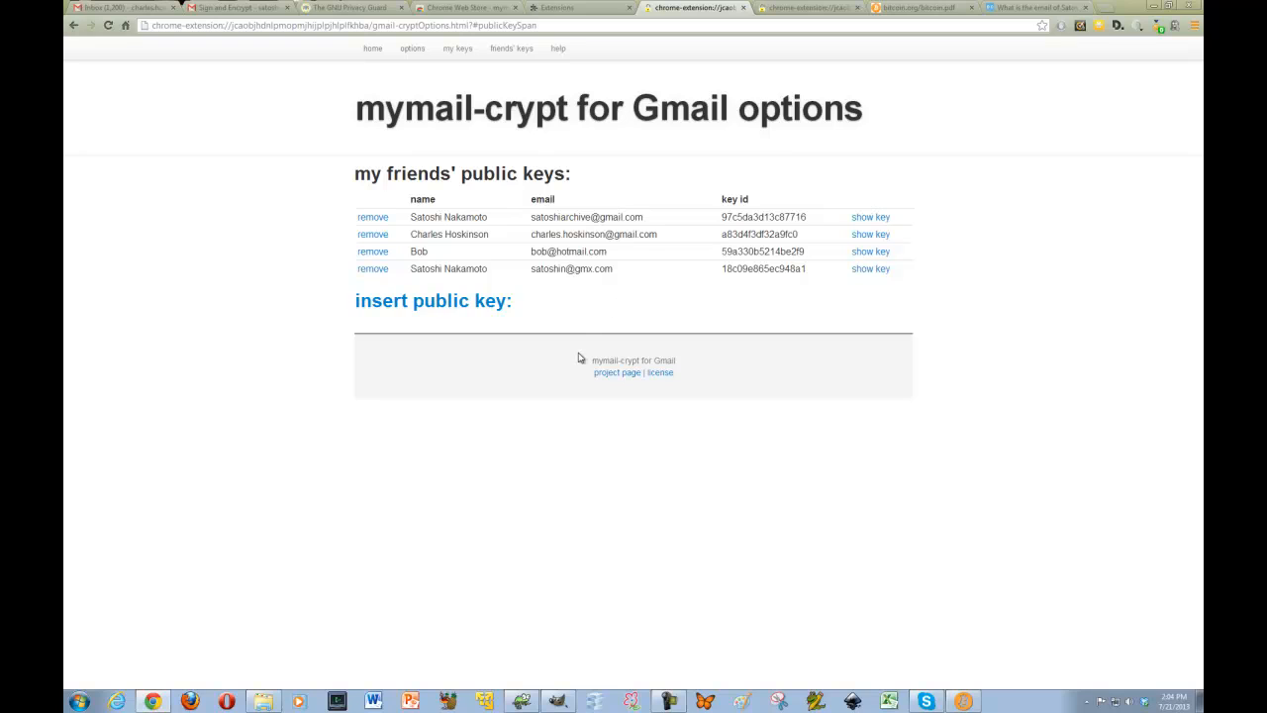
{"action": "left_click", "coordinate": [870, 217]}
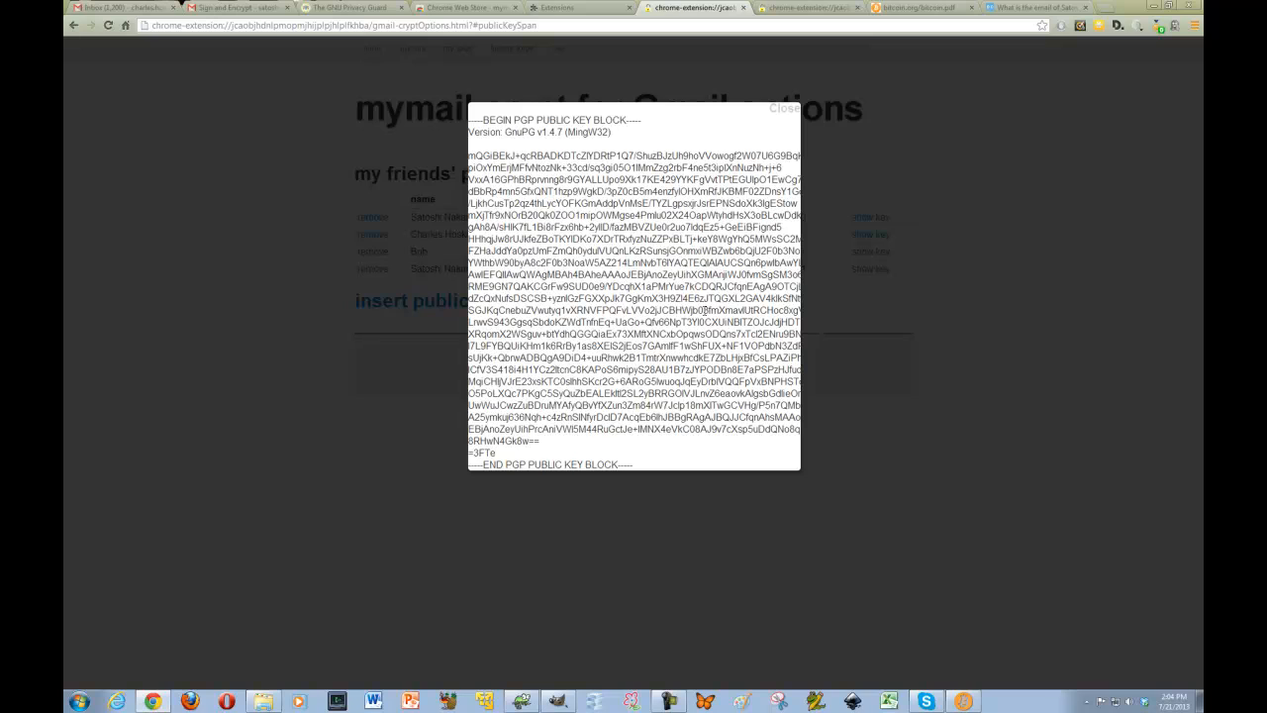
{"action": "mouse_move", "coordinate": [839, 60]}
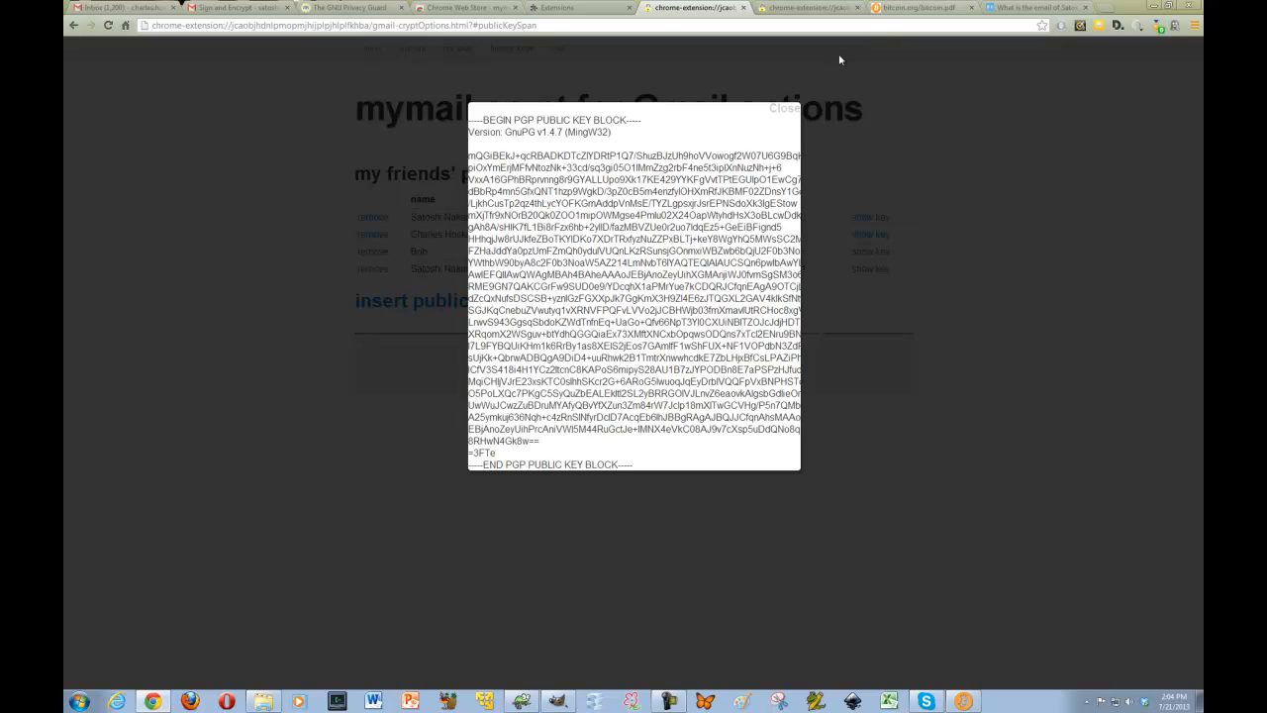
- Return from the Satoshi Nakamoto public key block to the GIMP PGP whiteboard sketch
{"action": "left_click", "coordinate": [784, 108]}
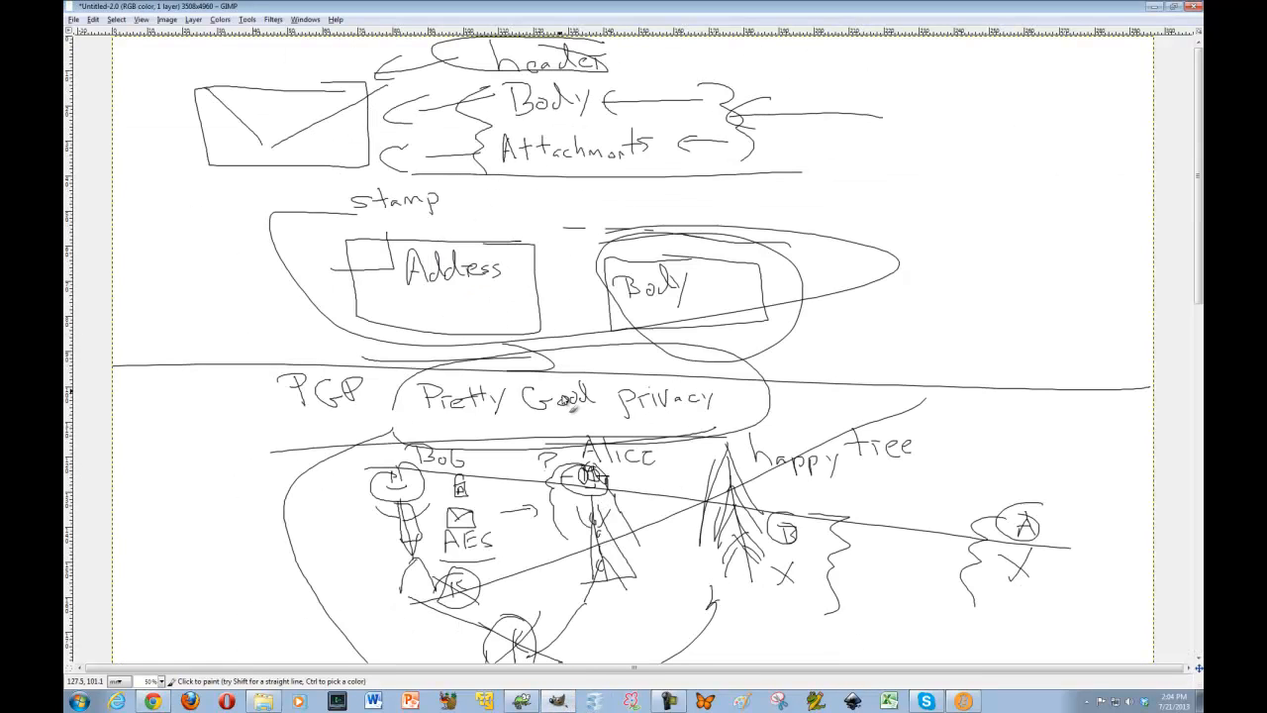
{"action": "mouse_move", "coordinate": [336, 263]}
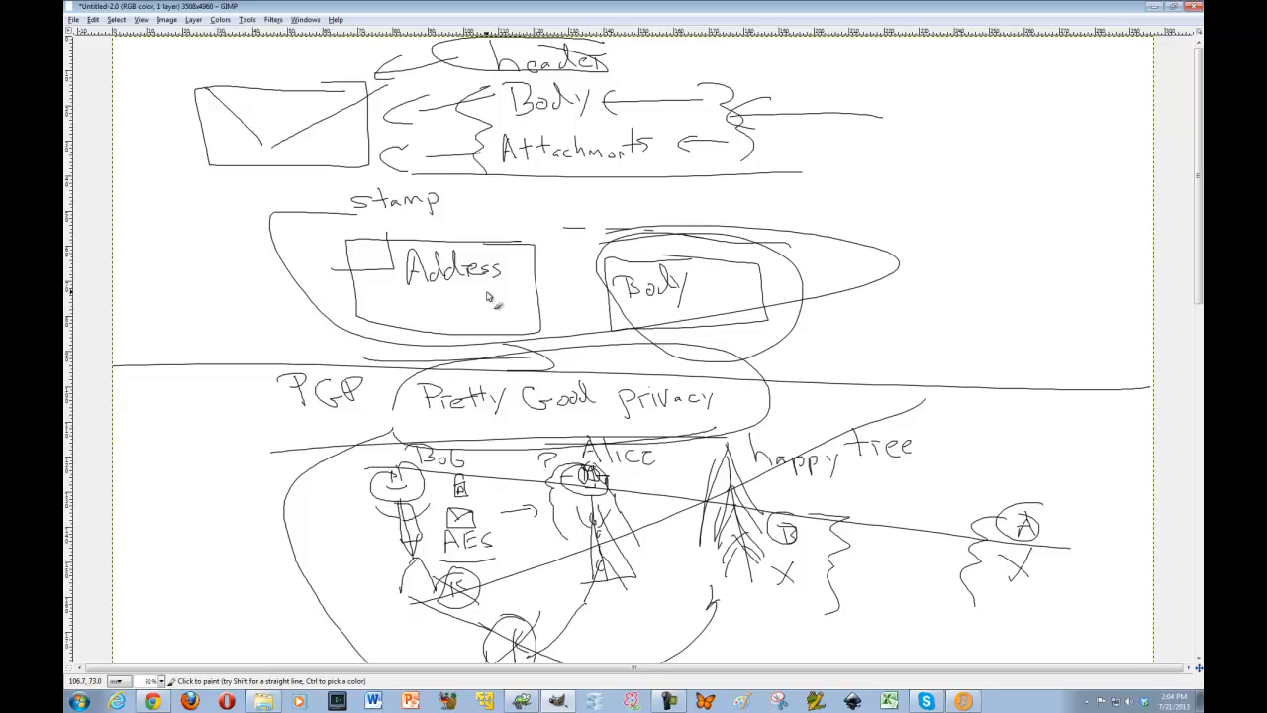
{"action": "mouse_move", "coordinate": [584, 119]}
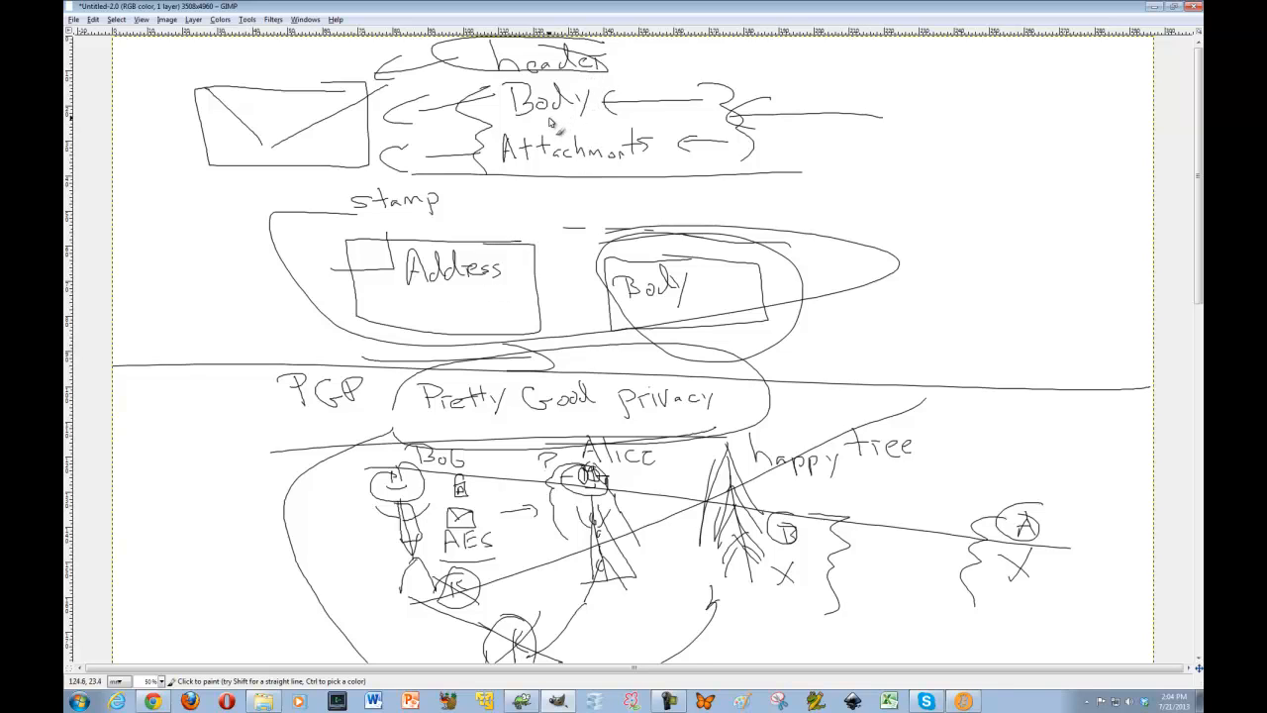
{"action": "mouse_move", "coordinate": [549, 126]}
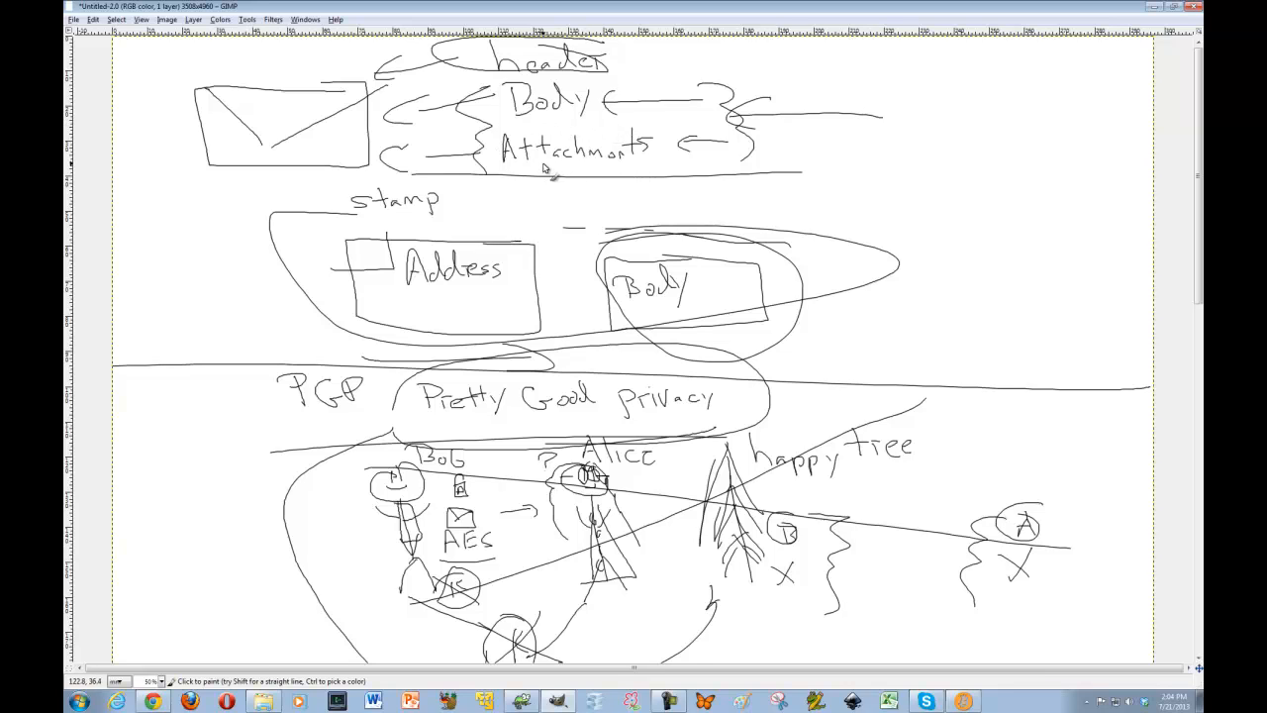
{"action": "mouse_move", "coordinate": [572, 122]}
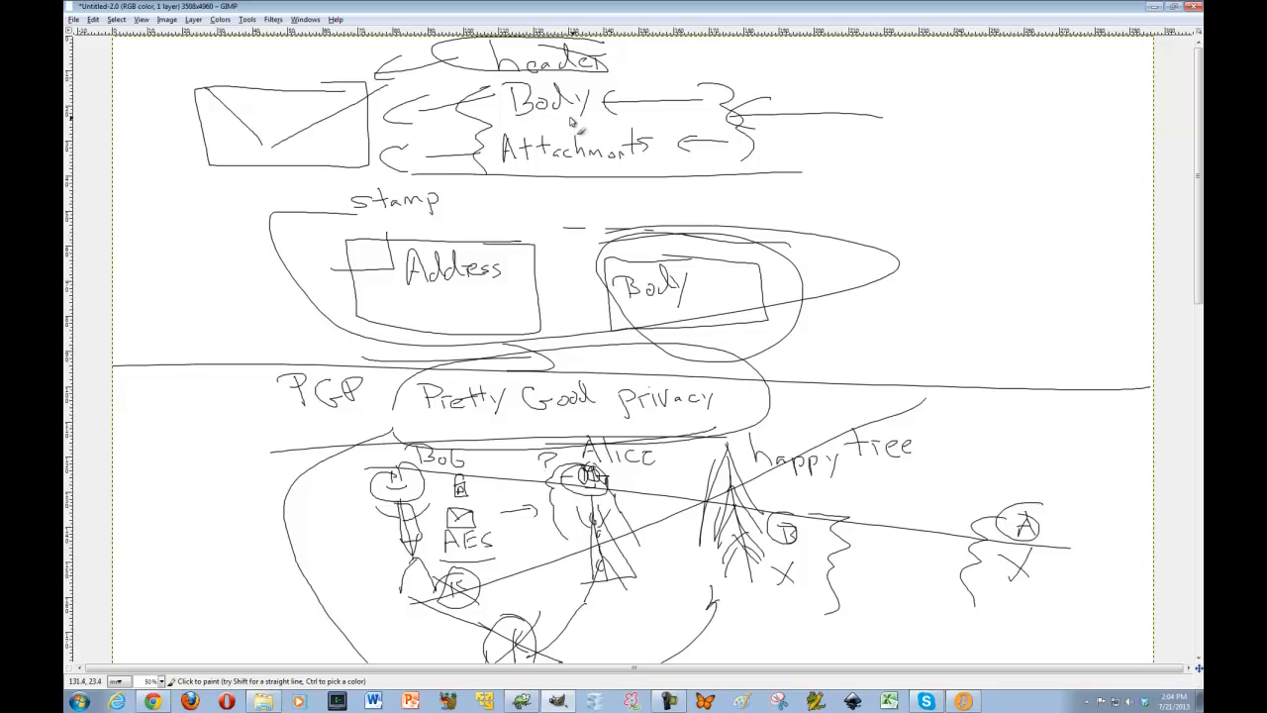
{"action": "mouse_move", "coordinate": [537, 134]}
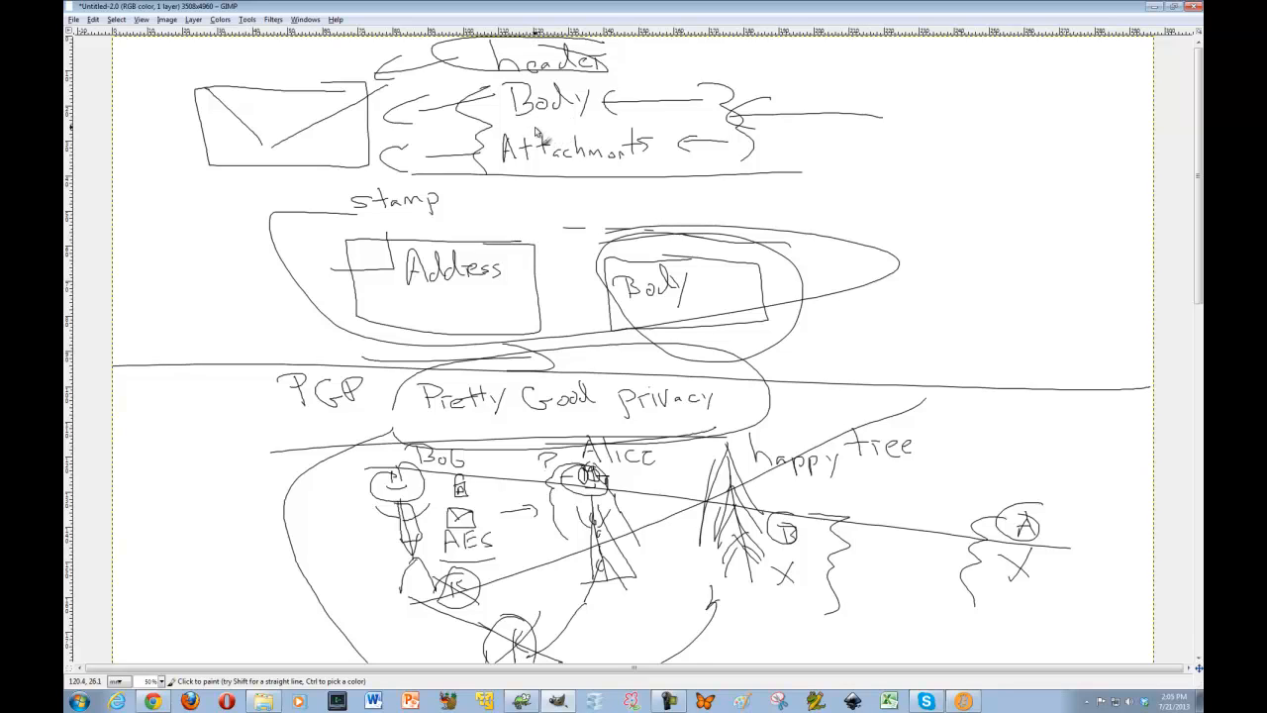
{"action": "mouse_move", "coordinate": [529, 141]}
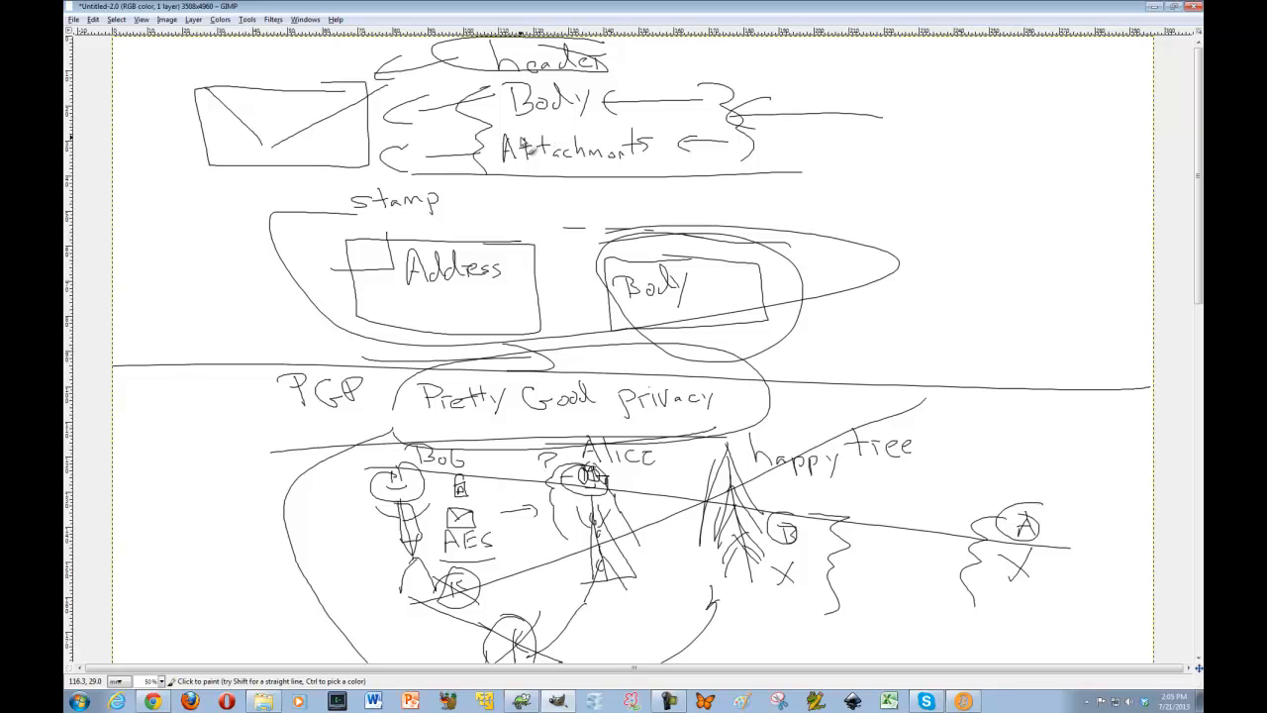
{"action": "mouse_move", "coordinate": [602, 200]}
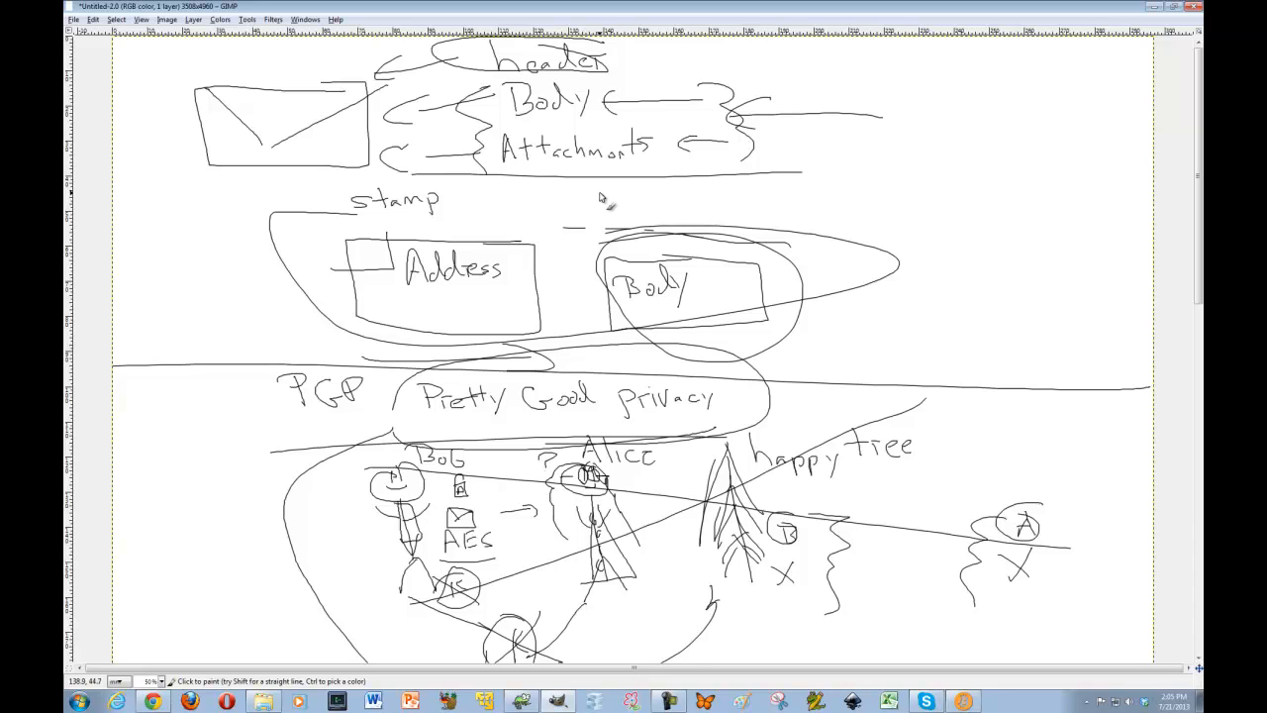
{"action": "mouse_move", "coordinate": [594, 193]}
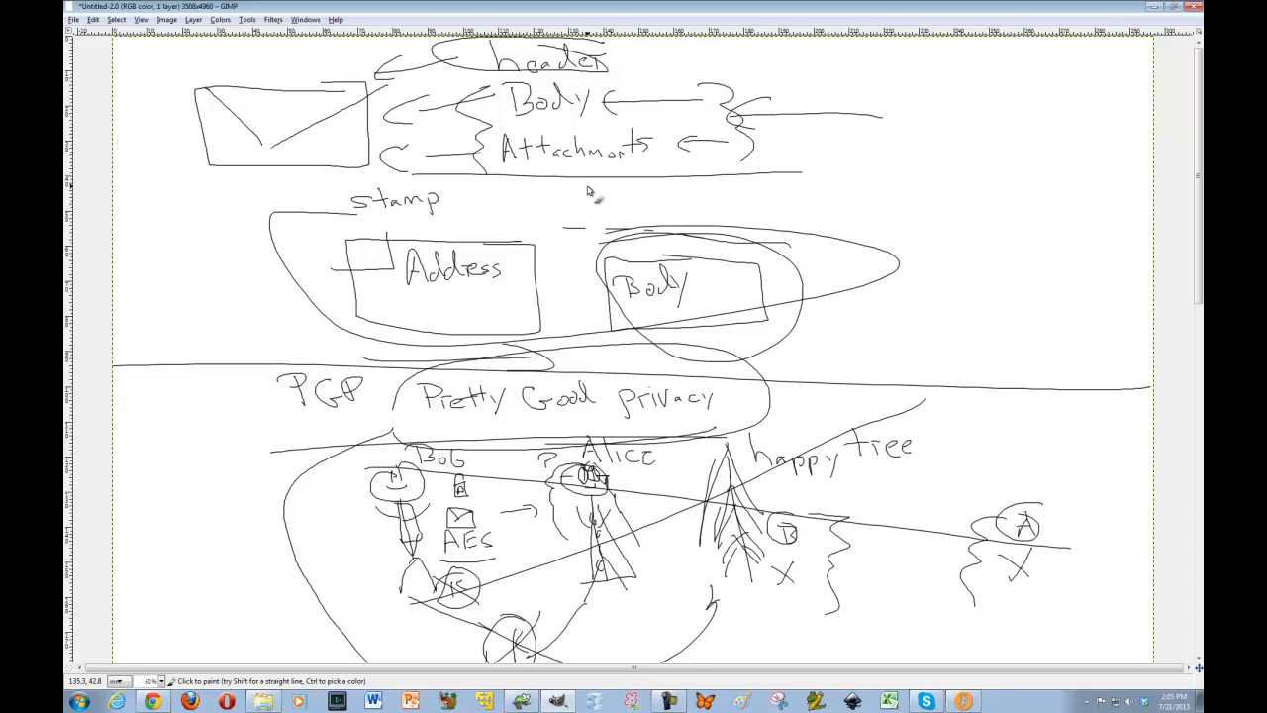
{"action": "scroll", "scroll_direction": "down", "scroll_amount": 3}
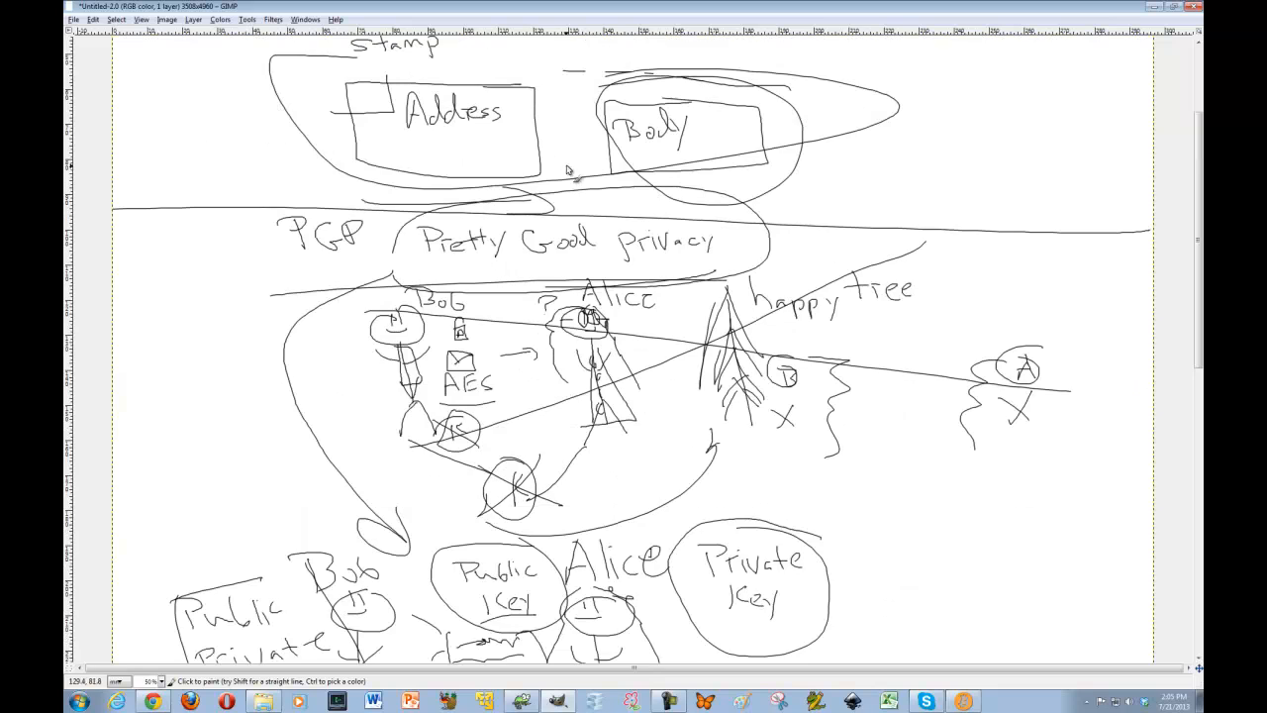
{"action": "scroll", "scroll_direction": "down", "scroll_amount": 3}
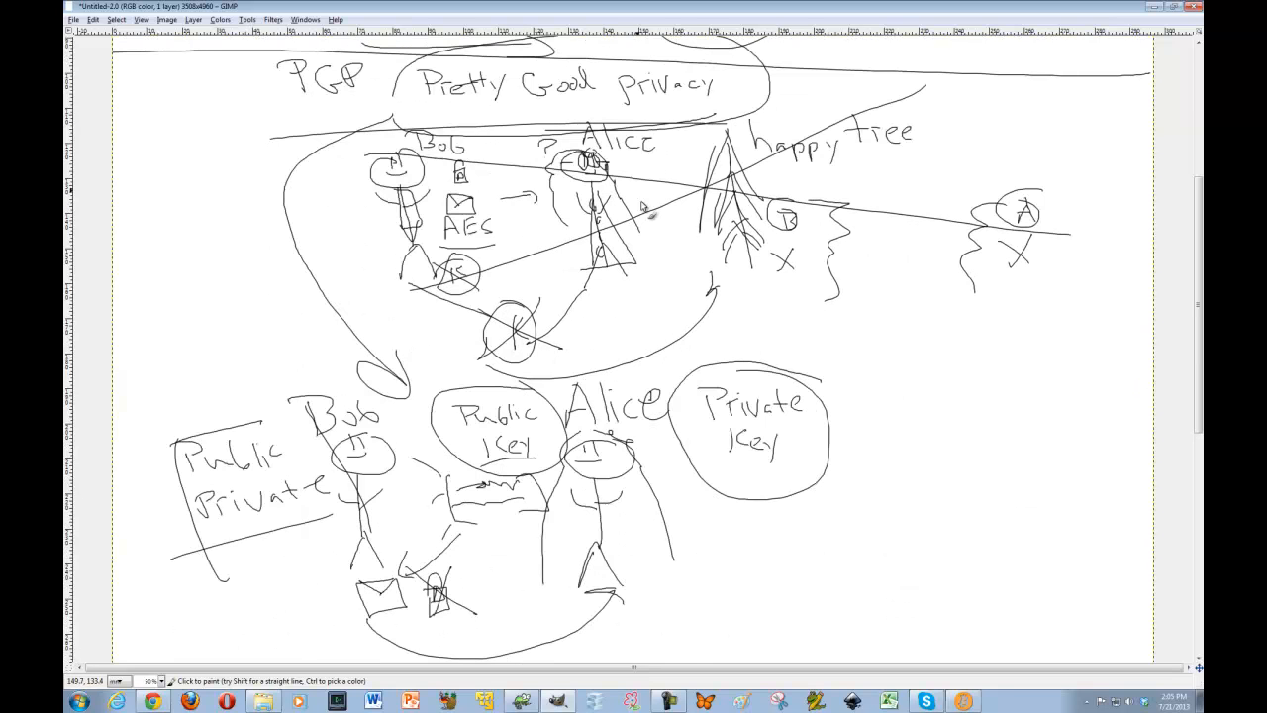
{"action": "mouse_move", "coordinate": [775, 255]}
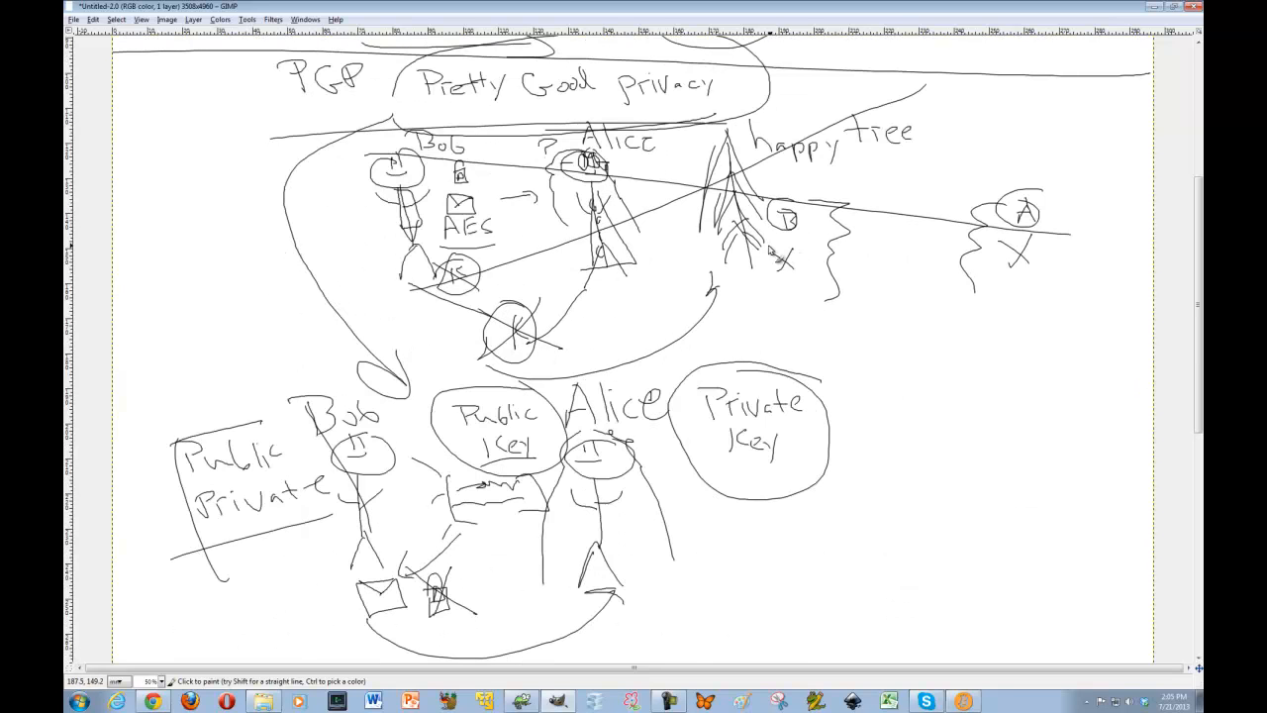
{"action": "scroll", "scroll_direction": "down", "scroll_amount": 3}
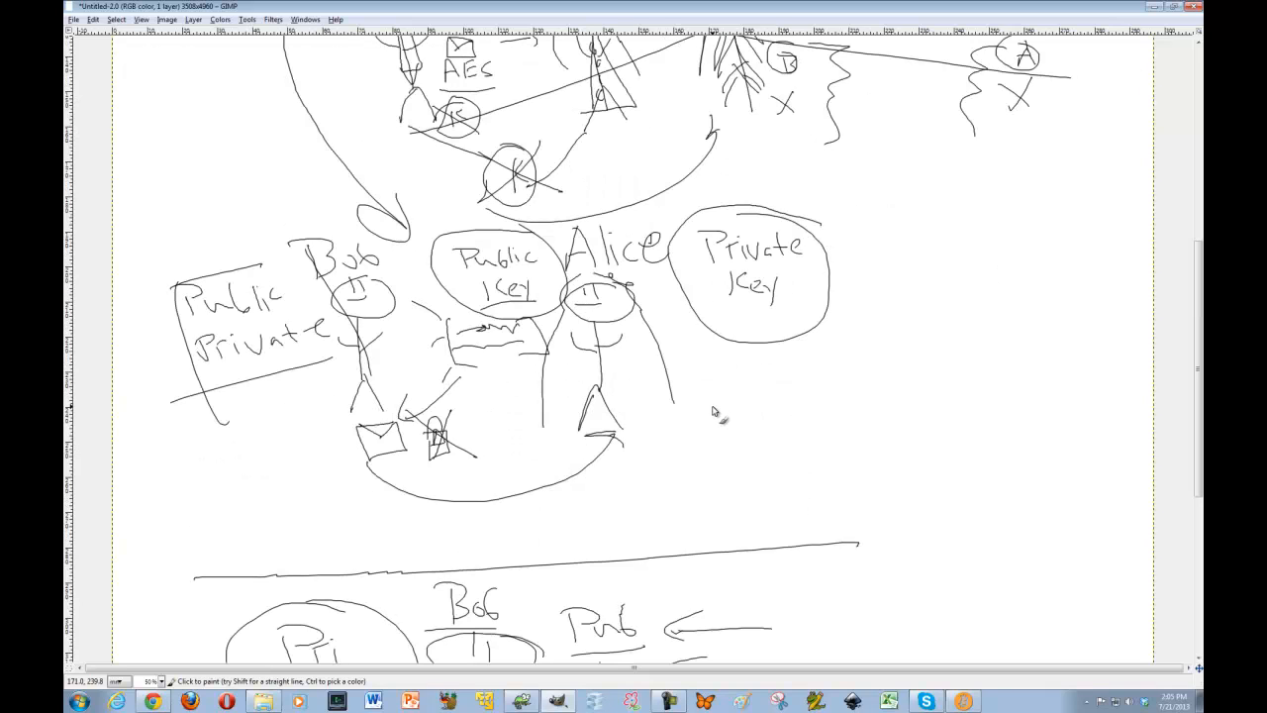
{"action": "scroll", "scroll_direction": "down", "scroll_amount": 3}
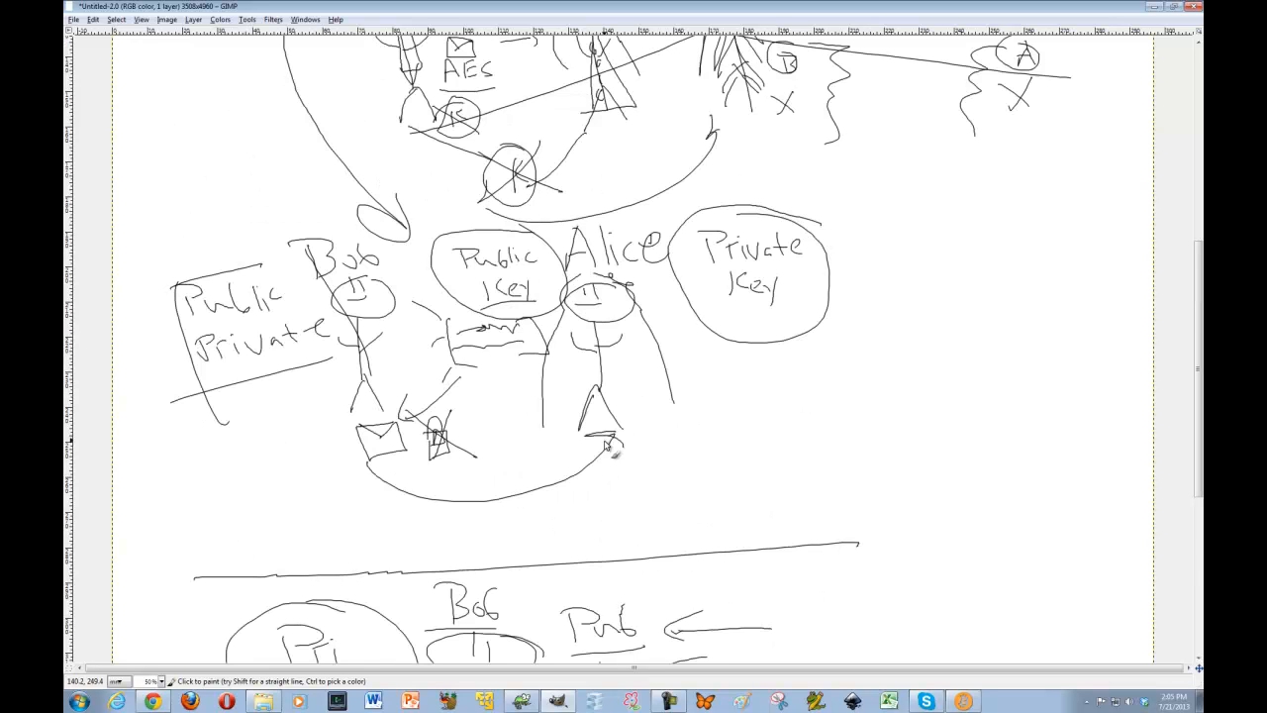
{"action": "scroll", "scroll_direction": "down", "scroll_amount": 3}
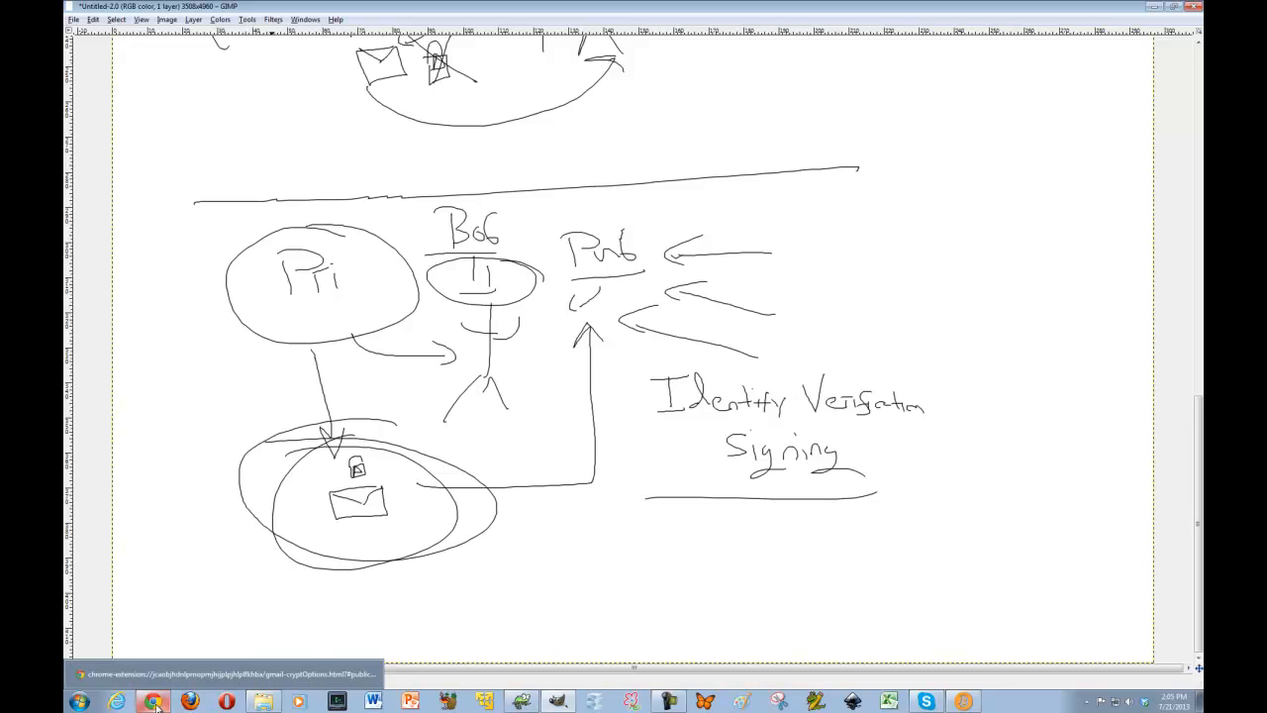
{"action": "mouse_move", "coordinate": [153, 701]}
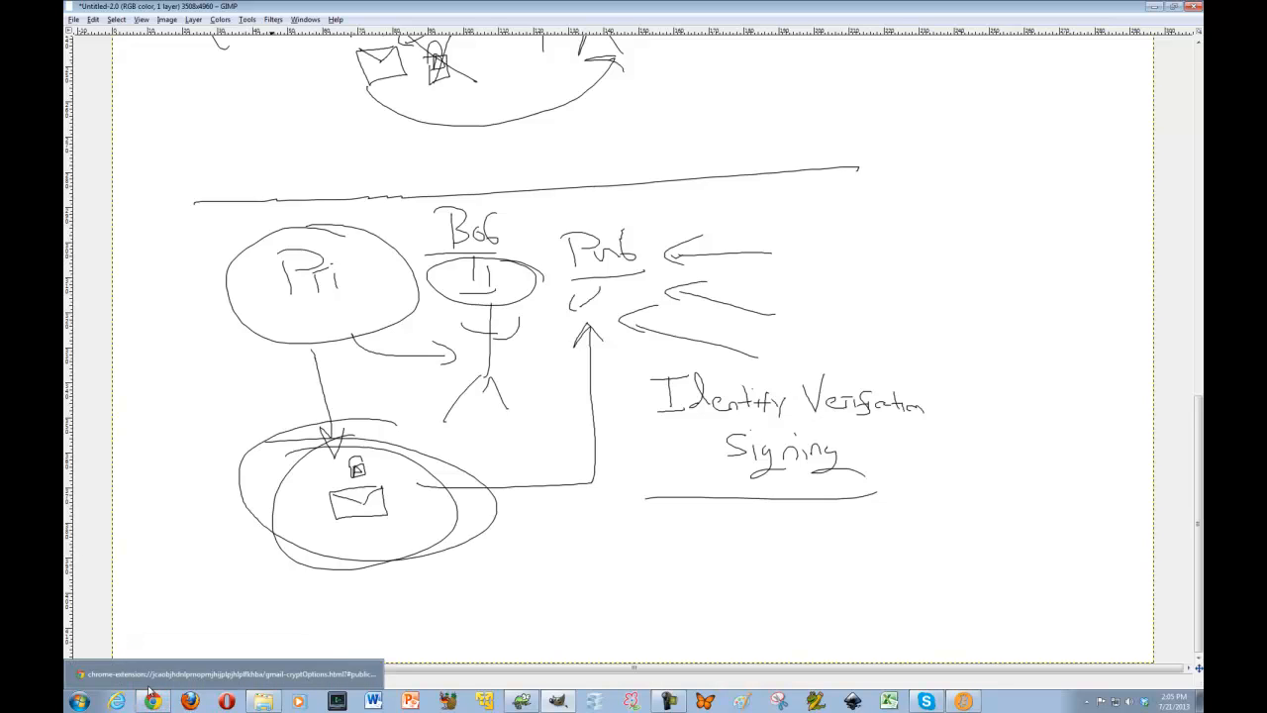
{"action": "mouse_move", "coordinate": [177, 538]}
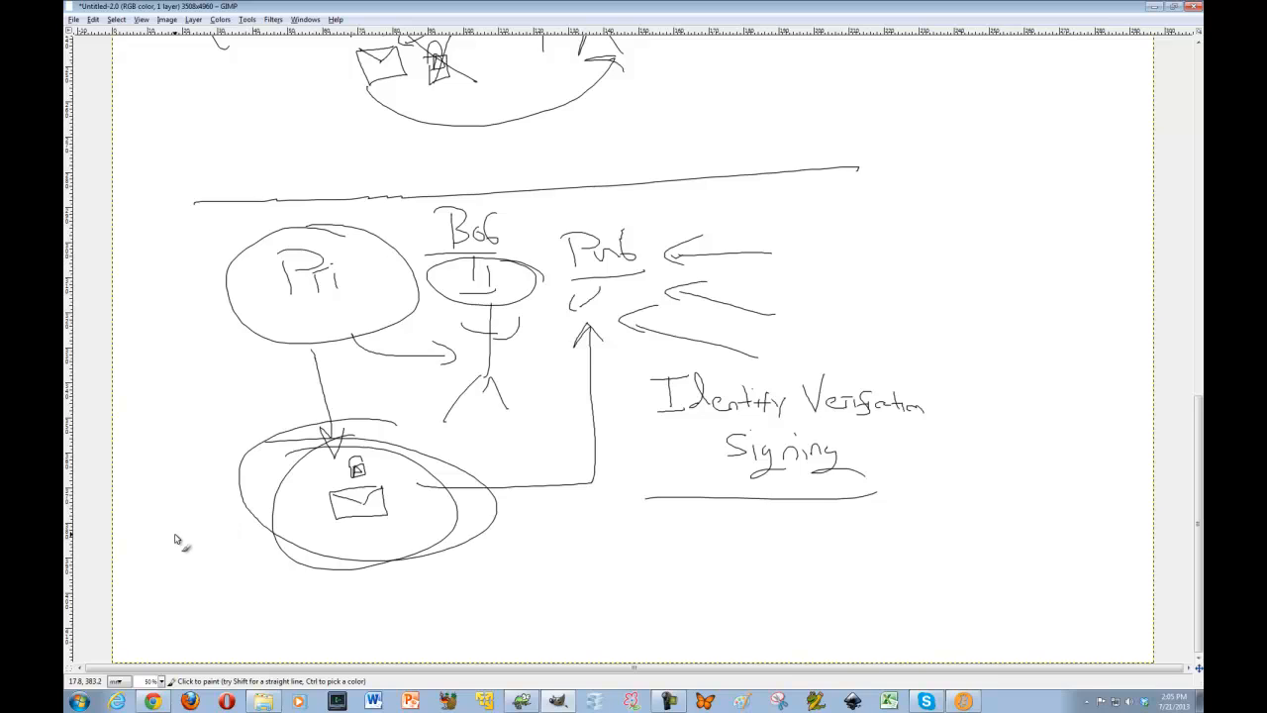
{"action": "mouse_move", "coordinate": [174, 545]}
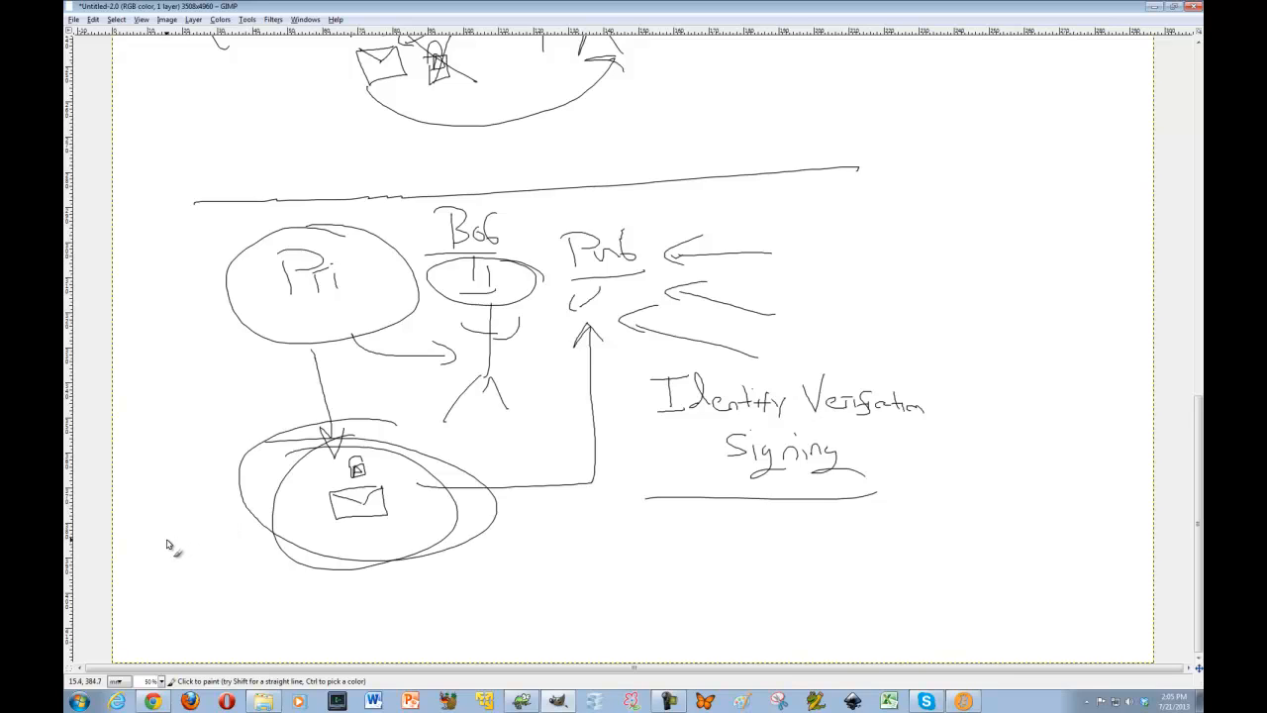